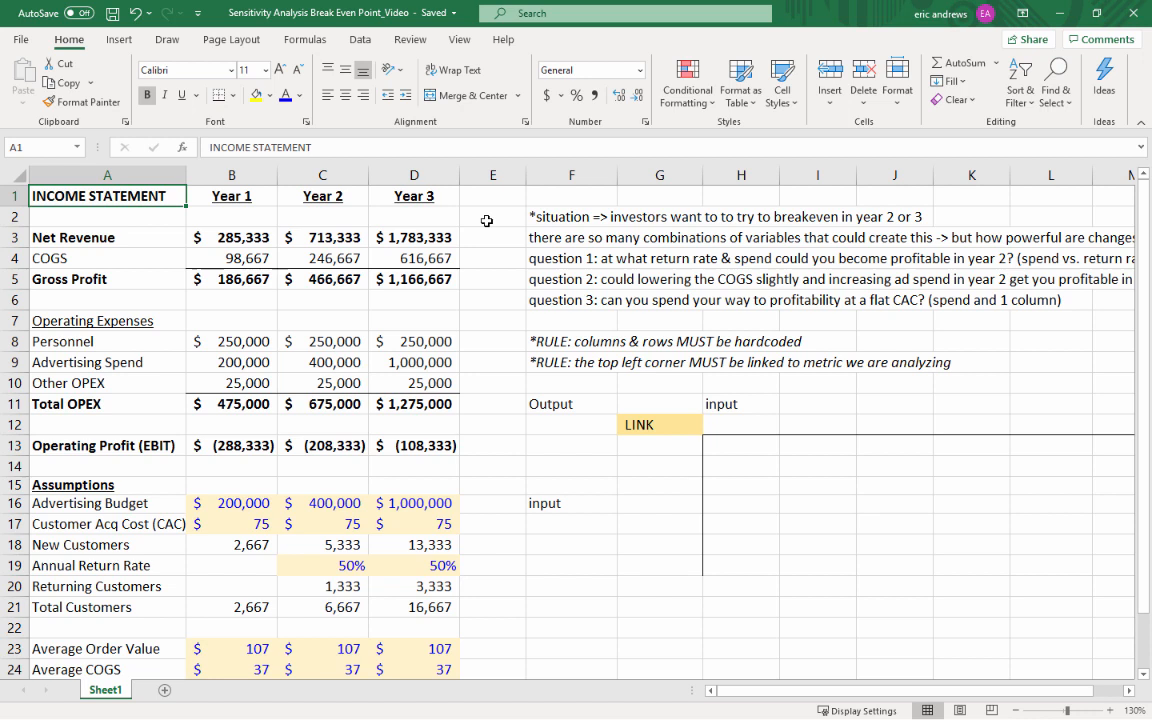
- Preview the Data tab's What-If Analysis options, then dismiss them without choosing
{"action": "left_click", "coordinate": [360, 39]}
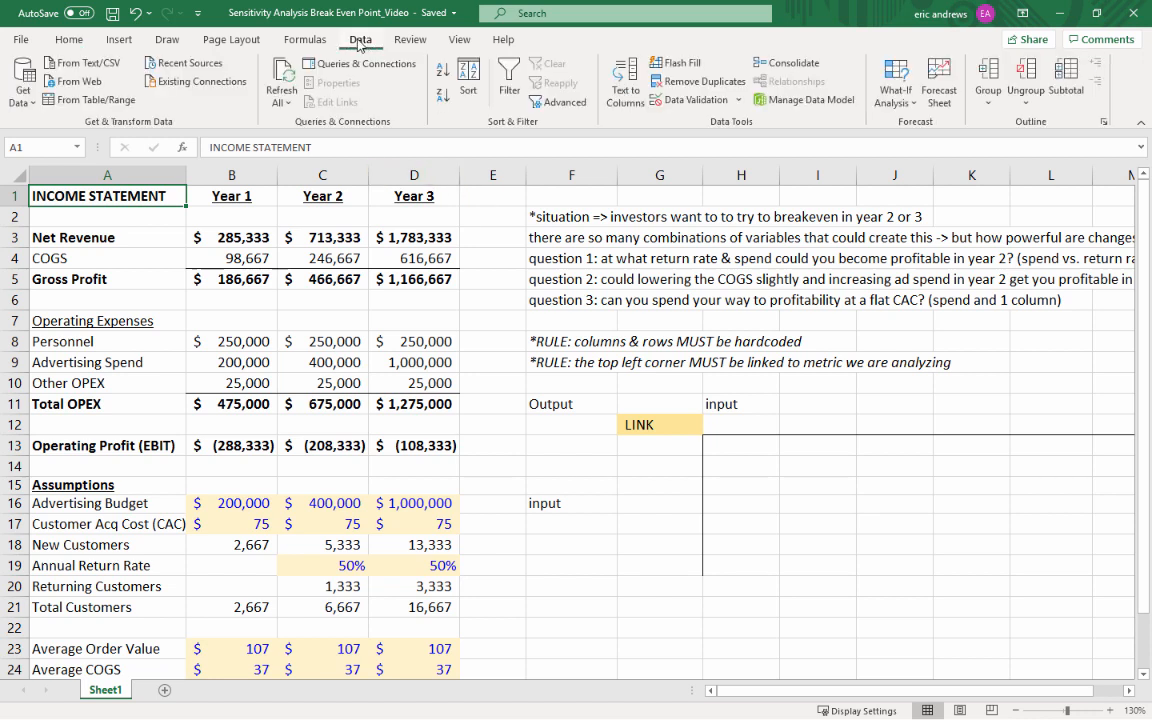
{"action": "left_click", "coordinate": [894, 82]}
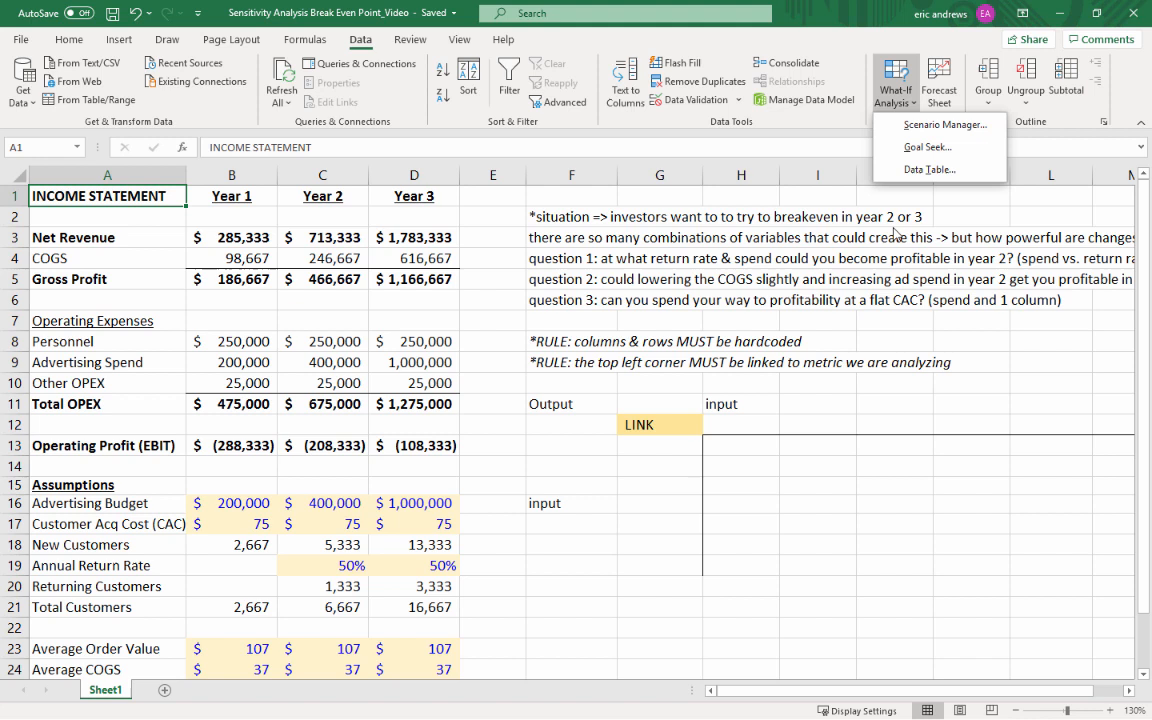
{"action": "left_click", "coordinate": [492, 216]}
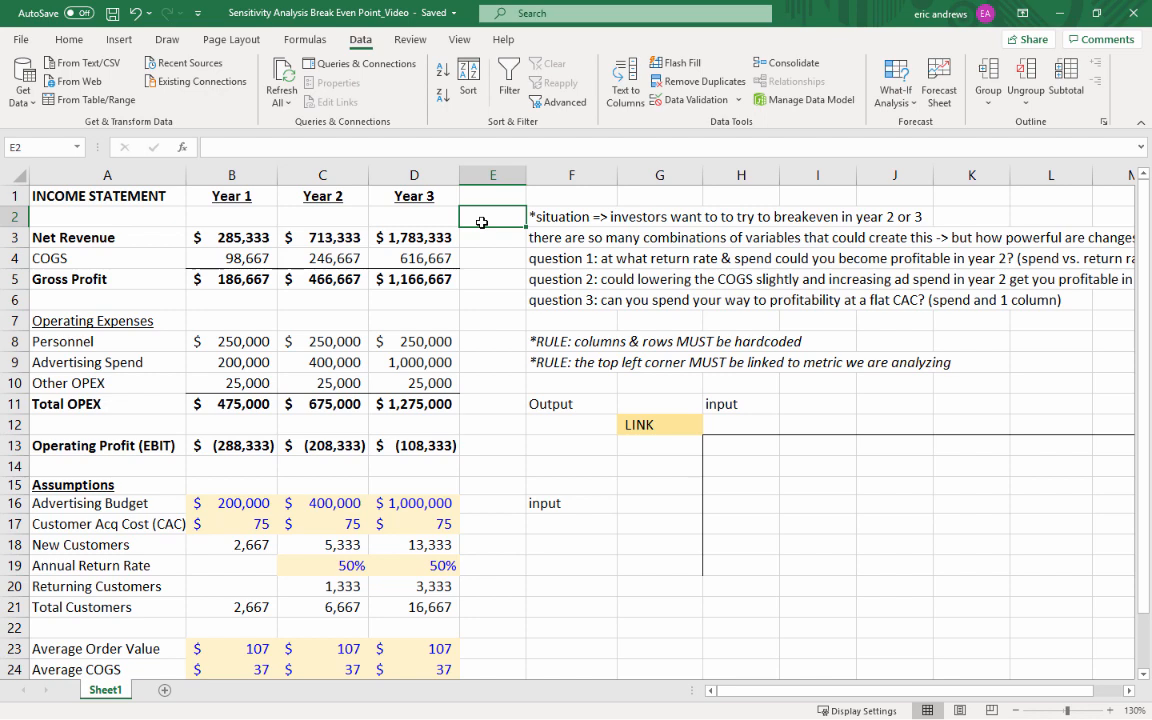
{"action": "scroll", "scroll_direction": "down", "scroll_amount": 3}
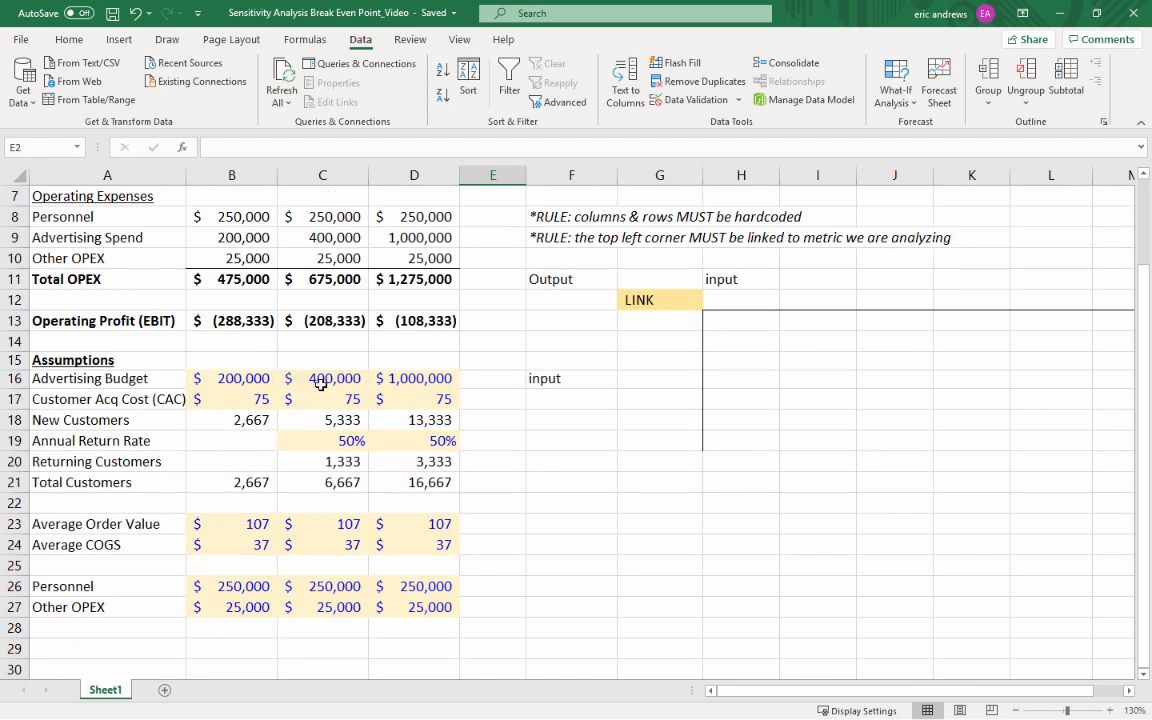
{"action": "mouse_move", "coordinate": [224, 359]}
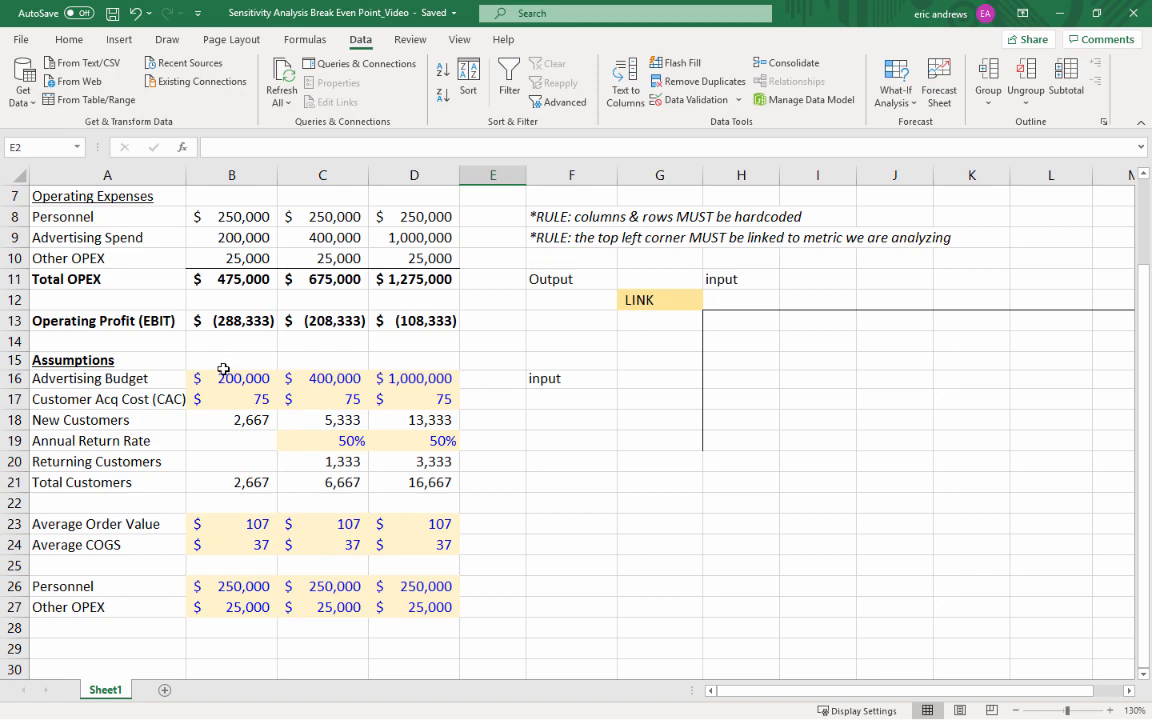
{"action": "scroll", "scroll_direction": "up", "scroll_amount": 3}
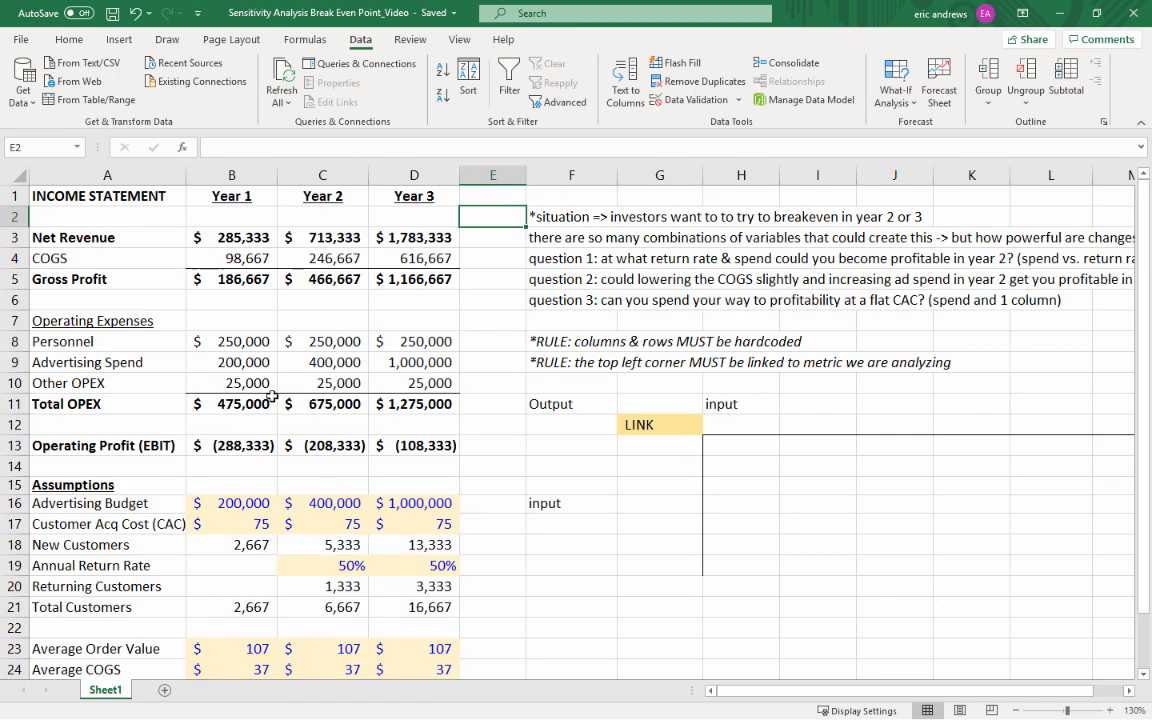
{"action": "left_click", "coordinate": [231, 237]}
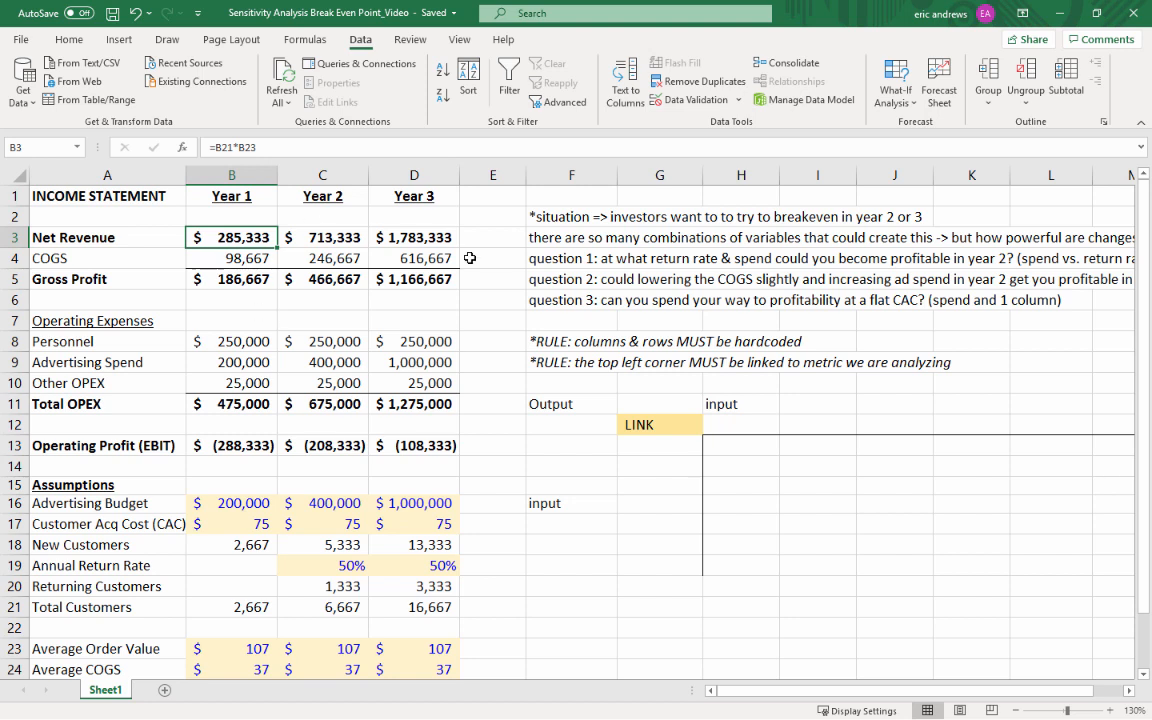
{"action": "mouse_move", "coordinate": [208, 439]}
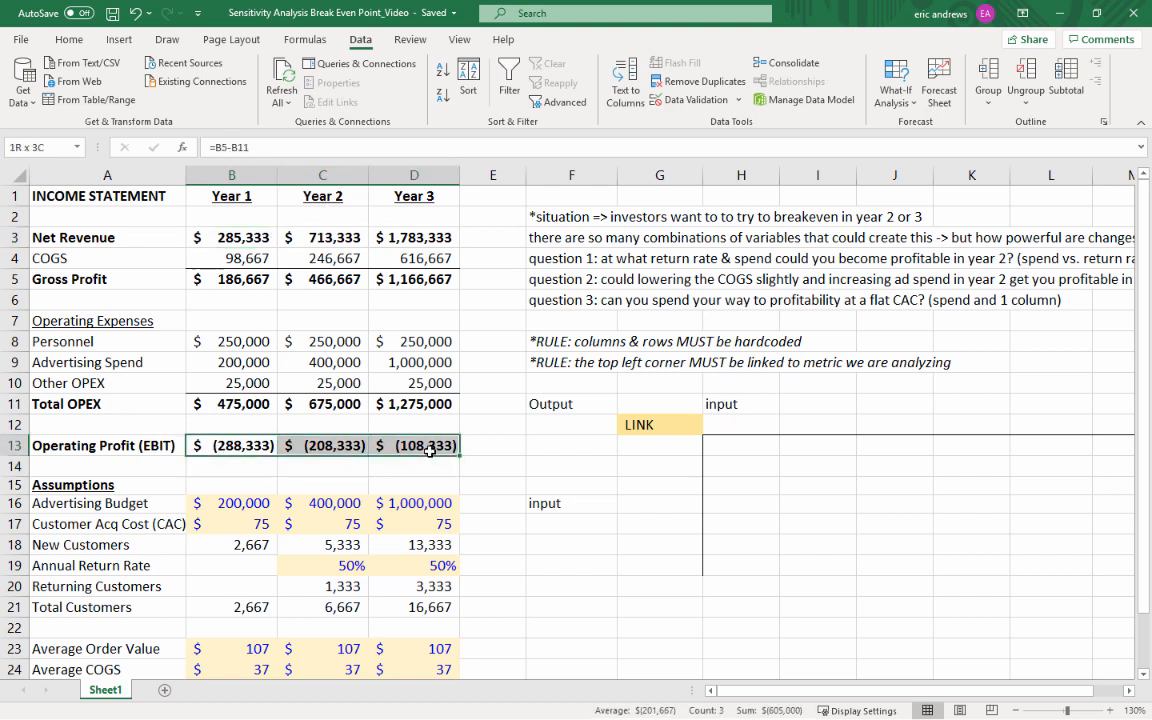
{"action": "left_click", "coordinate": [232, 445]}
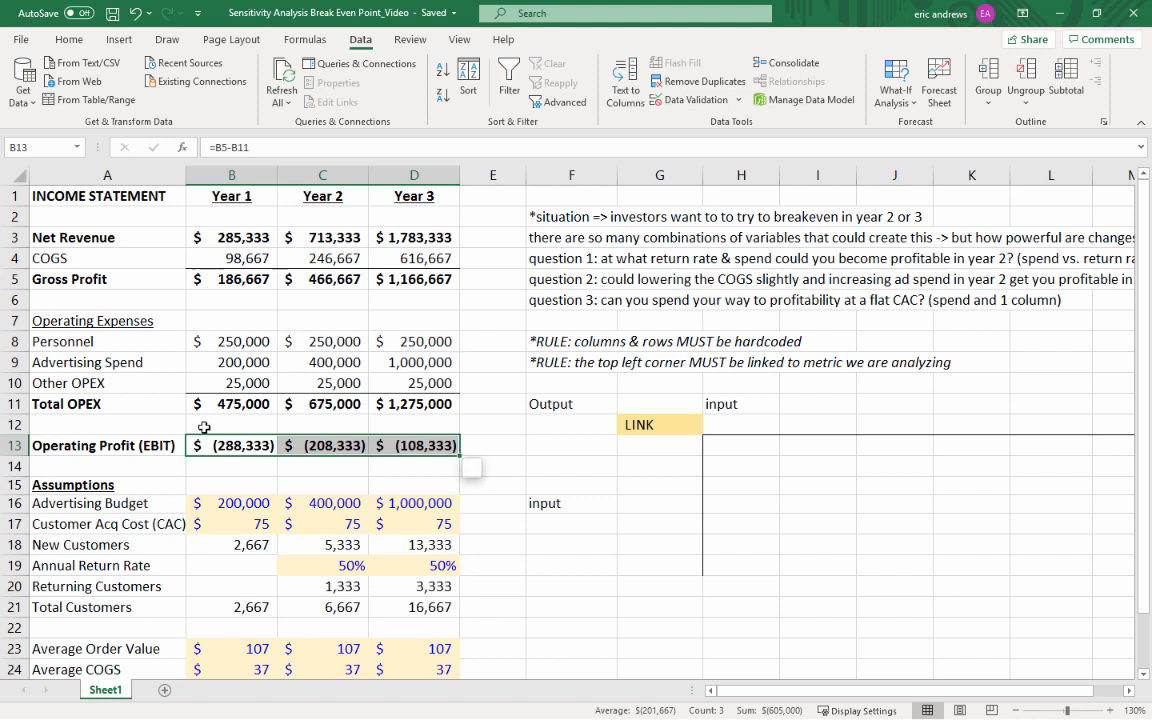
{"action": "left_click", "coordinate": [322, 445]}
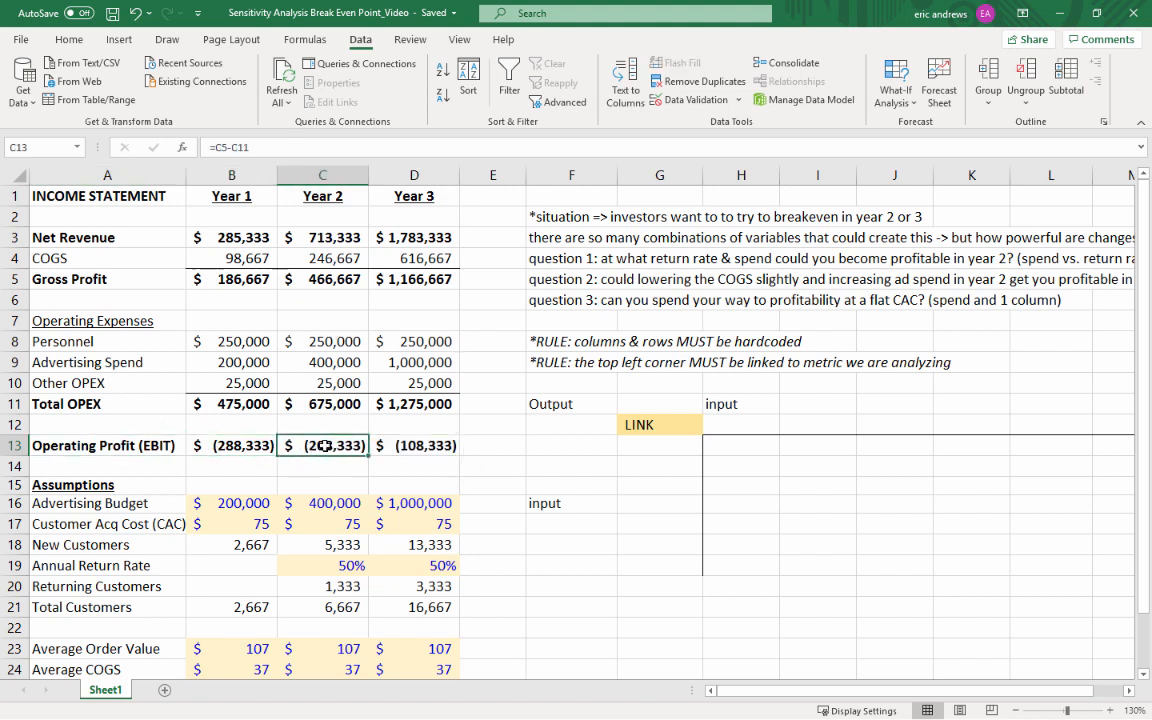
{"action": "left_click", "coordinate": [414, 445]}
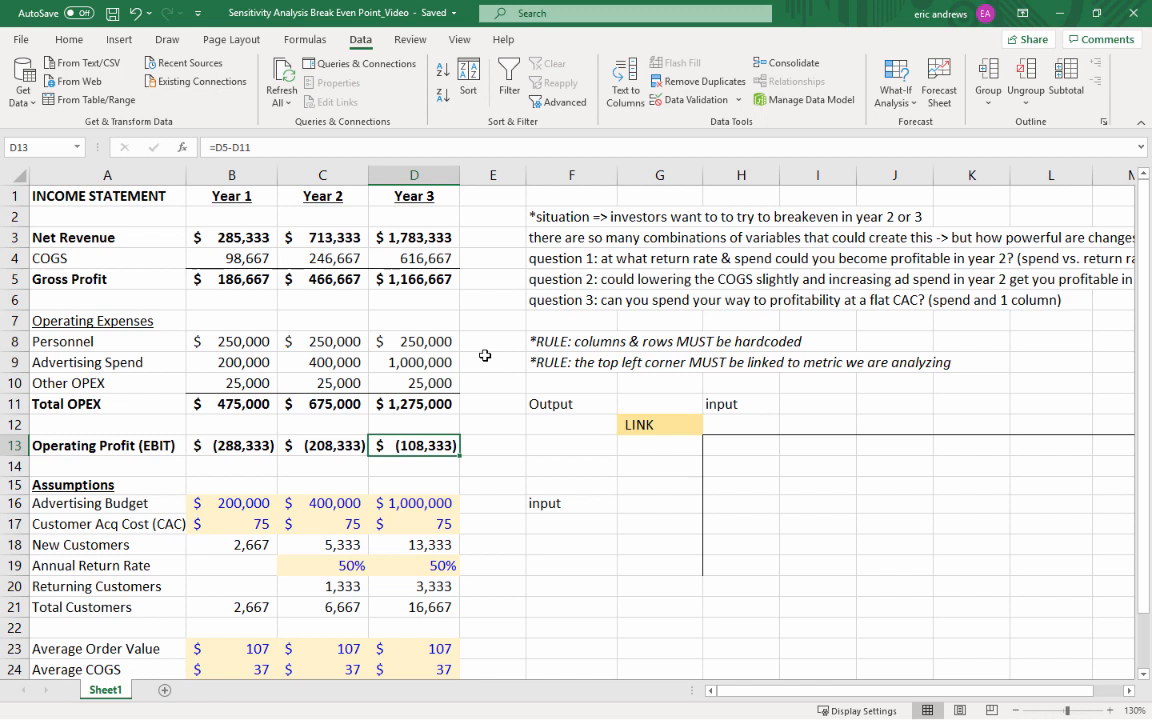
{"action": "mouse_move", "coordinate": [450, 317]}
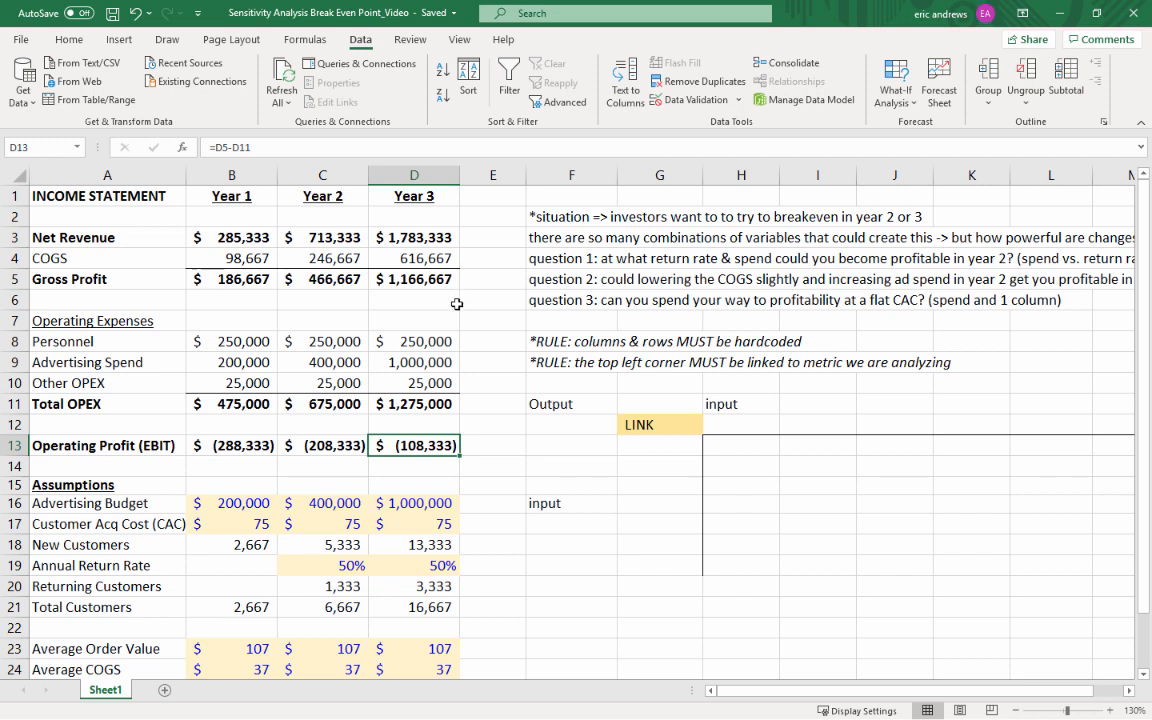
{"action": "mouse_move", "coordinate": [208, 223]}
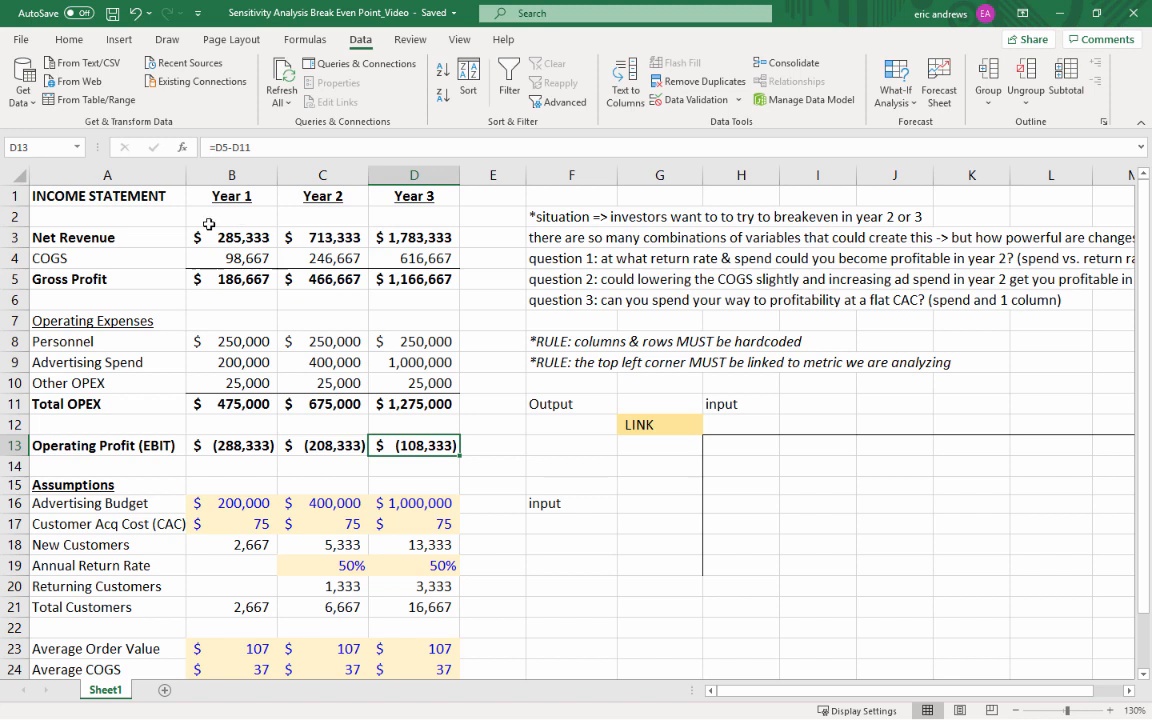
{"action": "left_click", "coordinate": [231, 237]}
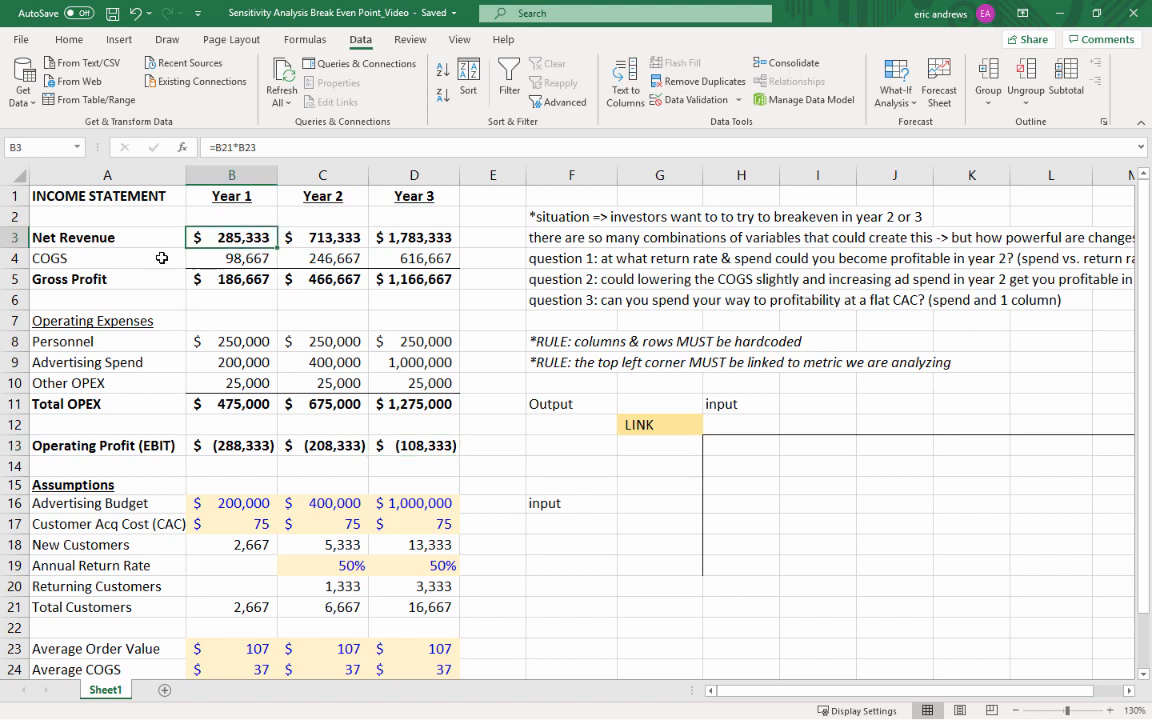
{"action": "left_click", "coordinate": [232, 279]}
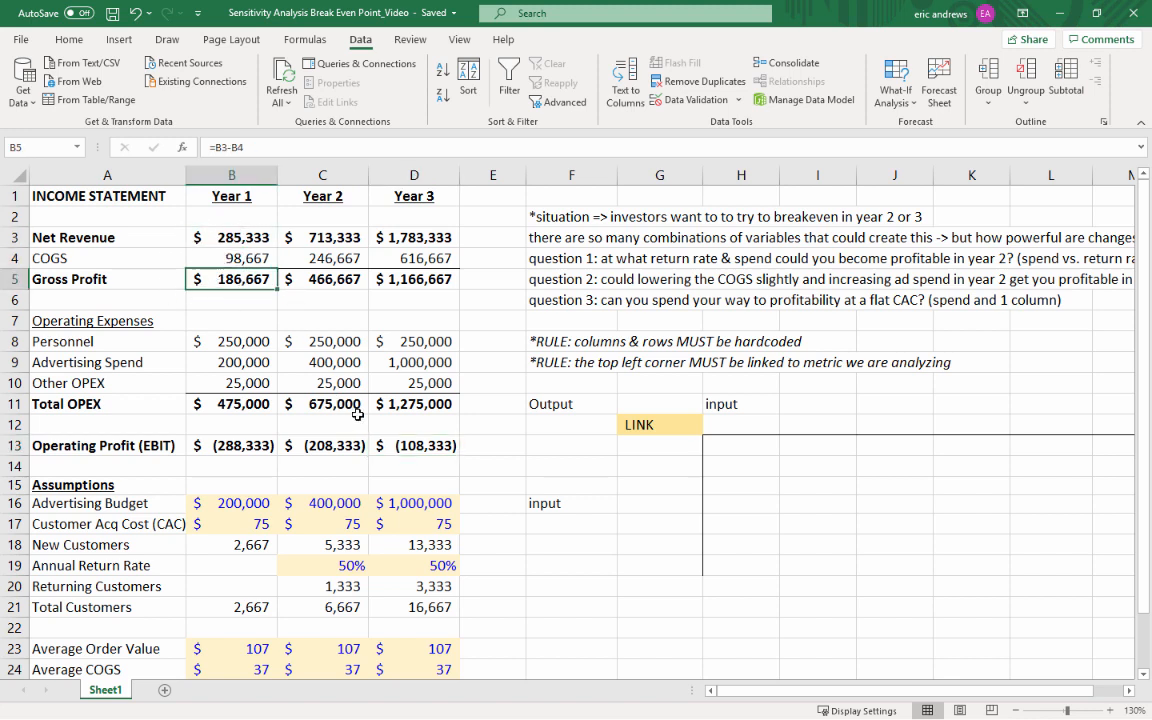
{"action": "left_click_drag", "start_coordinate": [107, 341], "coordinate": [107, 382]}
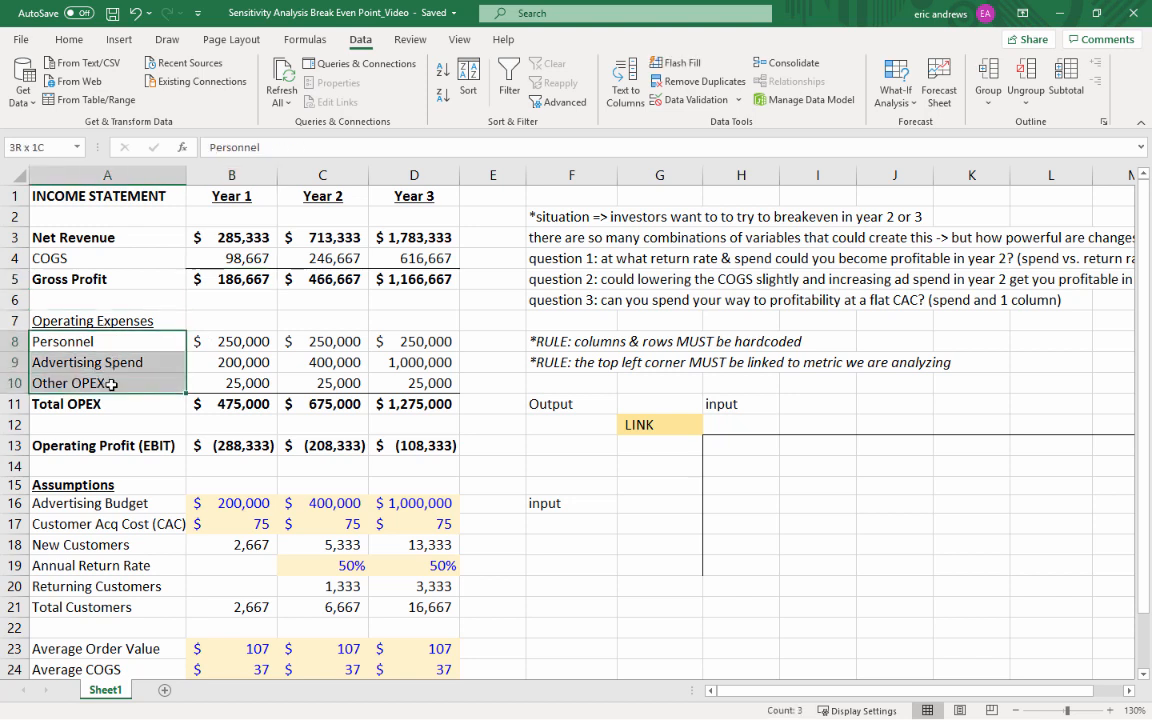
{"action": "left_click", "coordinate": [231, 362]}
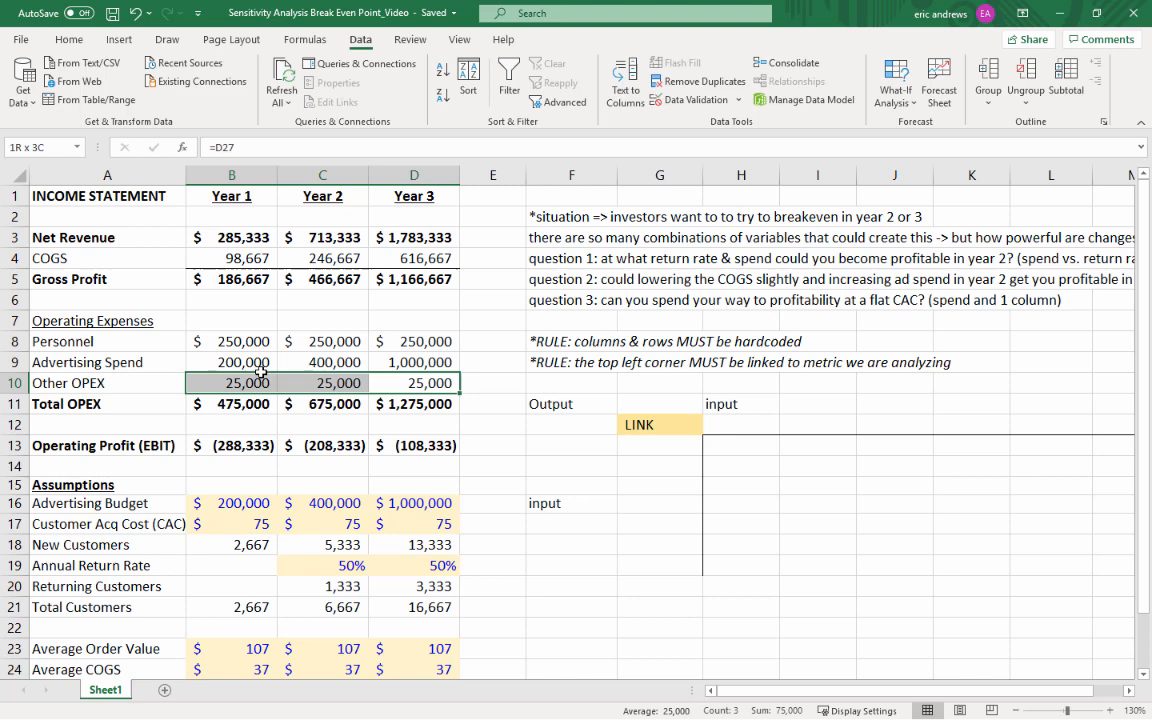
{"action": "left_click", "coordinate": [231, 382]}
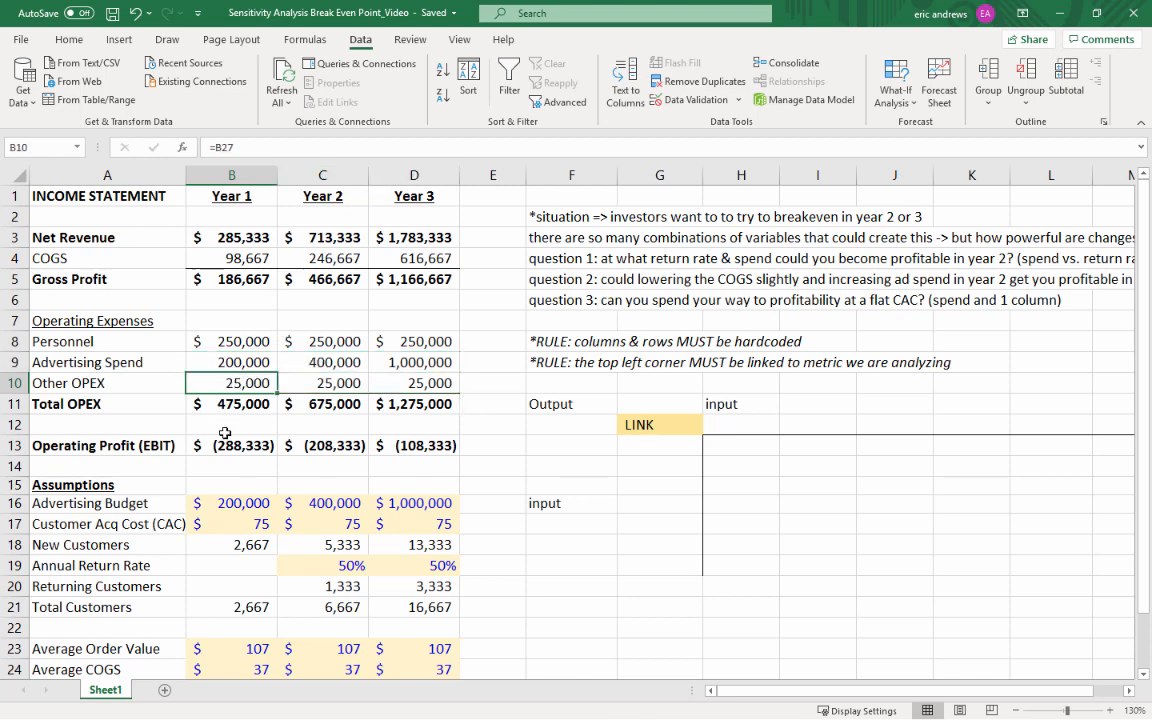
{"action": "left_click", "coordinate": [231, 445]}
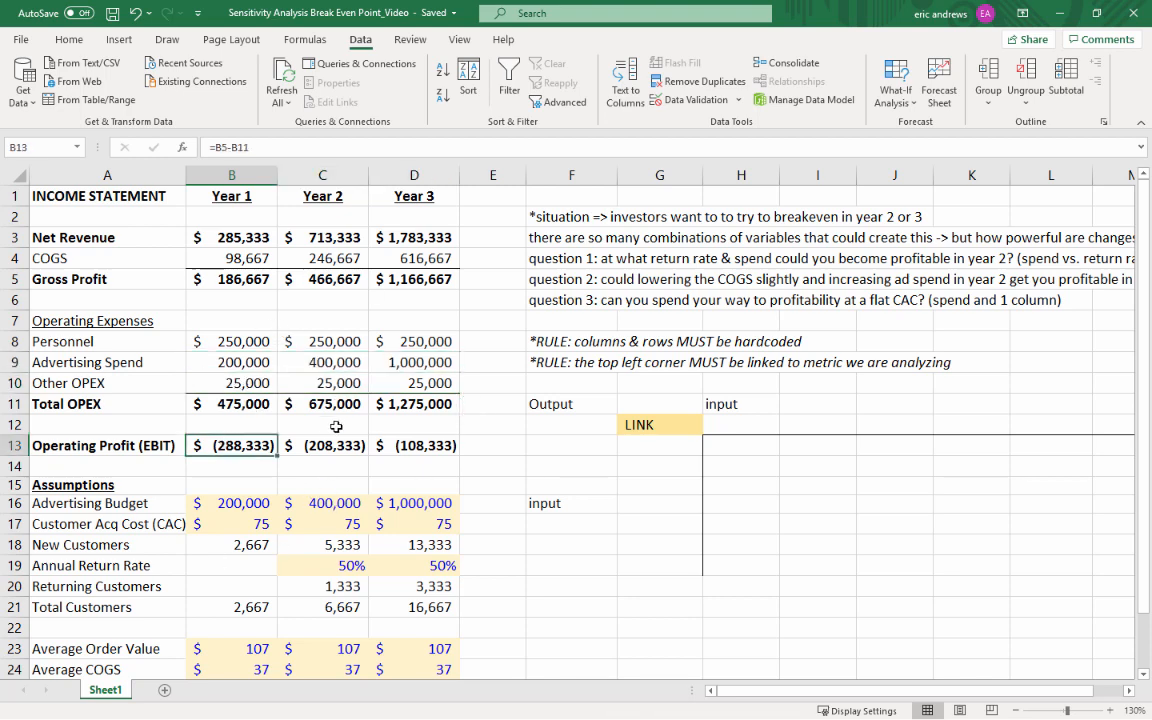
{"action": "scroll", "scroll_direction": "down", "scroll_amount": 3}
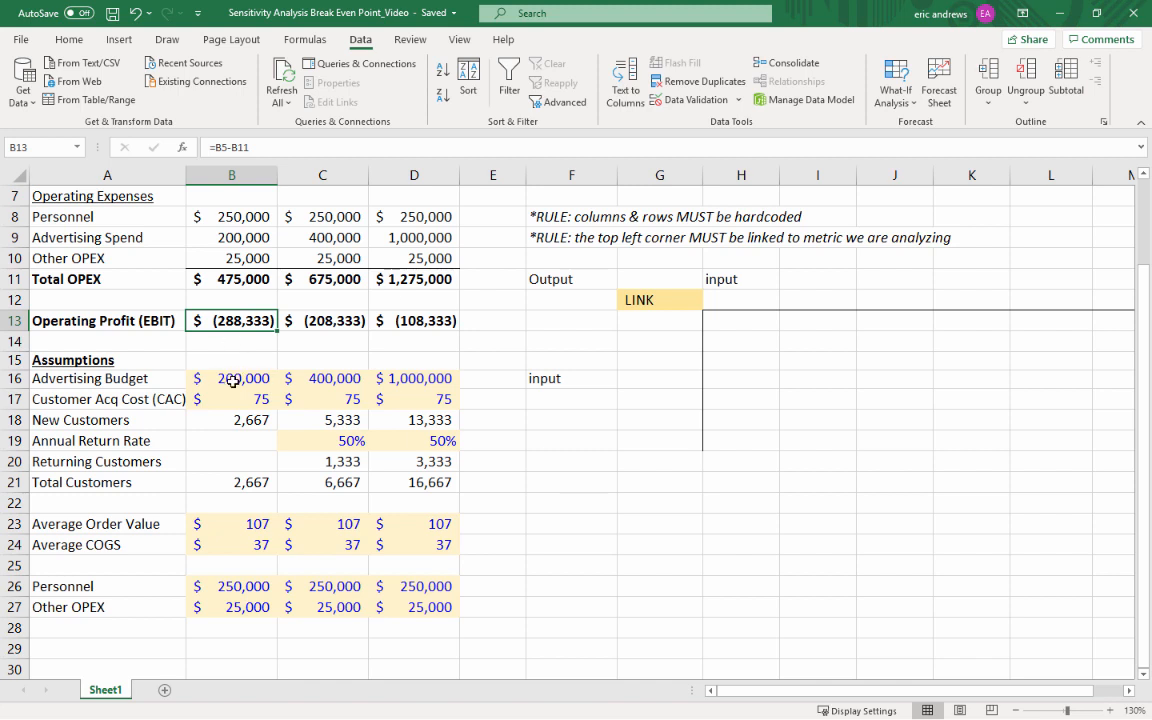
{"action": "left_click", "coordinate": [231, 378]}
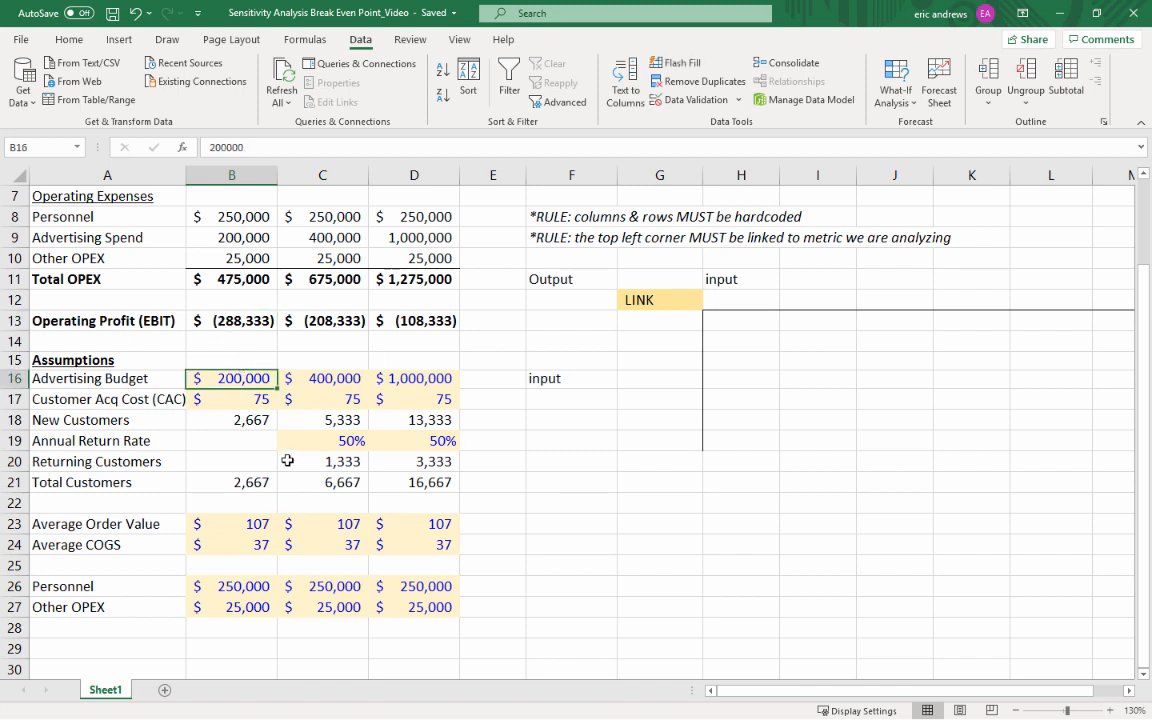
{"action": "mouse_move", "coordinate": [247, 408]}
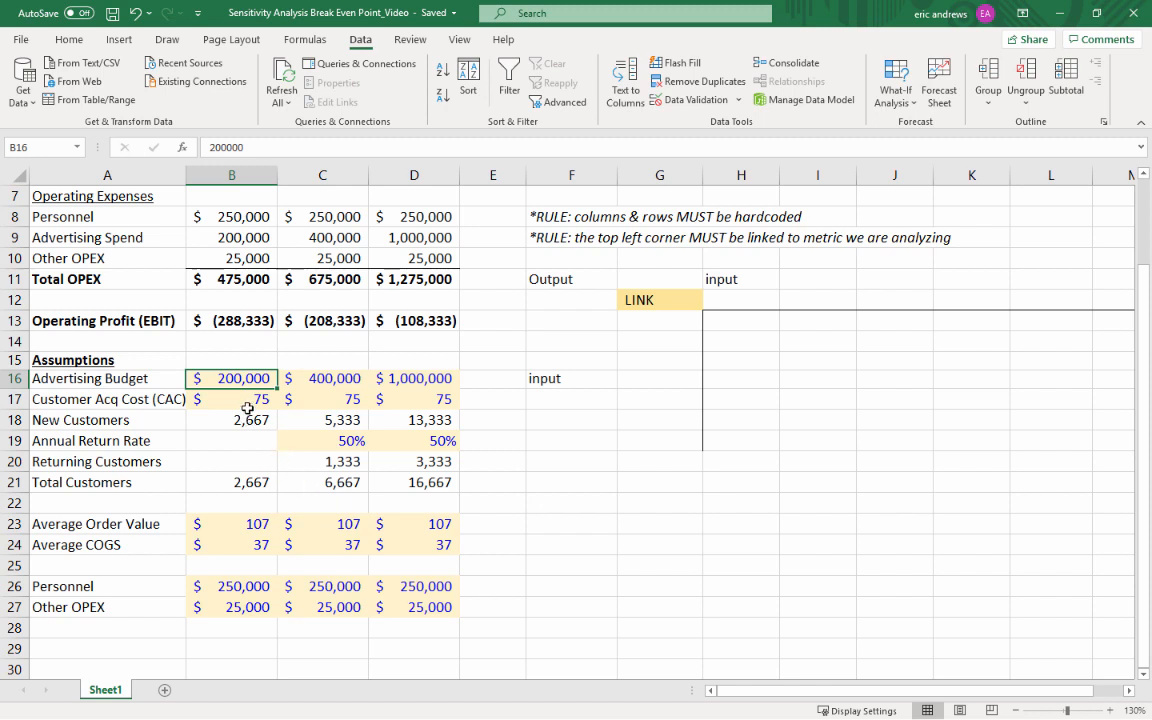
{"action": "left_click", "coordinate": [231, 399]}
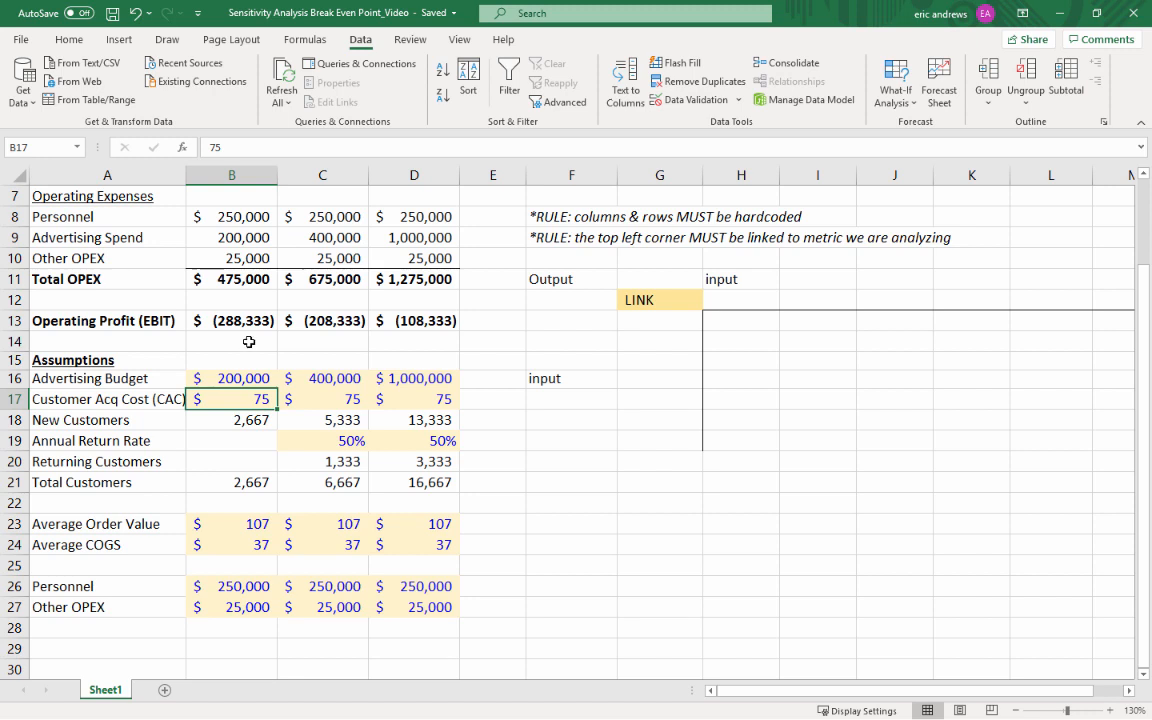
{"action": "left_click", "coordinate": [231, 419]}
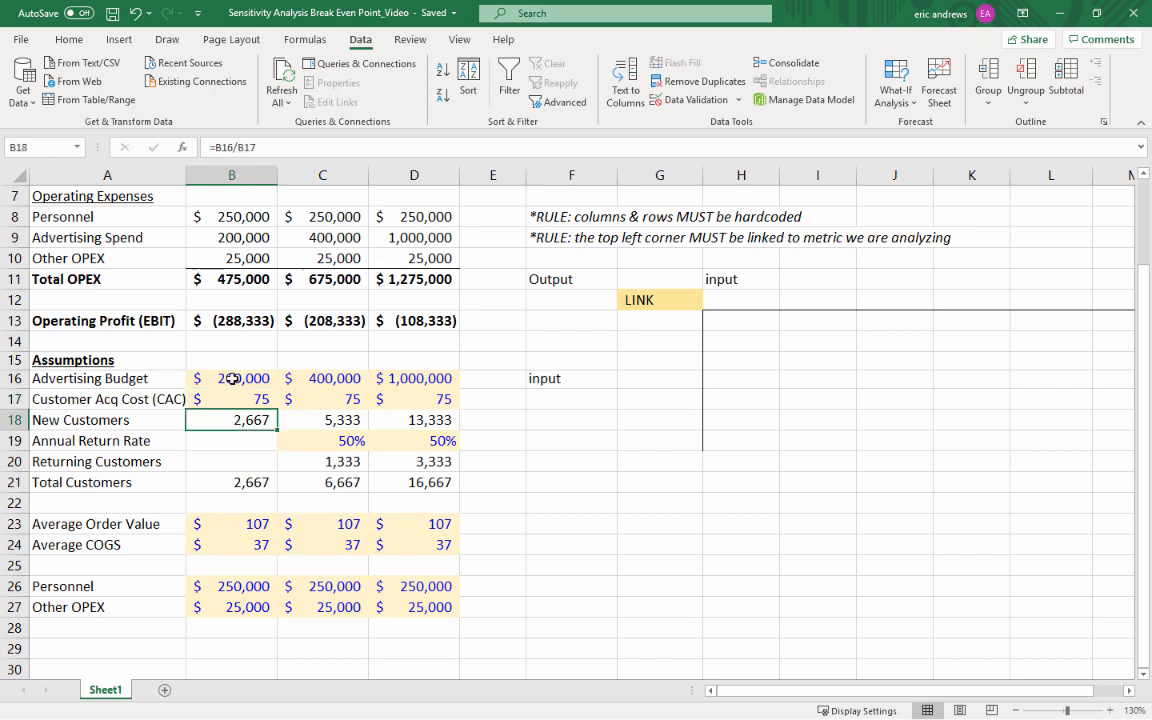
{"action": "left_click", "coordinate": [231, 398]}
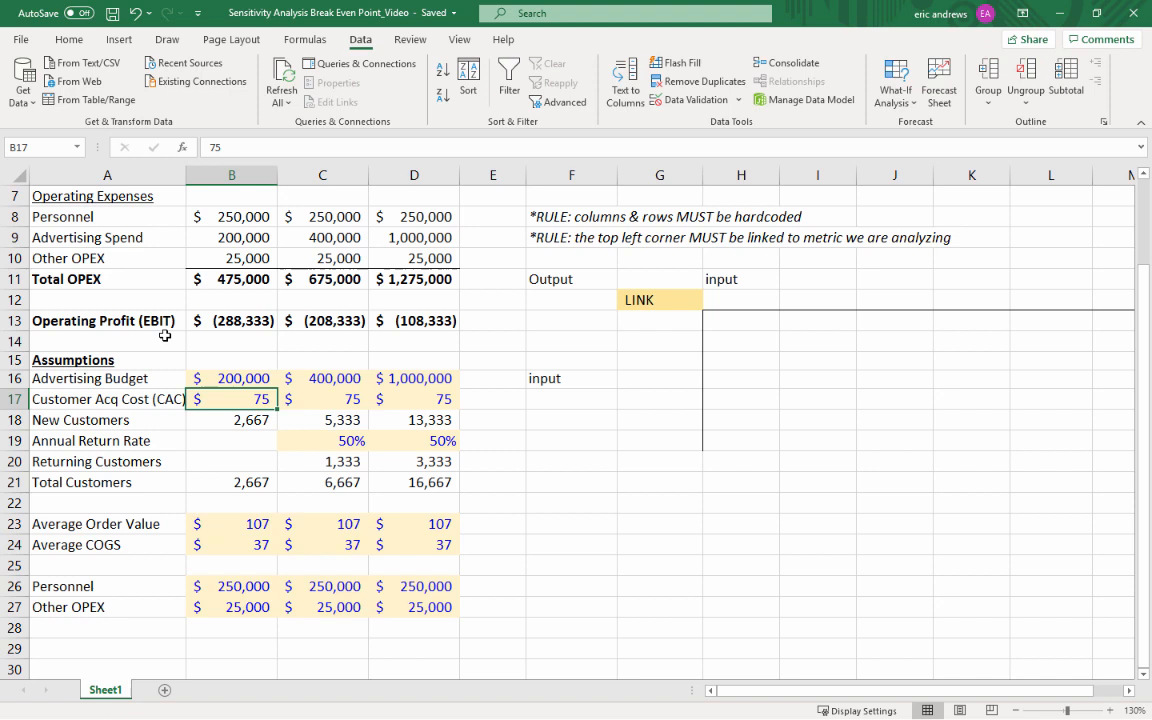
{"action": "mouse_move", "coordinate": [229, 402]}
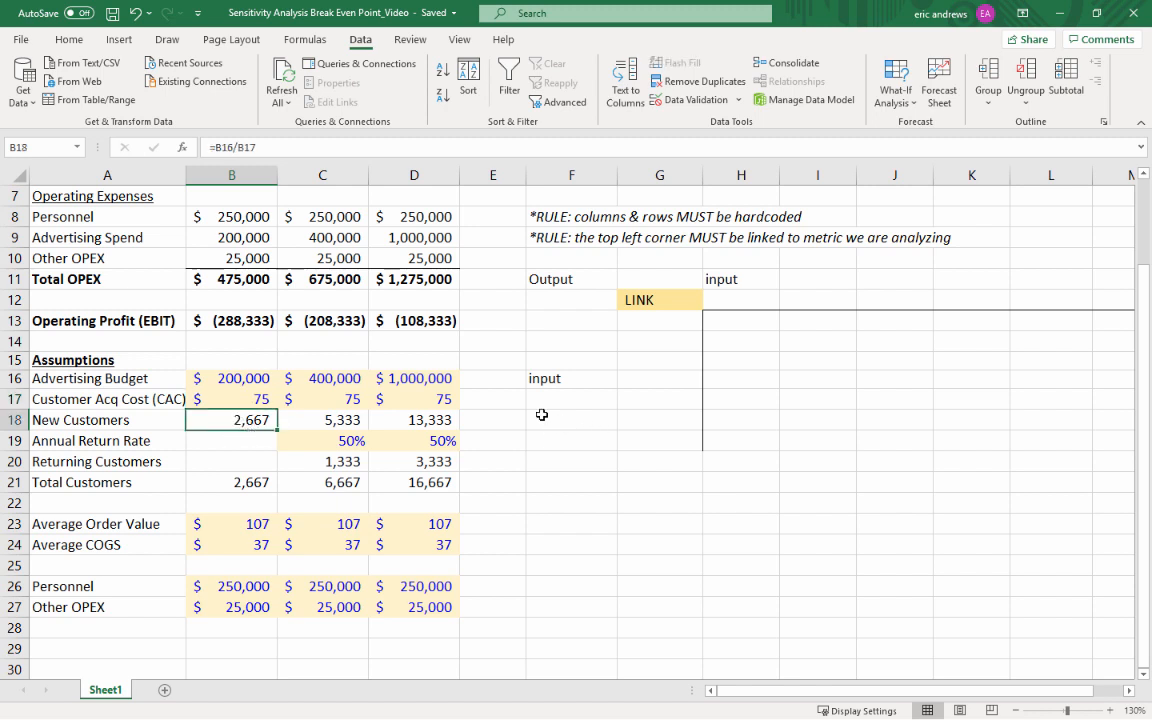
{"action": "mouse_move", "coordinate": [534, 403]}
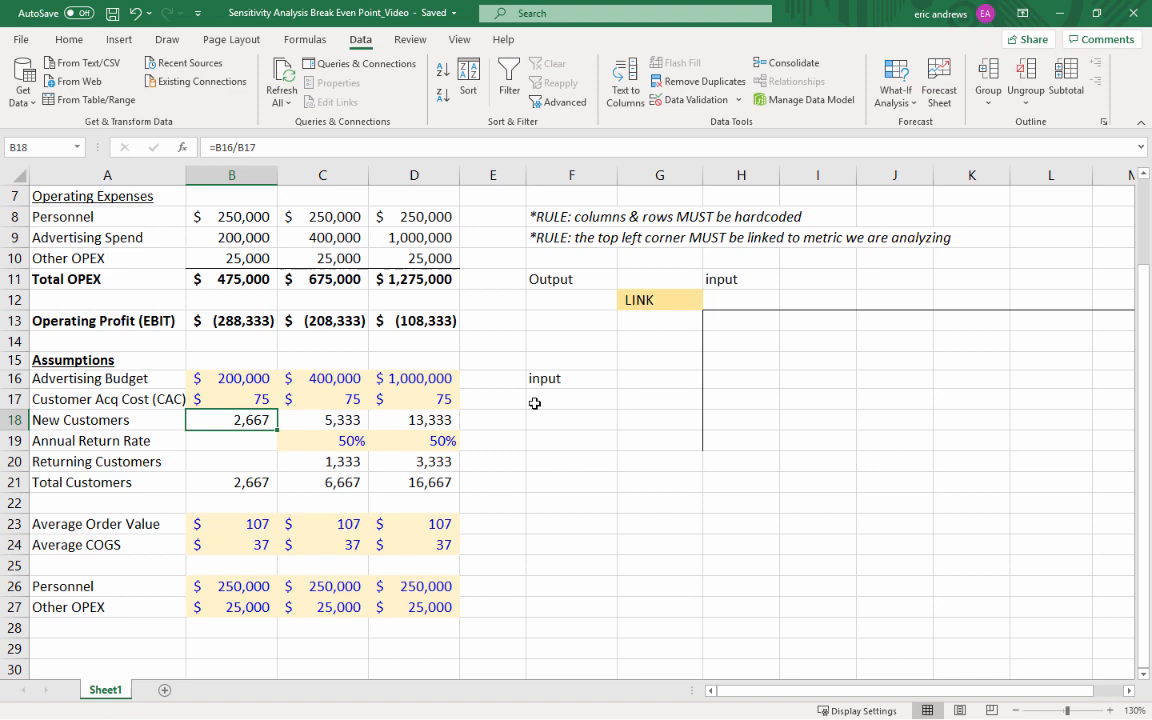
{"action": "double_click", "coordinate": [231, 419]}
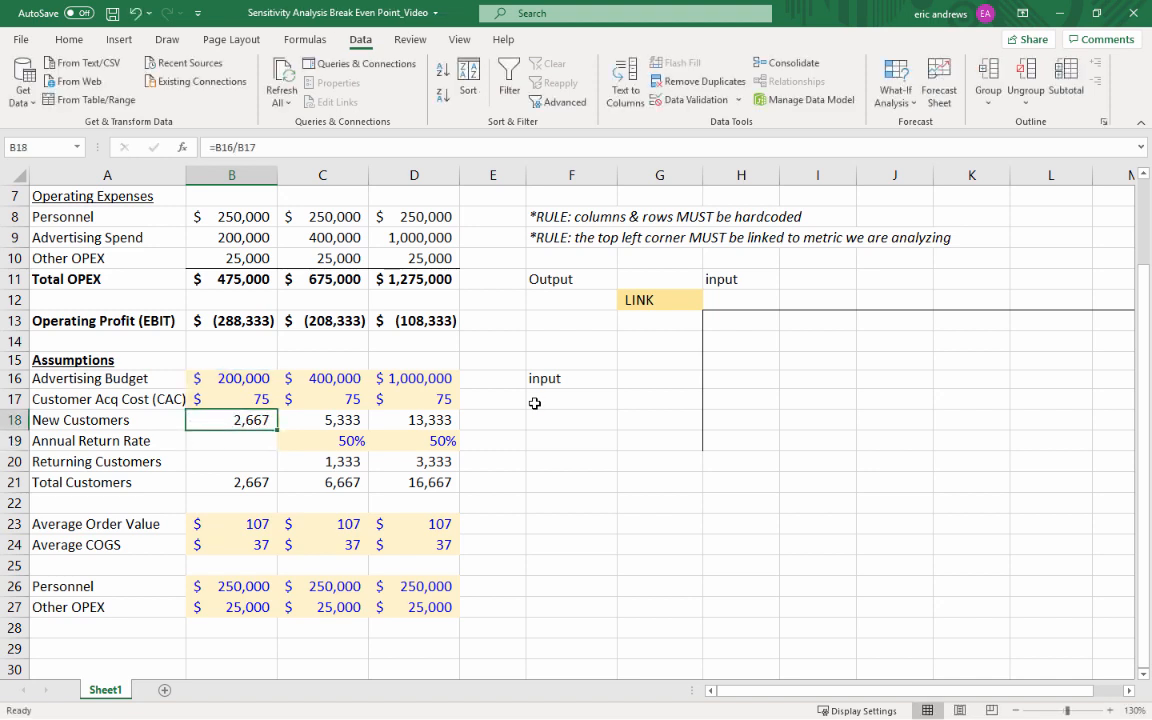
{"action": "left_click", "coordinate": [231, 440]}
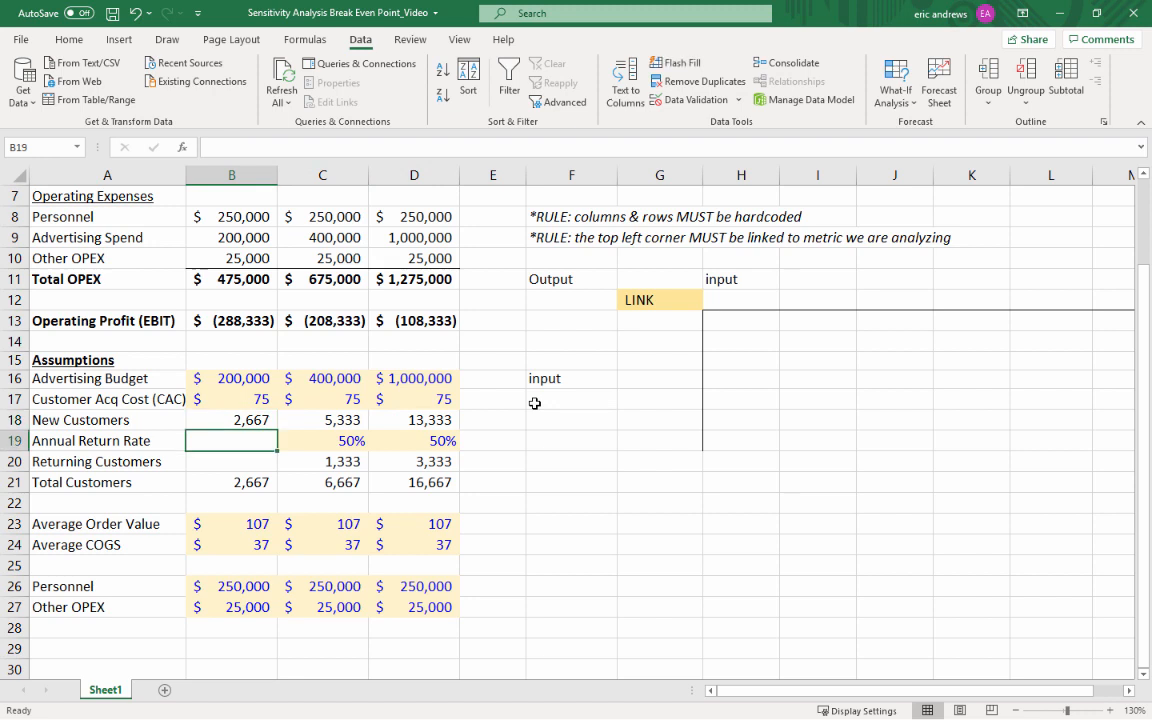
{"action": "left_click", "coordinate": [322, 461]}
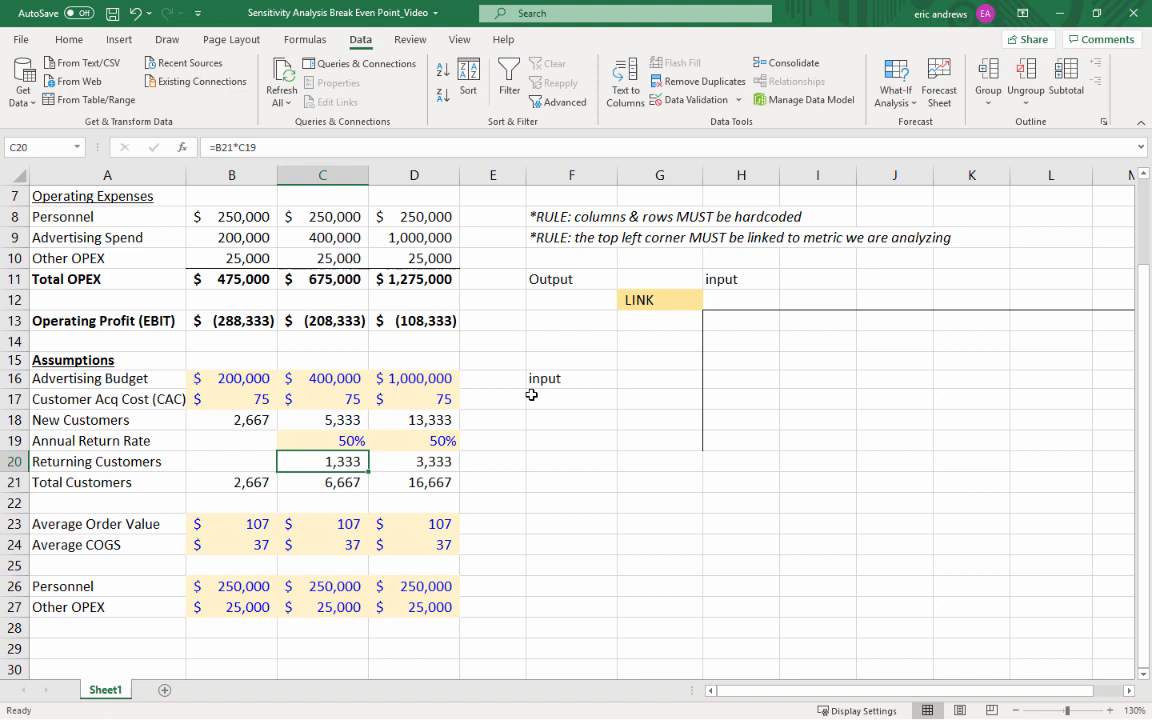
{"action": "left_click", "coordinate": [322, 440]}
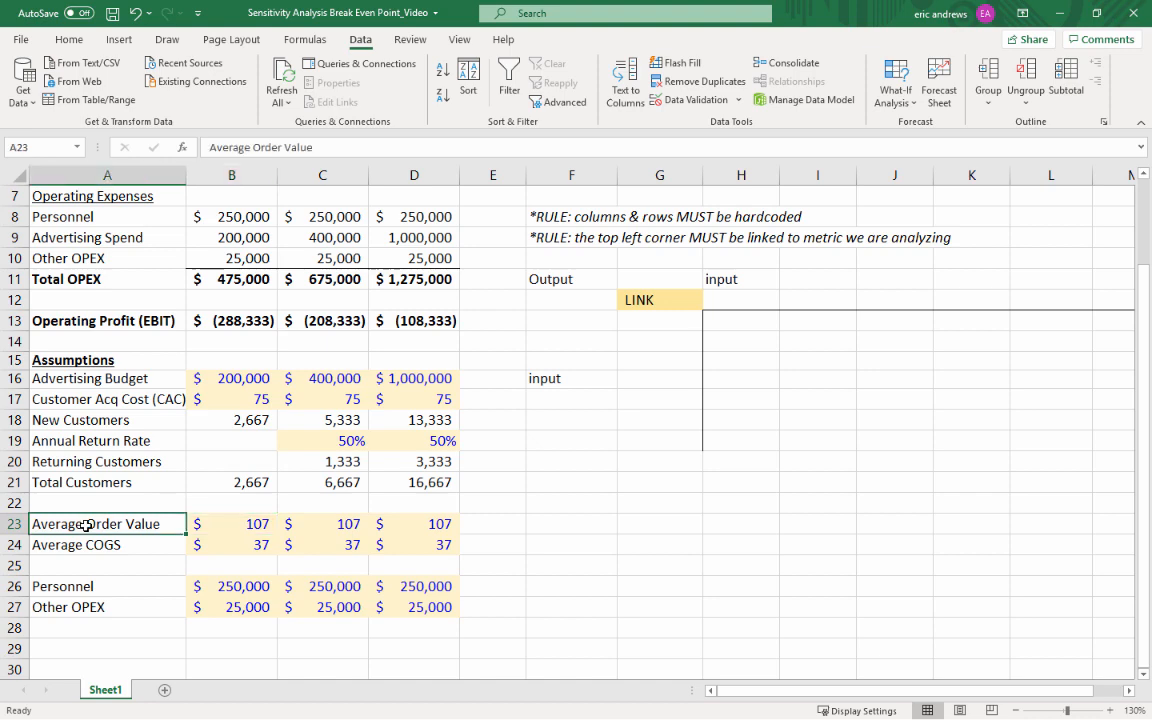
{"action": "left_click", "coordinate": [231, 523]}
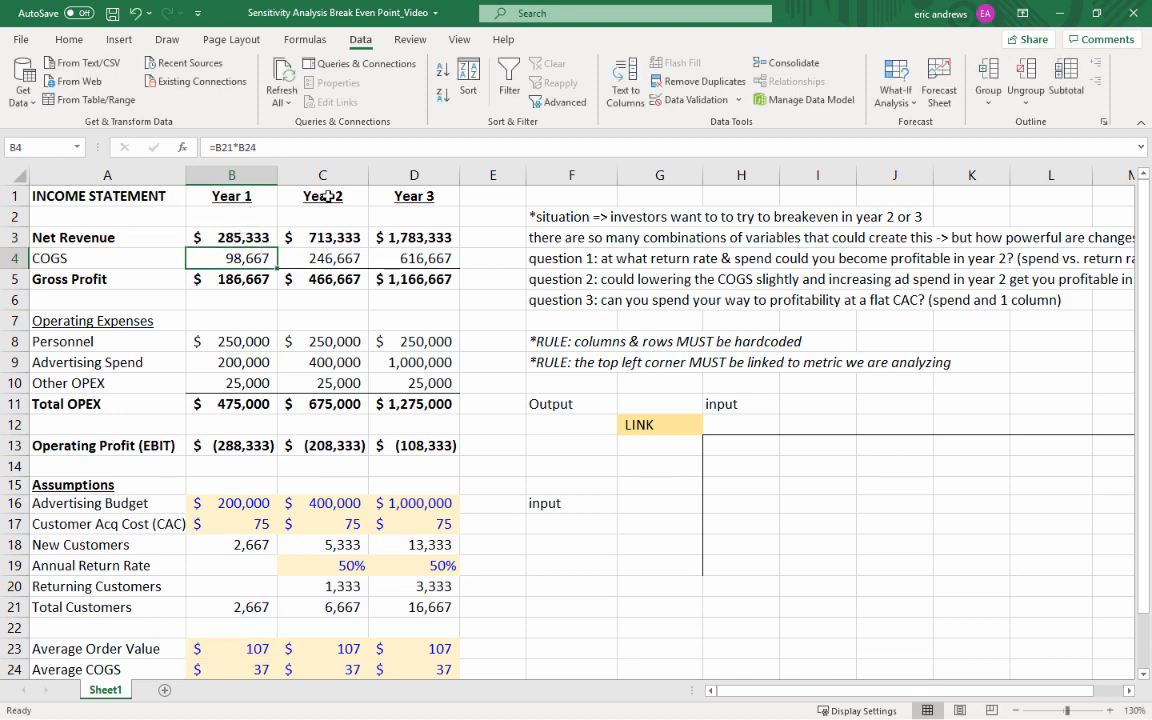
{"action": "double_click", "coordinate": [231, 258]}
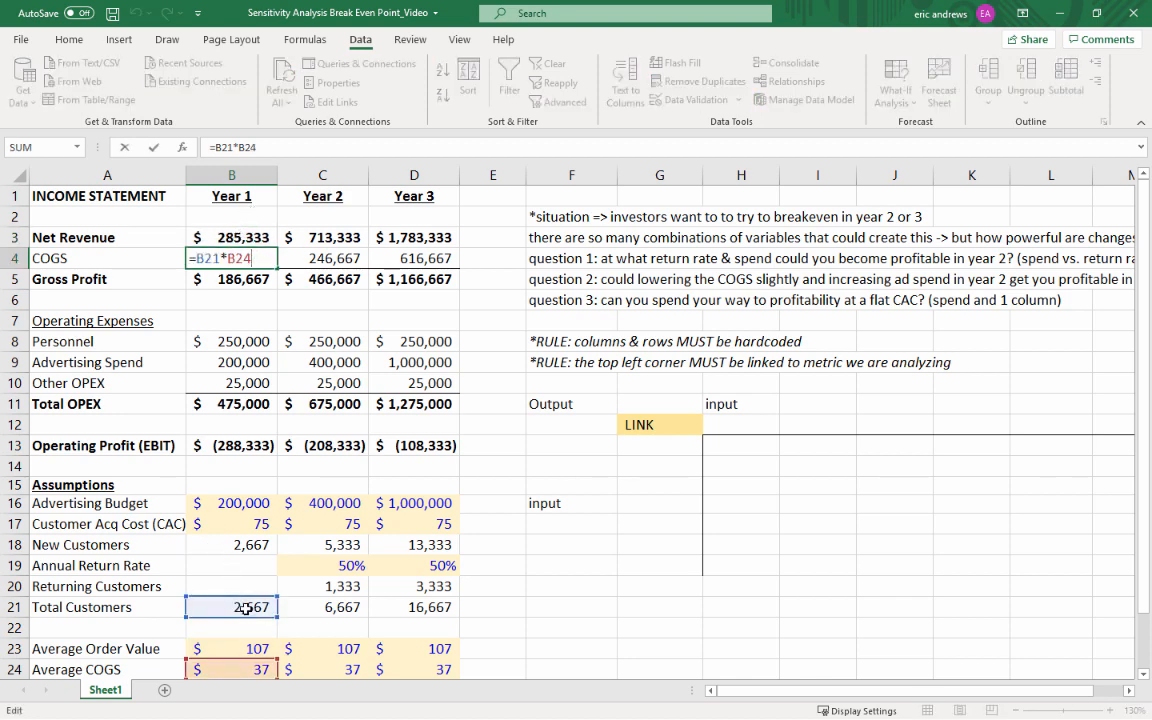
{"action": "scroll", "scroll_direction": "down", "scroll_amount": 3}
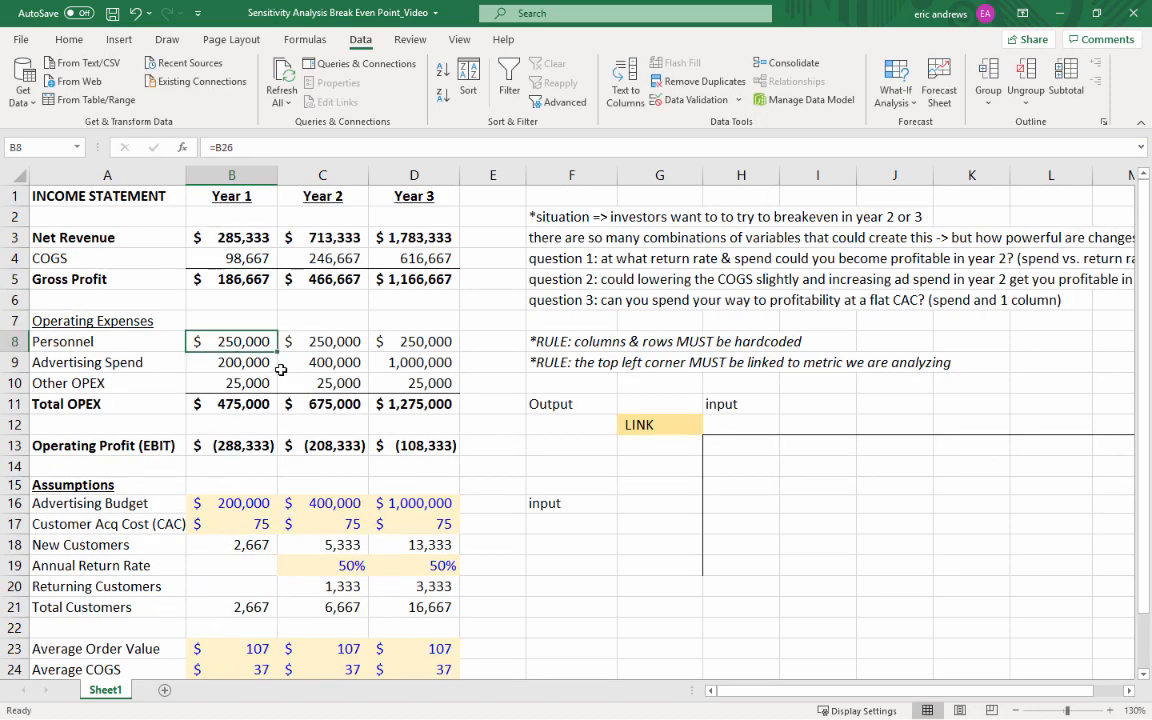
{"action": "scroll", "scroll_direction": "down", "scroll_amount": 3}
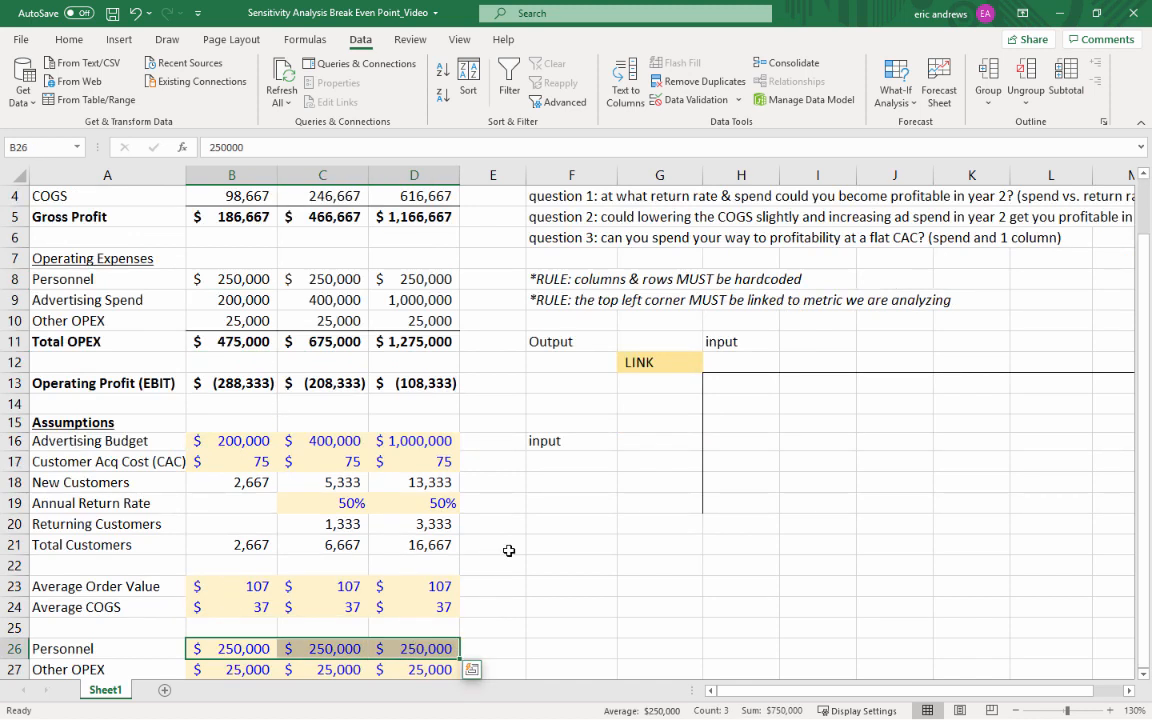
{"action": "mouse_move", "coordinate": [441, 412]}
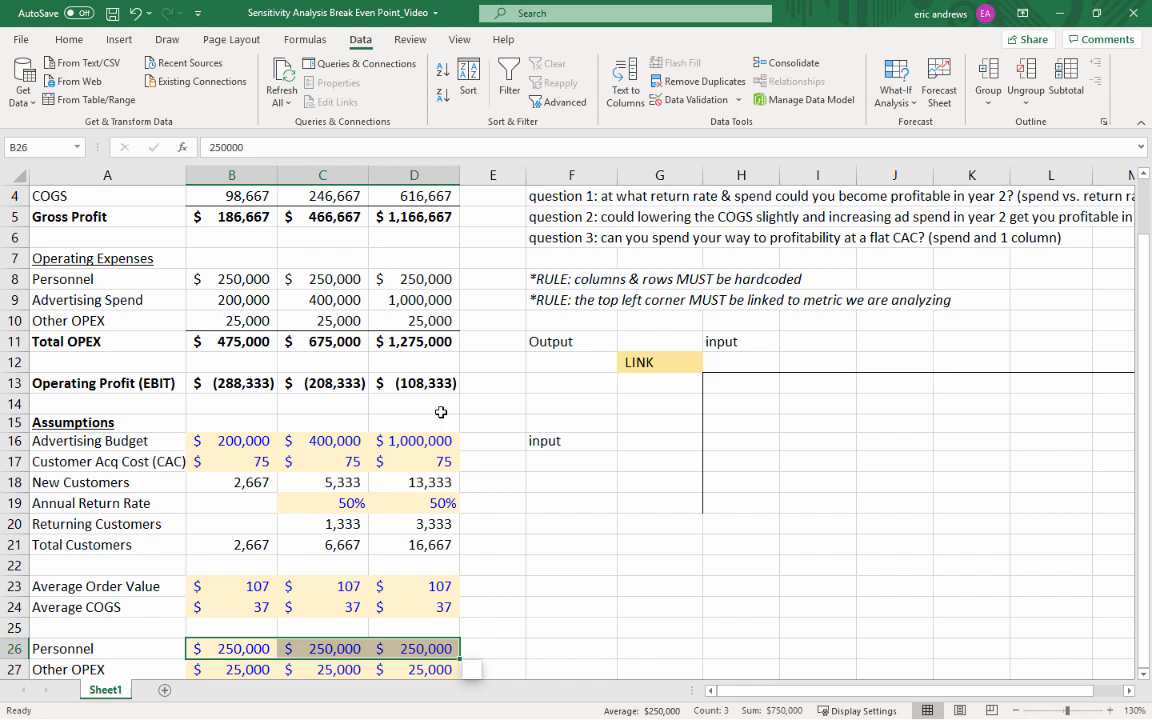
{"action": "mouse_move", "coordinate": [257, 401]}
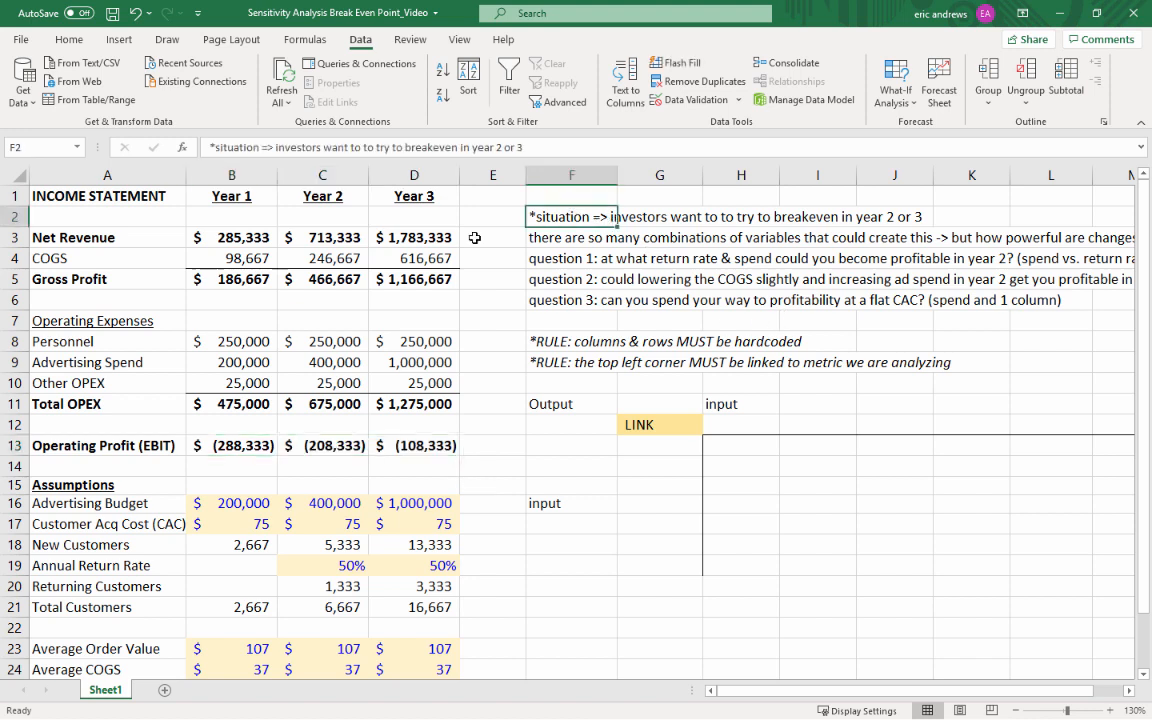
{"action": "mouse_move", "coordinate": [498, 213]}
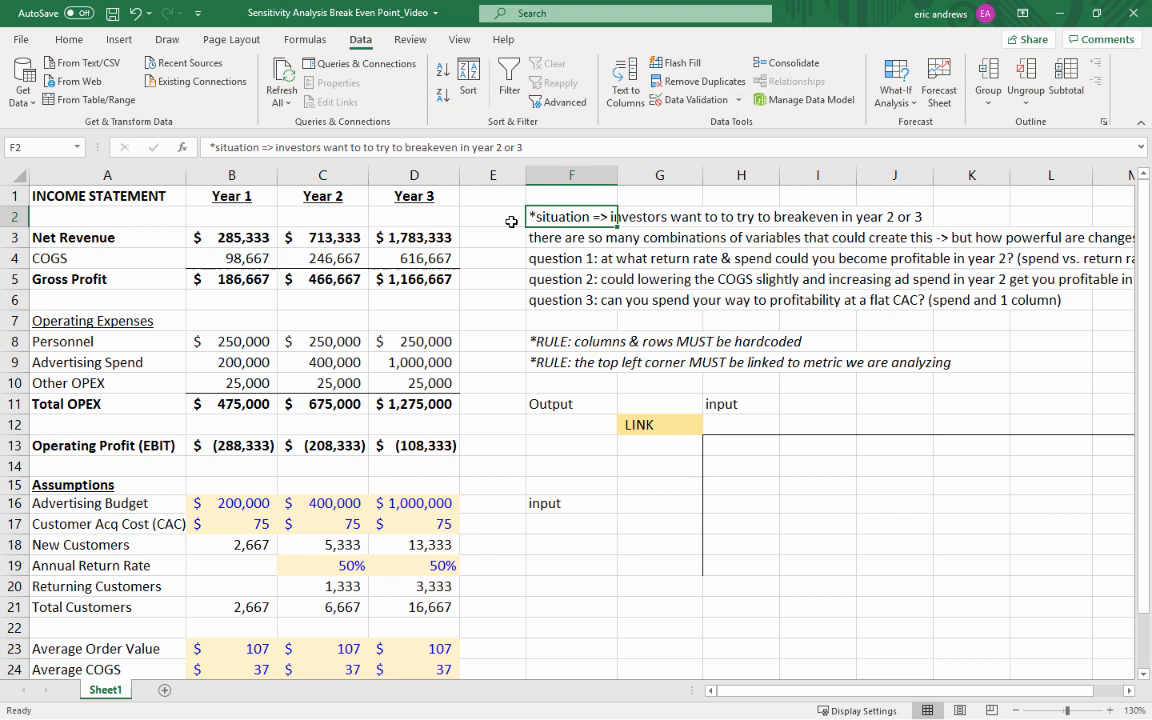
{"action": "left_click", "coordinate": [571, 237]}
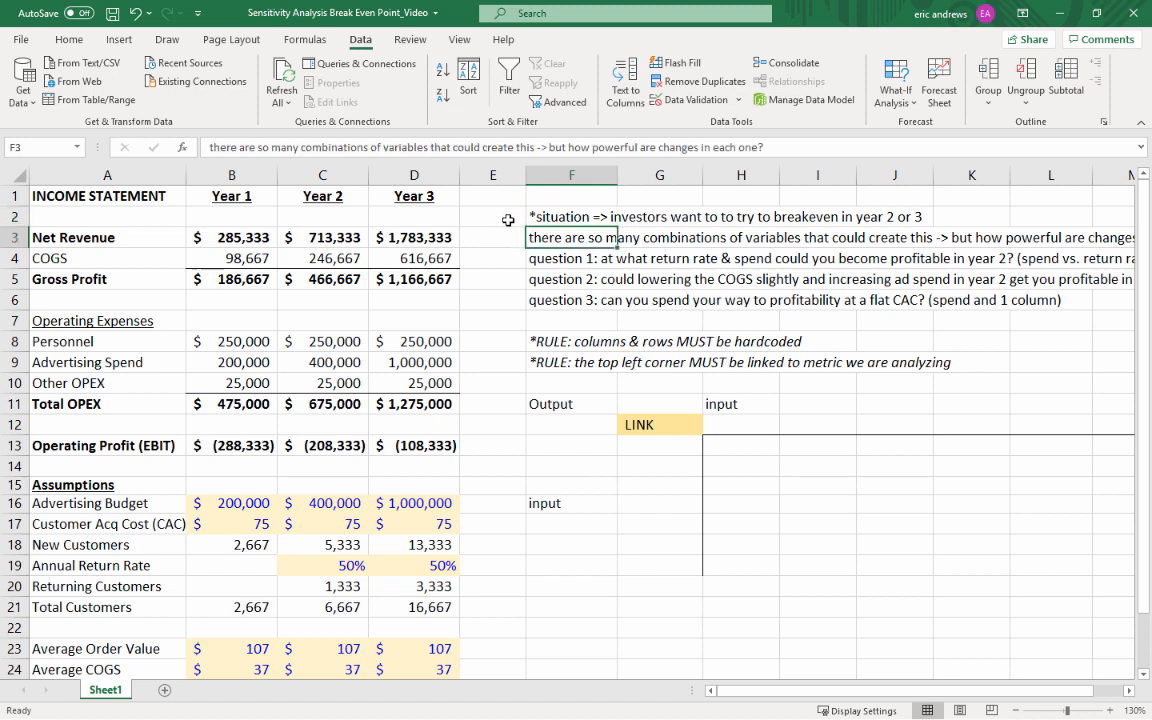
{"action": "left_click", "coordinate": [971, 237]}
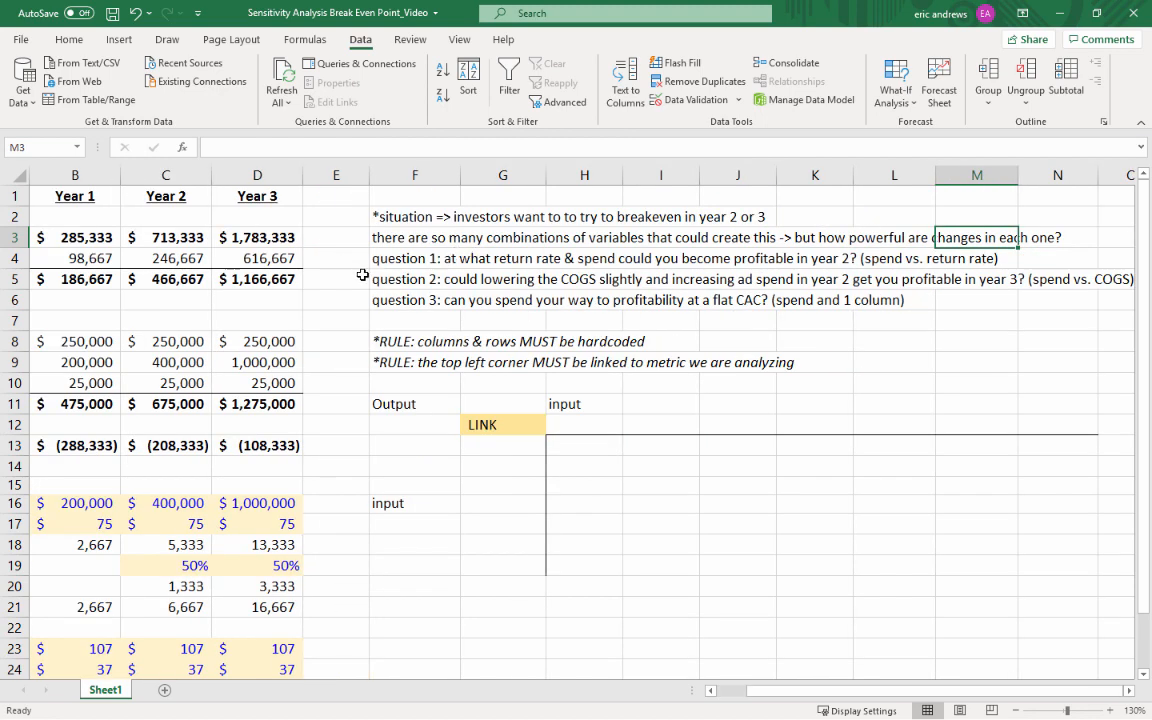
{"action": "left_click", "coordinate": [414, 258]}
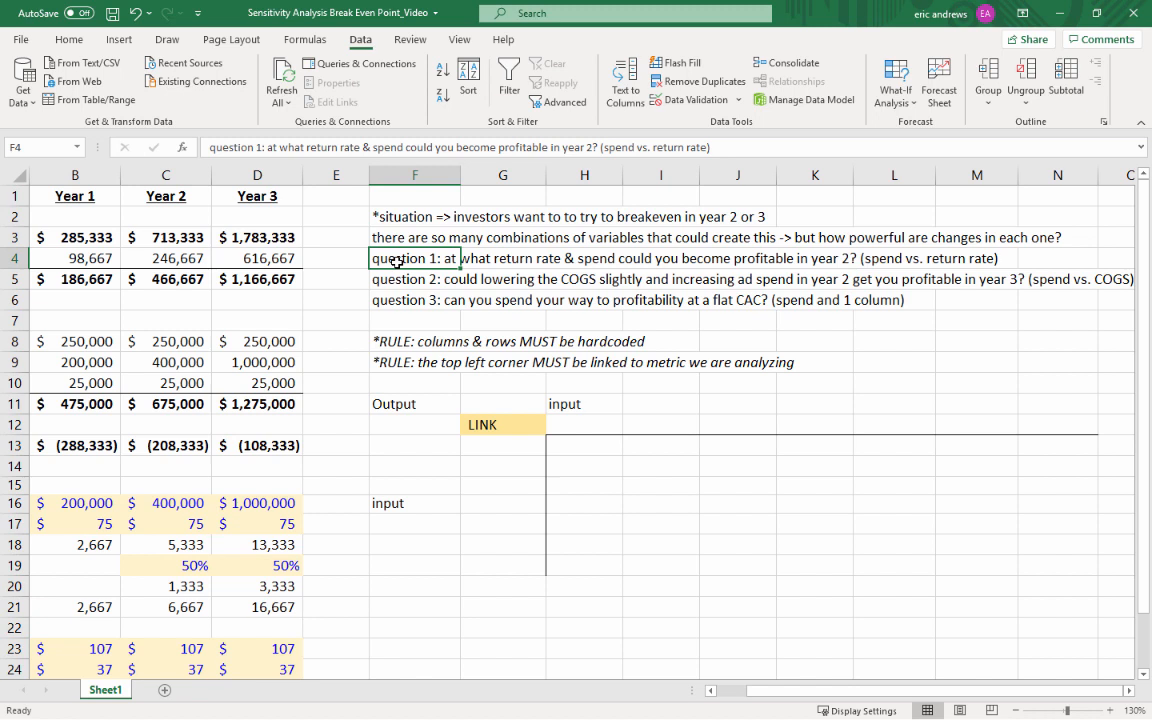
{"action": "mouse_move", "coordinate": [345, 259]}
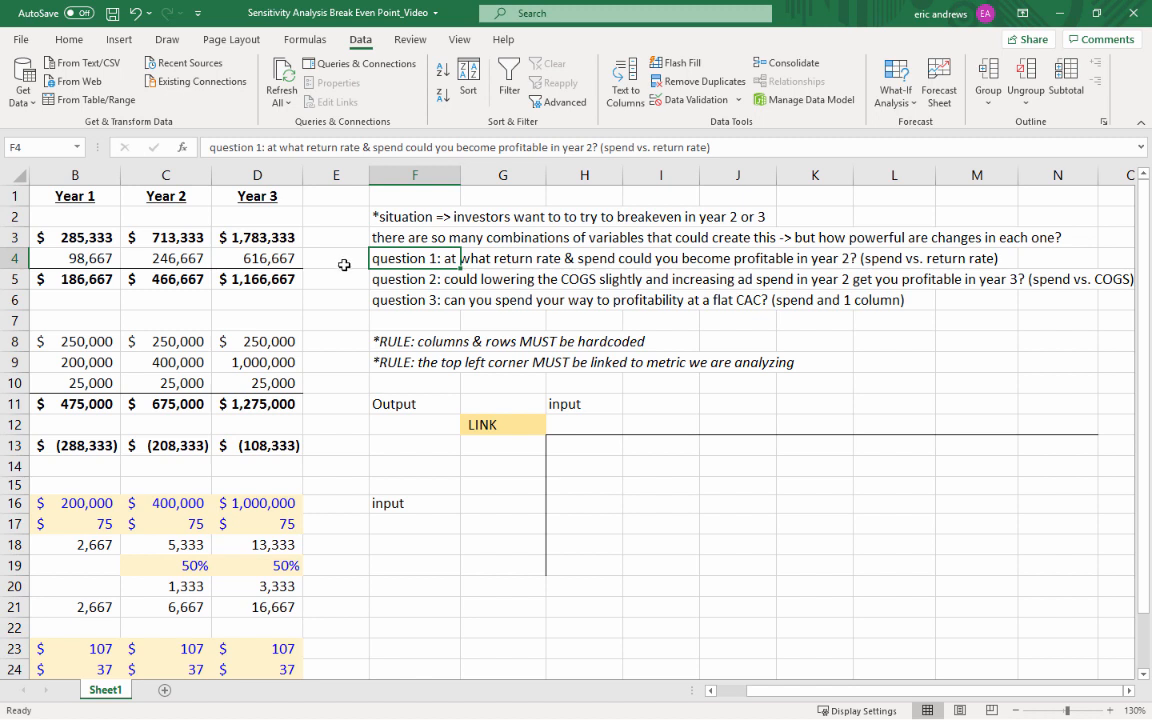
{"action": "mouse_move", "coordinate": [425, 355]}
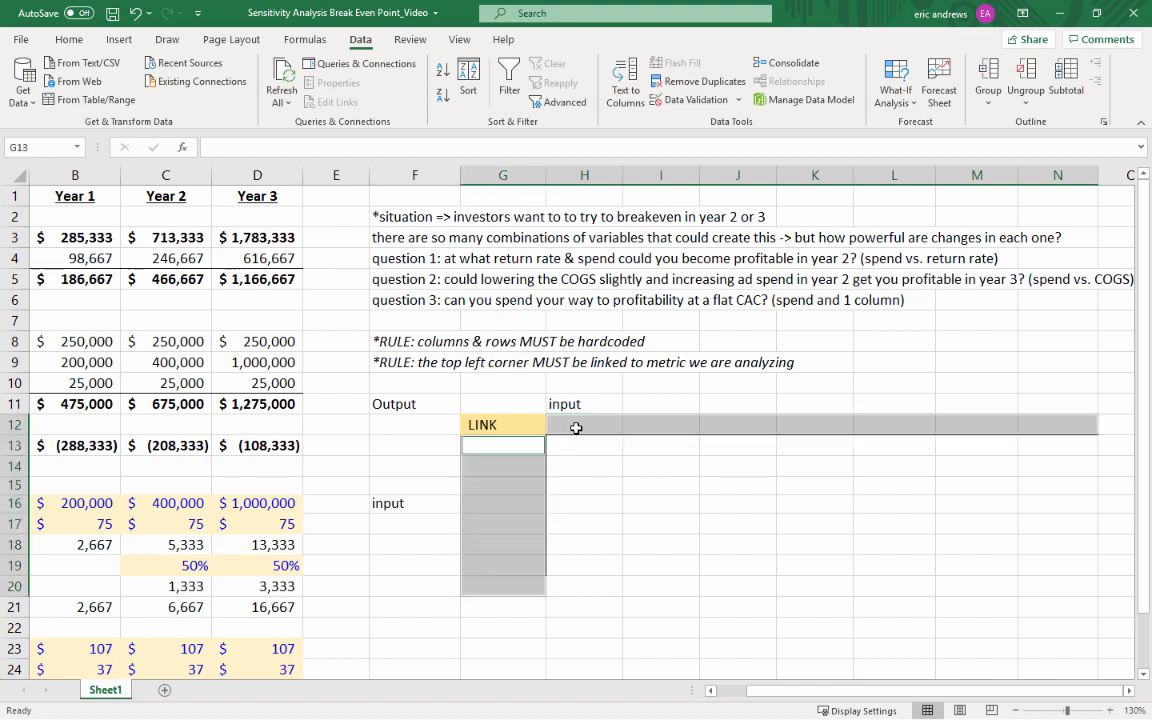
{"action": "left_click", "coordinate": [584, 424]}
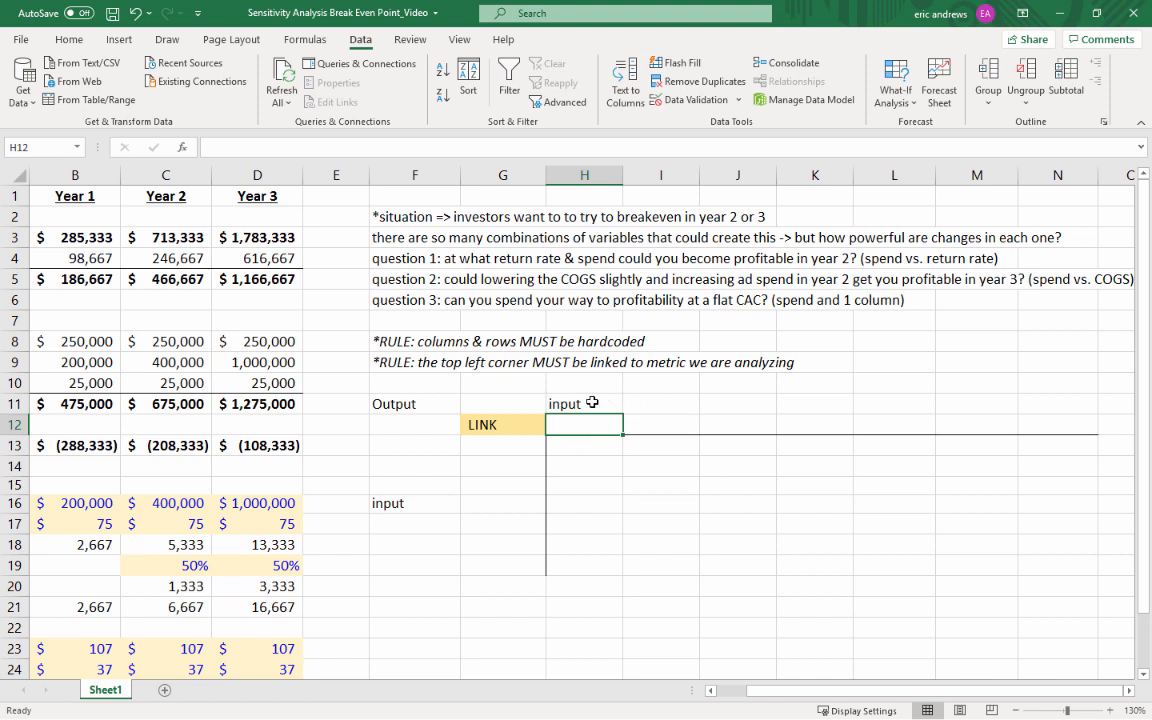
- Label the table inputs 'return rate' across H11 and 'ad spend (year 2)' in F16
{"action": "type", "text": "return rate"}
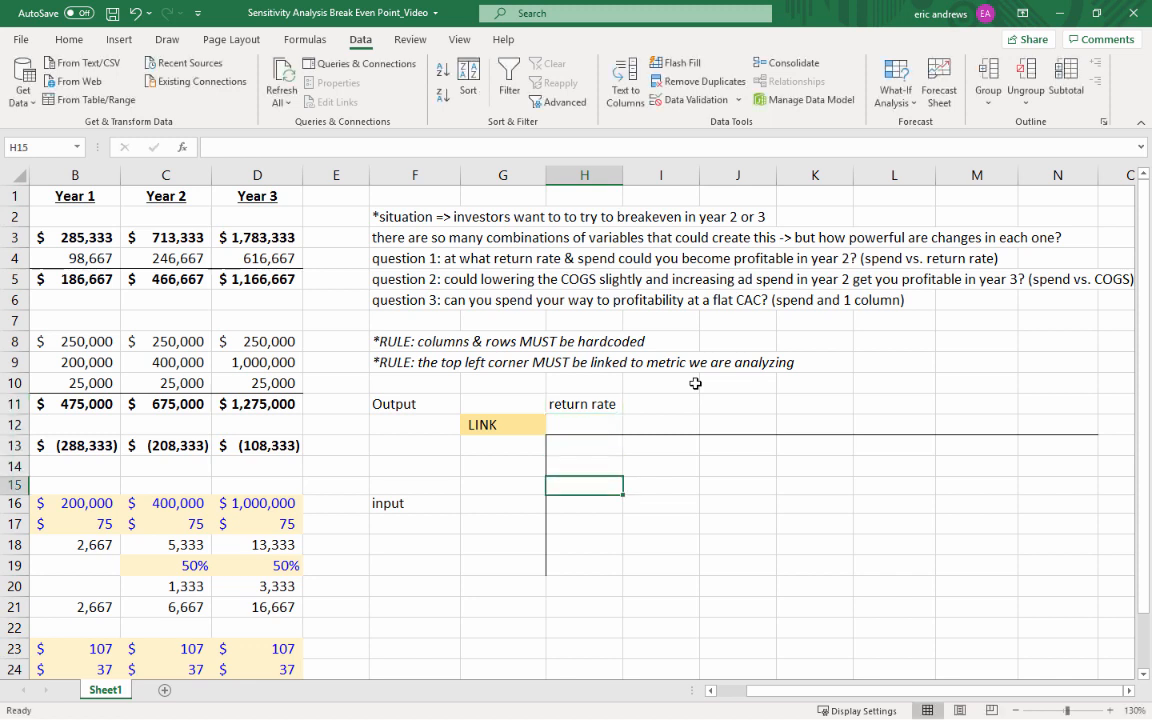
{"action": "type", "text": "ad v"}
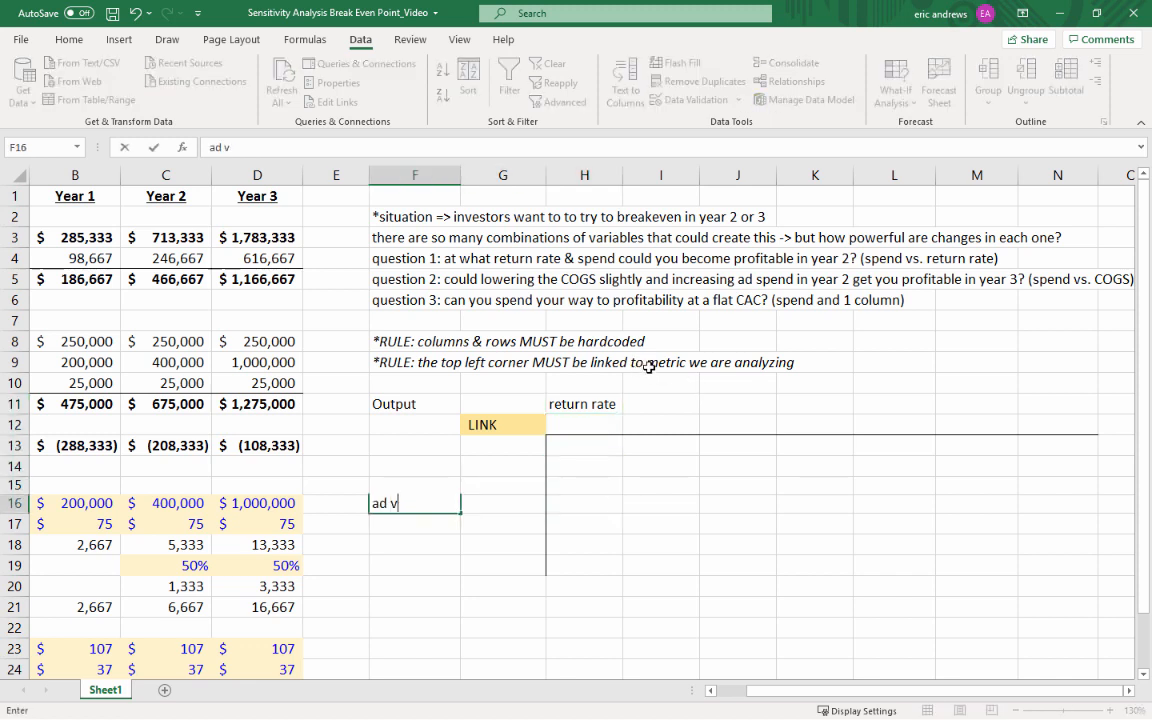
{"action": "type", "text": "s"}
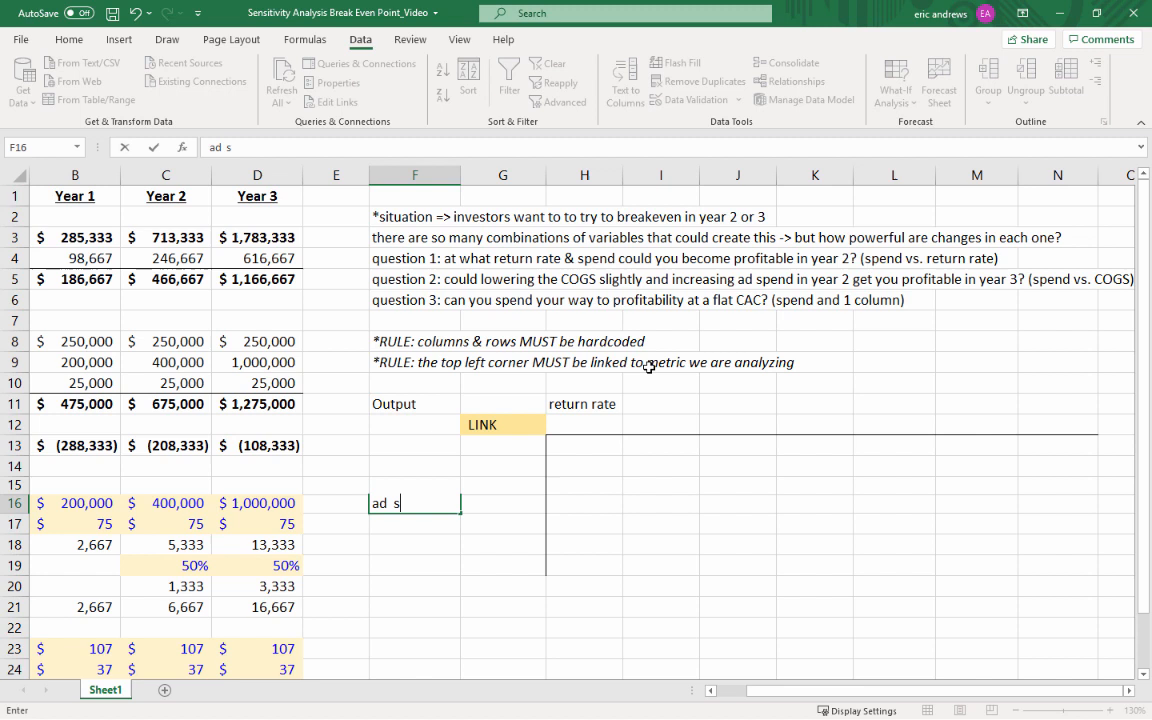
{"action": "type", "text": "pent"}
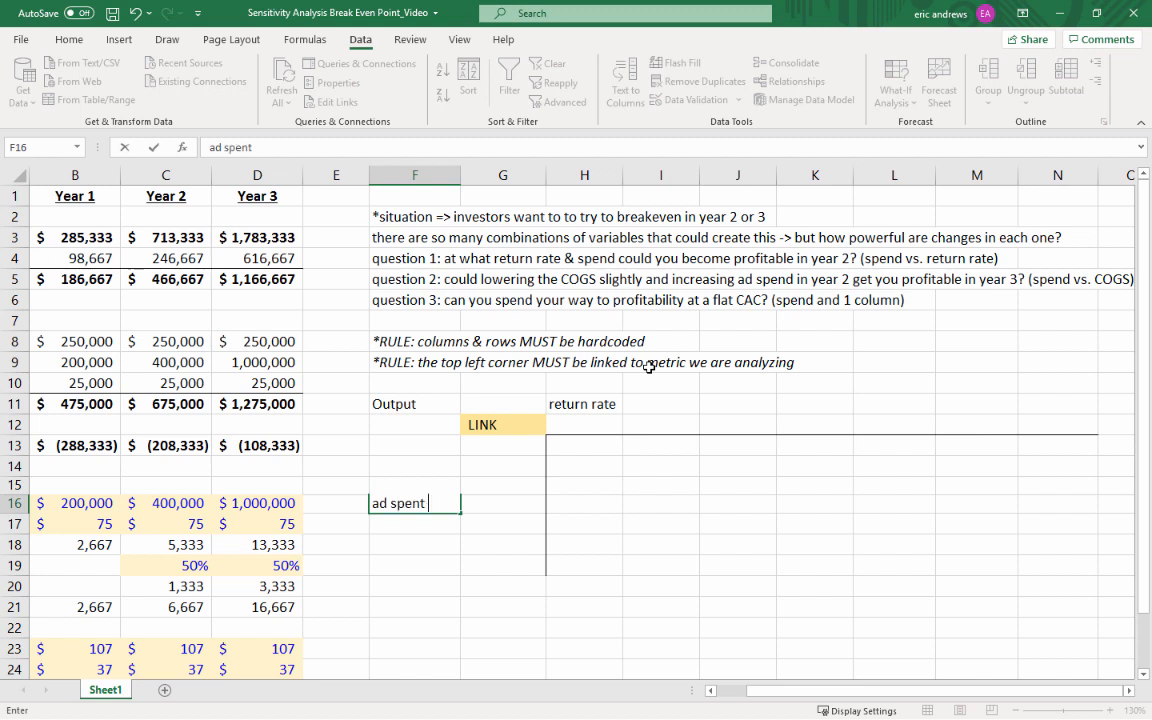
{"action": "type", "text": "("}
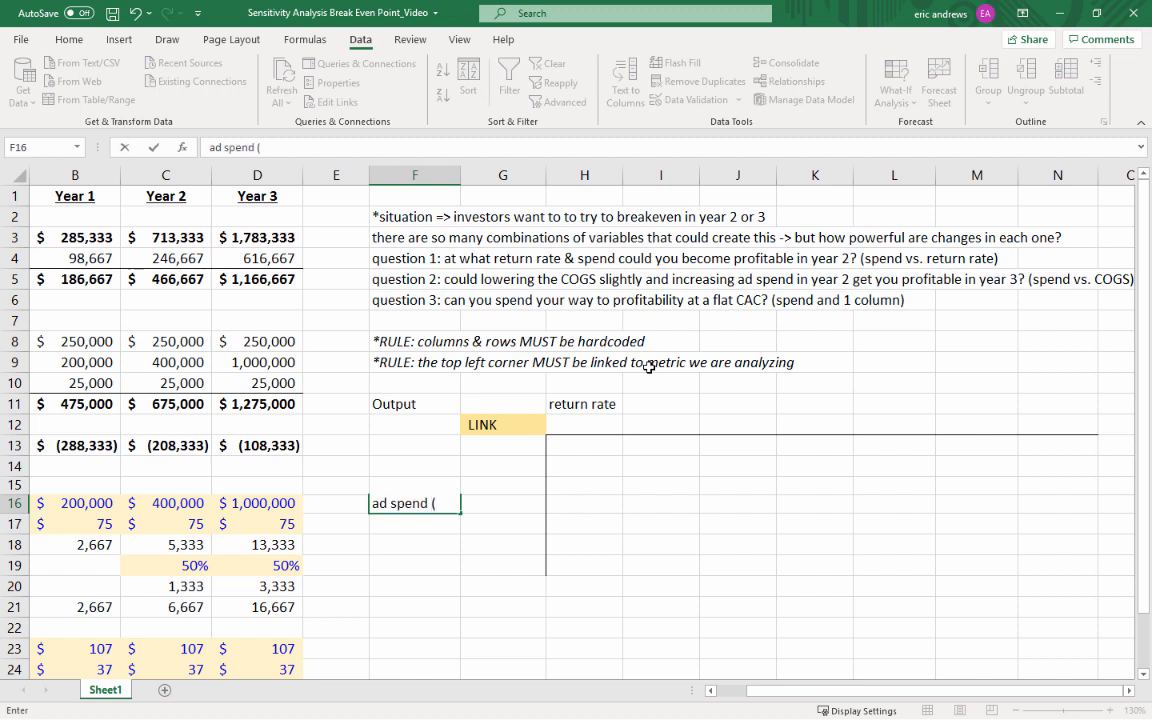
{"action": "type", "text": "year 2"}
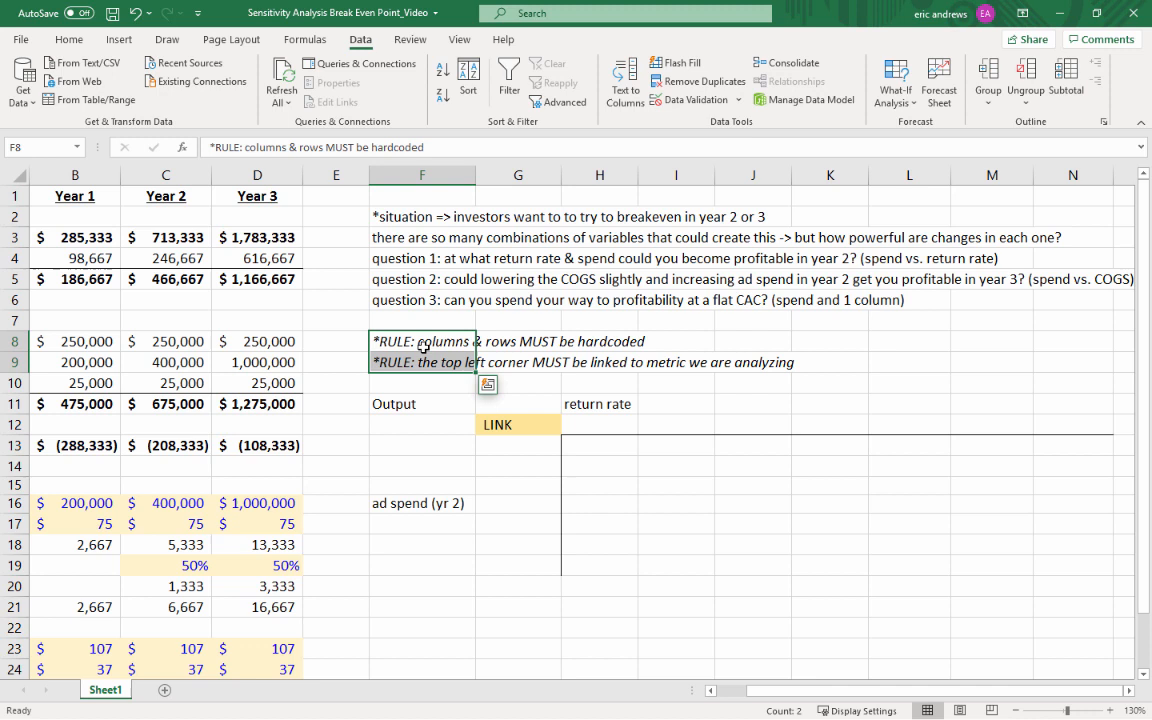
{"action": "mouse_move", "coordinate": [381, 327]}
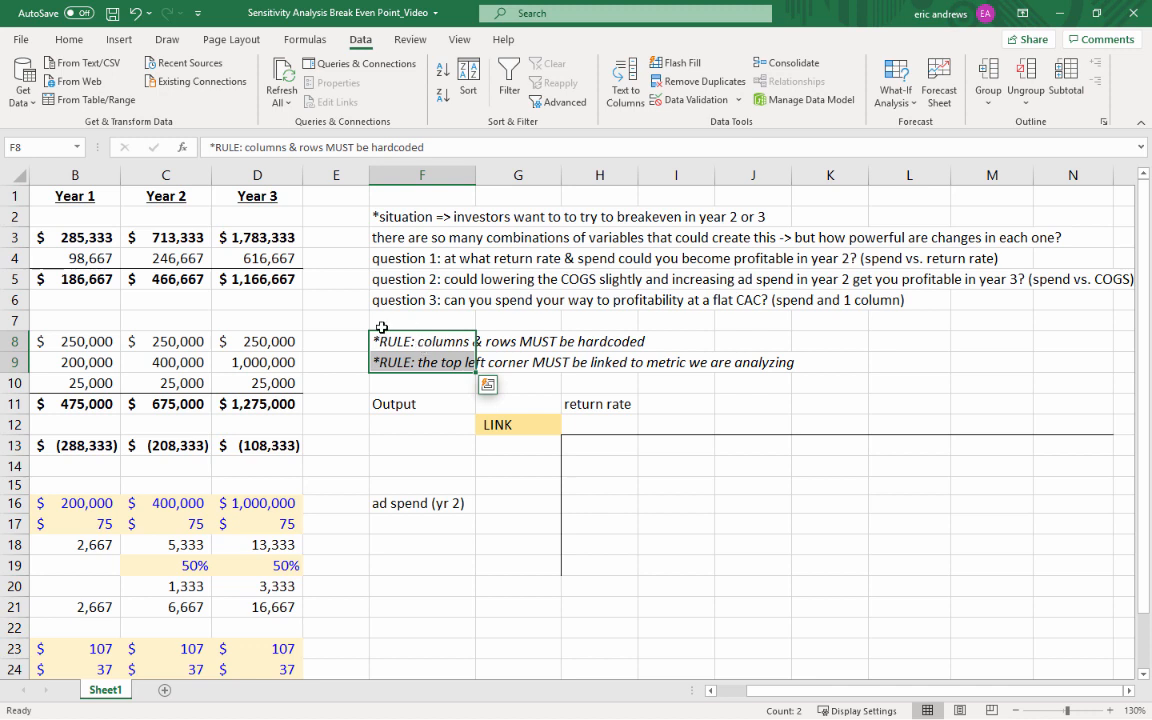
{"action": "mouse_move", "coordinate": [400, 380]}
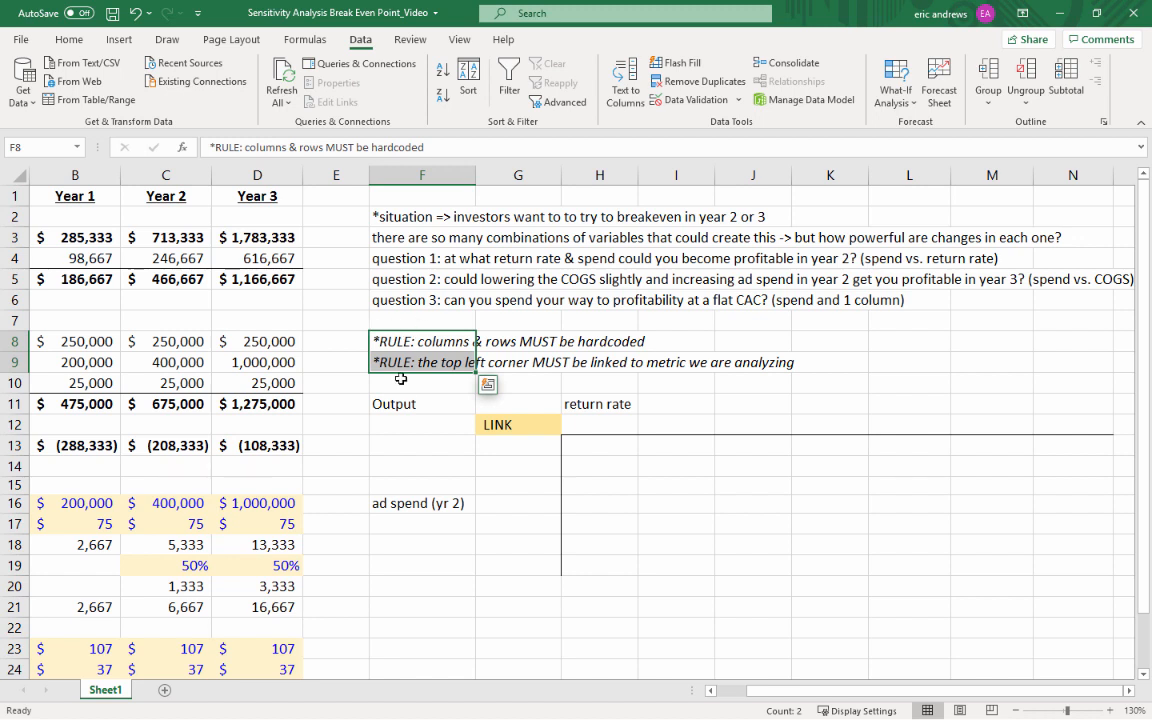
- Link the table corner G12 to Year 2 EBIT with =C13, showing (208,333)
{"action": "left_click", "coordinate": [421, 403]}
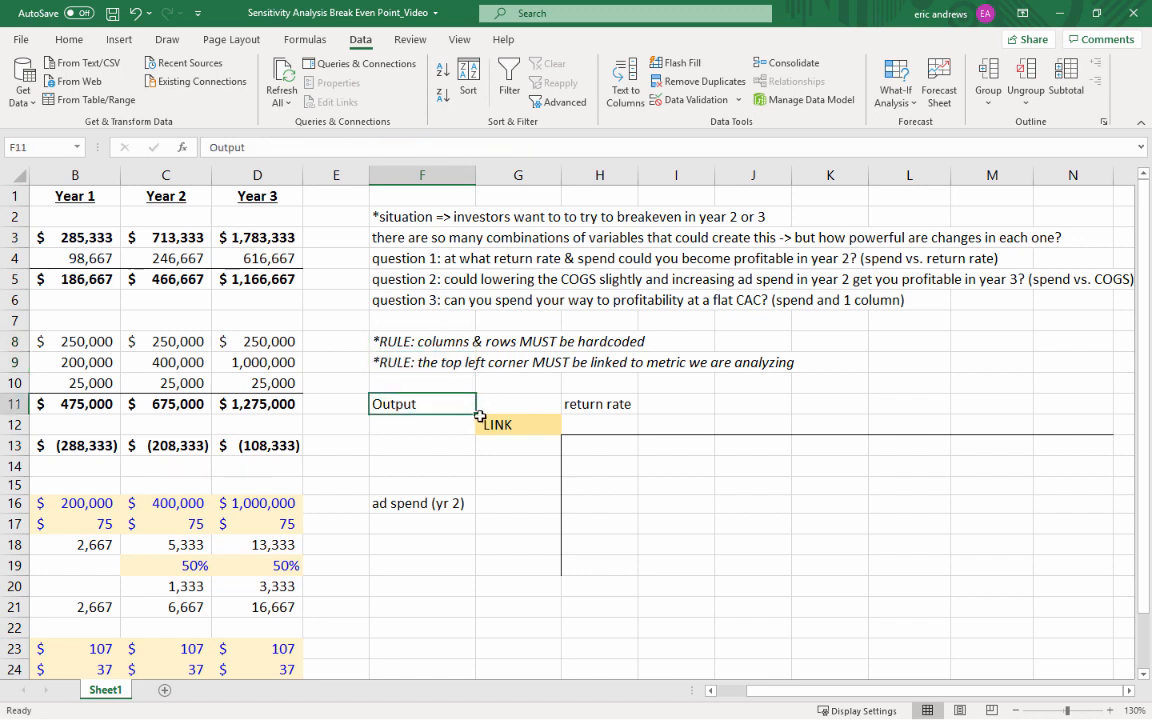
{"action": "left_click", "coordinate": [517, 424]}
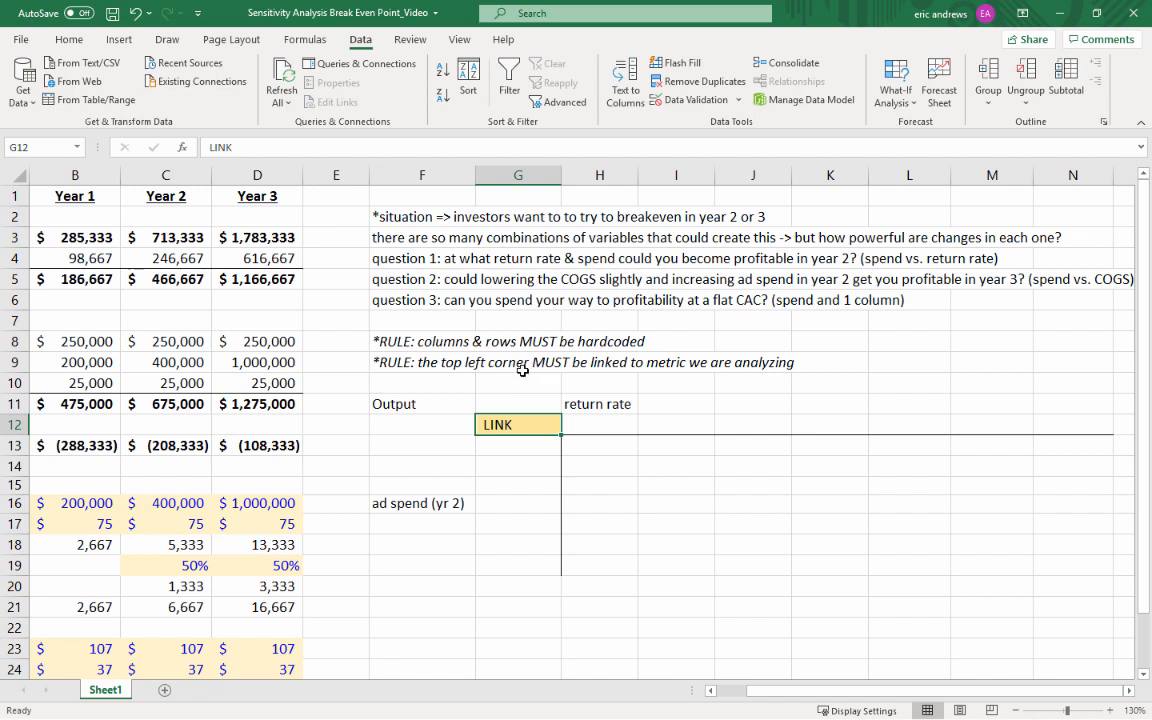
{"action": "double_click", "coordinate": [517, 424]}
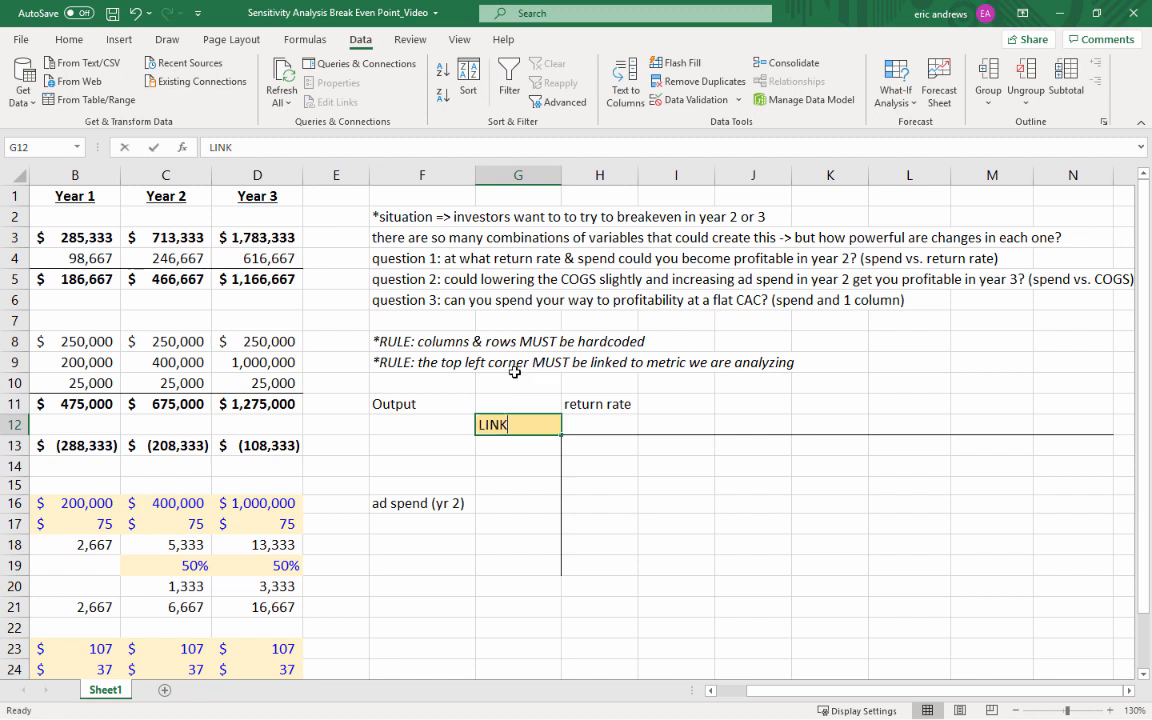
{"action": "type", "text": "="}
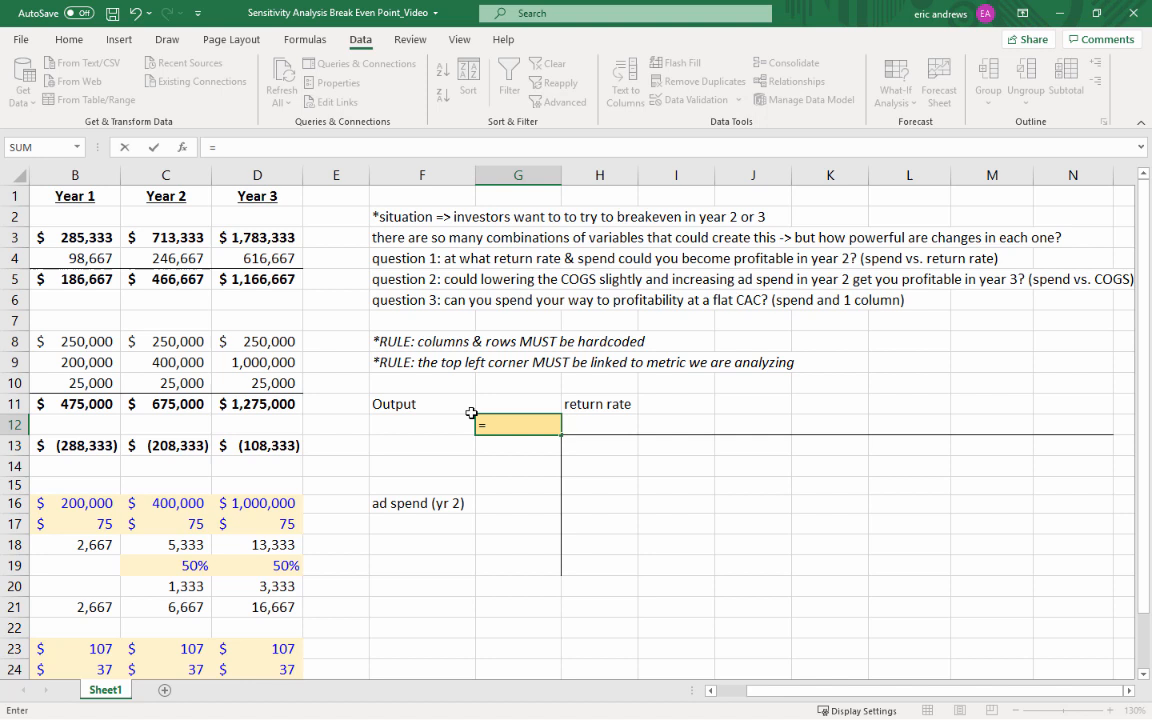
{"action": "left_click", "coordinate": [165, 445]}
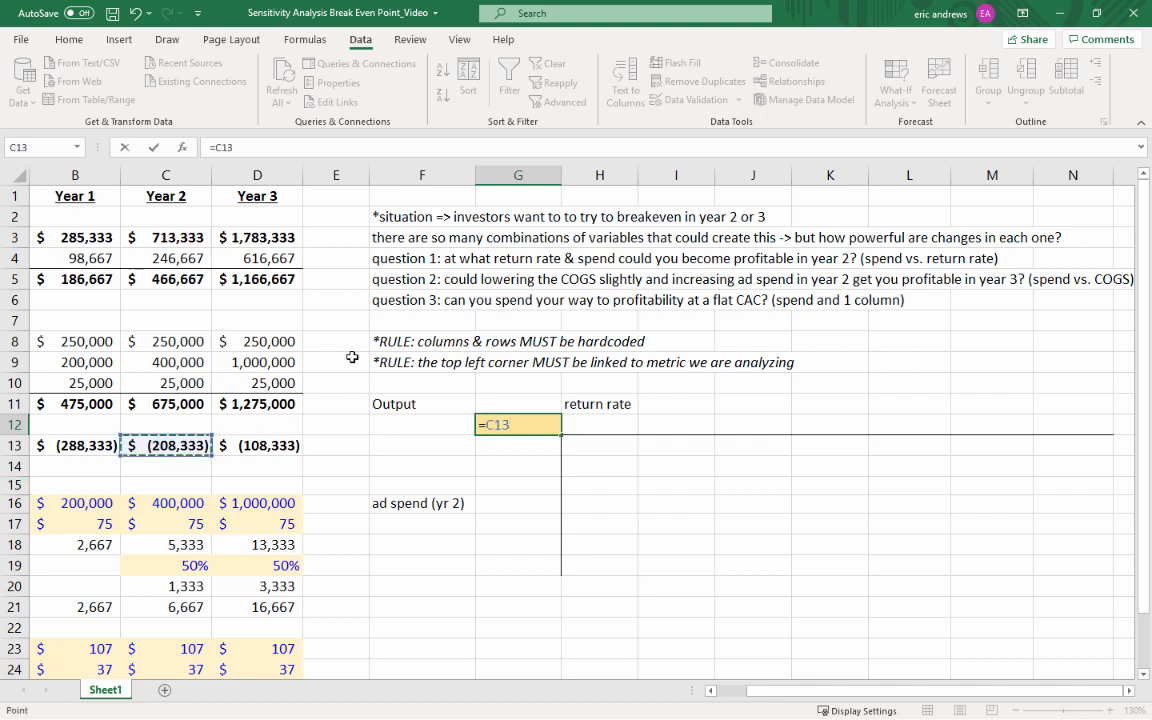
{"action": "key", "text": "Return"}
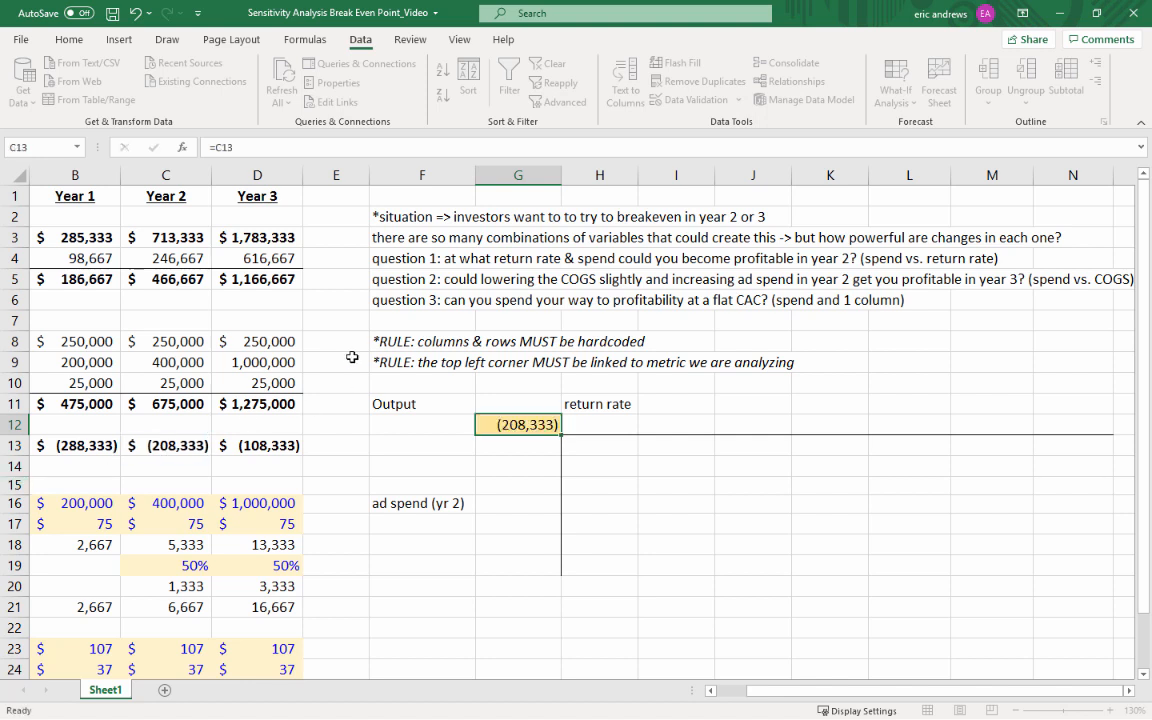
{"action": "left_click", "coordinate": [599, 424]}
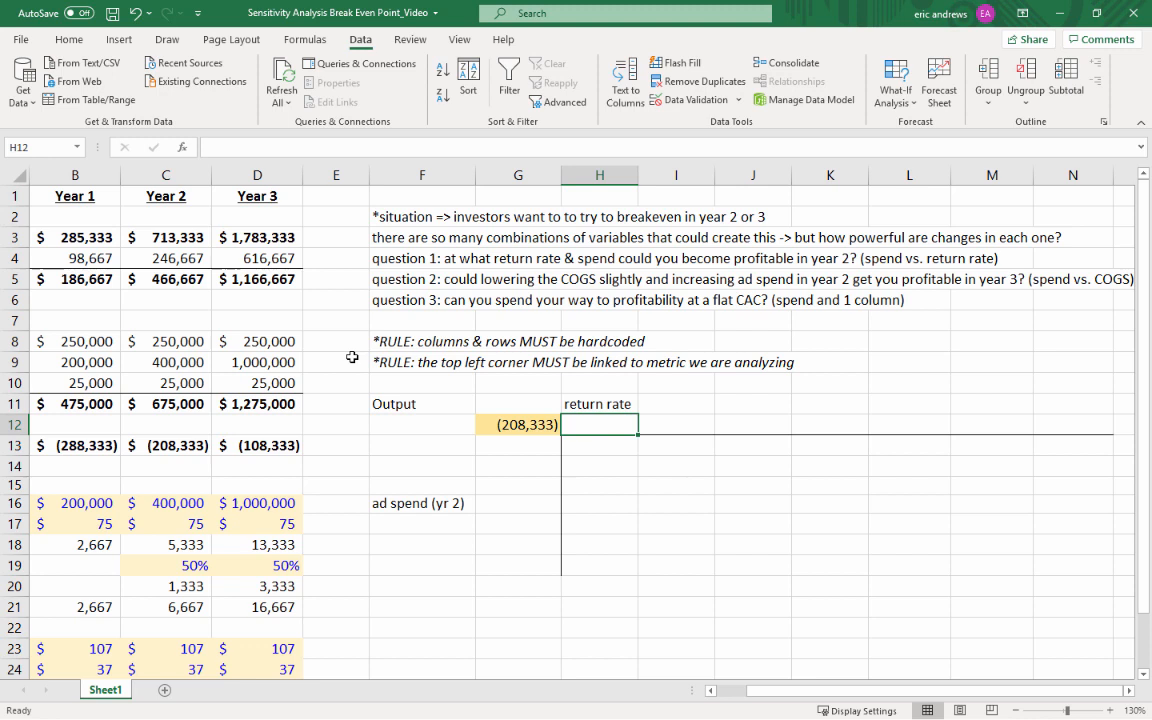
- Fill return rate headers H12:N12 with 30% through 90% in 10% steps
{"action": "left_click", "coordinate": [829, 424]}
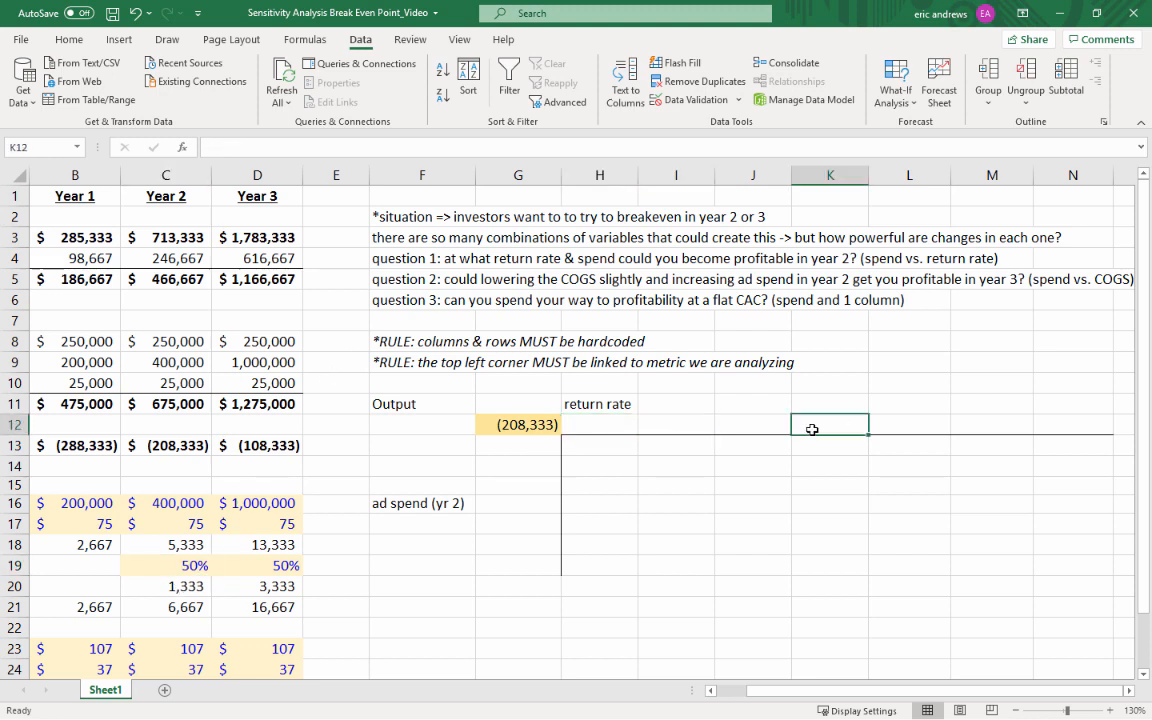
{"action": "left_click", "coordinate": [752, 424]}
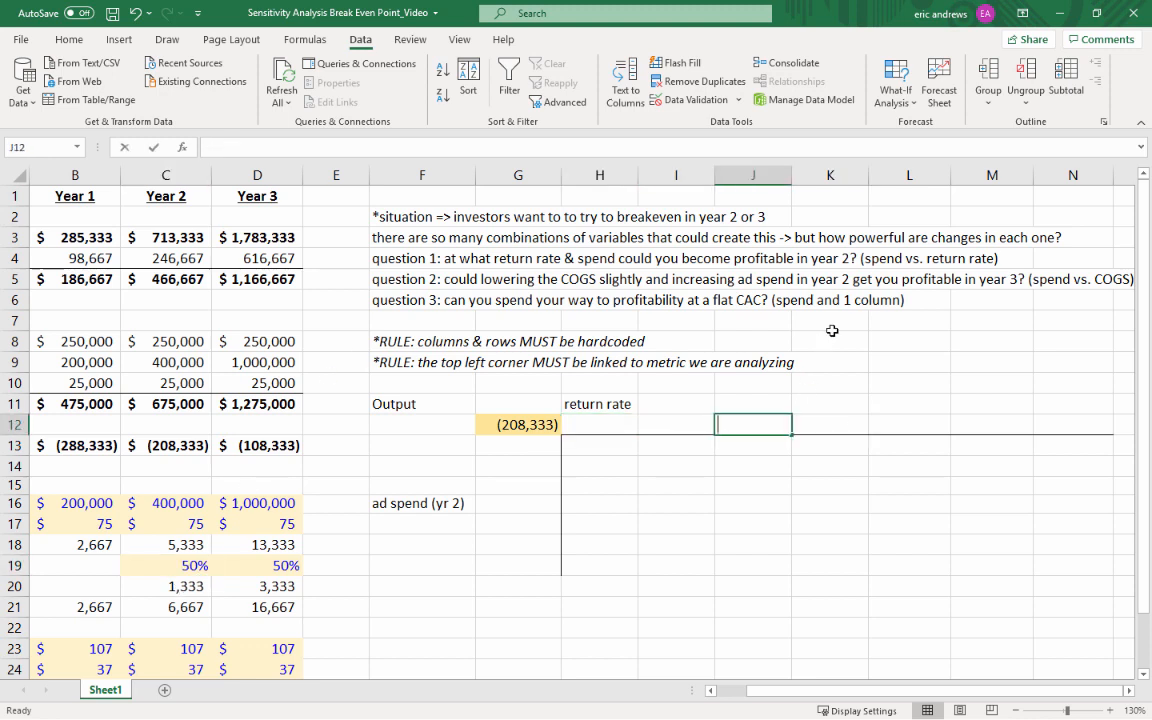
{"action": "type", "text": "50%"}
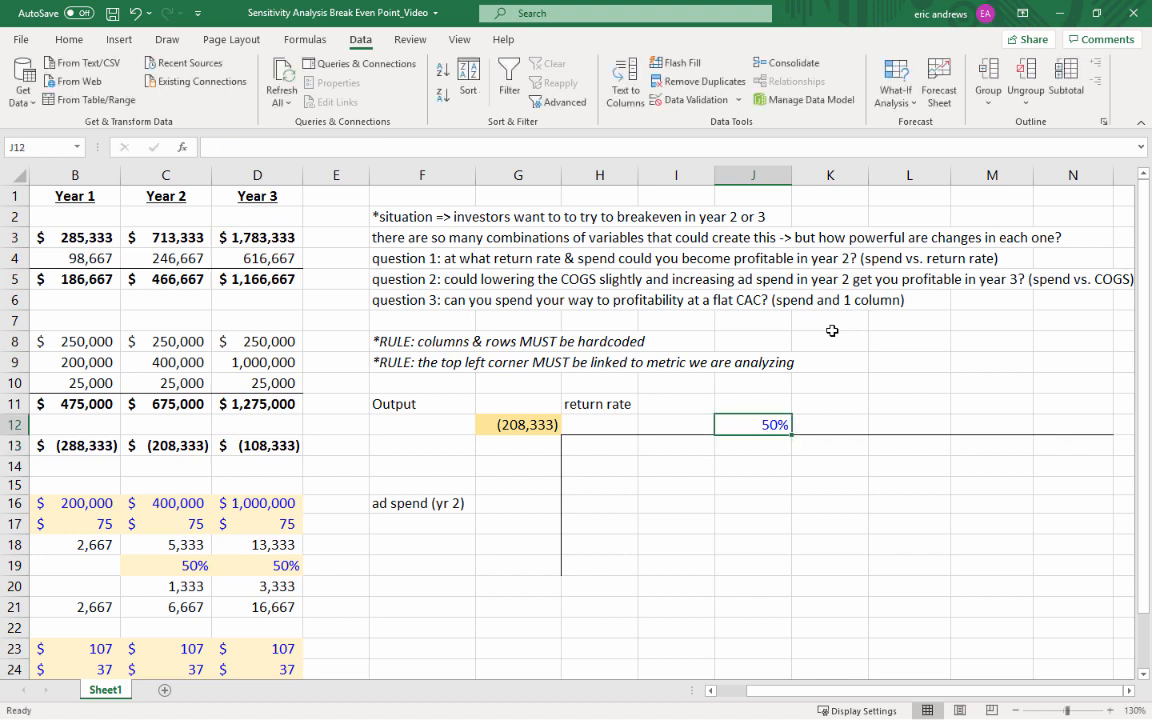
{"action": "left_click", "coordinate": [752, 424]}
{"action": "type", "text": "60"}
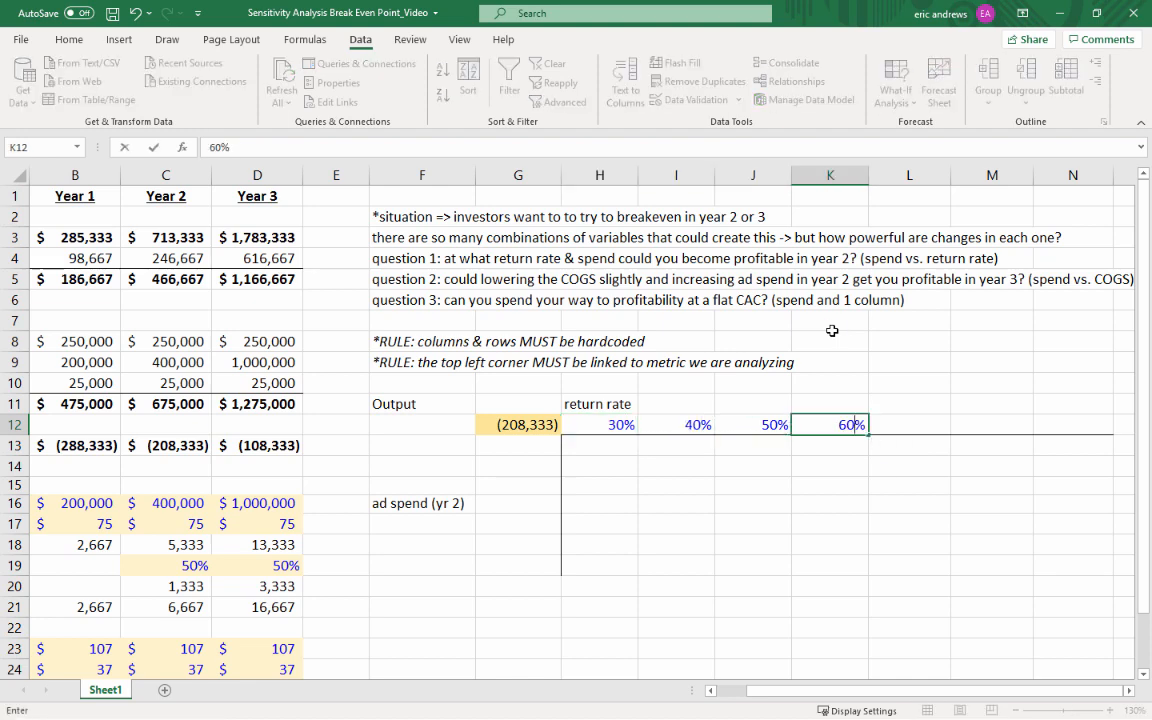
{"action": "type", "text": "70%"}
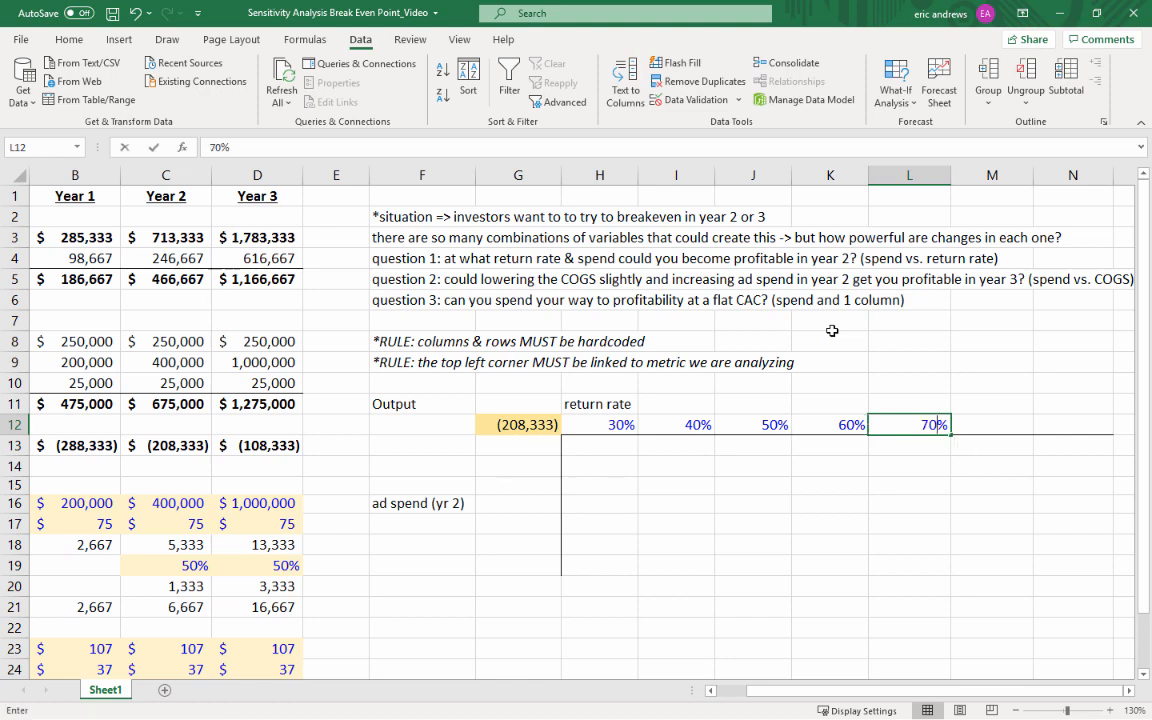
{"action": "type", "text": "80%"}
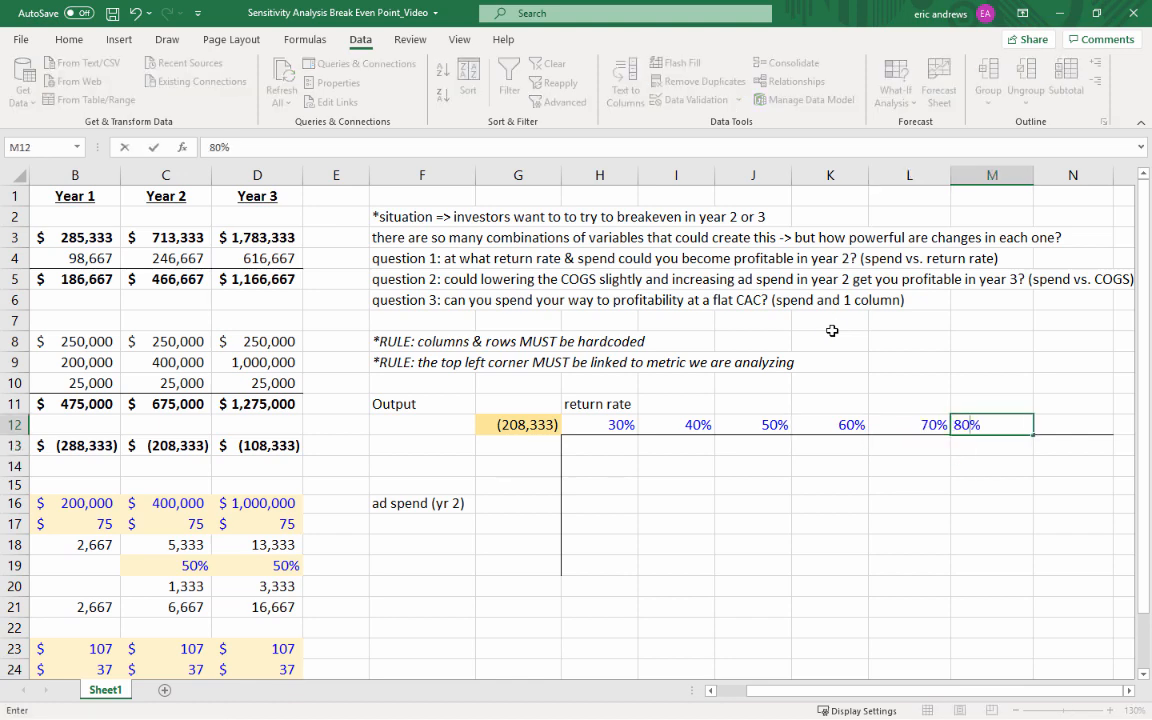
{"action": "key", "text": "ctrl+v"}
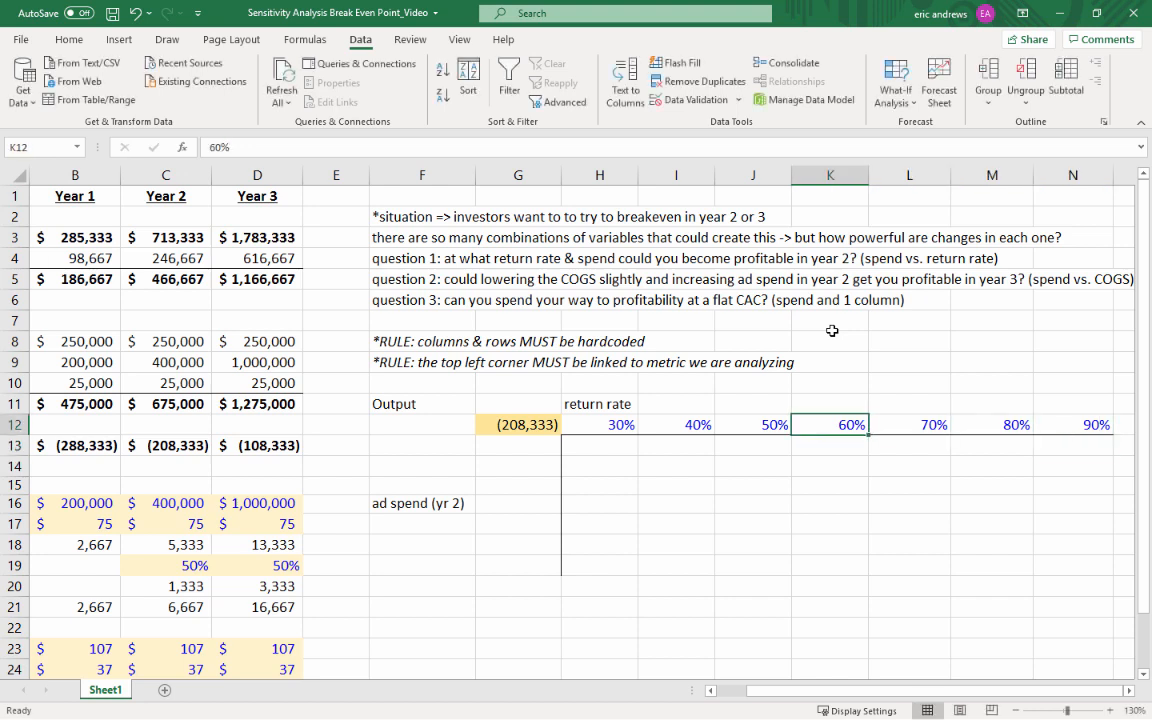
{"action": "left_click", "coordinate": [517, 445]}
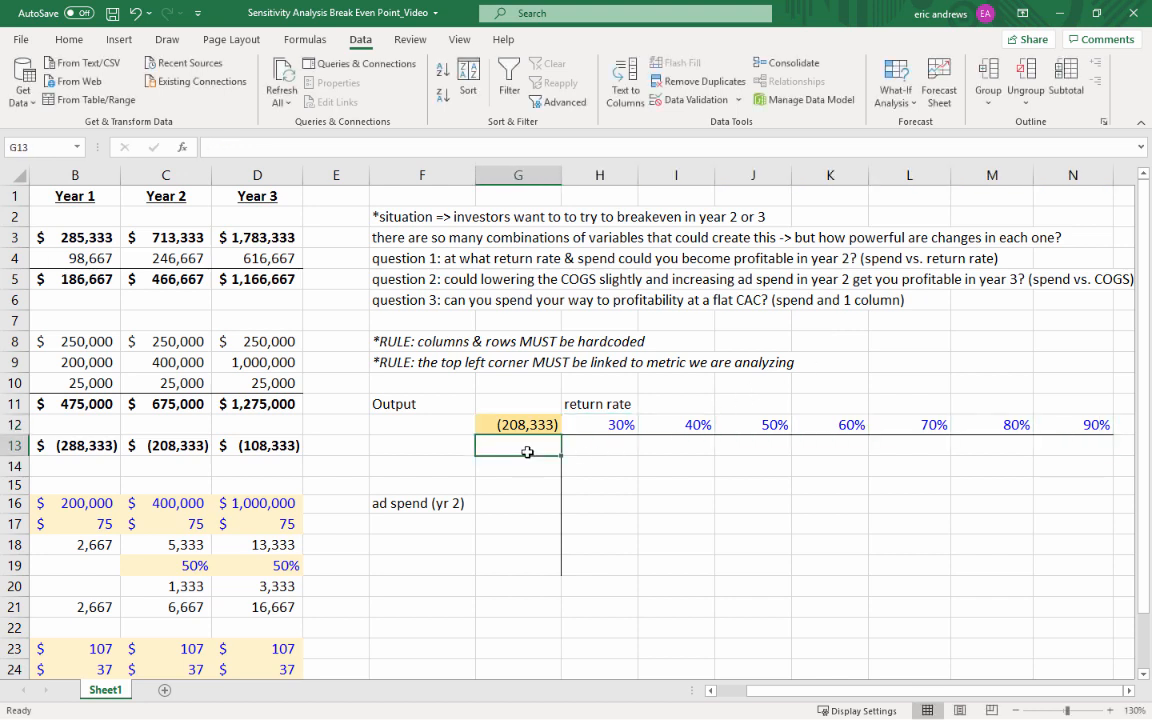
- Enter $400,000 in G16 and fill upward with =G16-100000 down to $100,000
{"action": "left_click", "coordinate": [517, 502]}
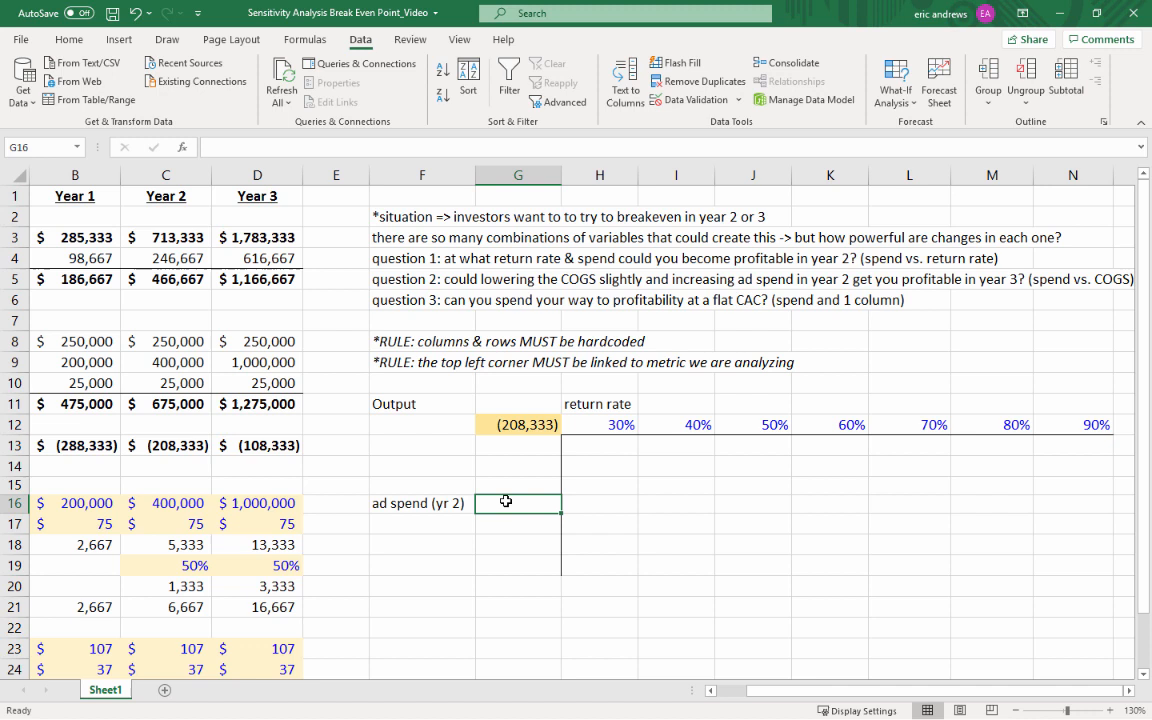
{"action": "left_click", "coordinate": [166, 502]}
{"action": "type", "text": "400000"}
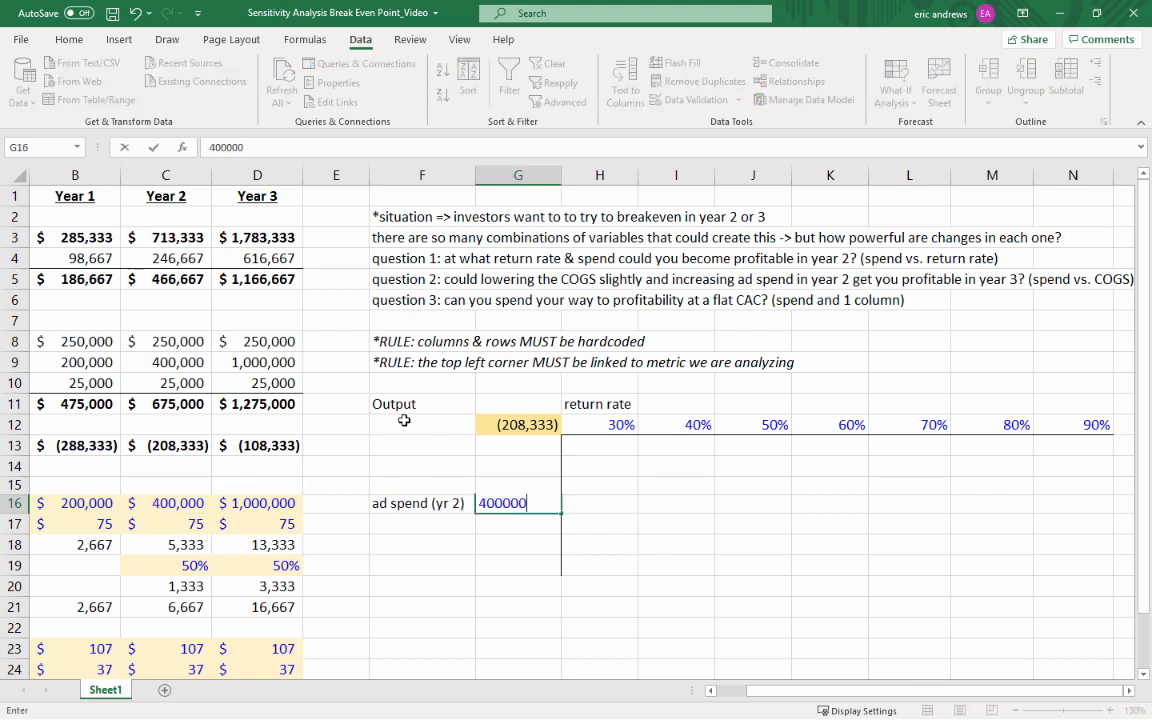
{"action": "key", "text": "Return"}
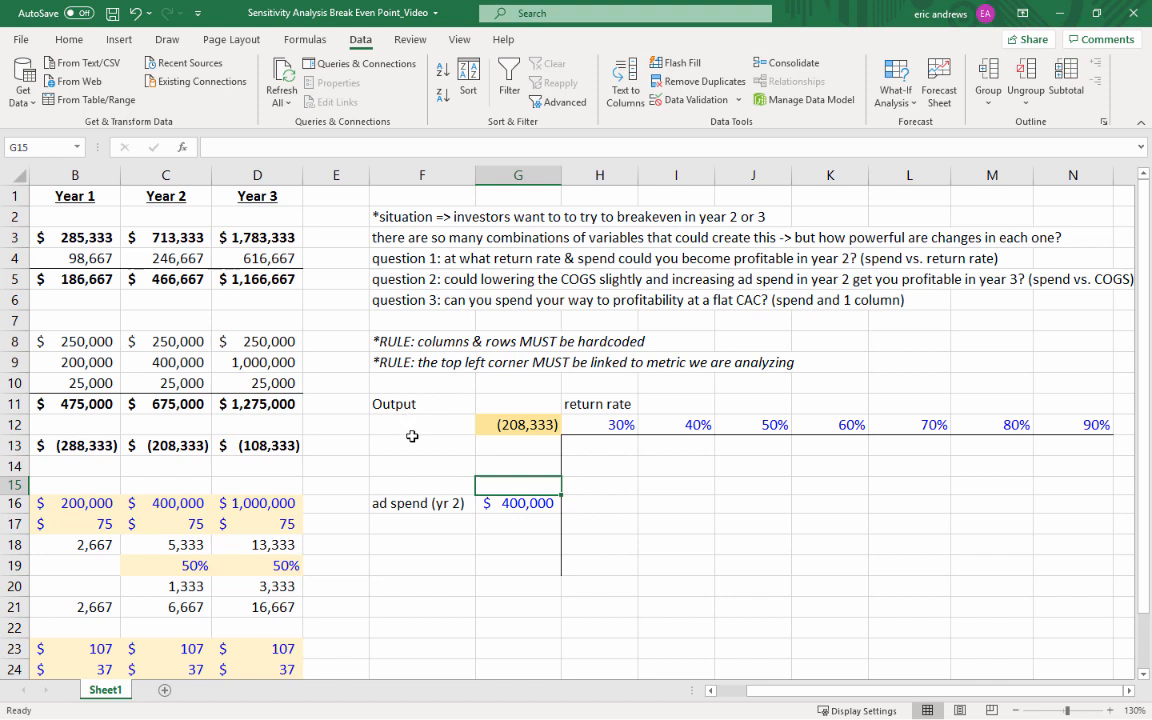
{"action": "type", "text": "=G16-1"}
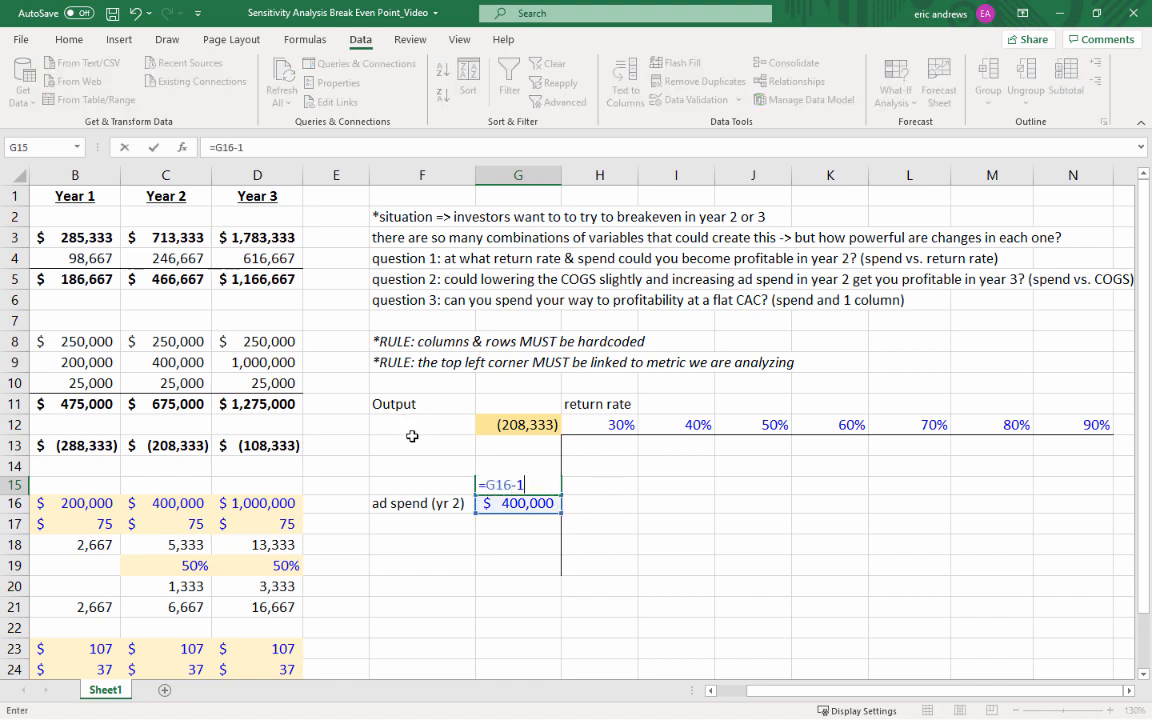
{"action": "type", "text": "00000"}
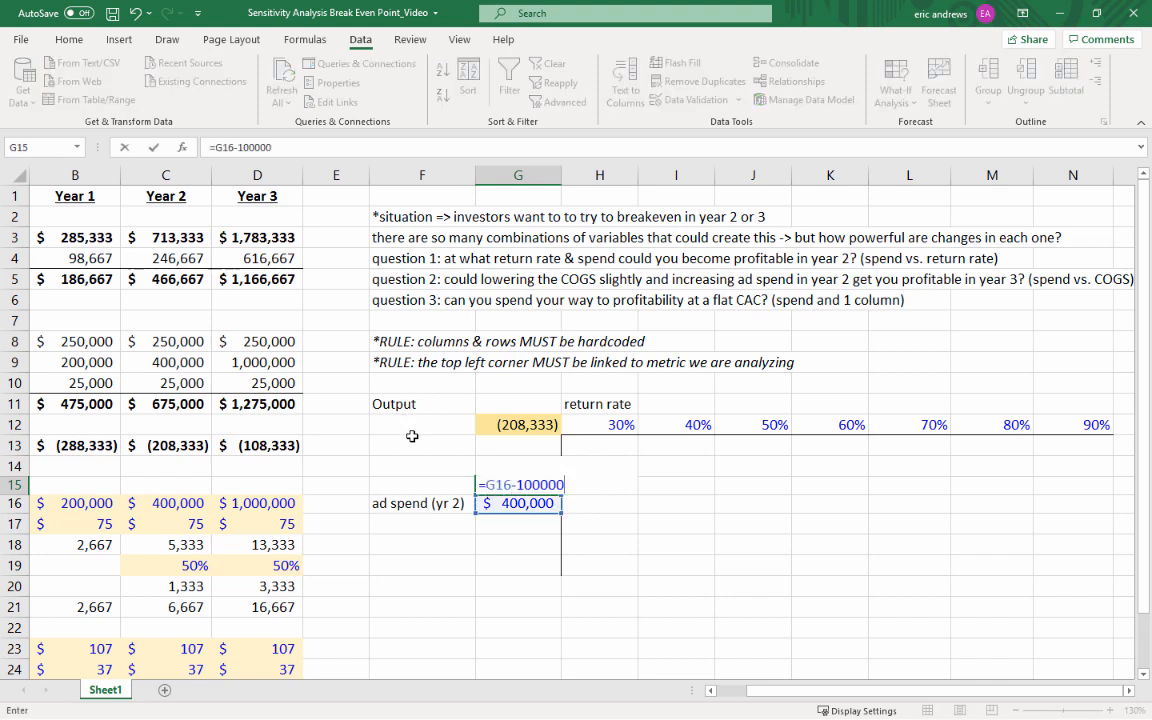
{"action": "key", "text": "Return"}
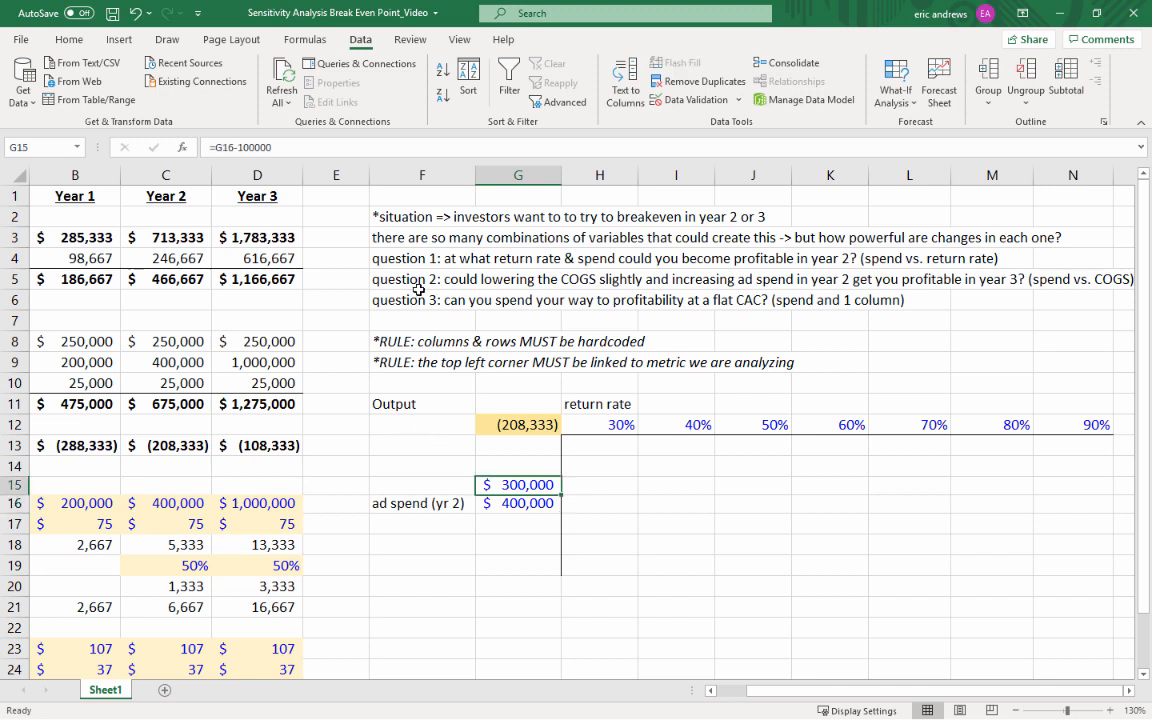
{"action": "mouse_move", "coordinate": [403, 440]}
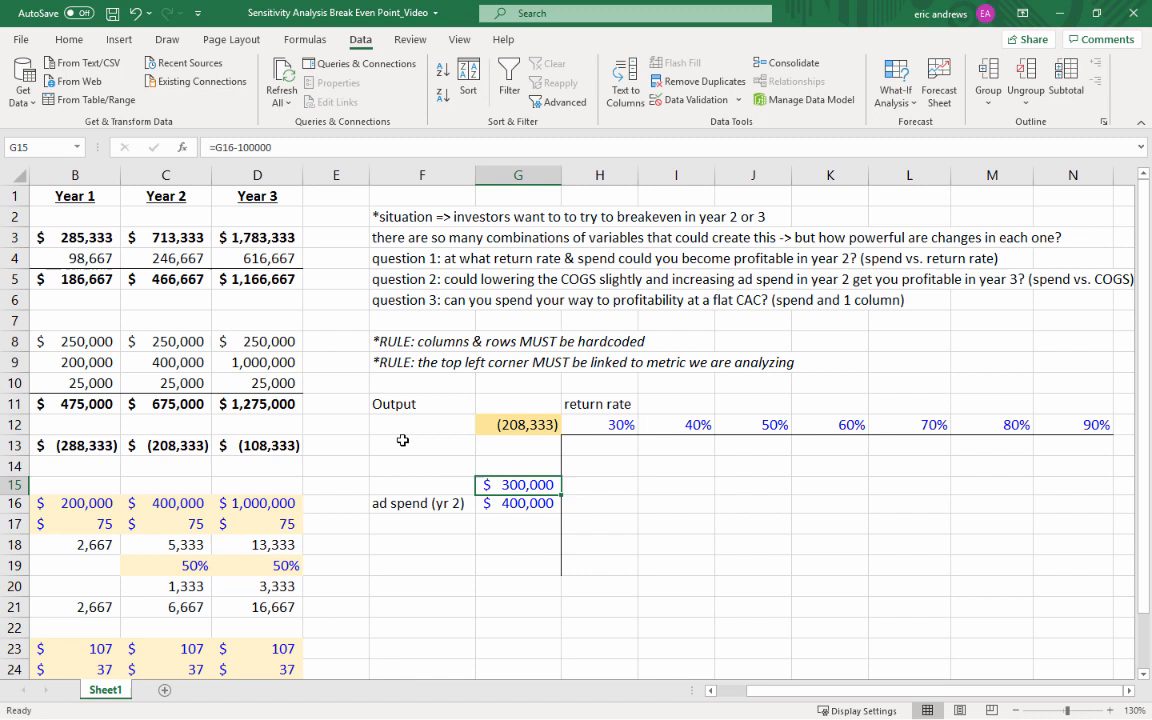
{"action": "key", "text": "ctrl+v"}
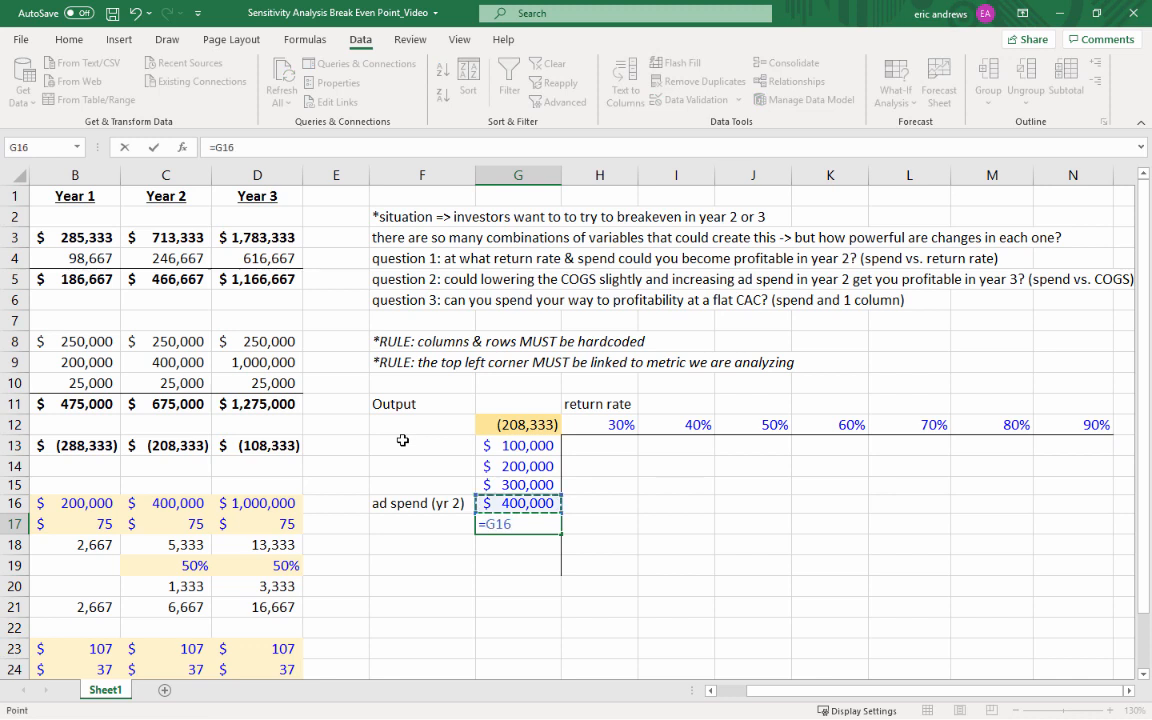
- Extend ad spend below G16 in 100,000 steps to $700,000 in G19
{"action": "type", "text": "+50000"}
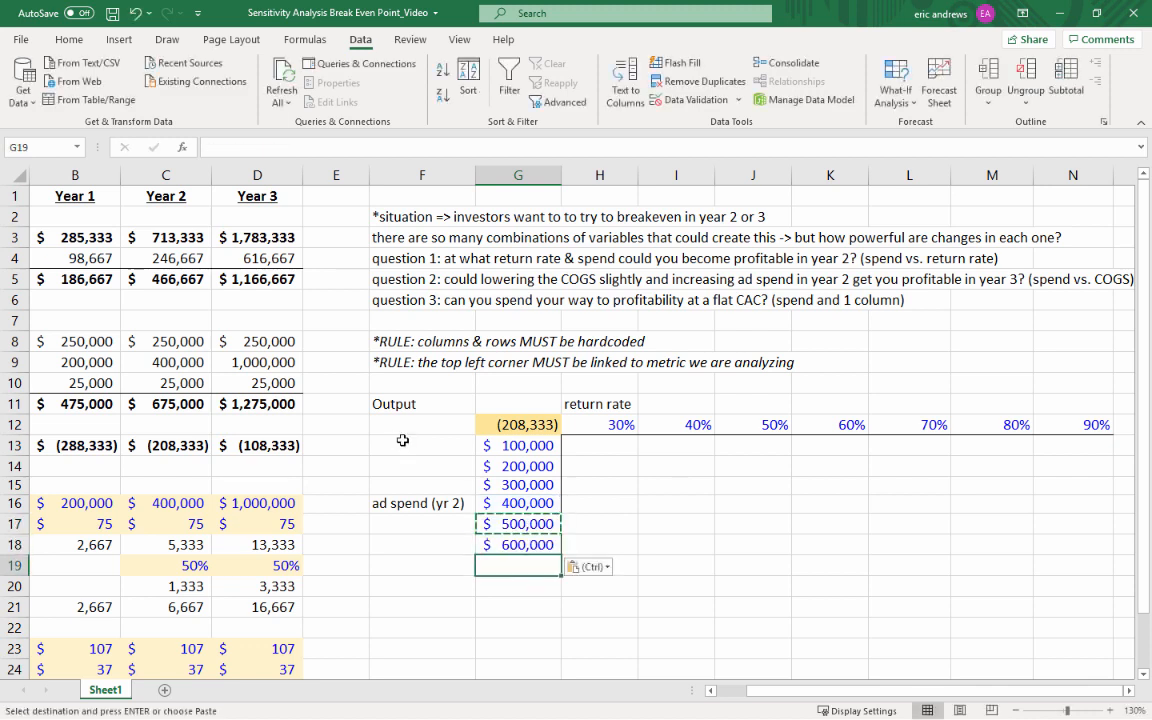
{"action": "key", "text": "Return"}
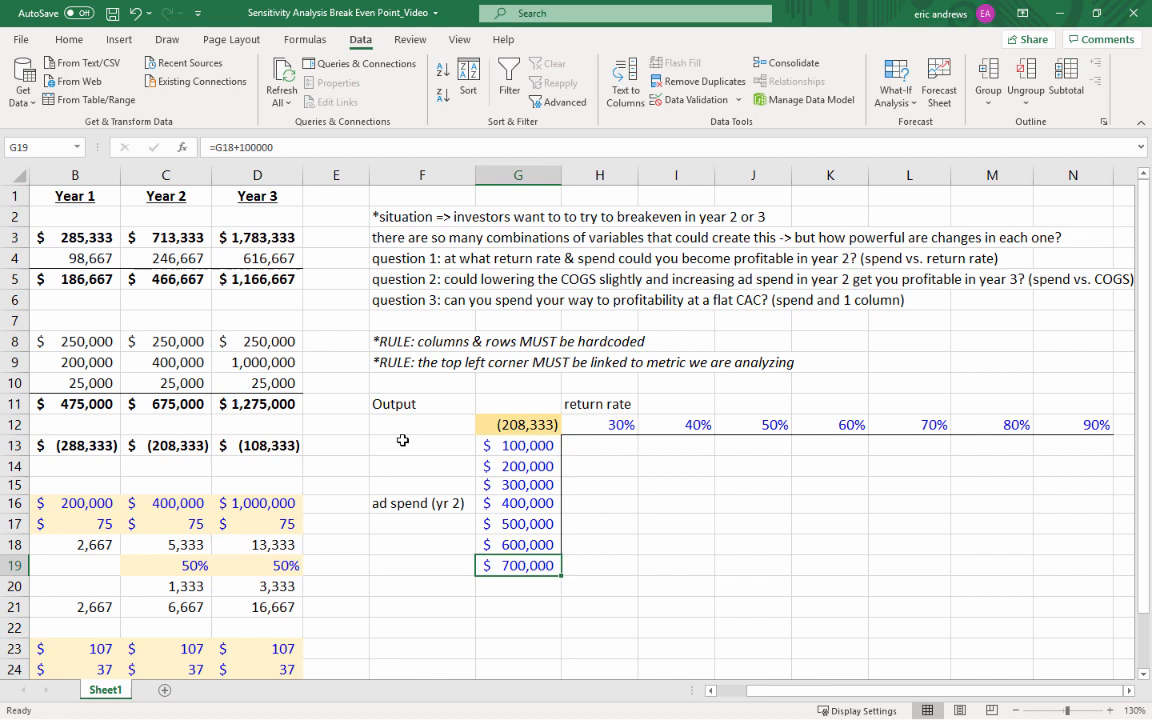
{"action": "left_click", "coordinate": [517, 424]}
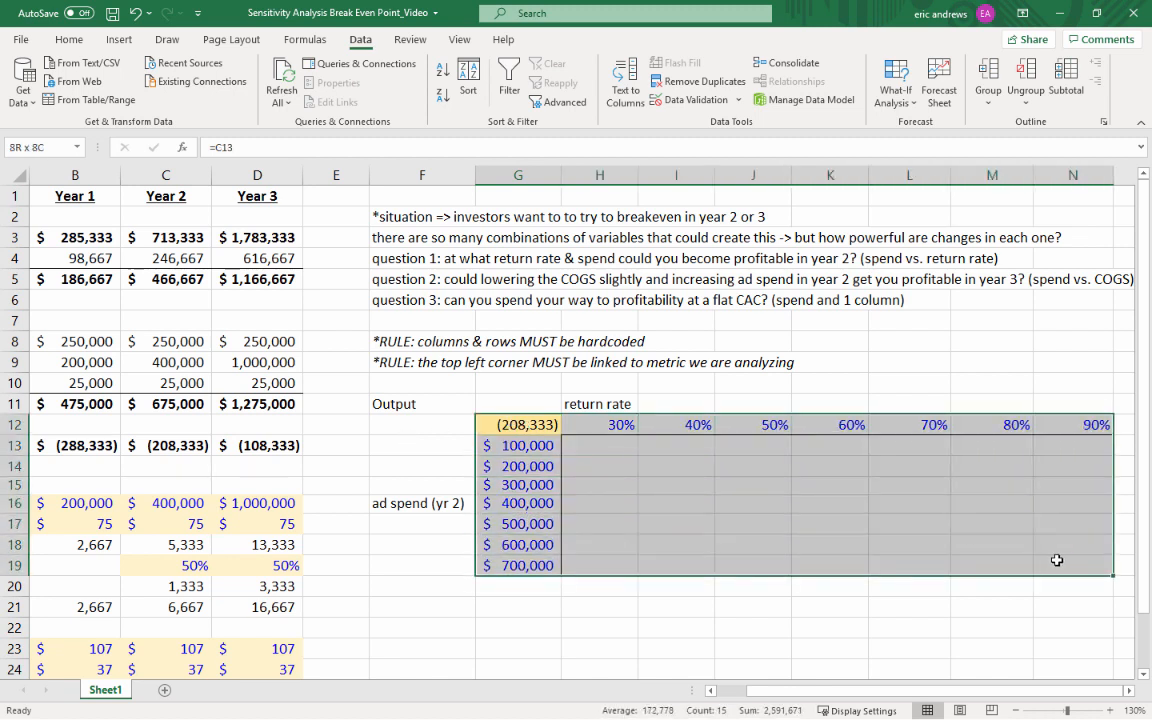
- Build a Data Table on G12:N19 with row input C19 and column input C16
{"action": "left_click", "coordinate": [517, 424]}
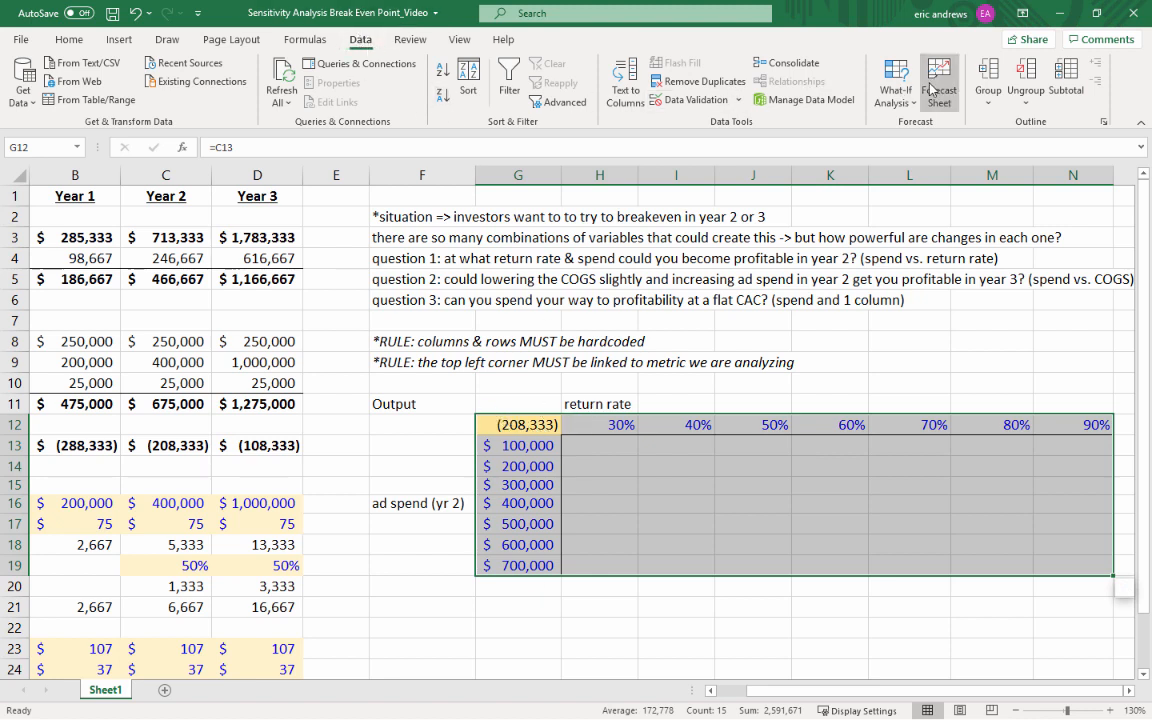
{"action": "left_click", "coordinate": [894, 82]}
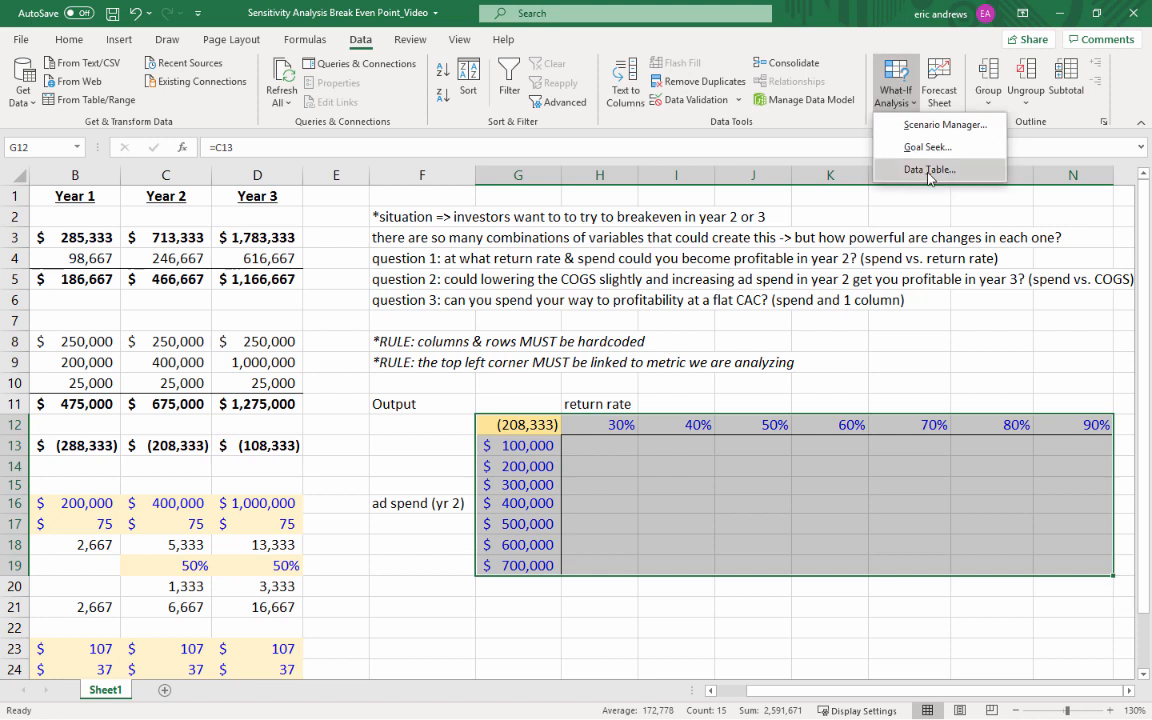
{"action": "left_click", "coordinate": [928, 169]}
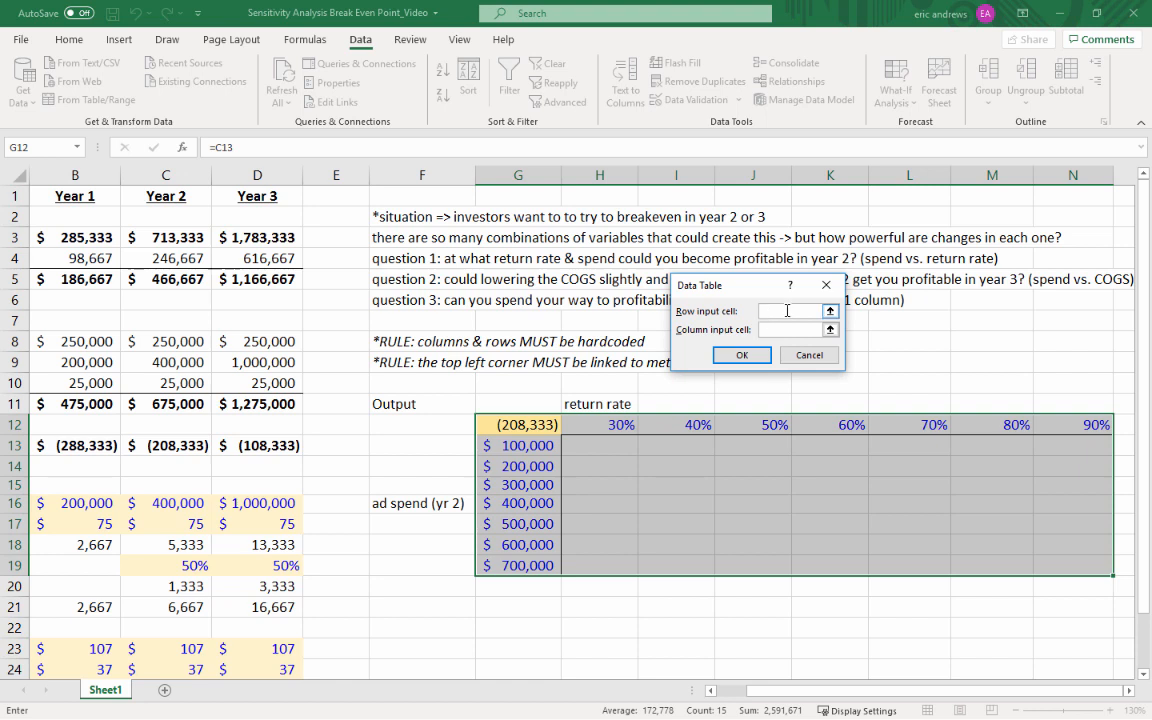
{"action": "left_click", "coordinate": [790, 311]}
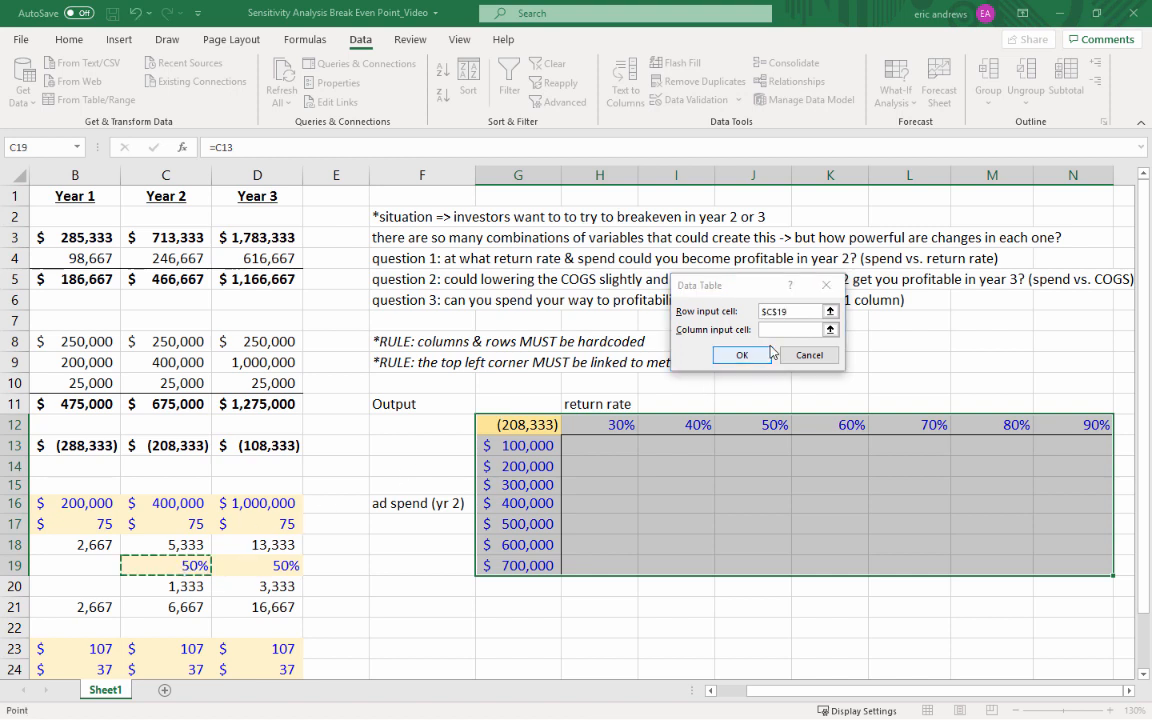
{"action": "left_click", "coordinate": [790, 330]}
{"action": "type", "text": "$C$16"}
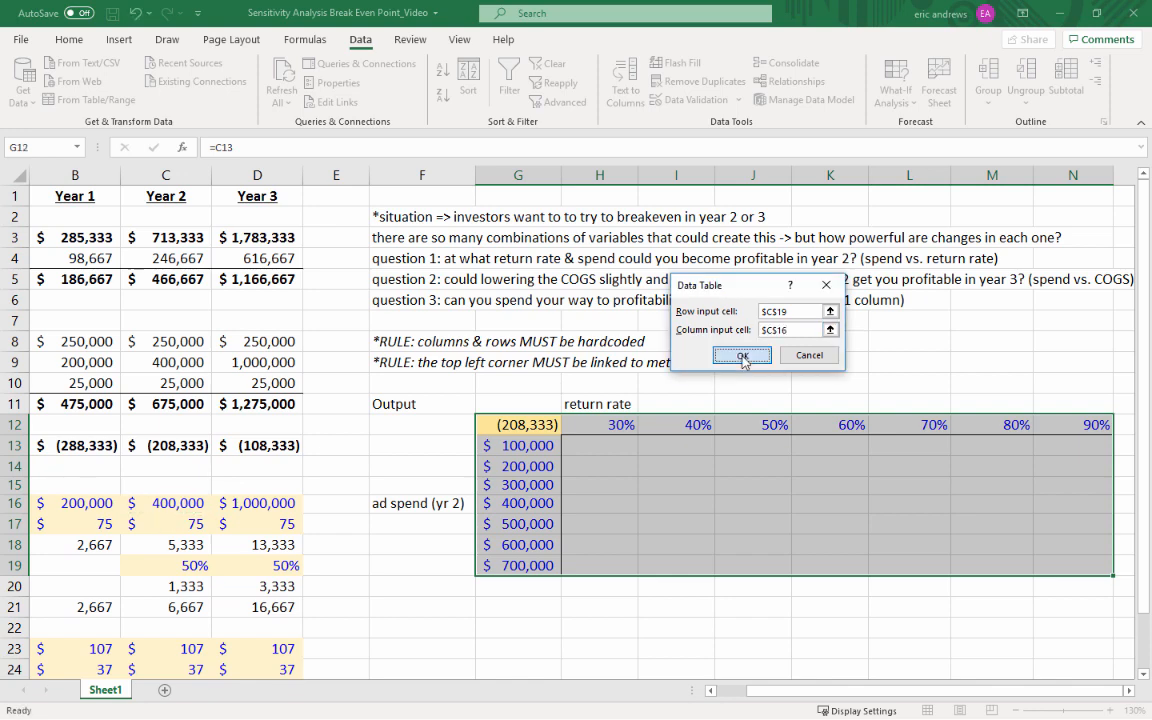
{"action": "left_click", "coordinate": [742, 355]}
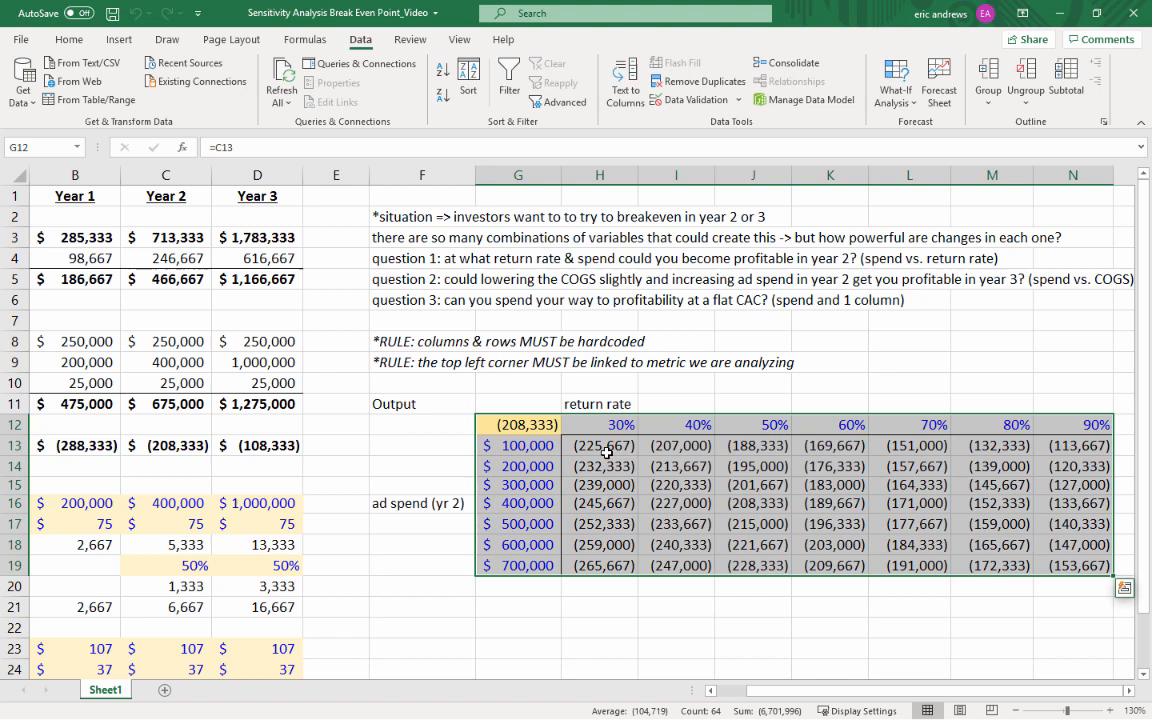
{"action": "left_click", "coordinate": [599, 444]}
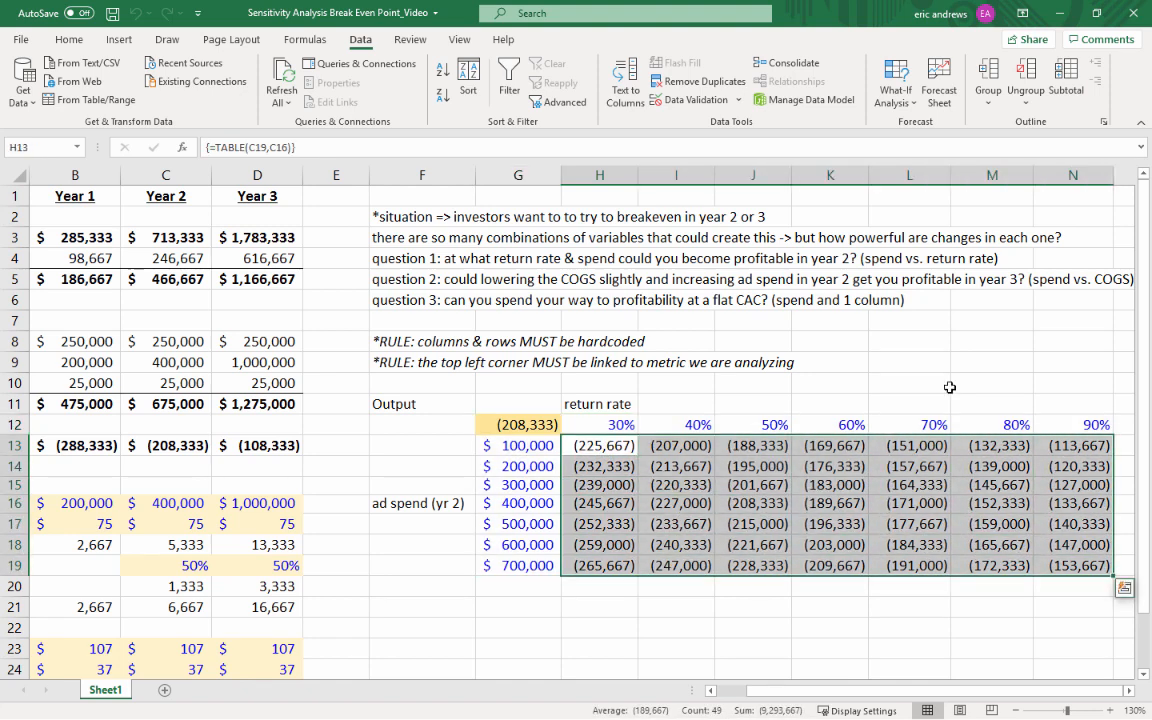
{"action": "left_click", "coordinate": [752, 445]}
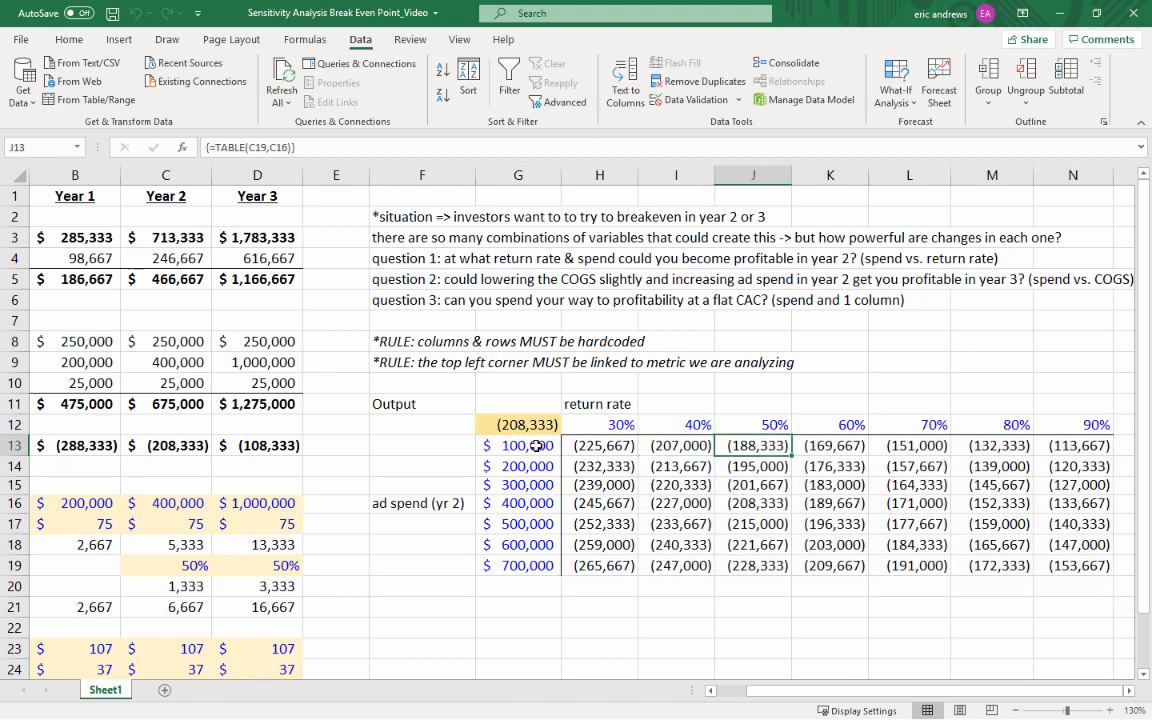
{"action": "left_click", "coordinate": [599, 445]}
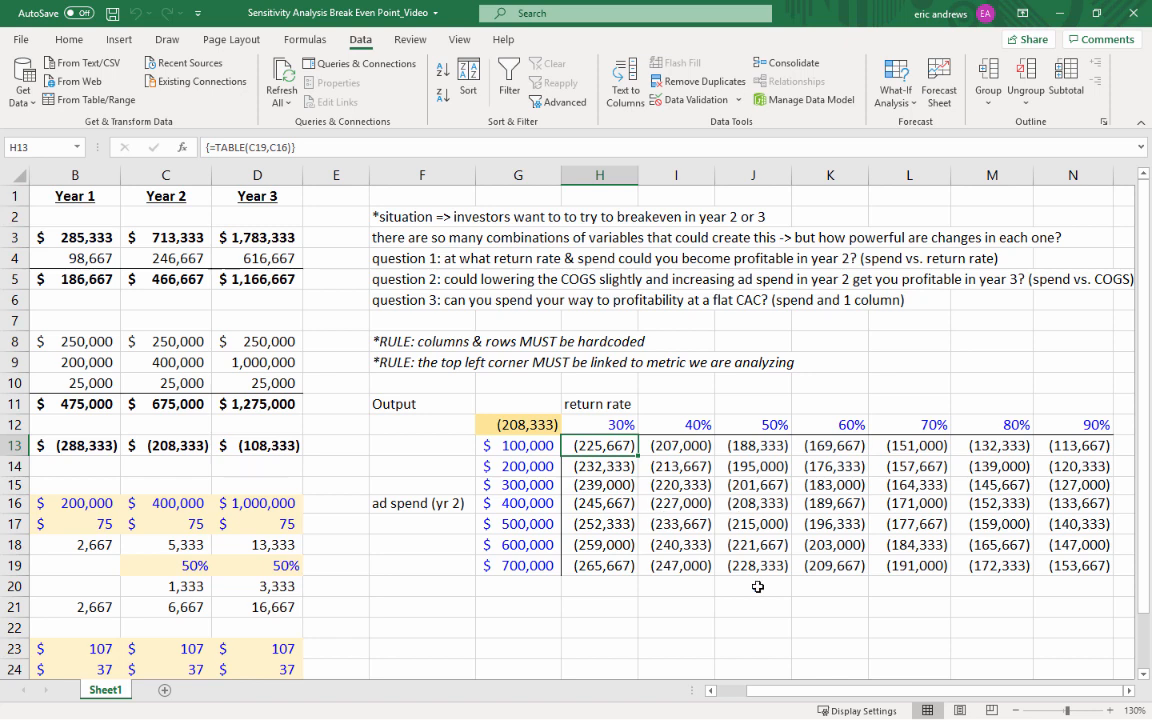
{"action": "mouse_move", "coordinate": [969, 567]}
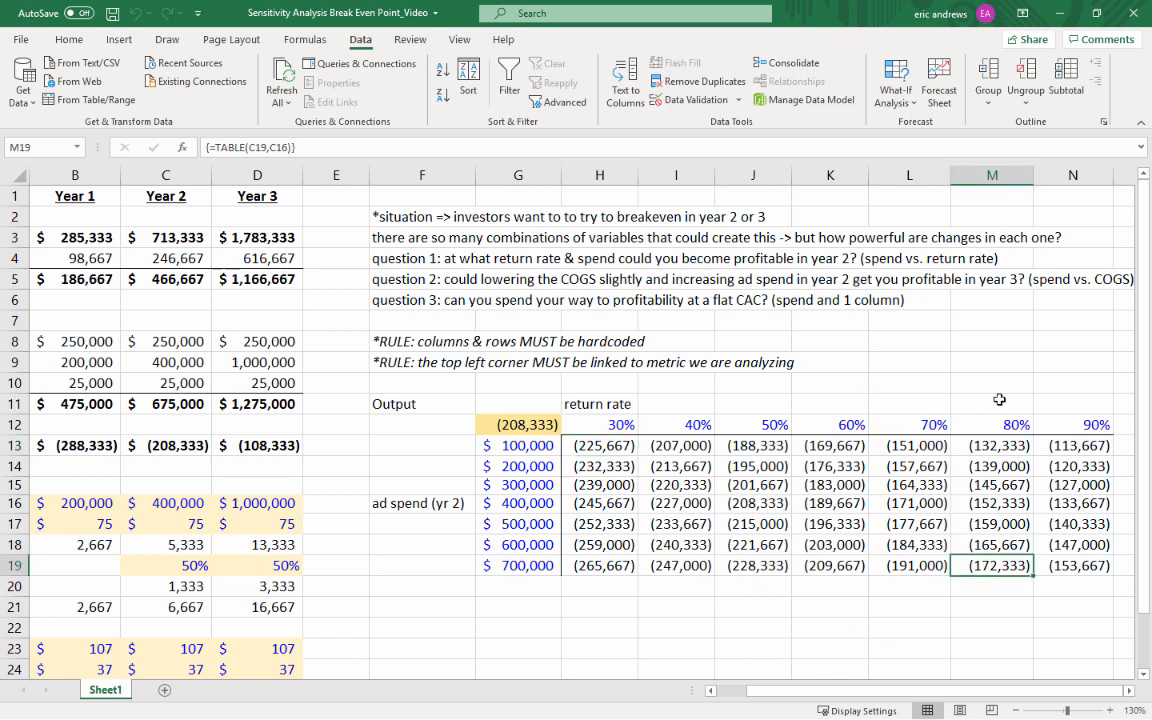
{"action": "left_click", "coordinate": [992, 424]}
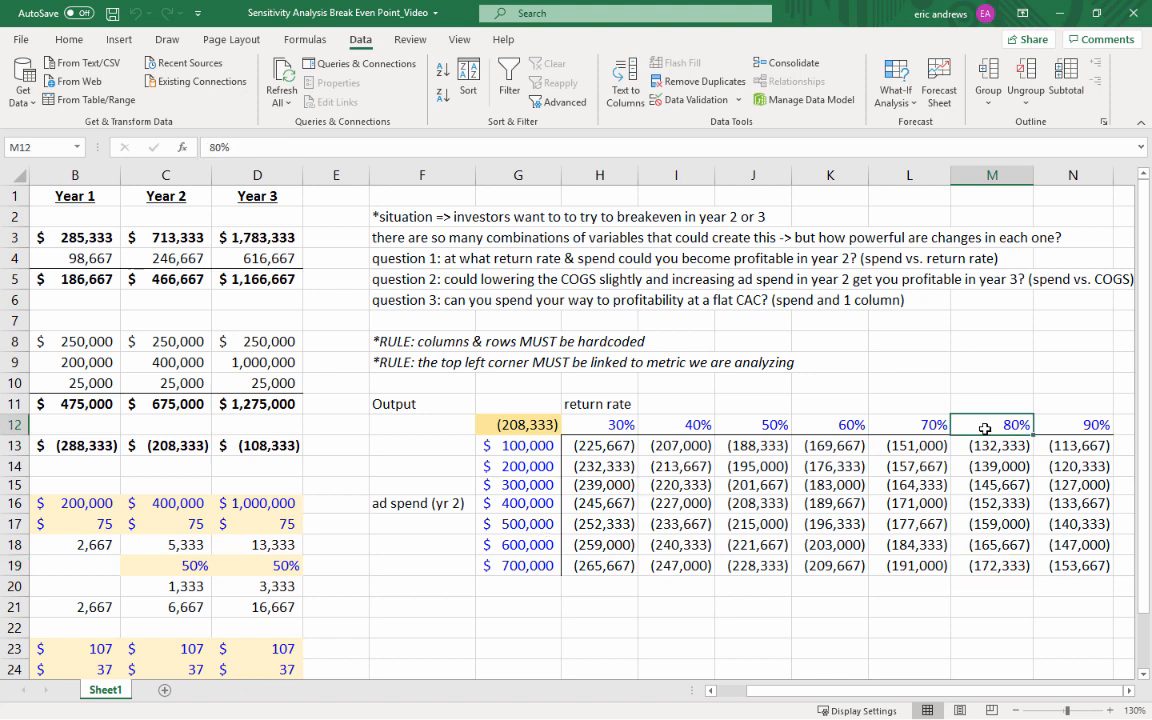
{"action": "left_click_drag", "start_coordinate": [992, 424], "coordinate": [992, 565]}
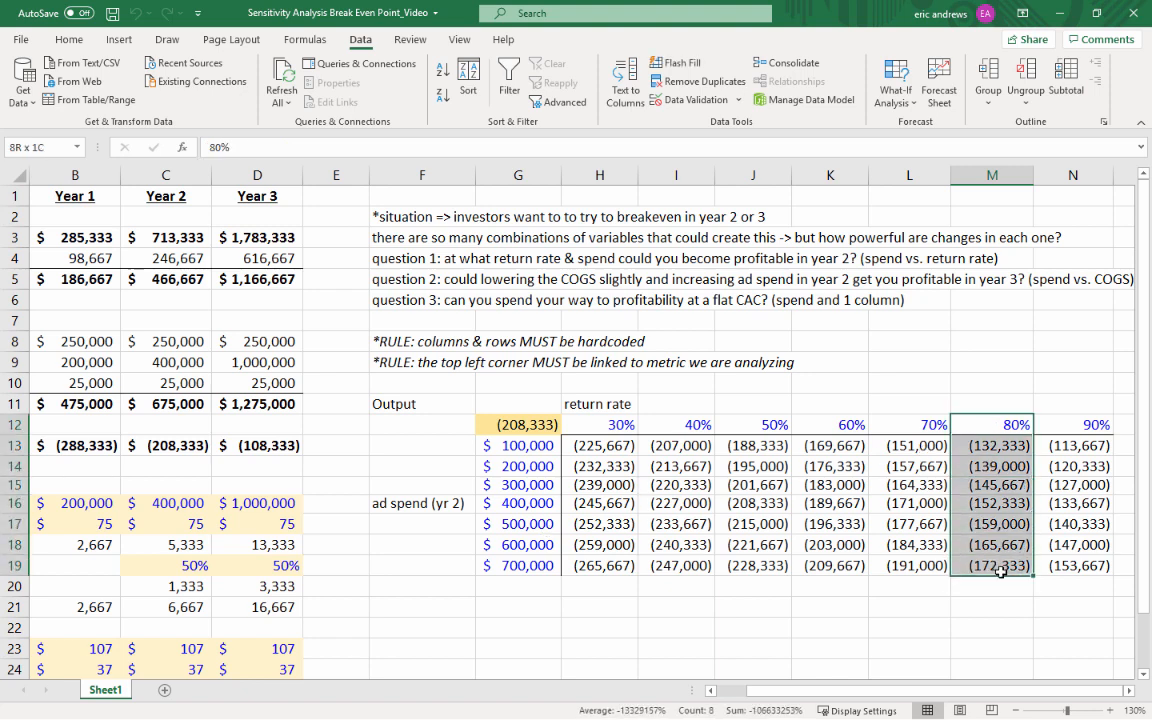
{"action": "left_click", "coordinate": [991, 523]}
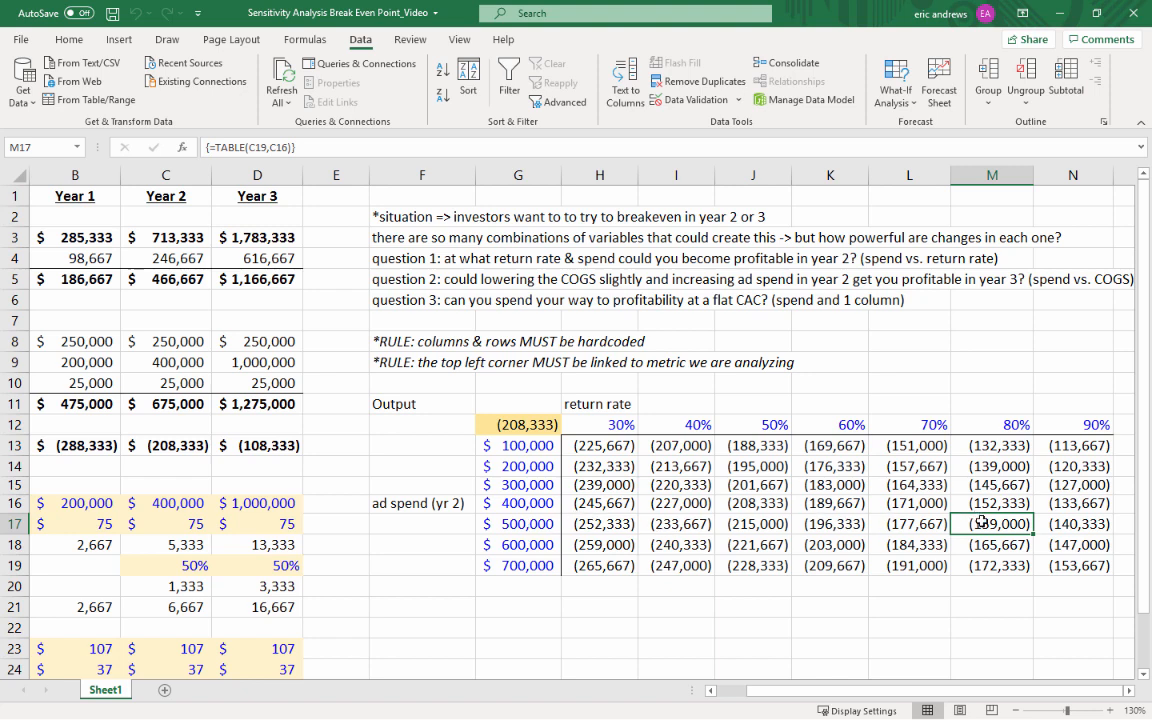
{"action": "mouse_move", "coordinate": [967, 327]}
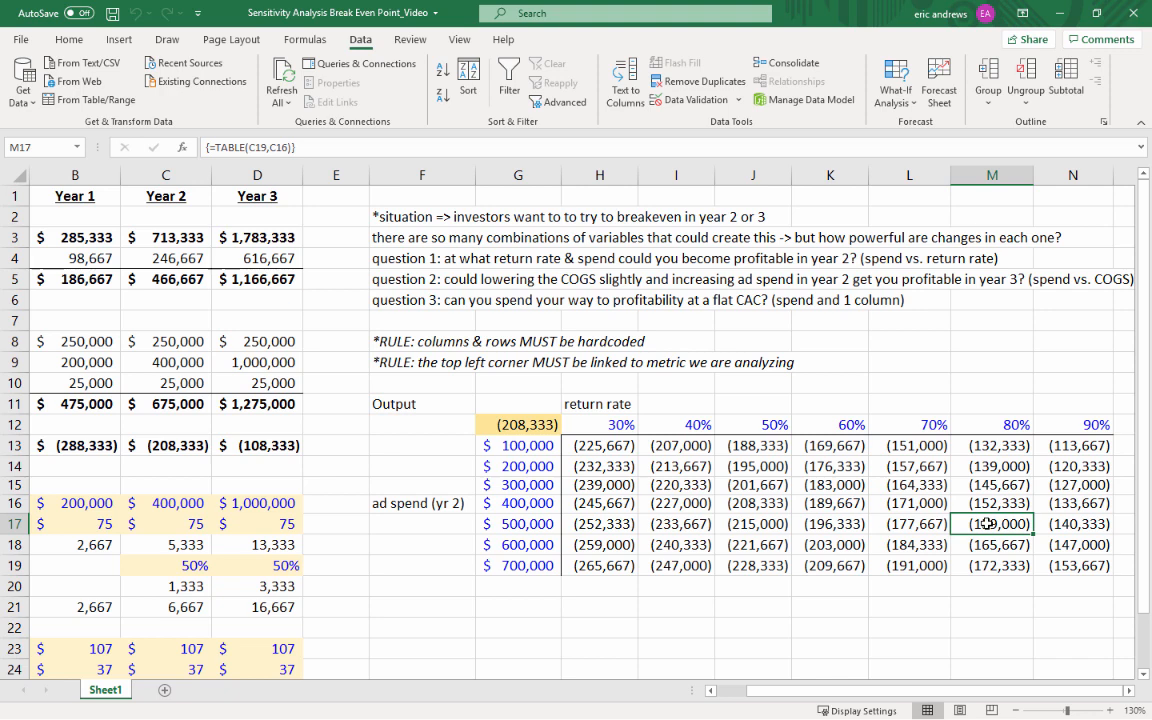
{"action": "left_click", "coordinate": [676, 424]}
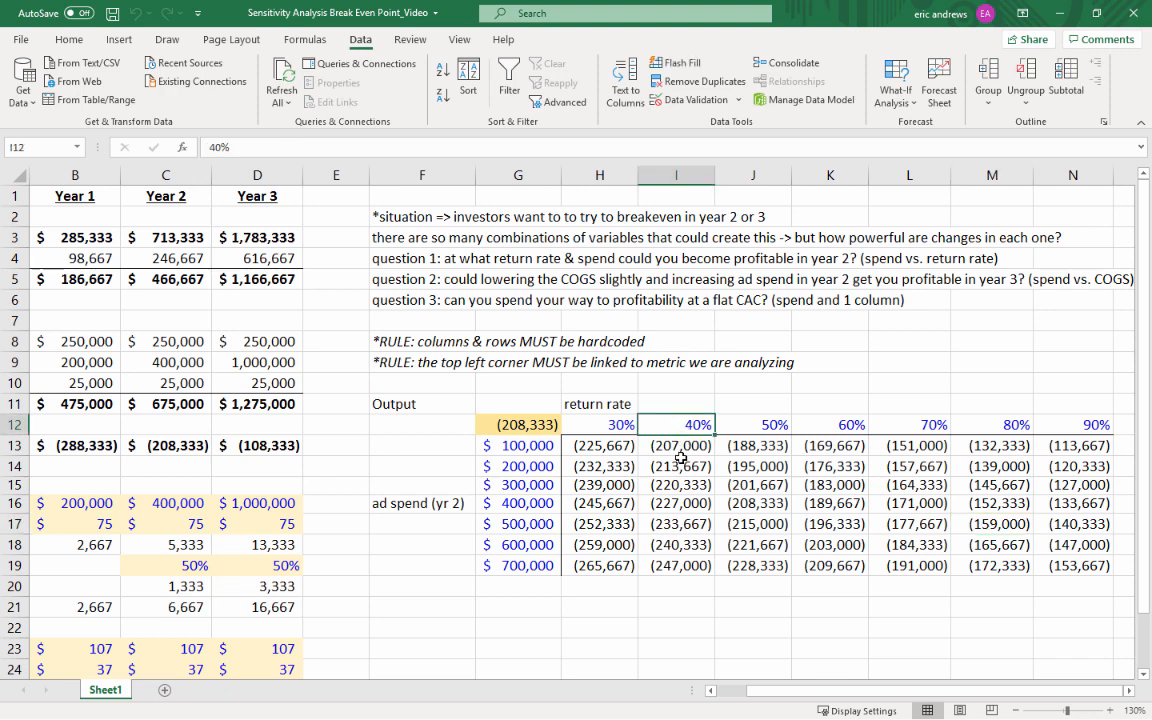
{"action": "left_click", "coordinate": [677, 466]}
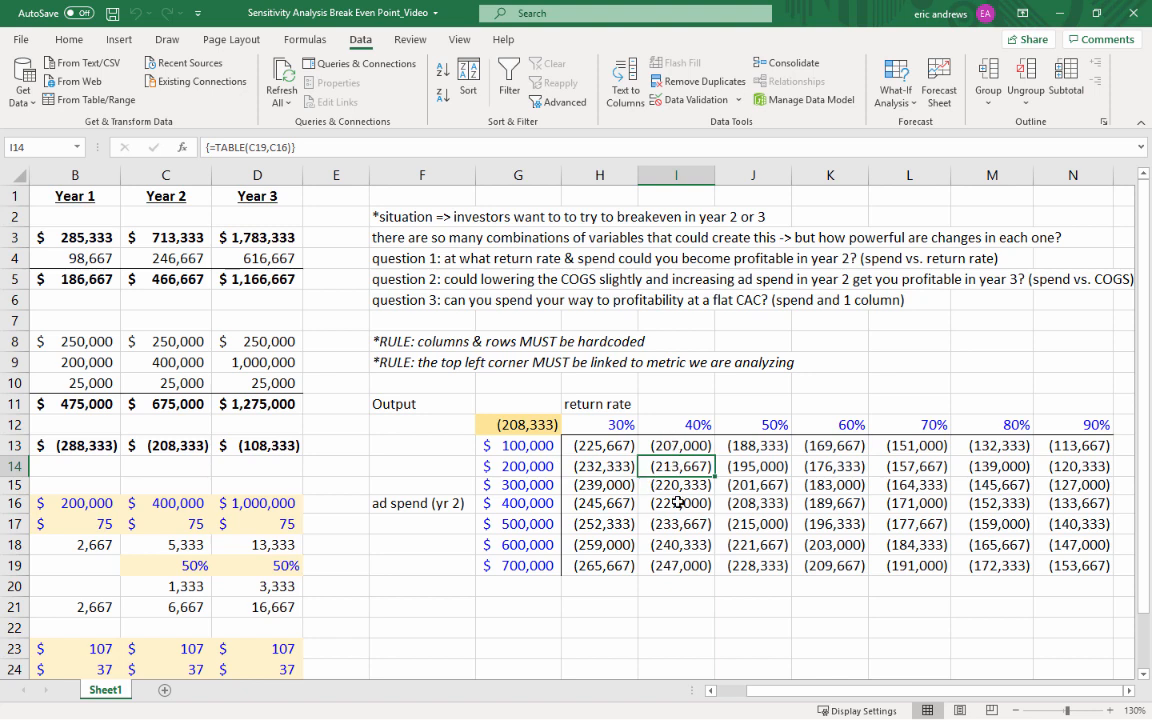
{"action": "mouse_move", "coordinate": [685, 450]}
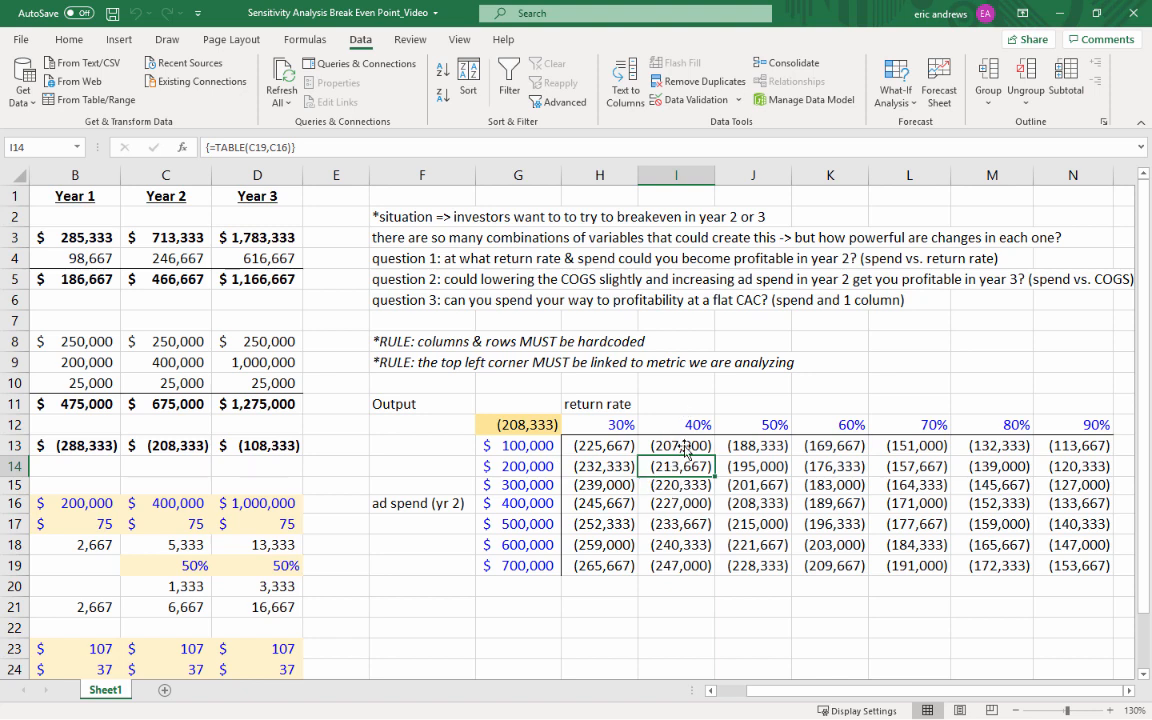
{"action": "mouse_move", "coordinate": [730, 433]}
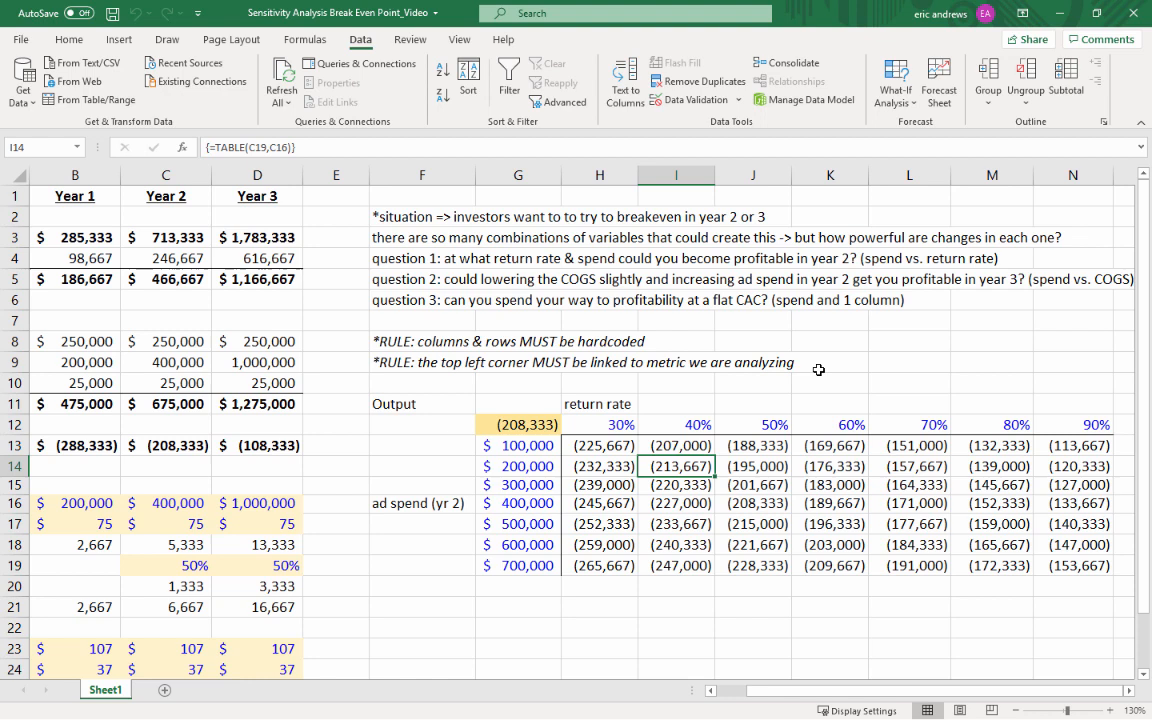
{"action": "mouse_move", "coordinate": [388, 225]}
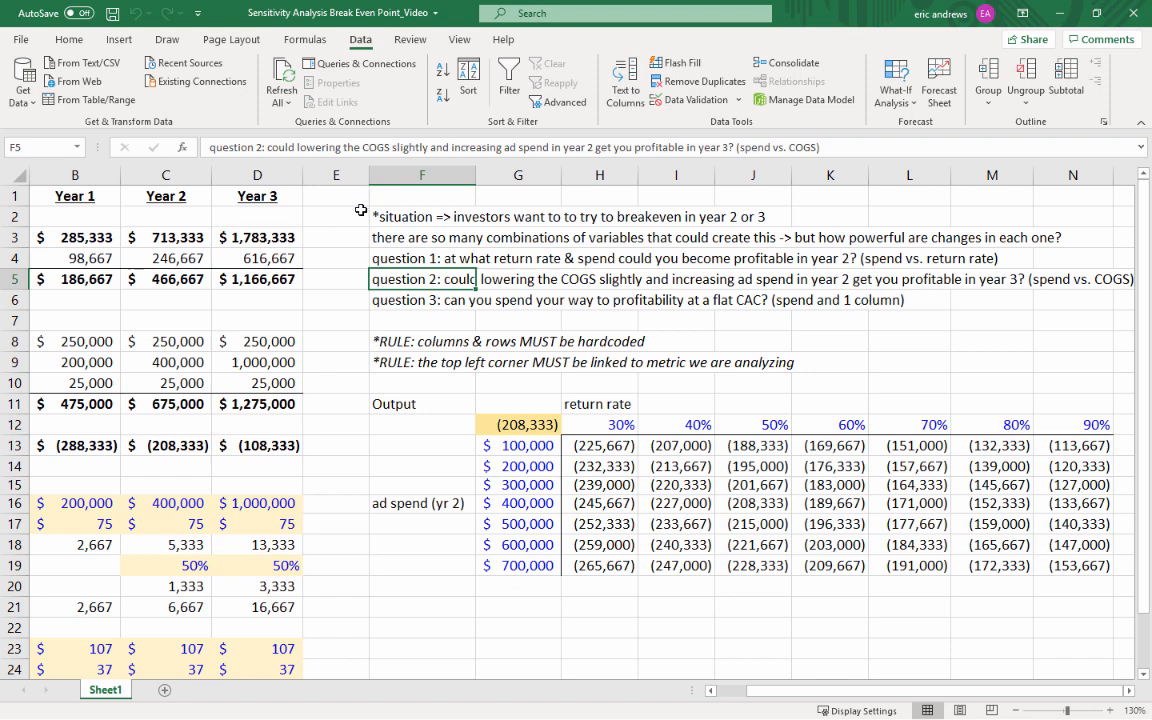
{"action": "mouse_move", "coordinate": [358, 342]}
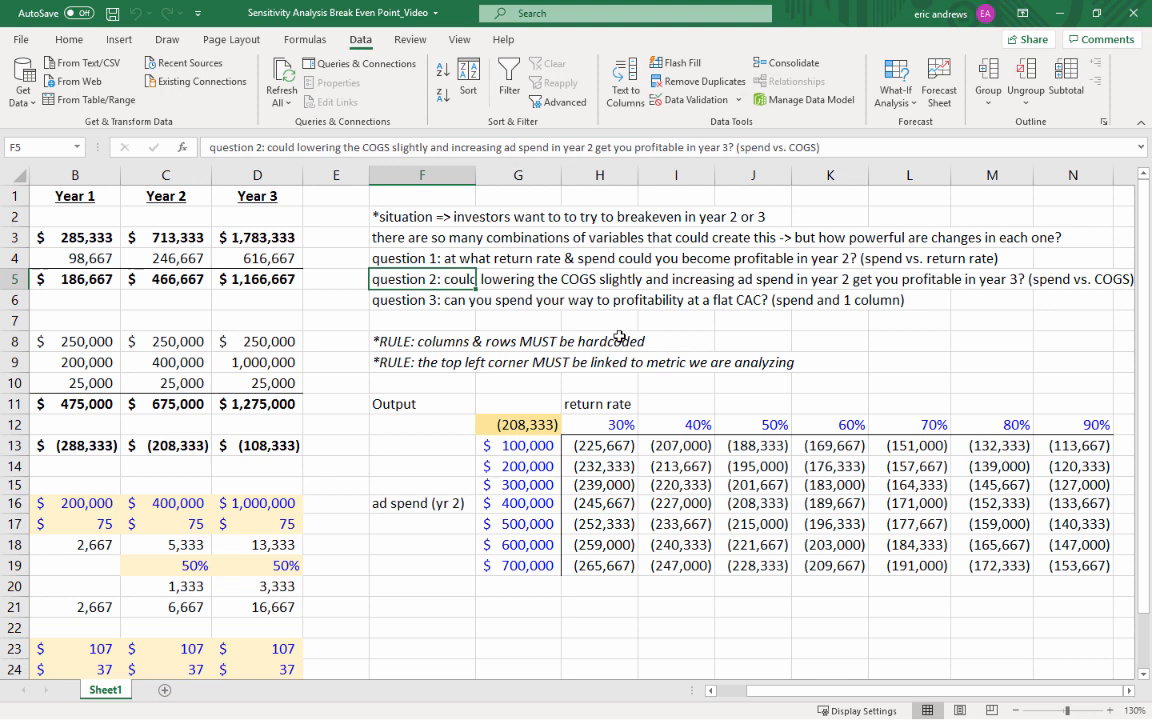
{"action": "mouse_move", "coordinate": [637, 329]}
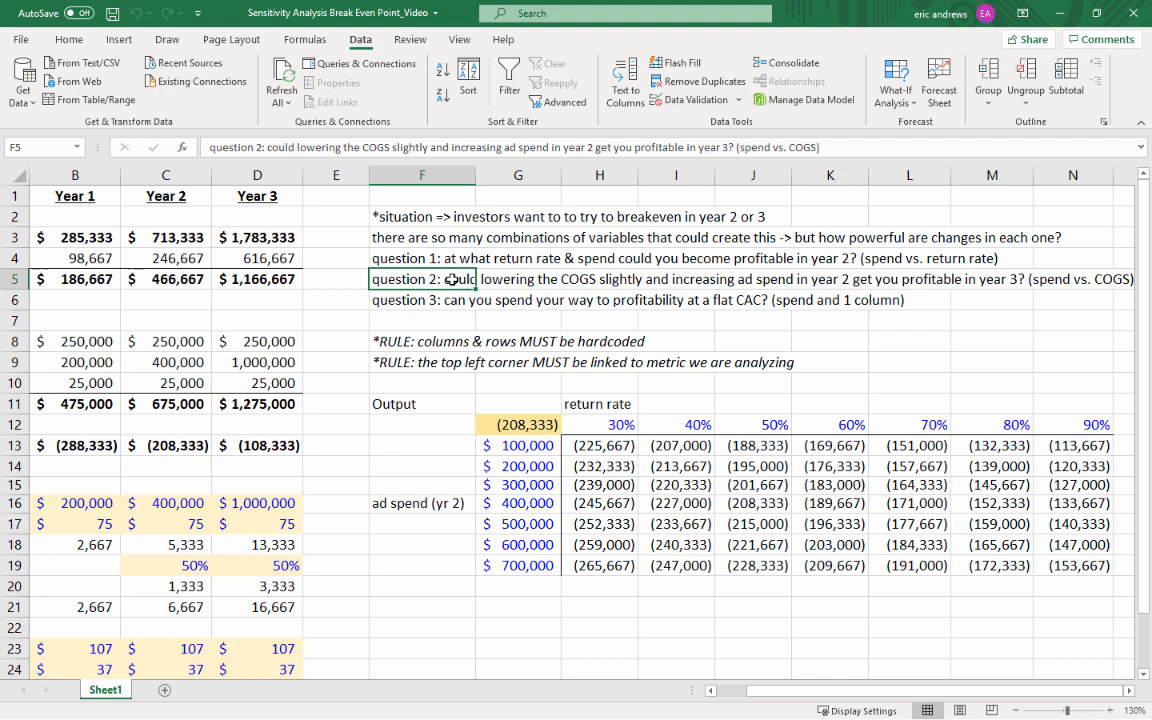
- Scroll down to the duplicated sensitivity table in rows 21–29
{"action": "scroll", "scroll_direction": "down", "scroll_amount": 3}
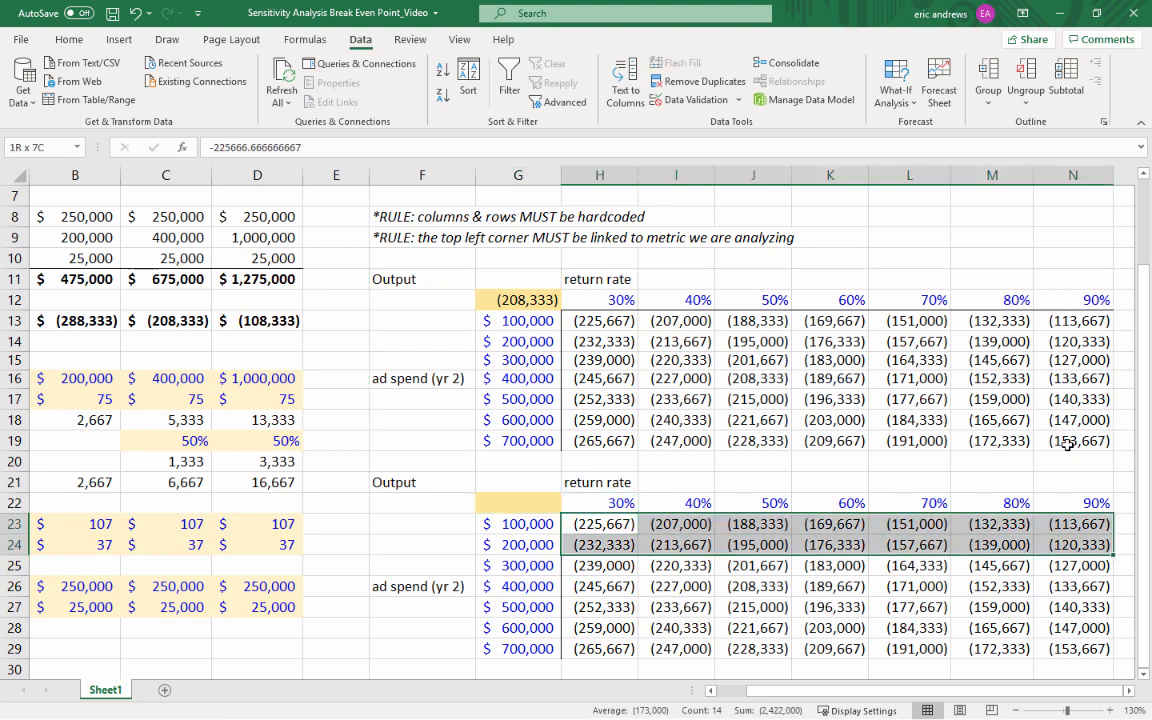
- Clear the copied table's results and return-rate headings, checking its ad spend formulas
{"action": "left_click", "coordinate": [599, 523]}
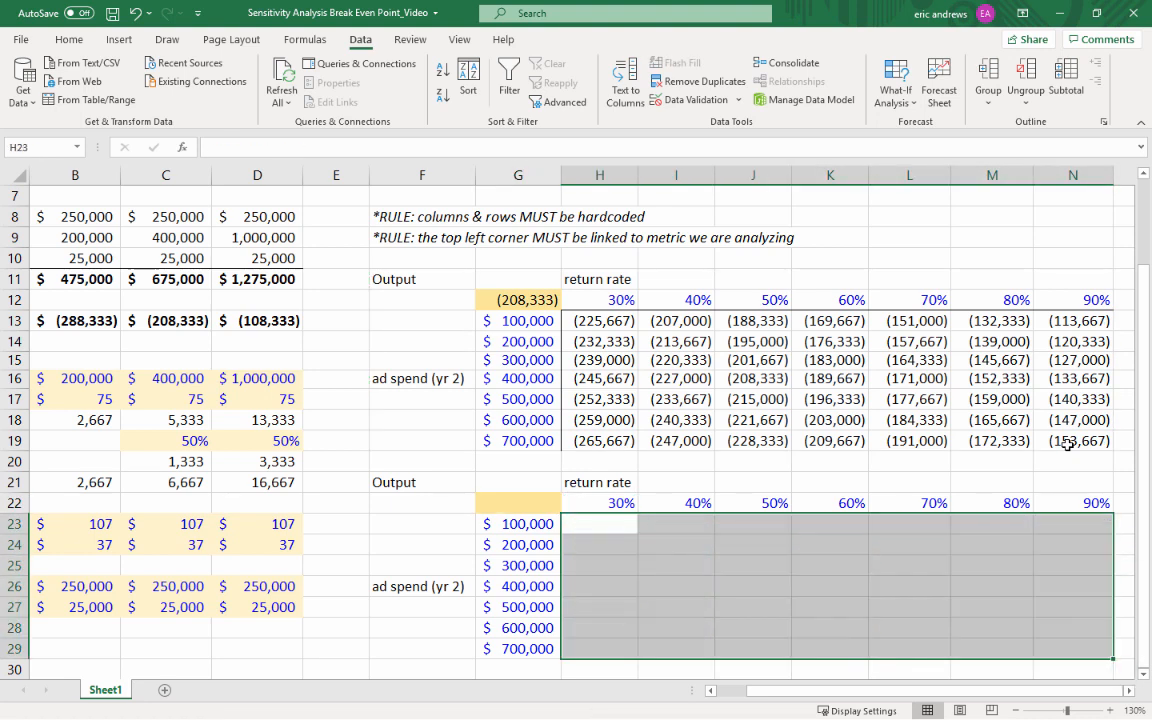
{"action": "left_click", "coordinate": [518, 482]}
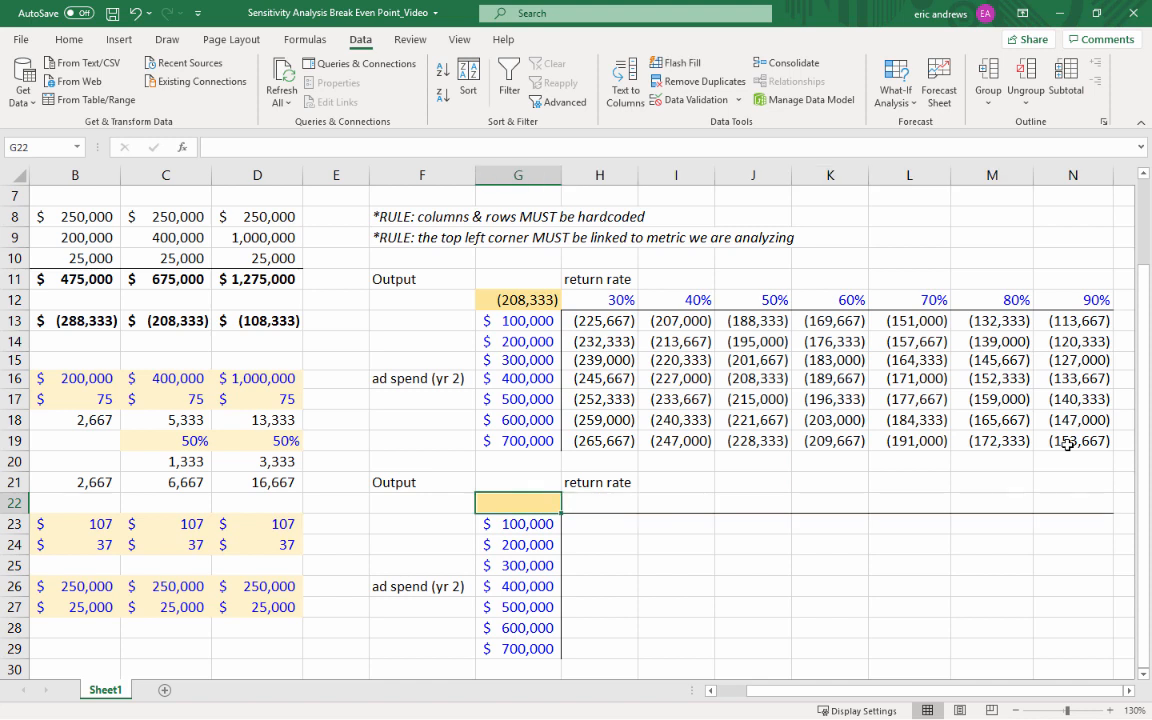
{"action": "left_click", "coordinate": [421, 586]}
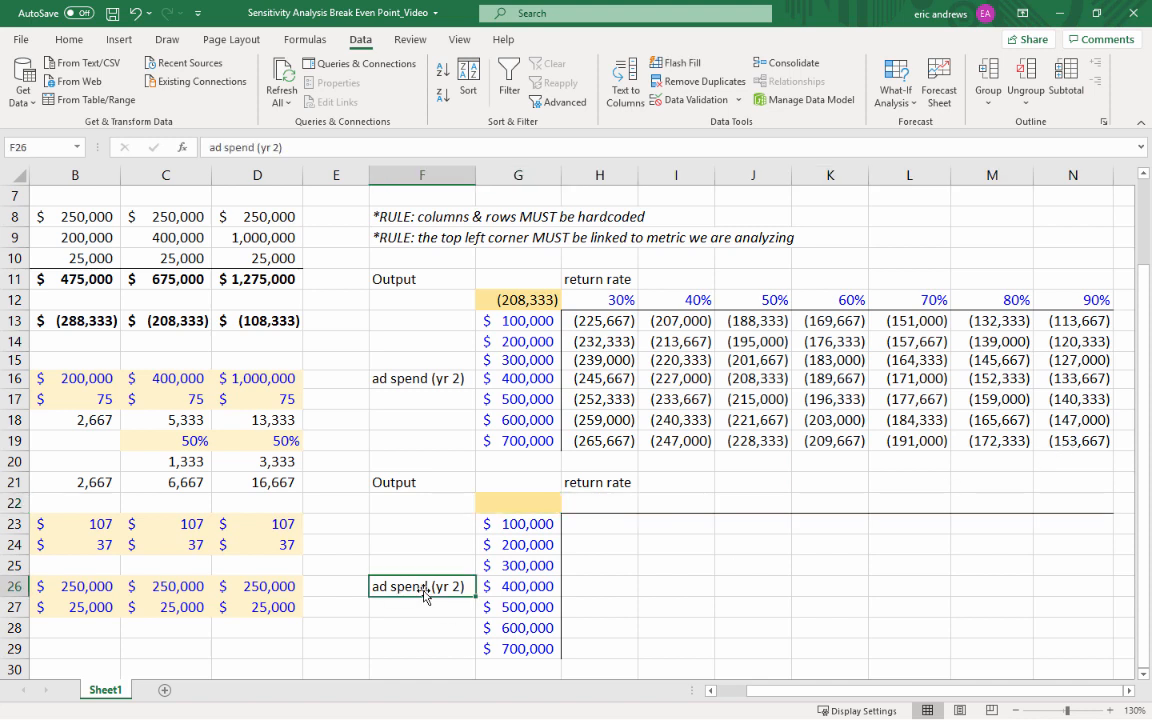
{"action": "left_click", "coordinate": [518, 523]}
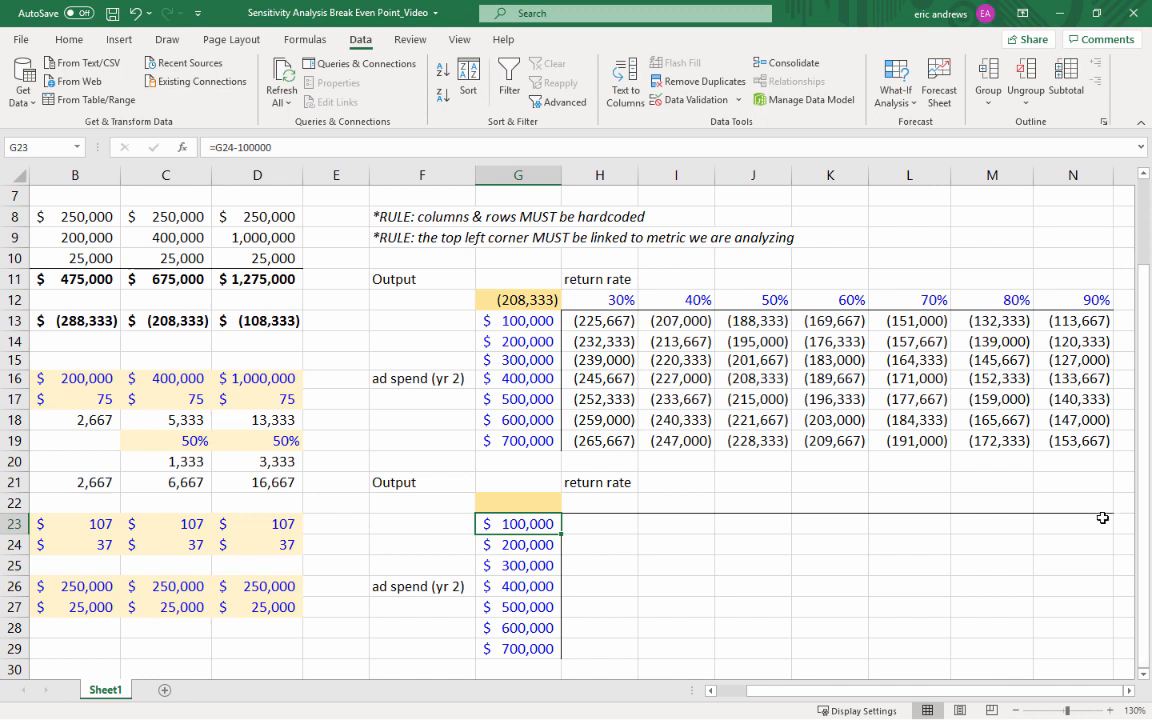
{"action": "left_click", "coordinate": [518, 586]}
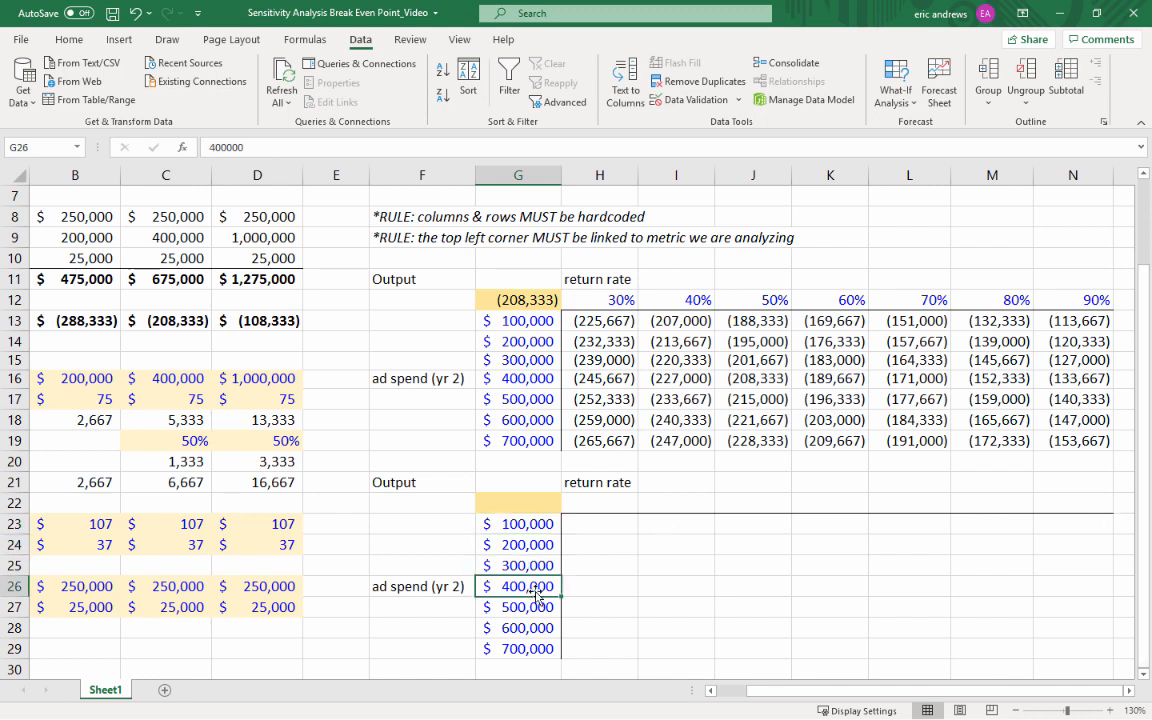
- Relabel the copied table's top heading as COGS
{"action": "left_click", "coordinate": [599, 502]}
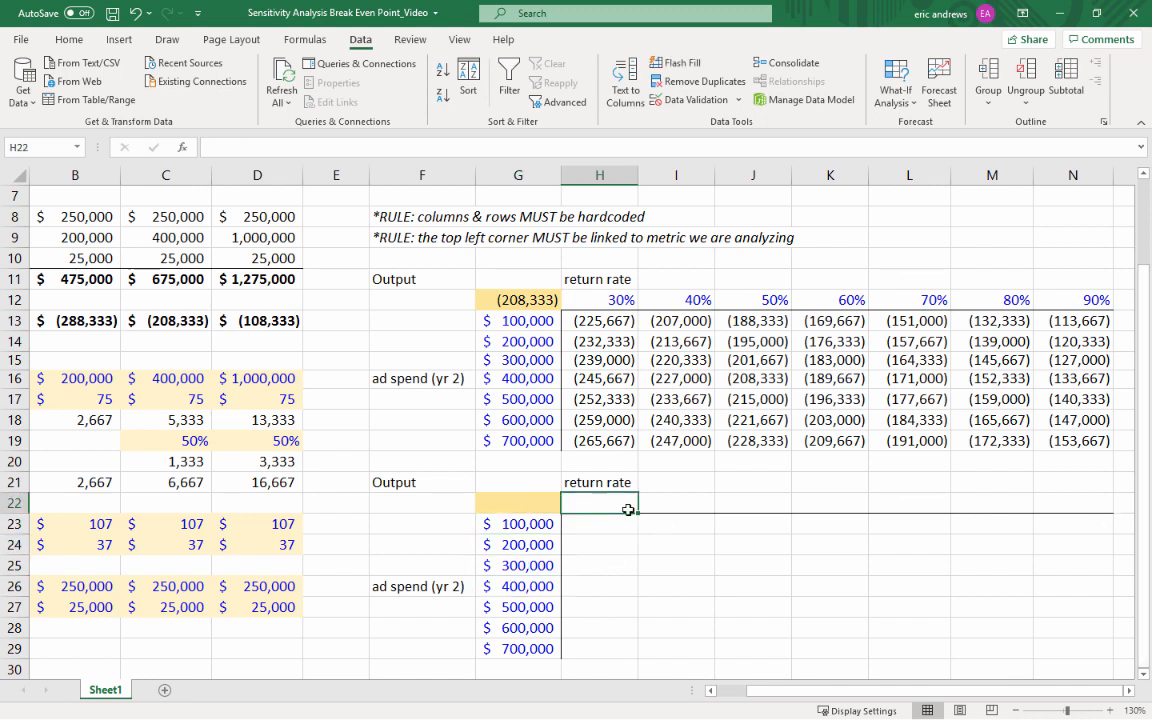
{"action": "scroll", "scroll_direction": "up", "scroll_amount": 3}
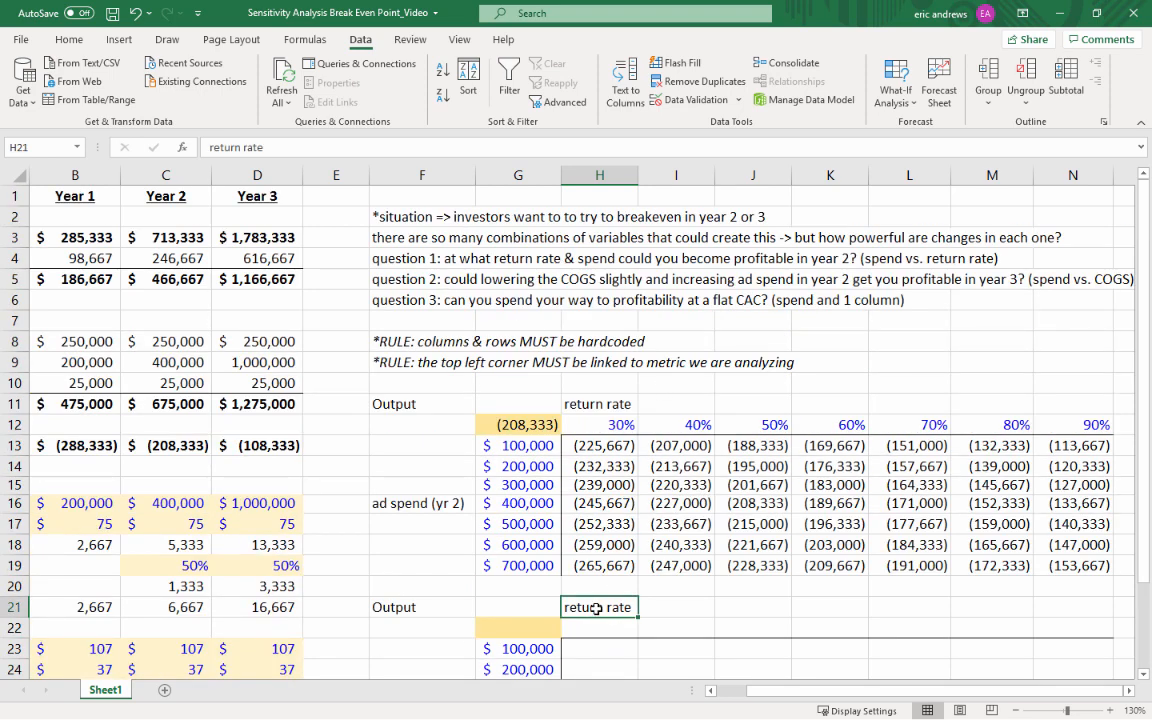
{"action": "type", "text": "COGS"}
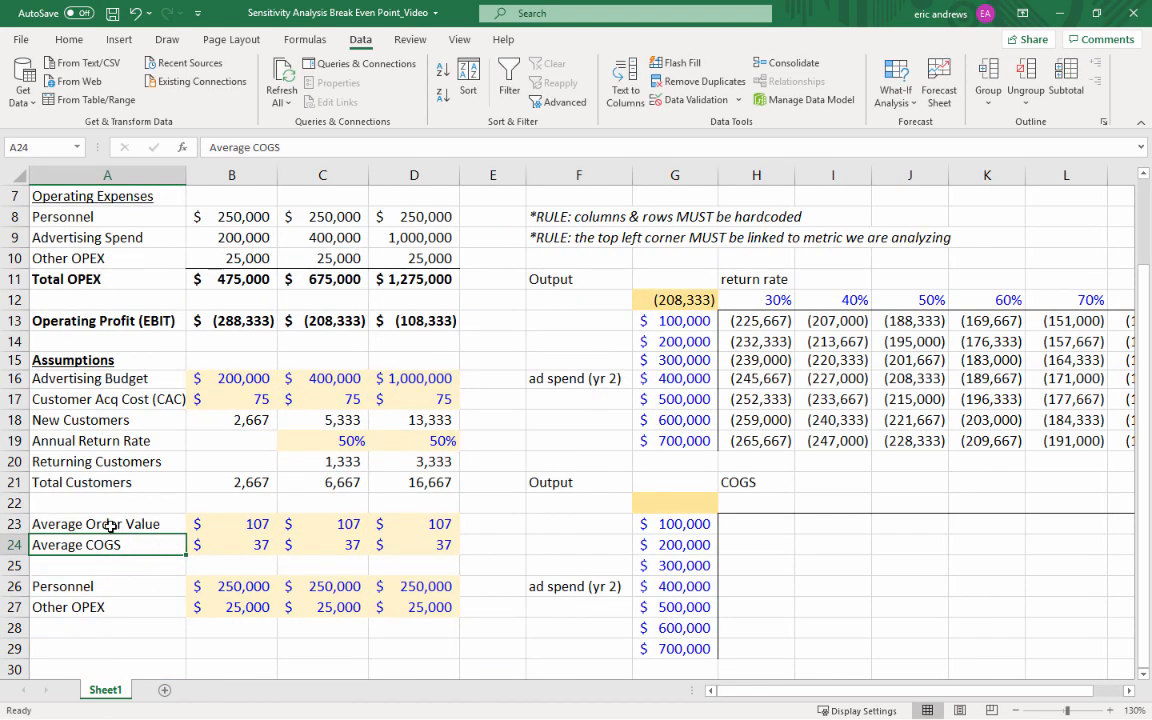
- Rename the heading 'COGS (year 3)' and fill H22:N22 with COGS from $31 to $37
{"action": "left_click", "coordinate": [756, 481]}
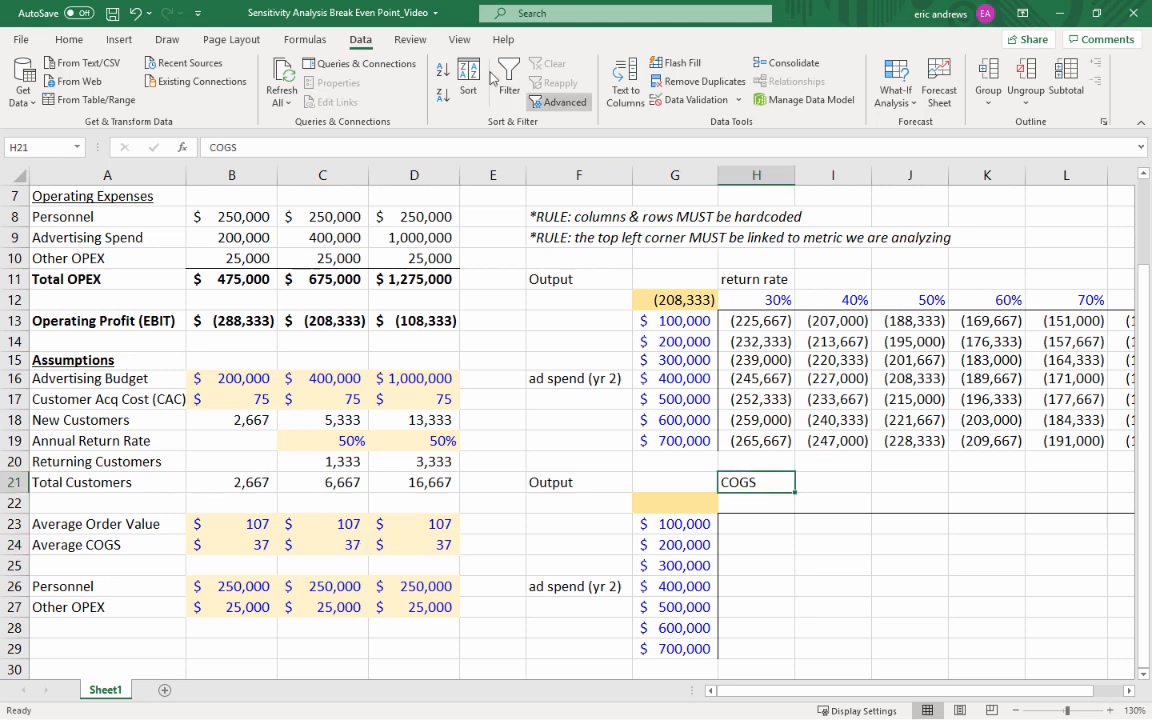
{"action": "type", "text": "(year 3"}
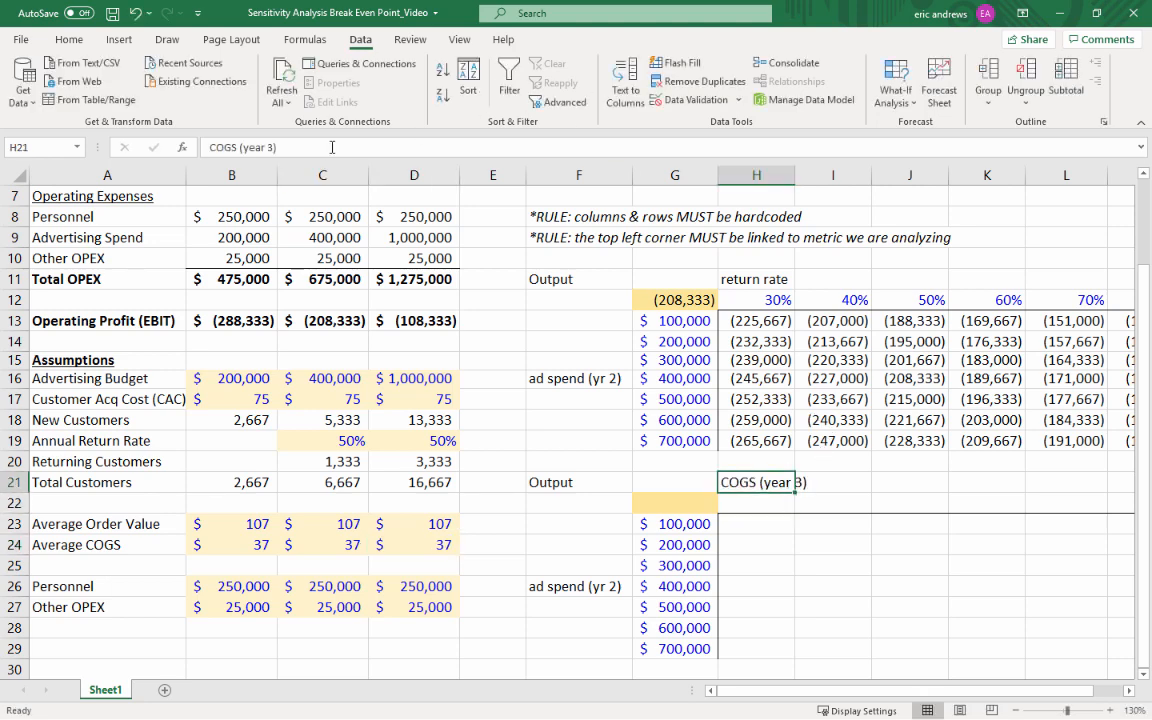
{"action": "left_click", "coordinate": [675, 523]}
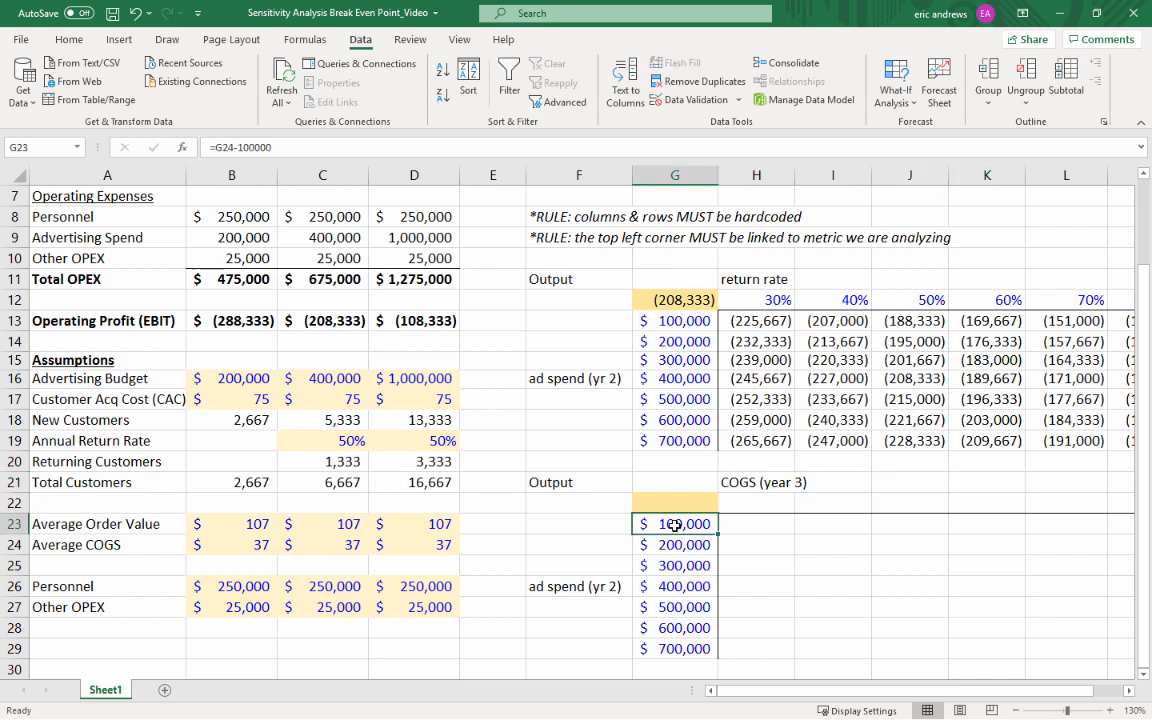
{"action": "left_click", "coordinate": [756, 523]}
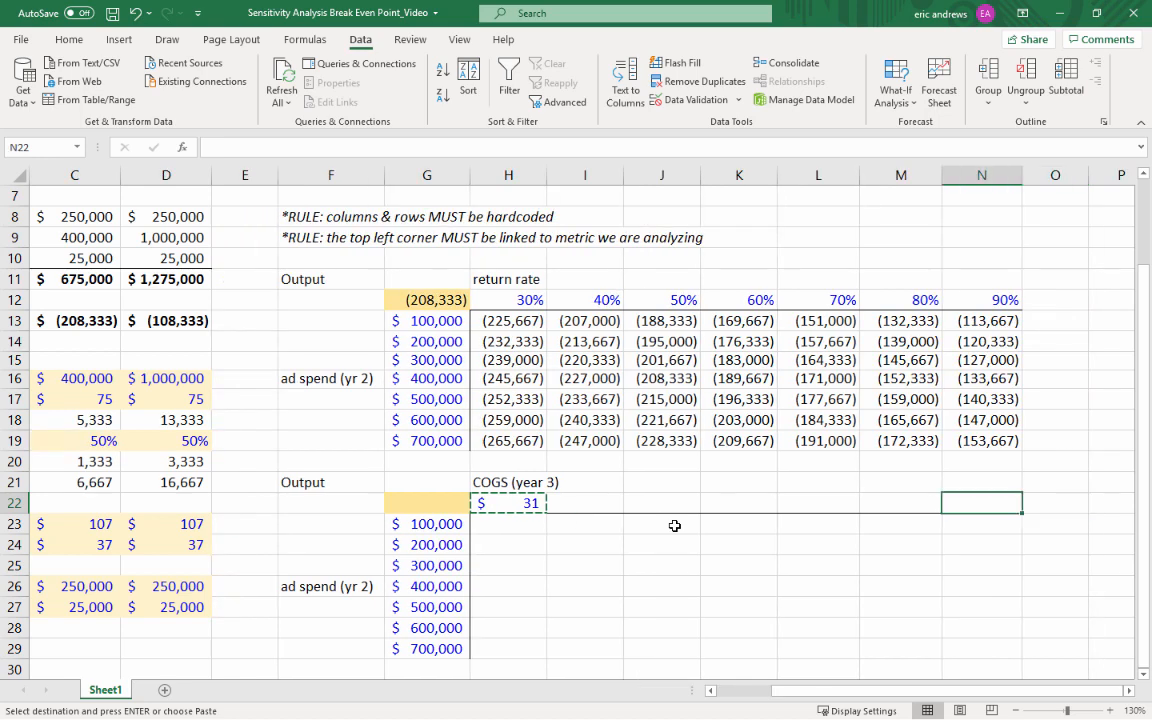
{"action": "type", "text": "37"}
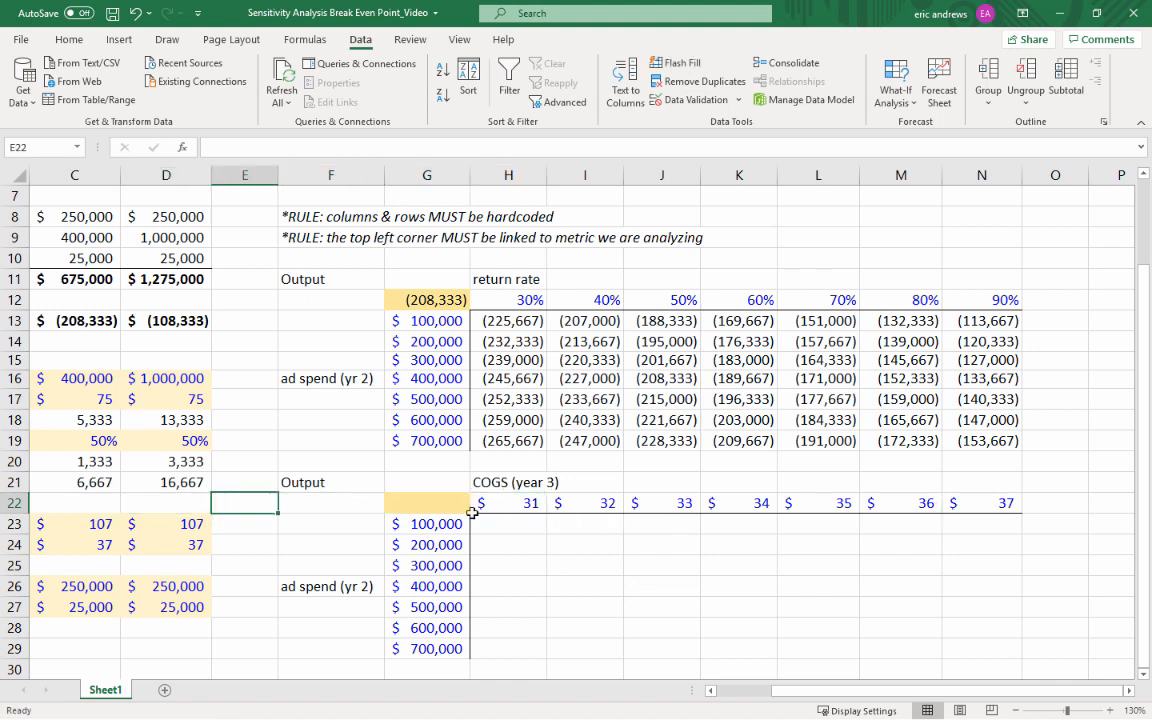
{"action": "left_click", "coordinate": [330, 481]}
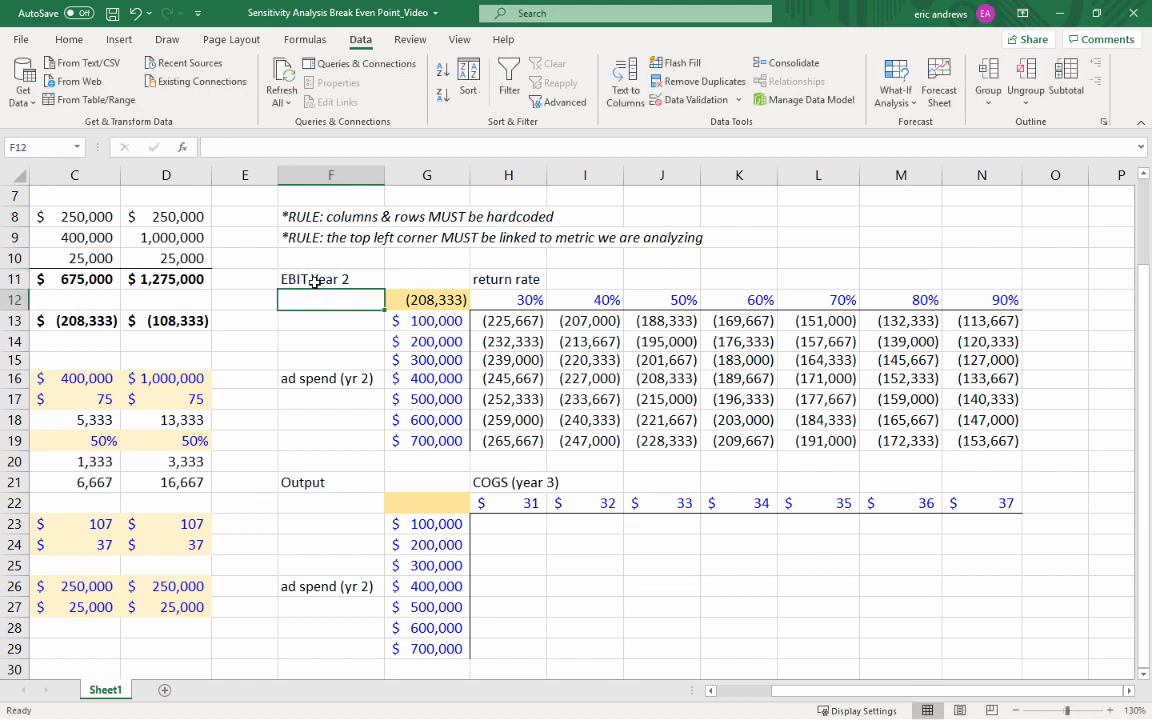
- Title the tables EBIT Year 2 and EBIT Year 3, linking G22 to Year 3 EBIT (108,333)
{"action": "left_click", "coordinate": [331, 482]}
{"action": "type", "text": "=A13"}
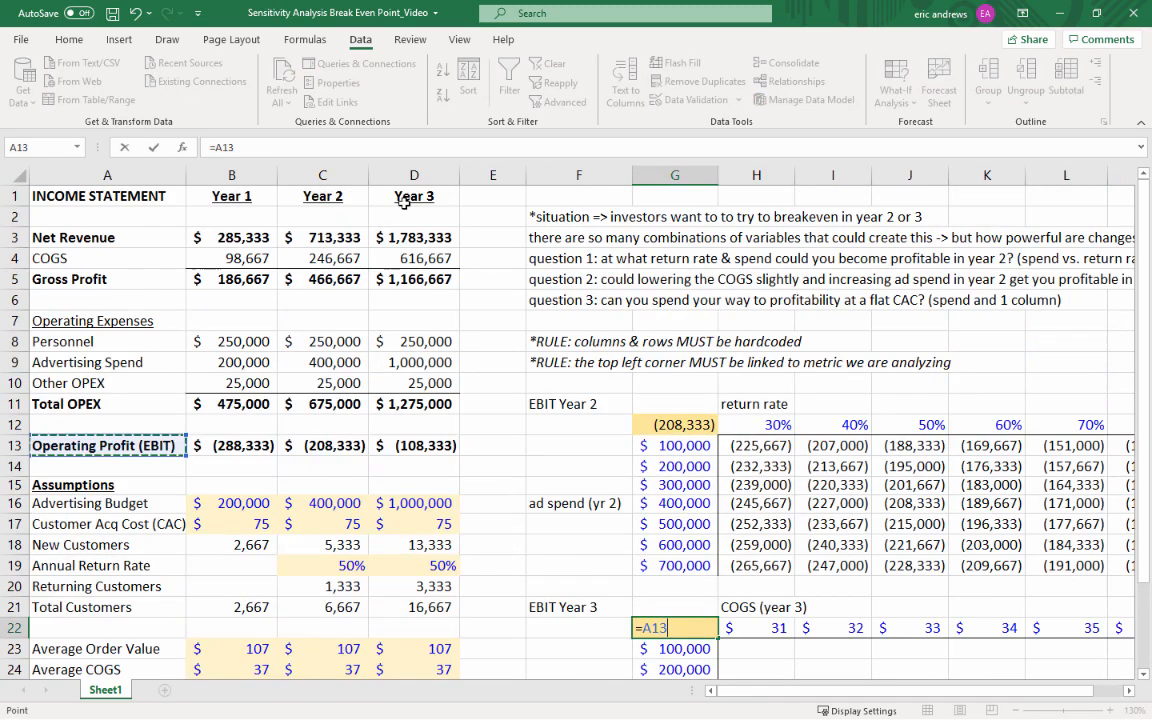
{"action": "left_click", "coordinate": [414, 445]}
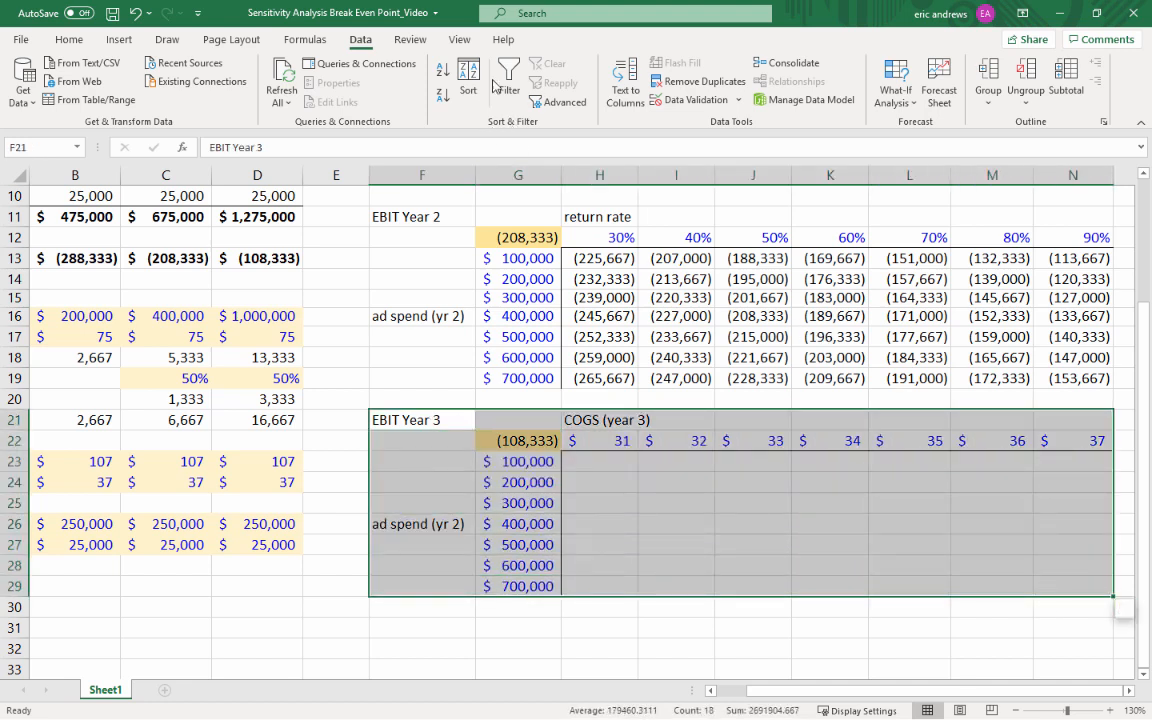
- Link the EBIT Year 3 table's corner cell G22 to year-3 EBIT with =D13
{"action": "left_click", "coordinate": [894, 82]}
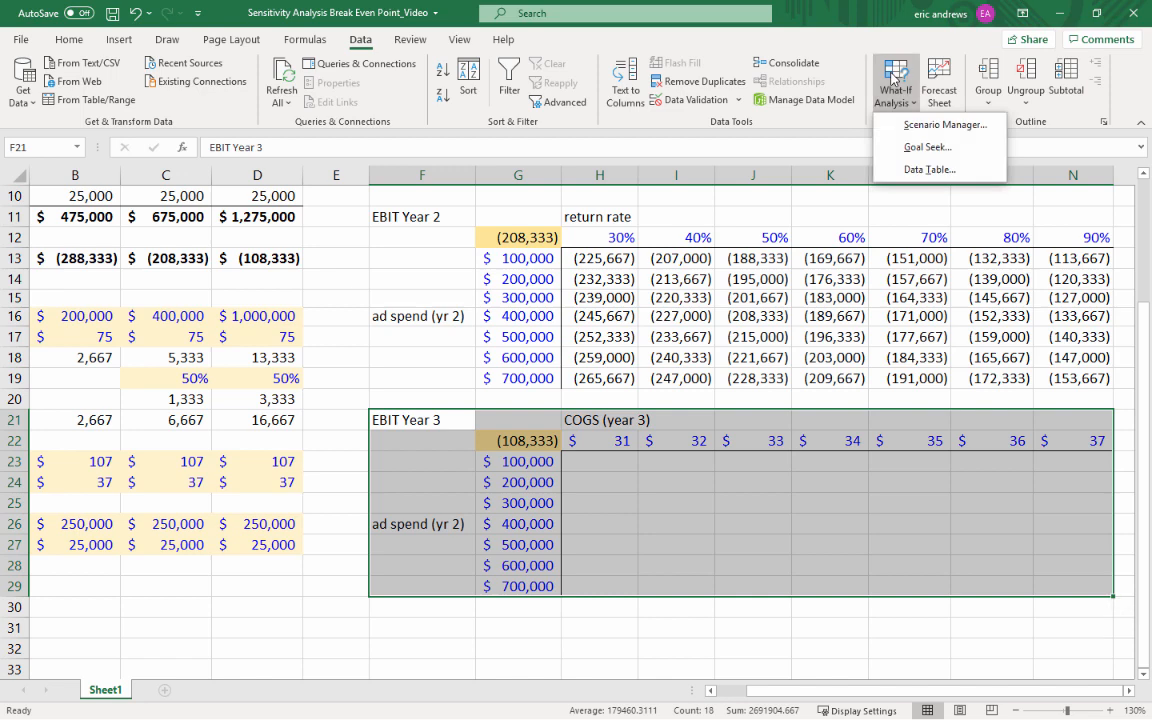
{"action": "left_click", "coordinate": [929, 169]}
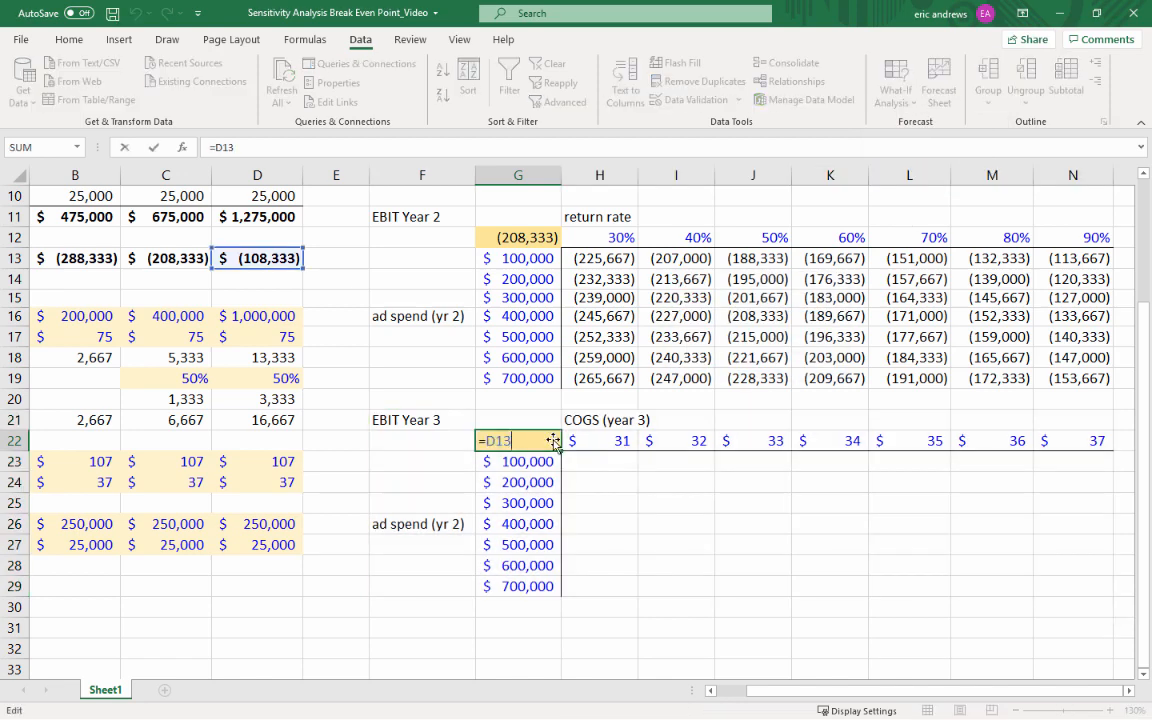
{"action": "key", "text": "Return"}
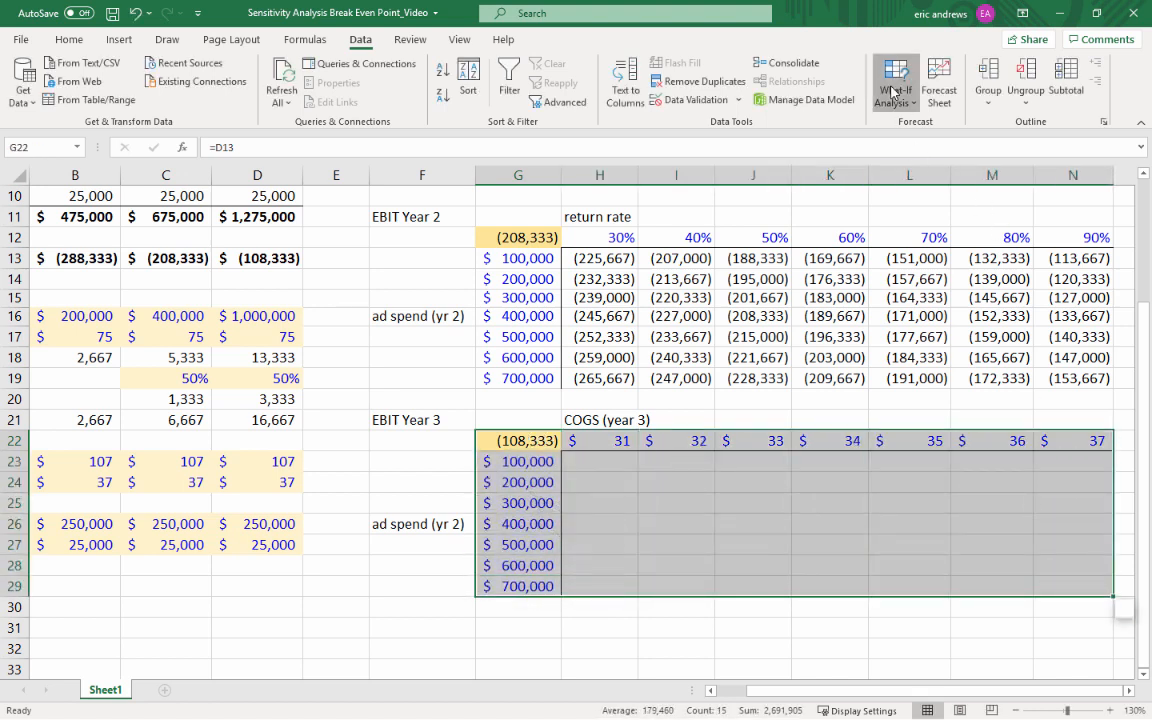
- Build the G22:N29 data table with row input D24 and column input C16
{"action": "left_click", "coordinate": [894, 83]}
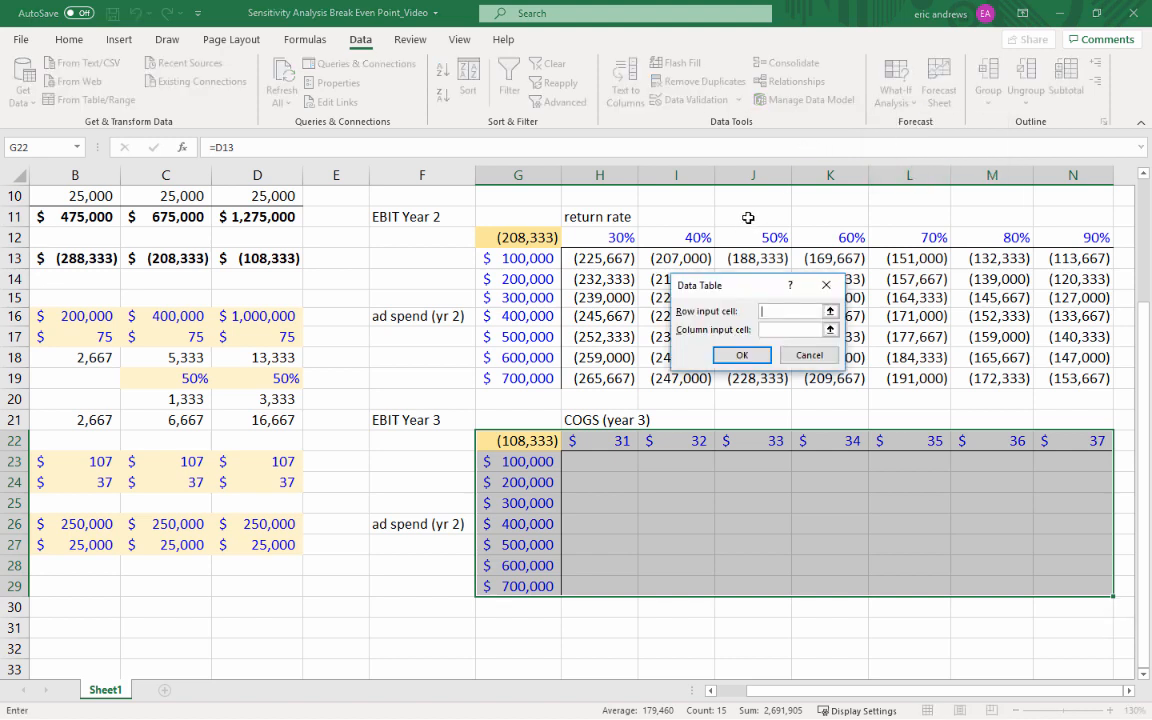
{"action": "mouse_move", "coordinate": [231, 423]}
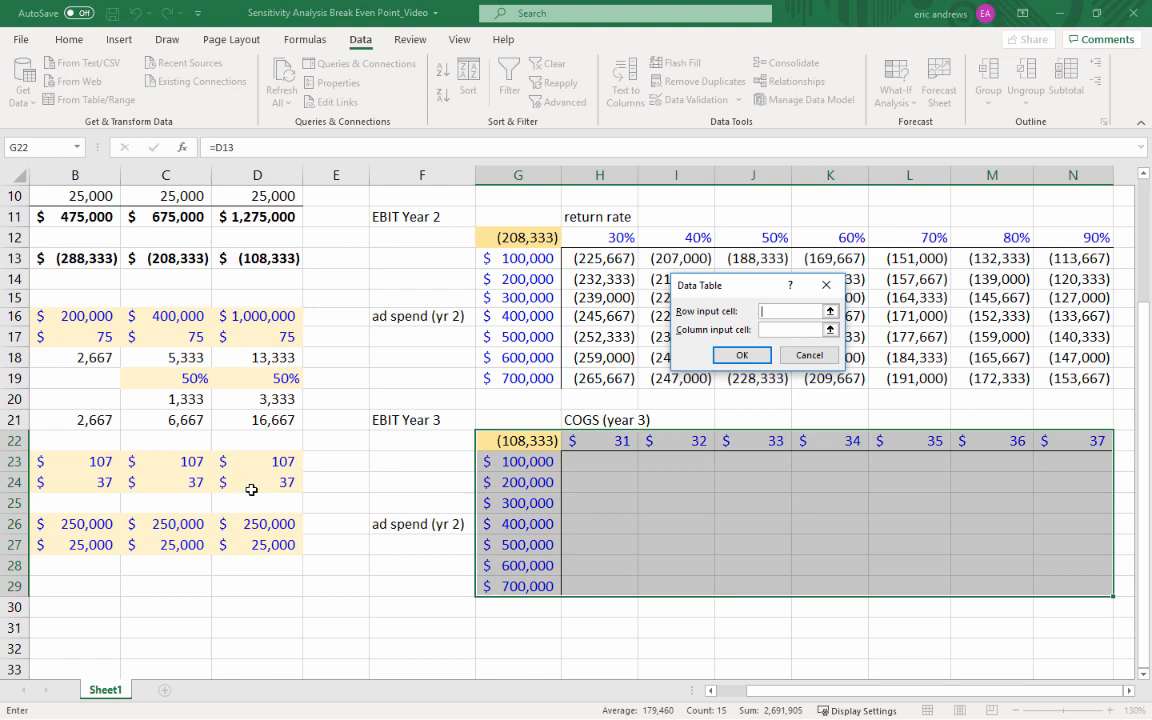
{"action": "left_click", "coordinate": [257, 482]}
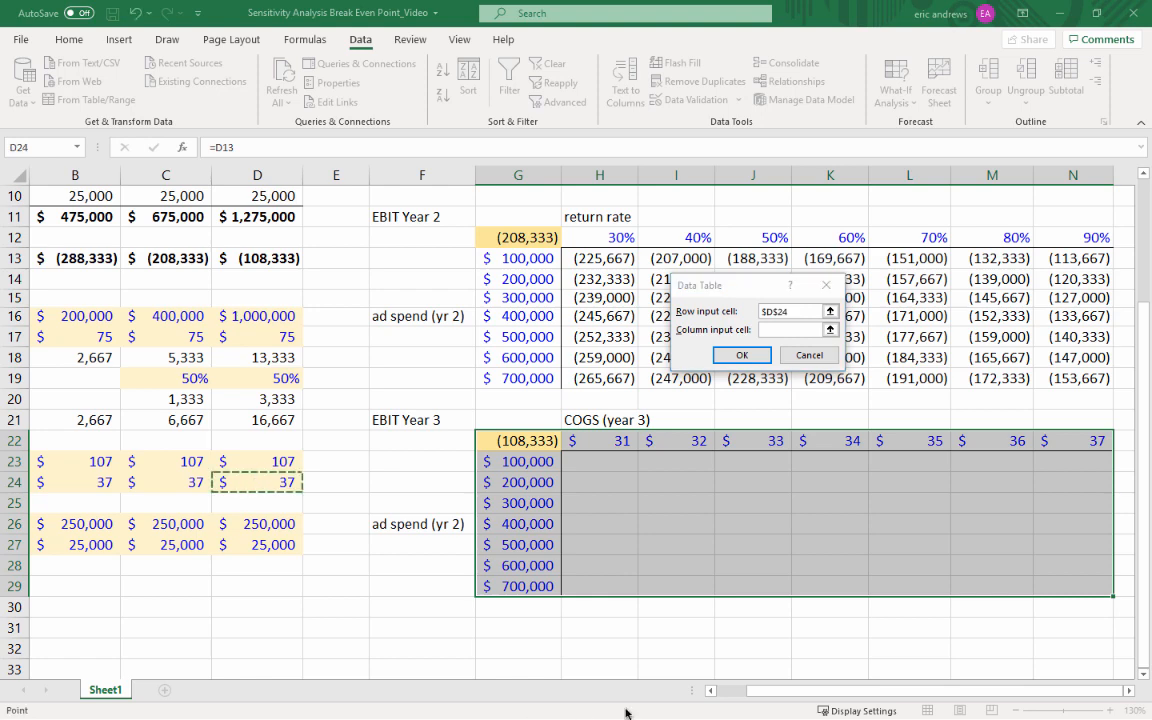
{"action": "scroll", "scroll_direction": "left", "scroll_amount": 3}
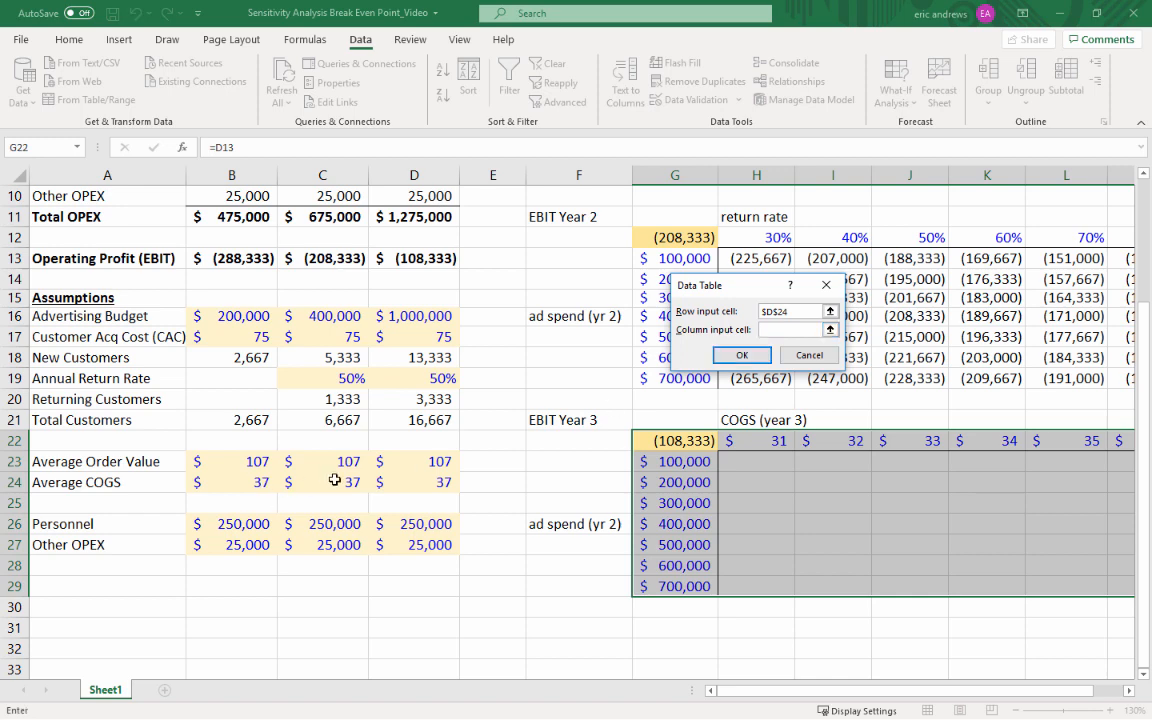
{"action": "left_click", "coordinate": [322, 315]}
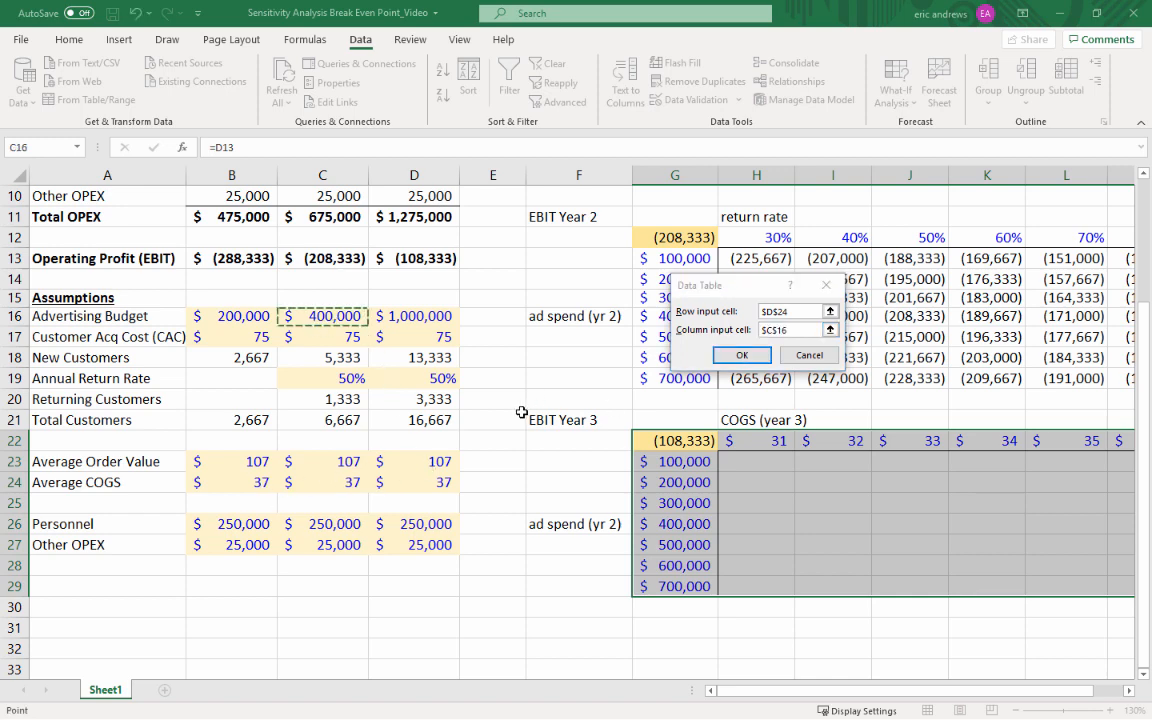
{"action": "scroll", "scroll_direction": "up", "scroll_amount": 3}
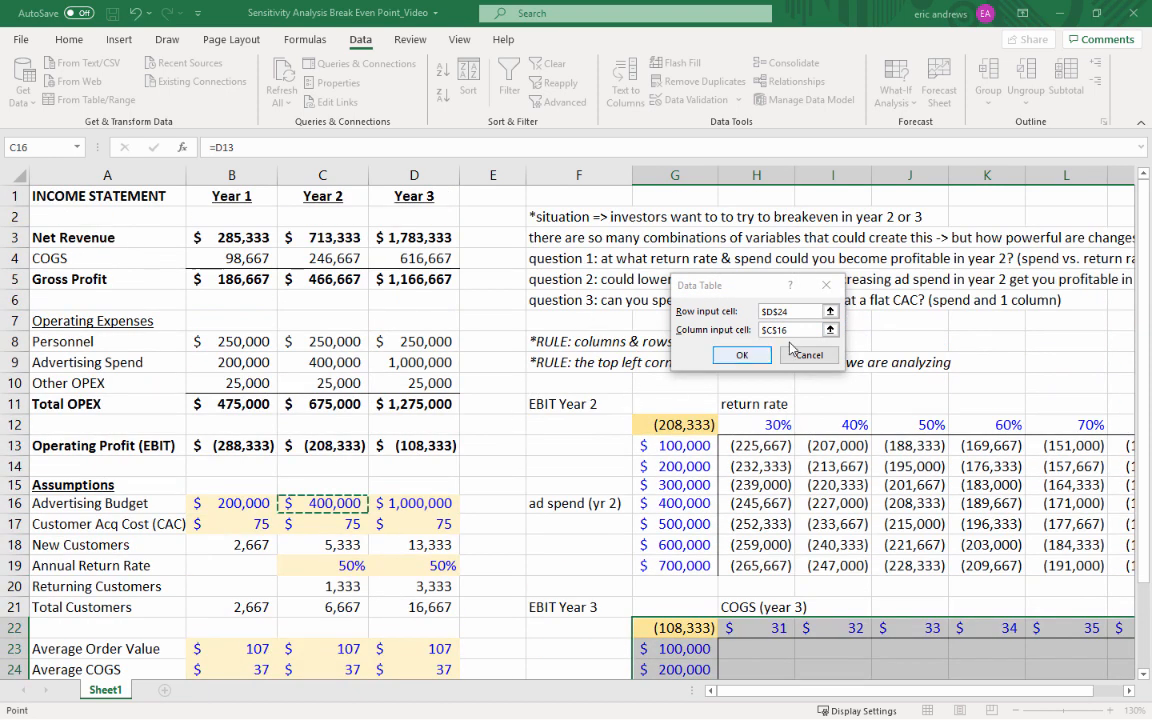
{"action": "left_click", "coordinate": [742, 355]}
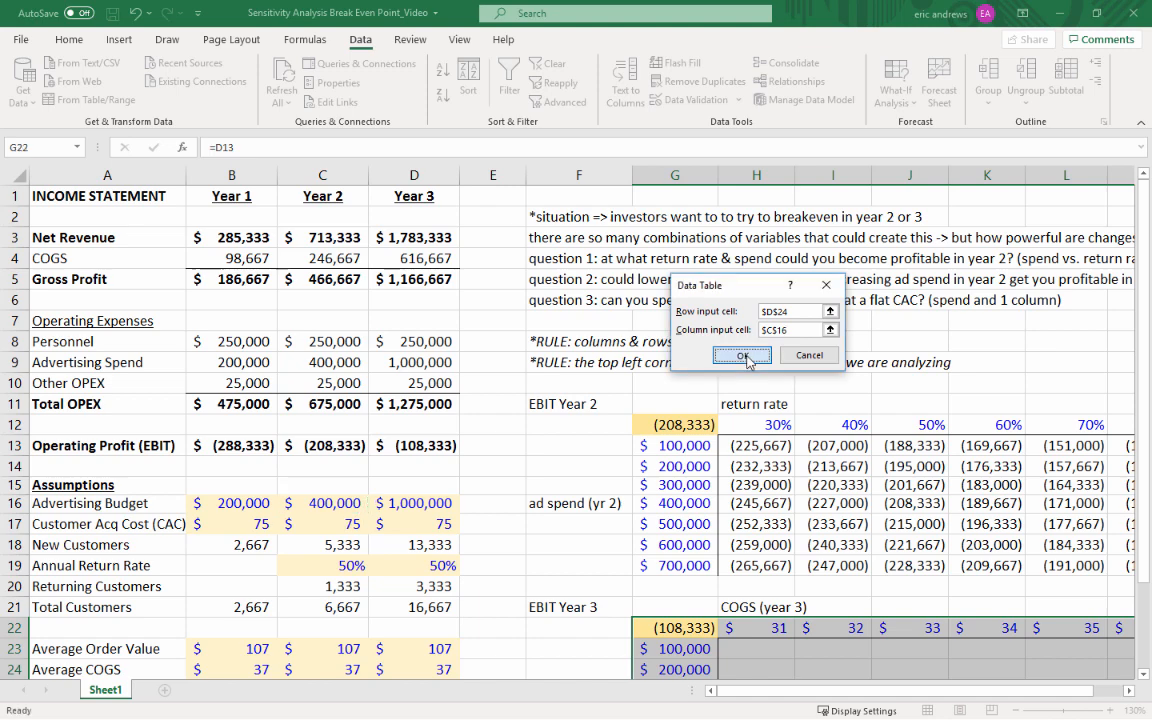
{"action": "left_click", "coordinate": [741, 355]}
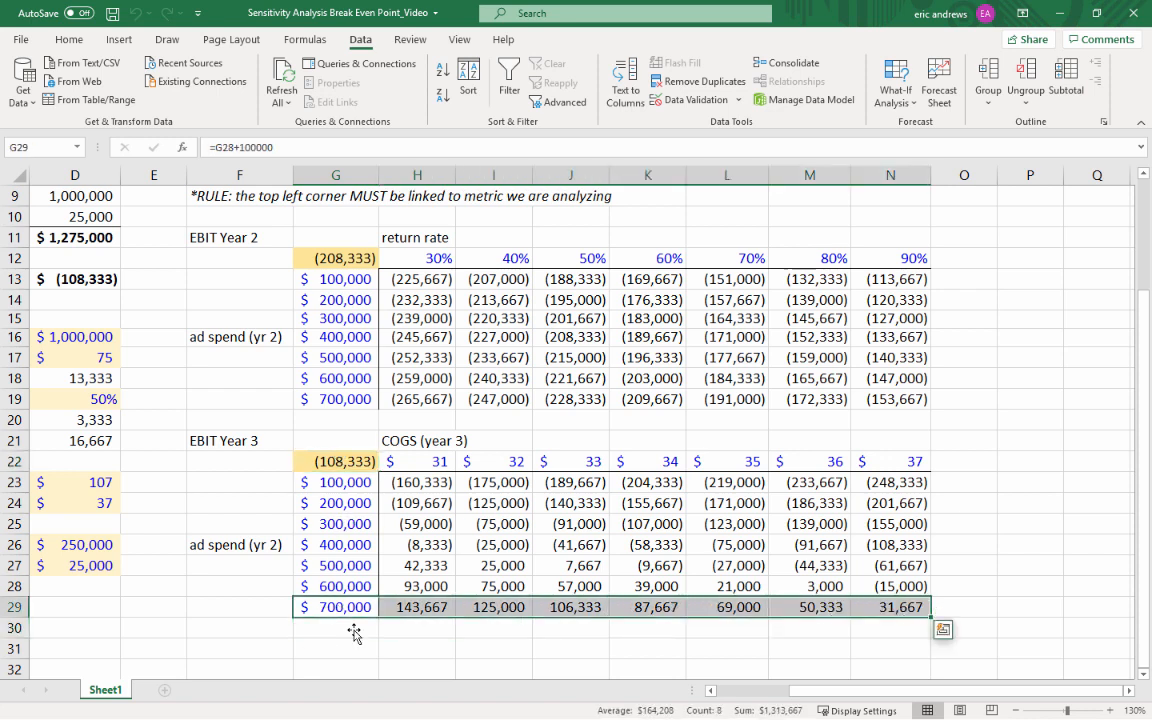
{"action": "mouse_move", "coordinate": [572, 658]}
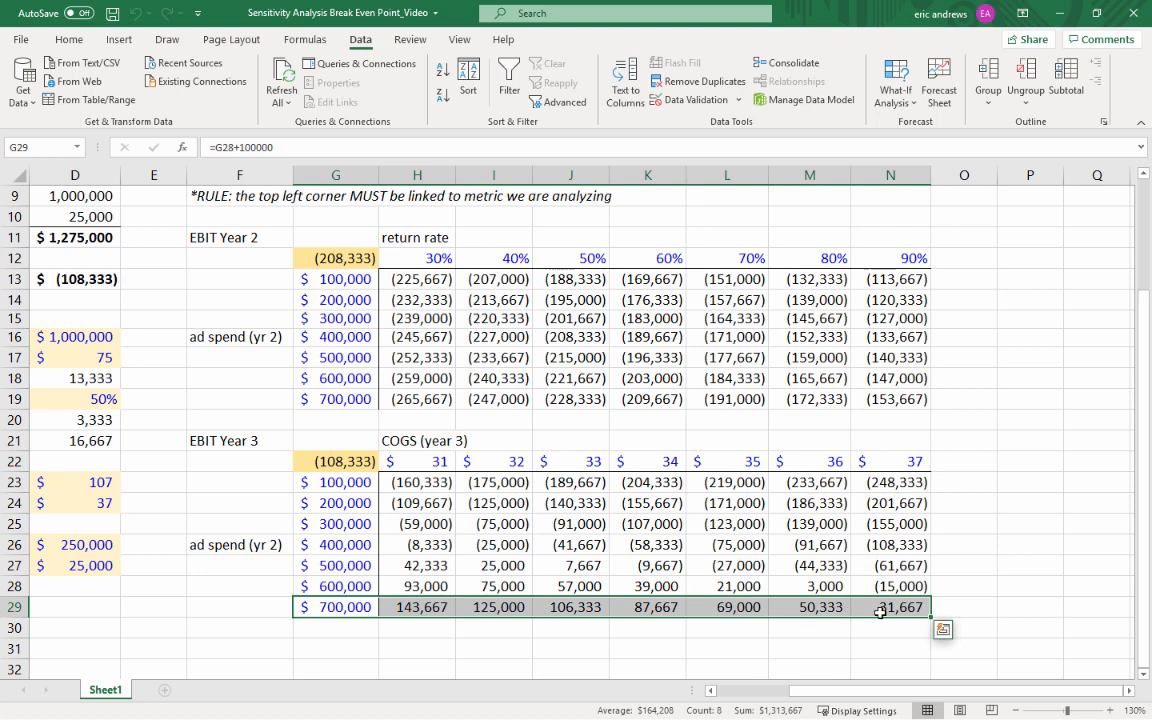
{"action": "left_click", "coordinate": [889, 461]}
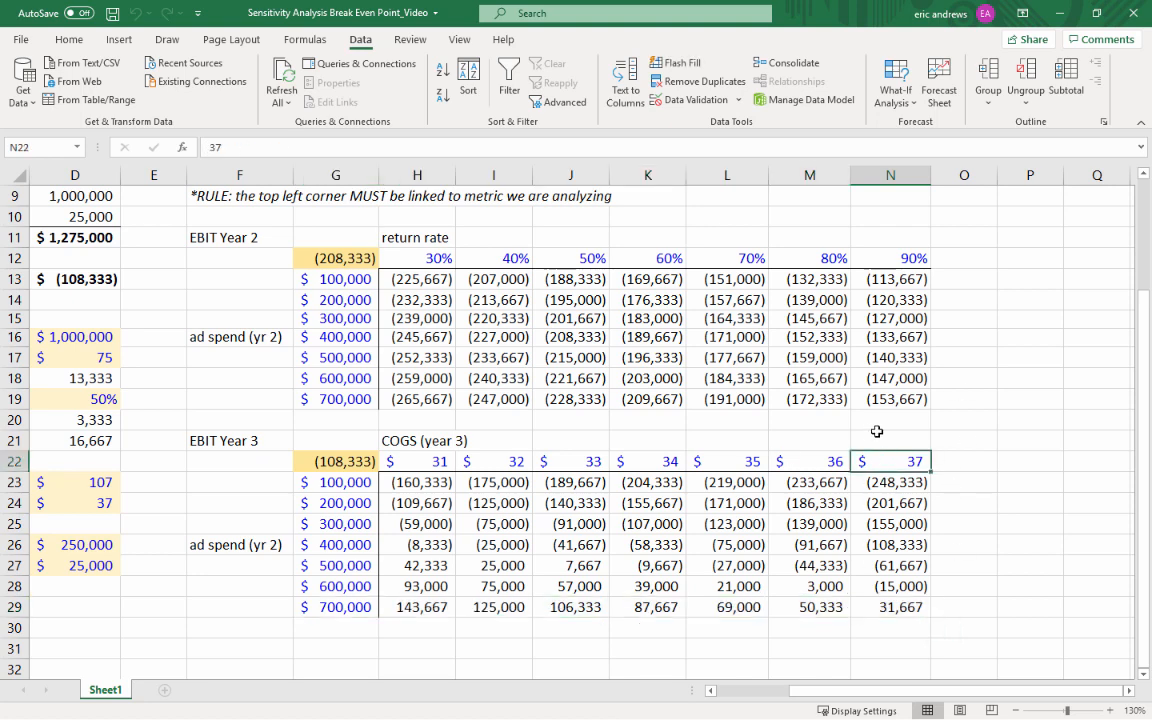
{"action": "mouse_move", "coordinate": [897, 599]}
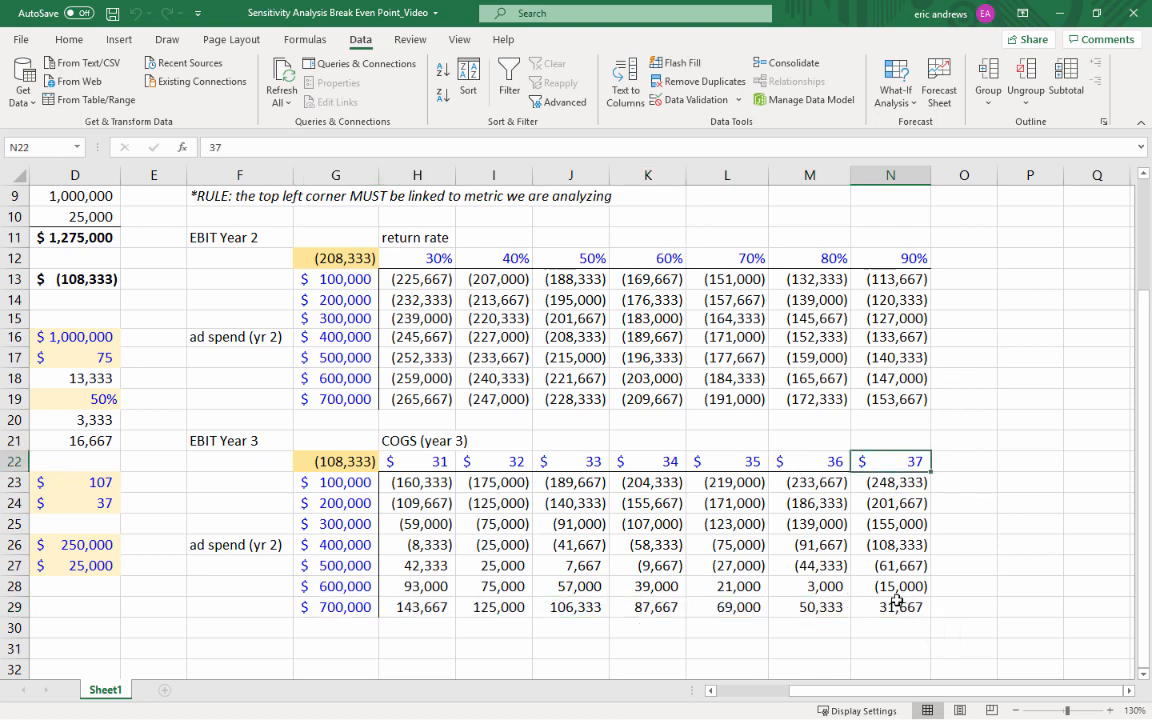
{"action": "left_click", "coordinate": [890, 607]}
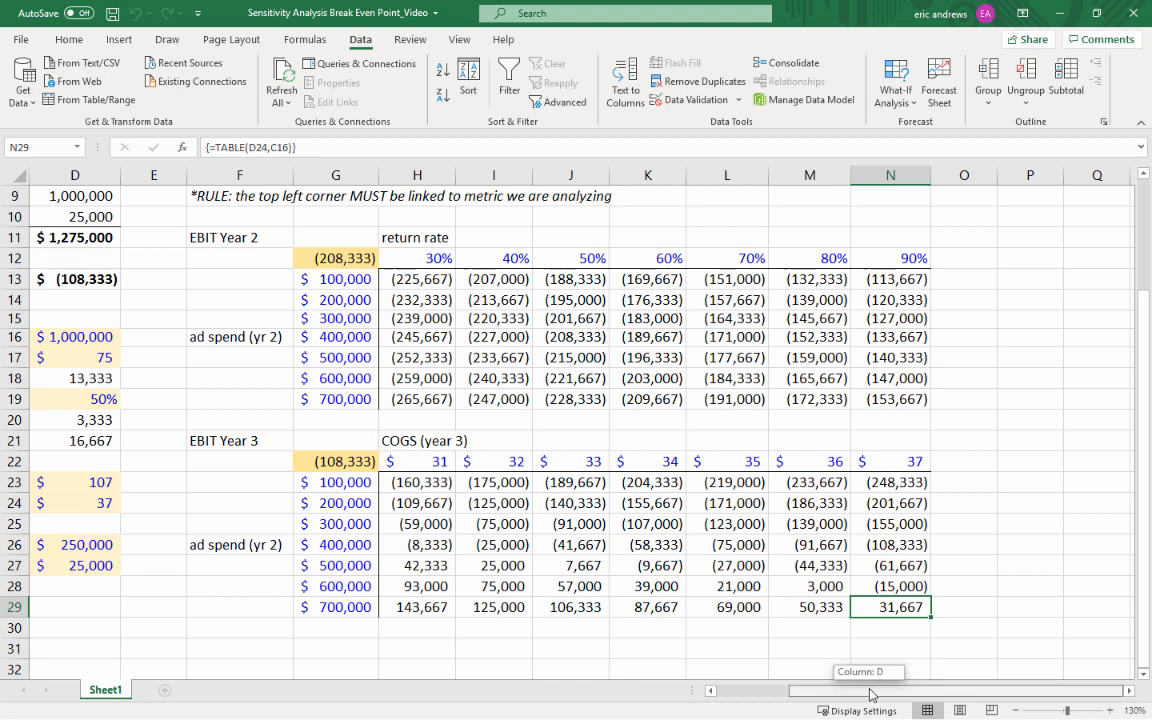
{"action": "scroll", "scroll_direction": "left", "scroll_amount": 3}
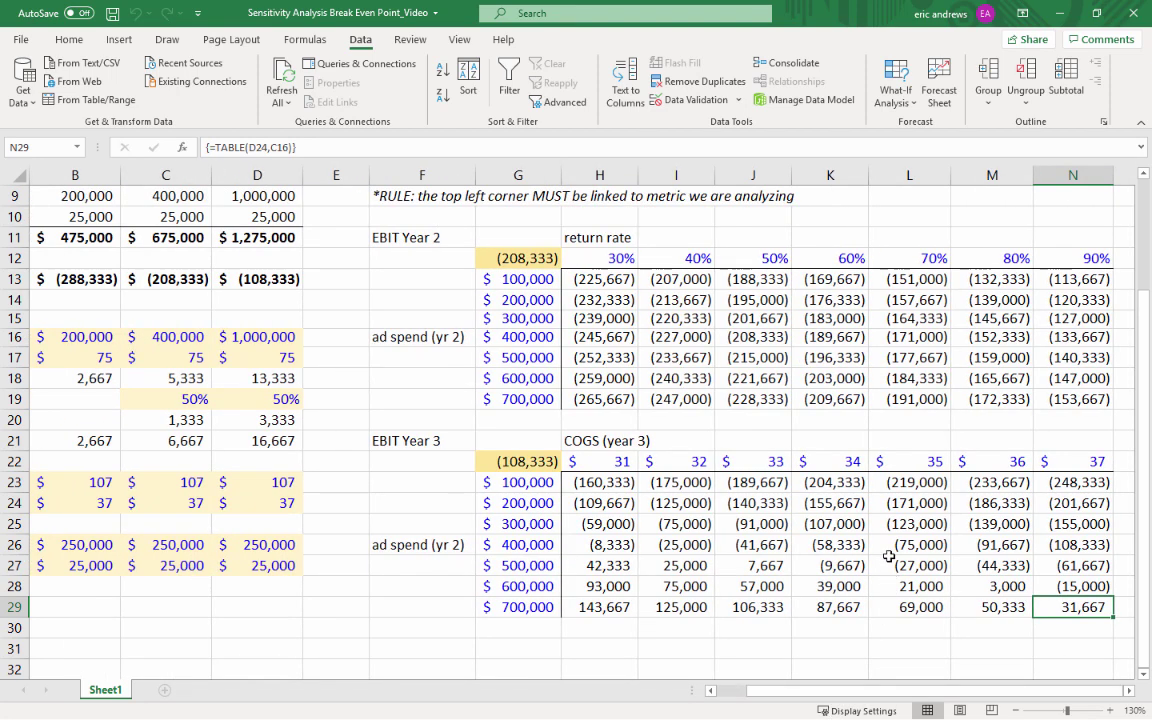
{"action": "mouse_move", "coordinate": [818, 401]}
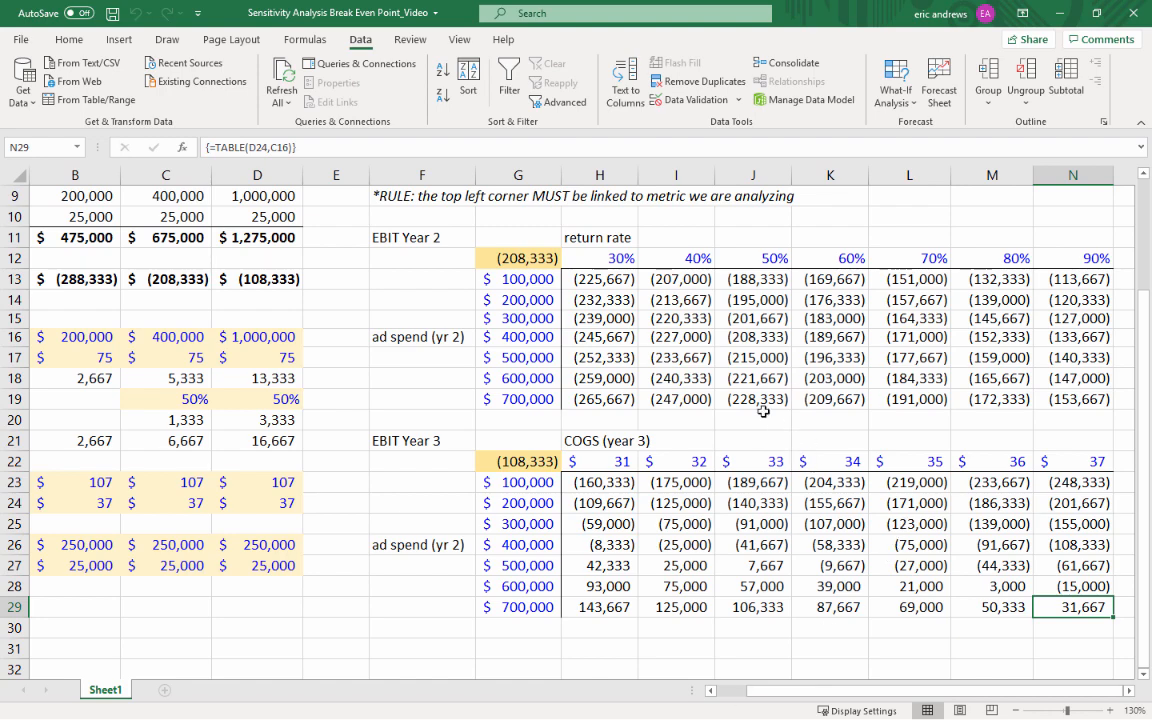
{"action": "scroll", "scroll_direction": "up", "scroll_amount": 3}
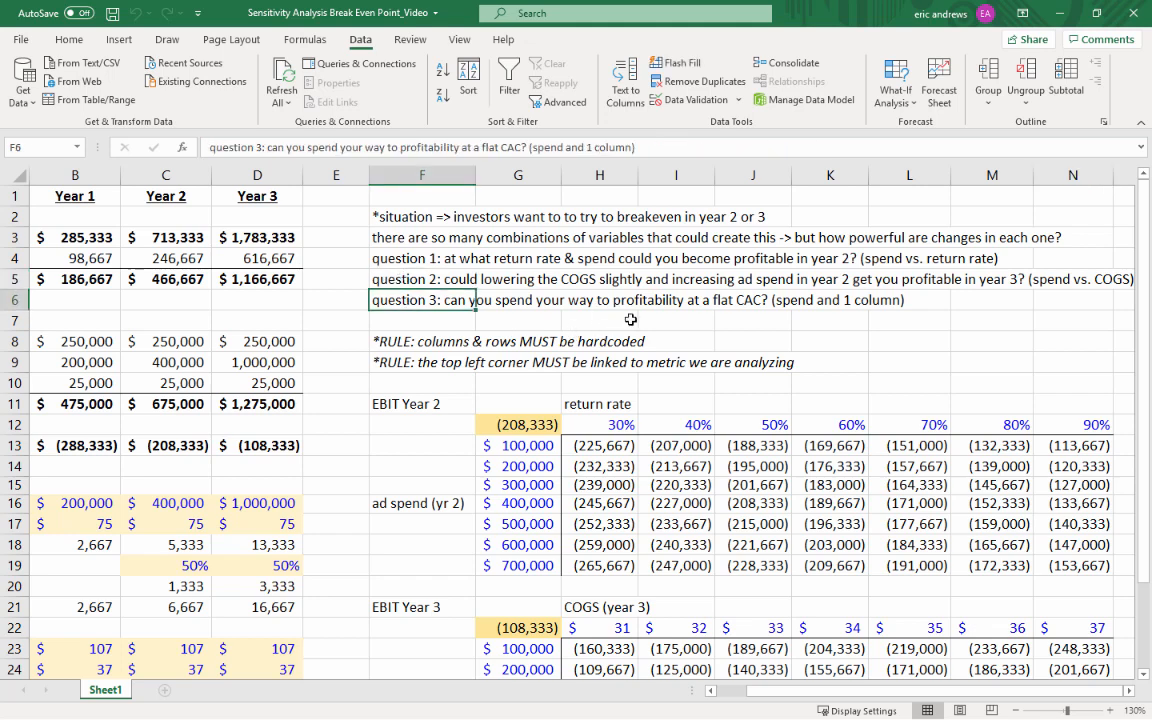
{"action": "mouse_move", "coordinate": [613, 307]}
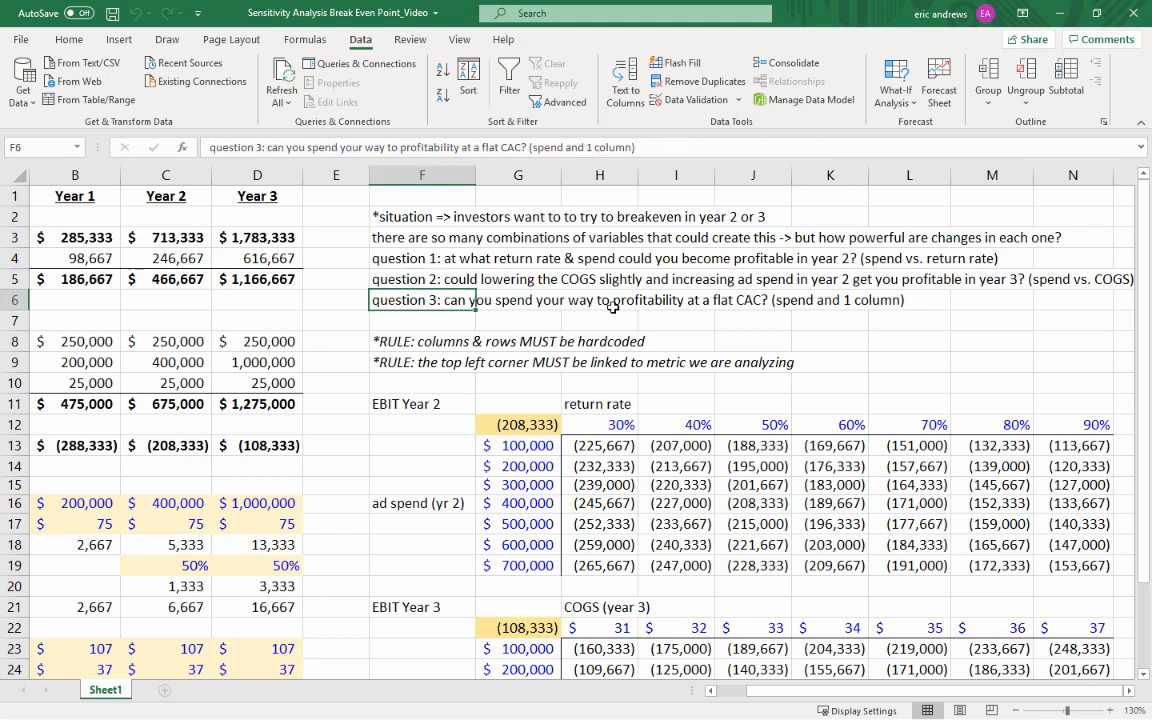
{"action": "mouse_move", "coordinate": [607, 498]}
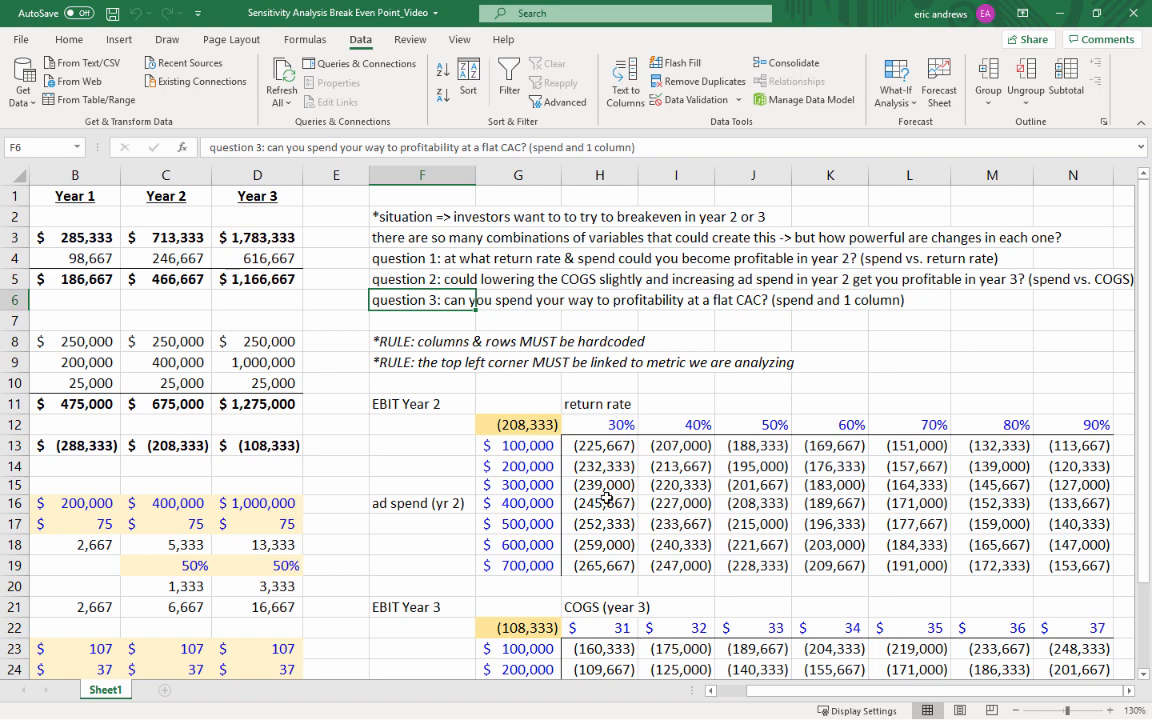
{"action": "mouse_move", "coordinate": [783, 493]}
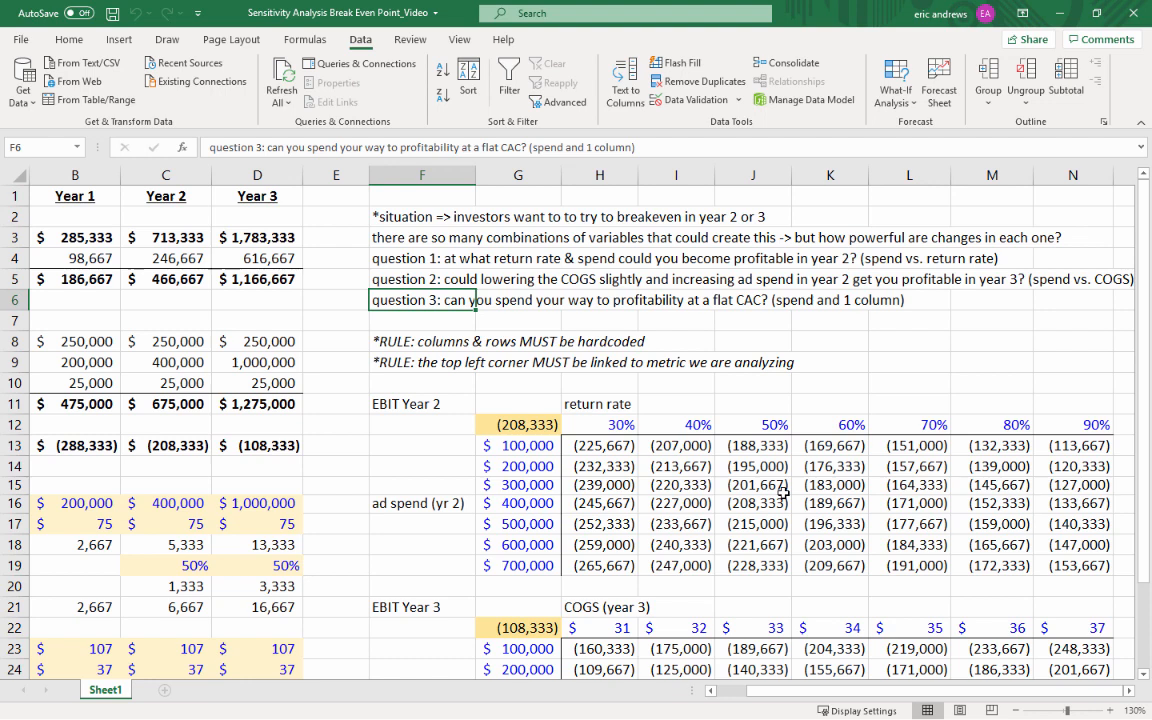
{"action": "mouse_move", "coordinate": [805, 518]}
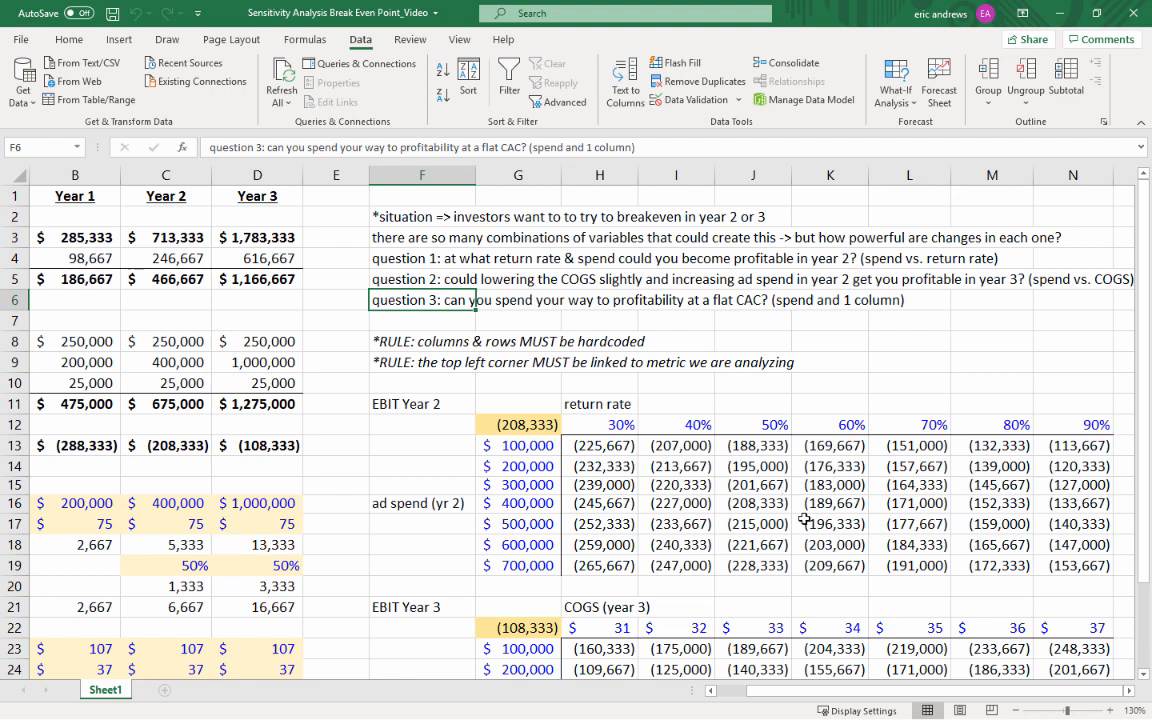
{"action": "mouse_move", "coordinate": [797, 466]}
{"action": "type", "text": "in year 3 "}
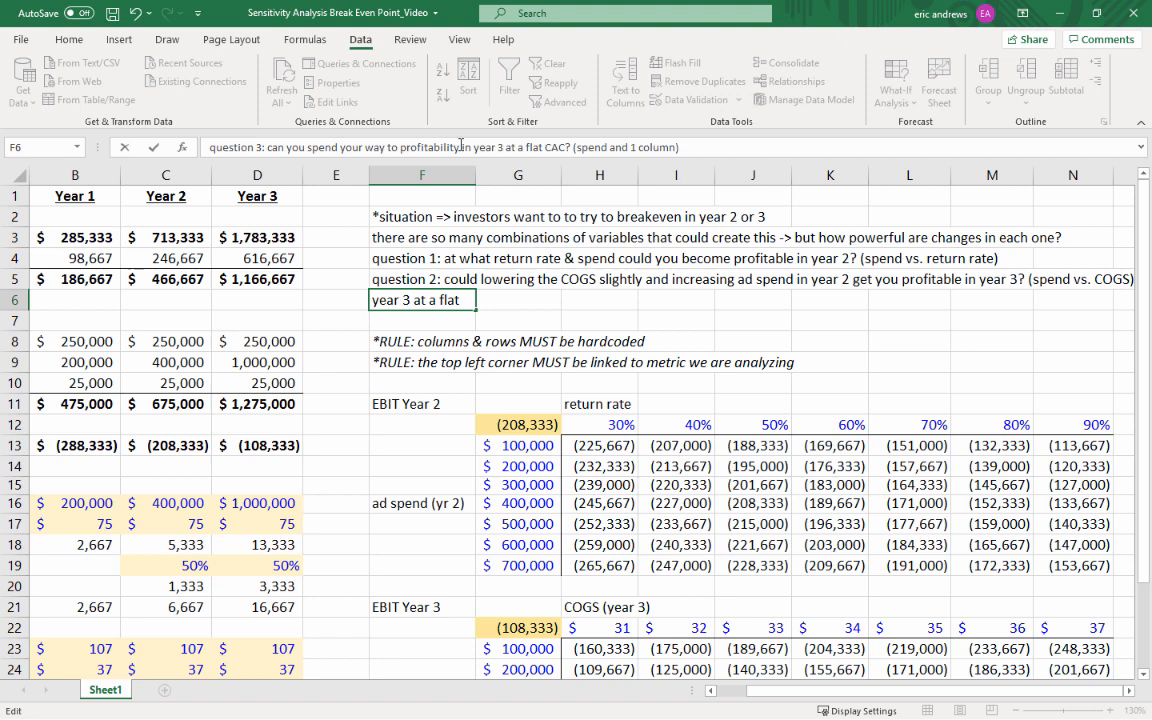
- Check question 3 in F6 now reads 'profitability in year 3'
{"action": "scroll", "scroll_direction": "down", "scroll_amount": 3}
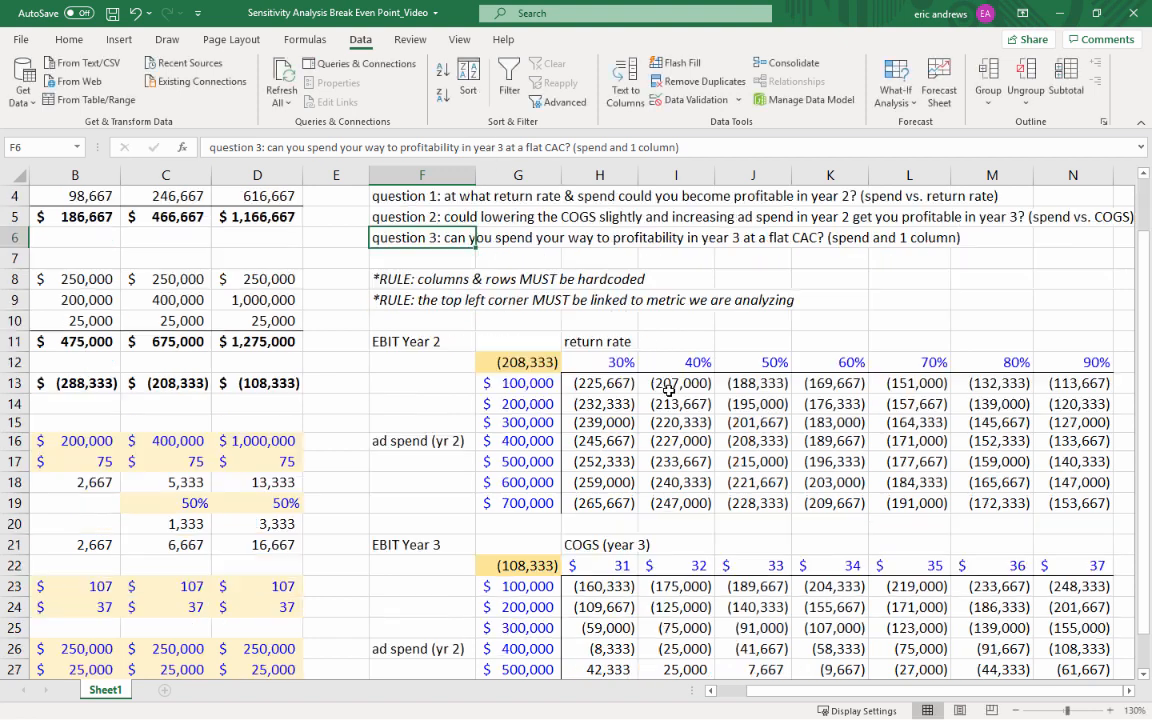
{"action": "left_click", "coordinate": [753, 237]}
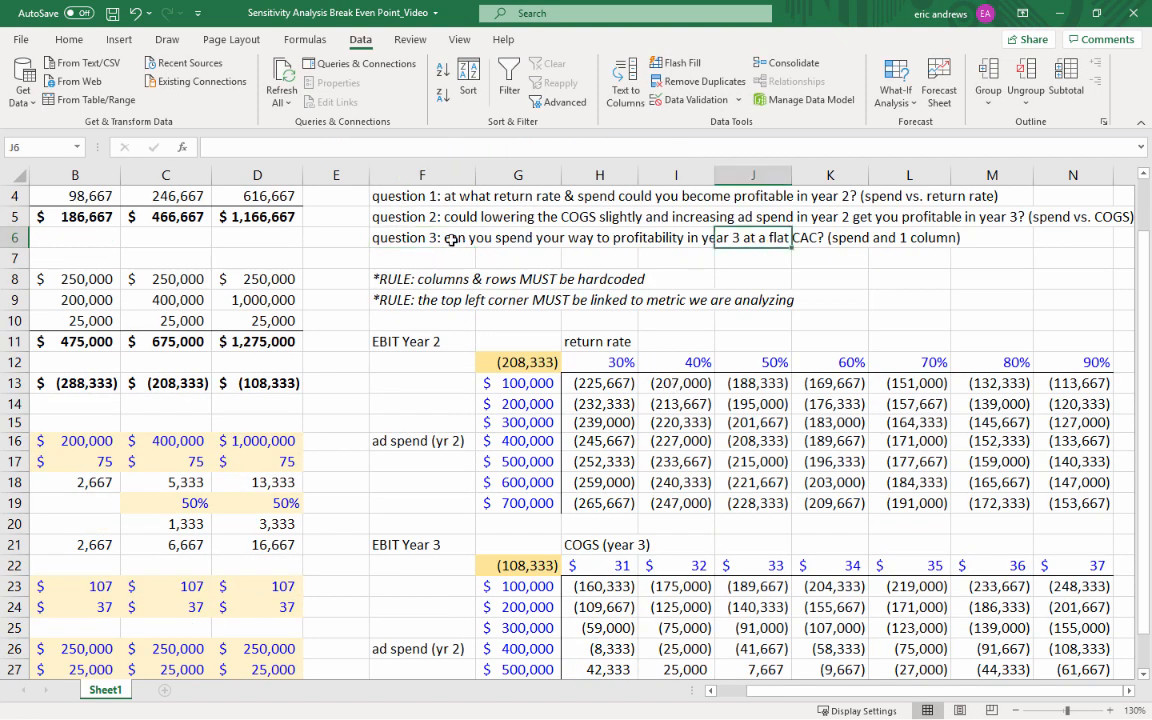
{"action": "left_click", "coordinate": [421, 237]}
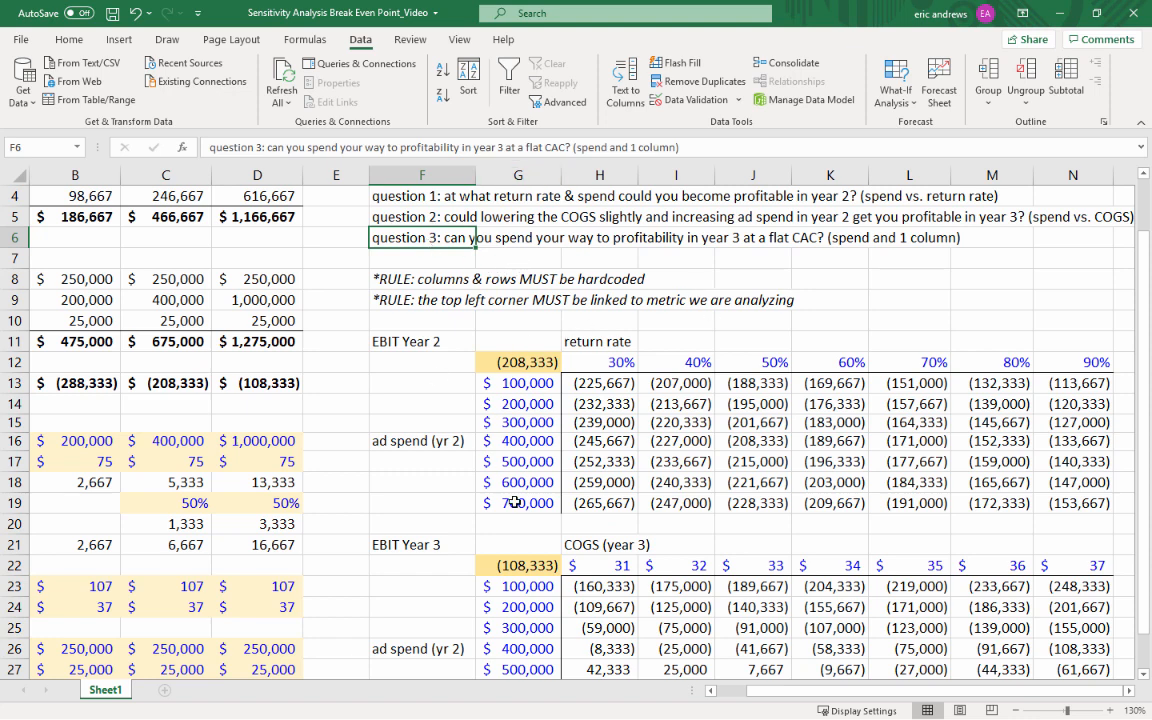
{"action": "mouse_move", "coordinate": [687, 243]}
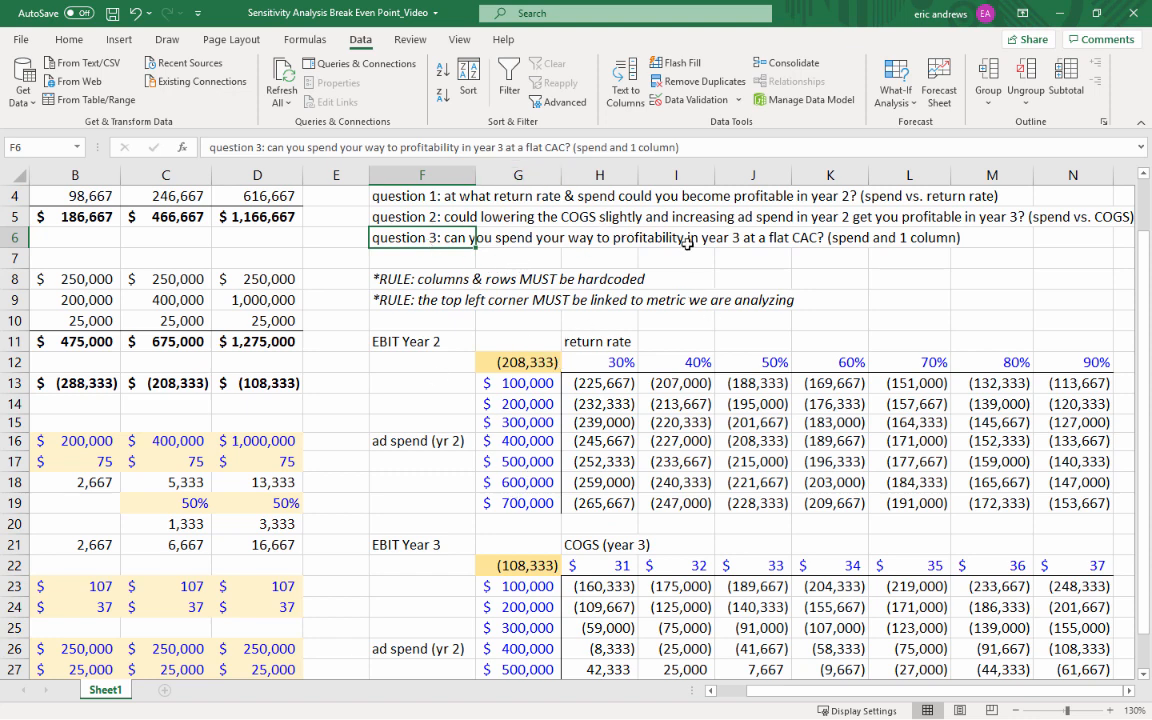
{"action": "left_click", "coordinate": [752, 237]}
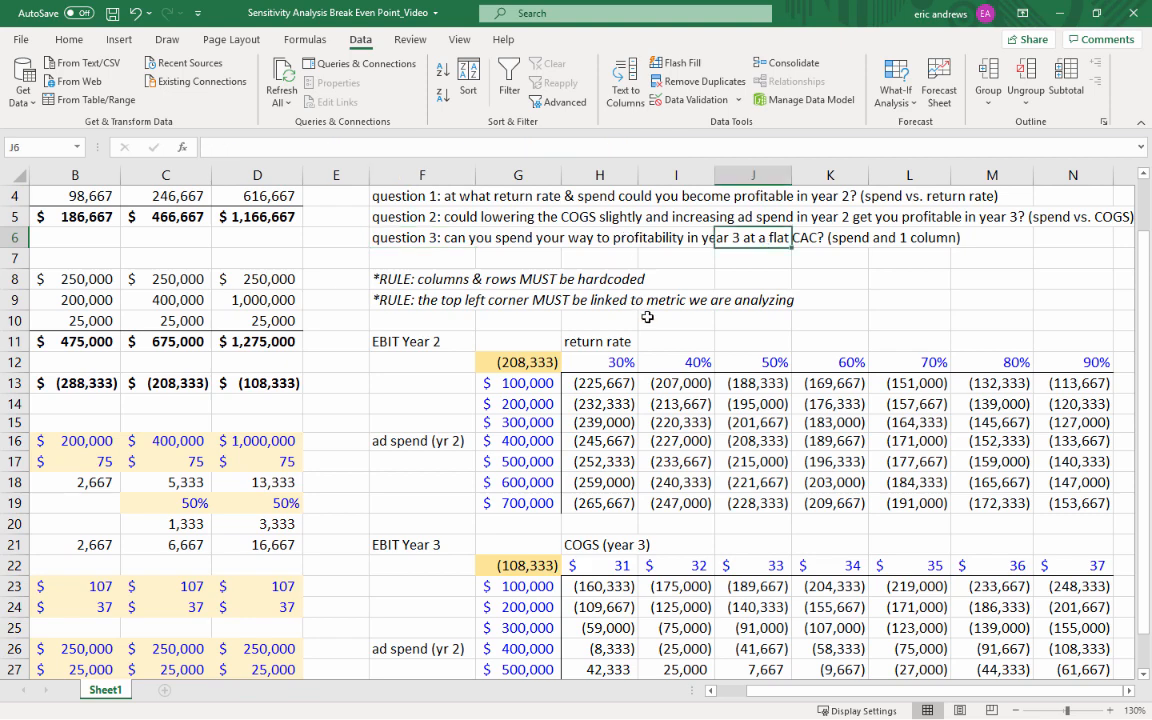
{"action": "scroll", "scroll_direction": "up", "scroll_amount": 3}
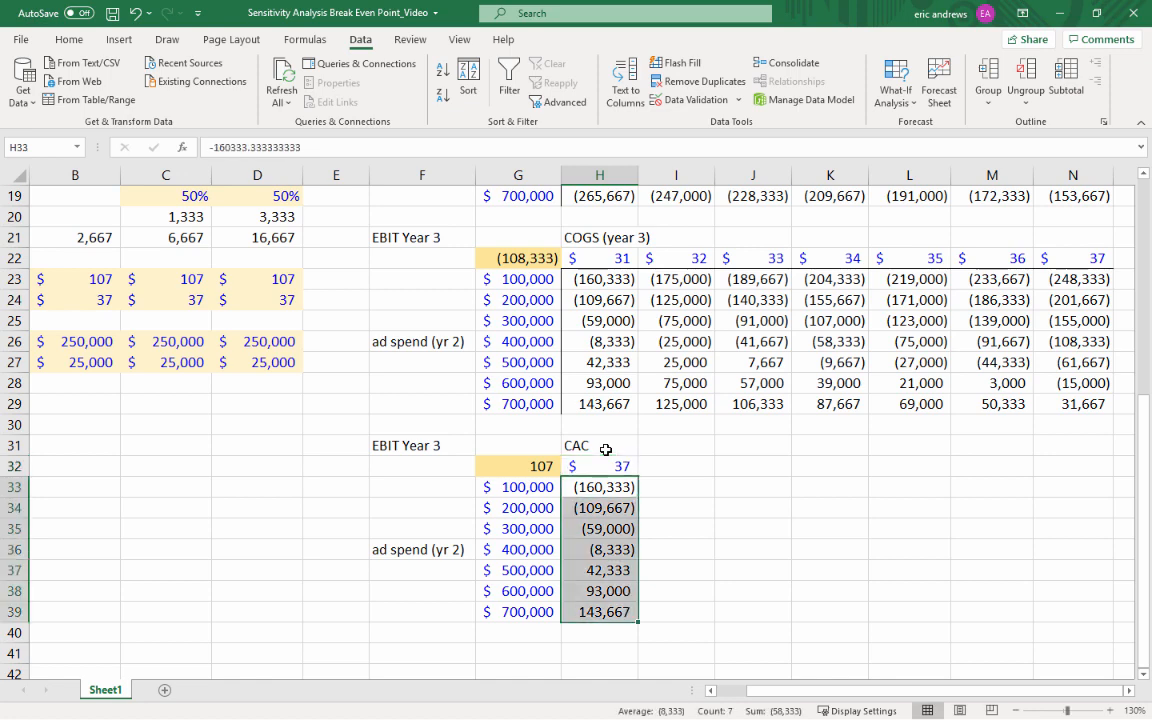
- Clear the third table's old results in H33:H39 and G32
{"action": "left_click", "coordinate": [422, 466]}
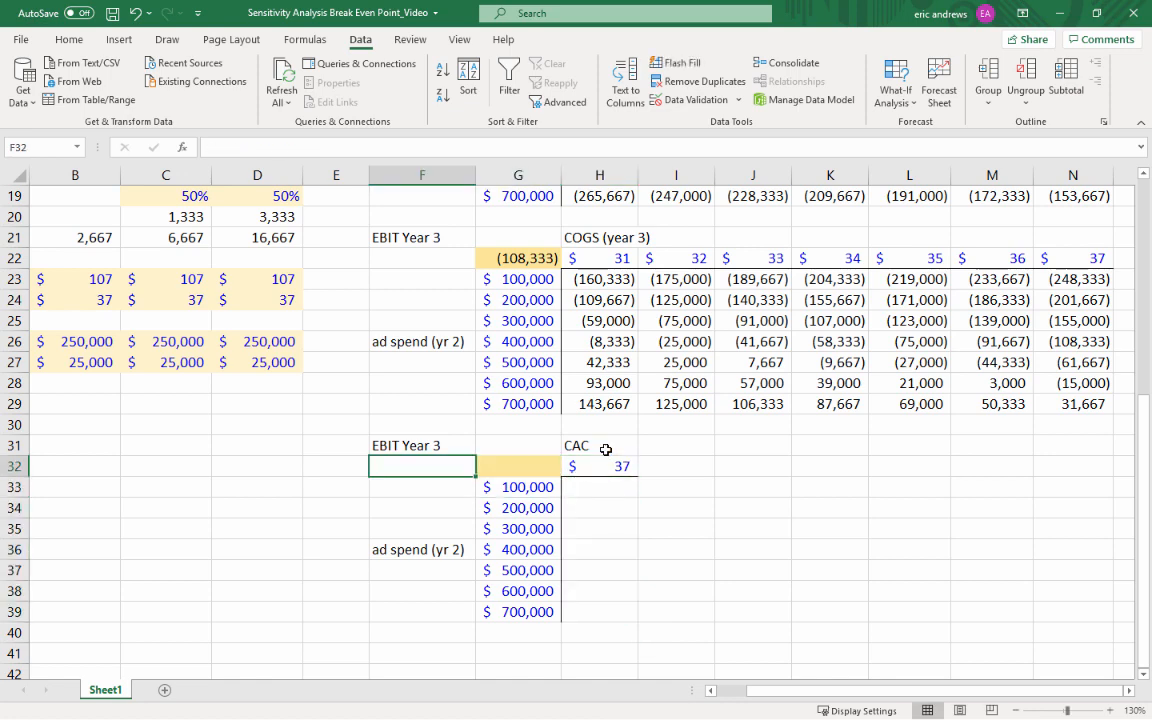
{"action": "left_click", "coordinate": [518, 487]}
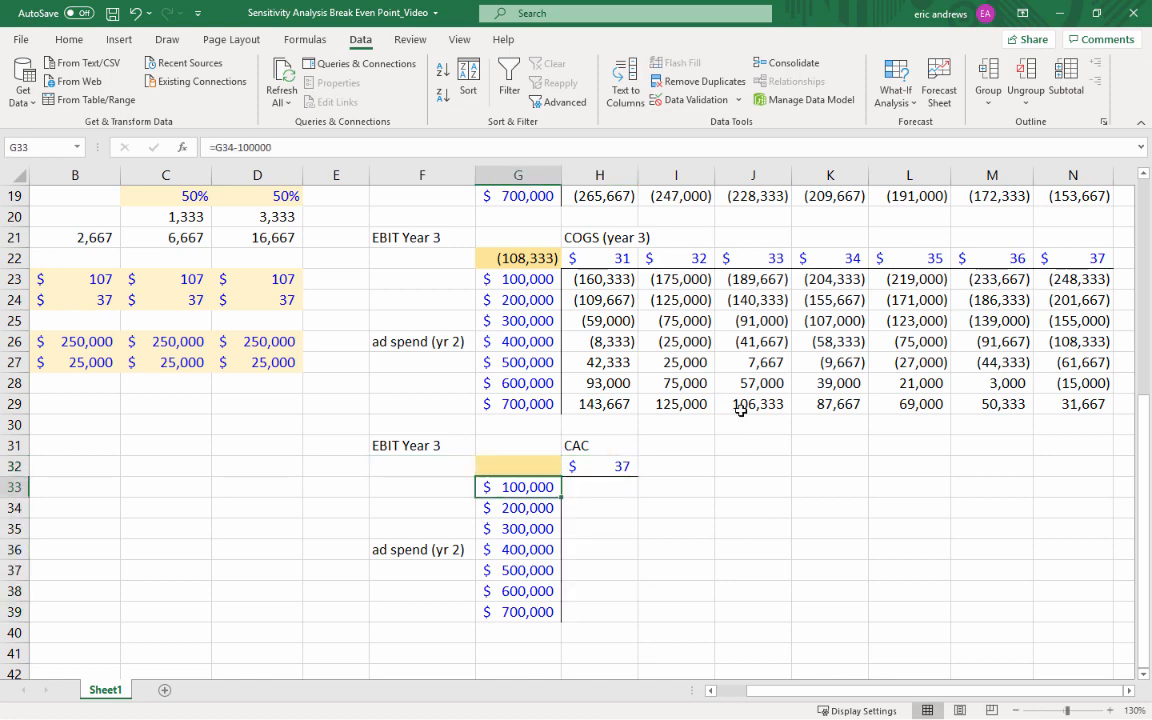
{"action": "scroll", "scroll_direction": "up", "scroll_amount": 3}
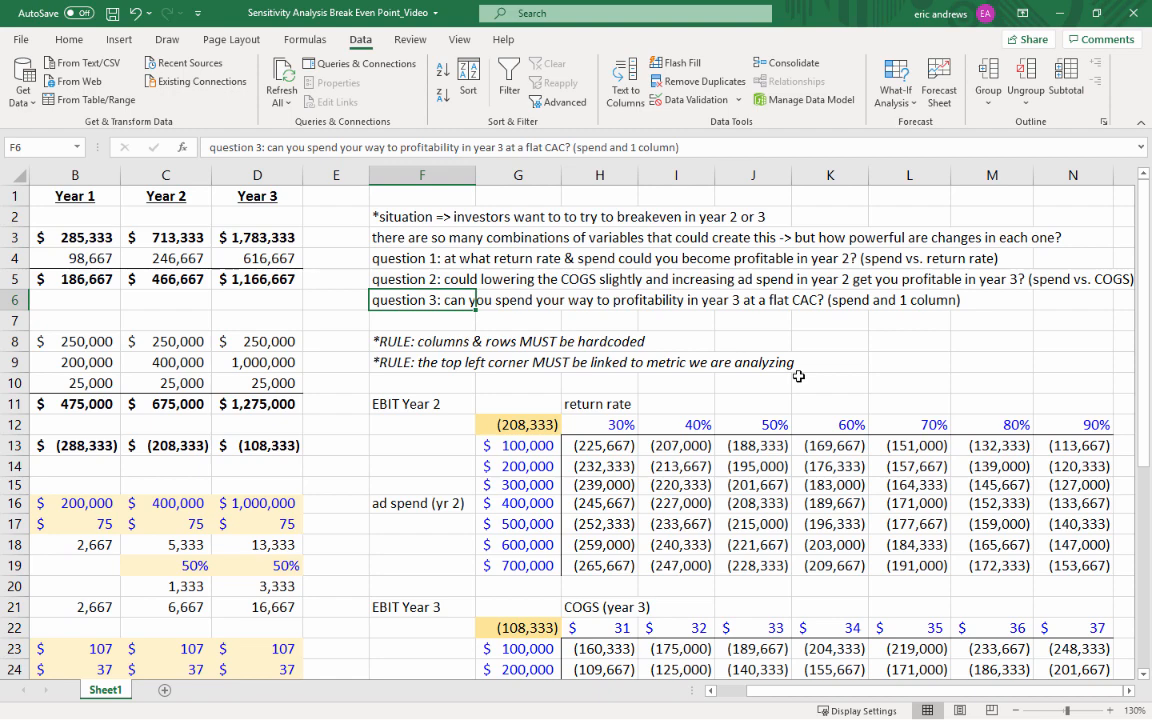
{"action": "scroll", "scroll_direction": "down", "scroll_amount": 3}
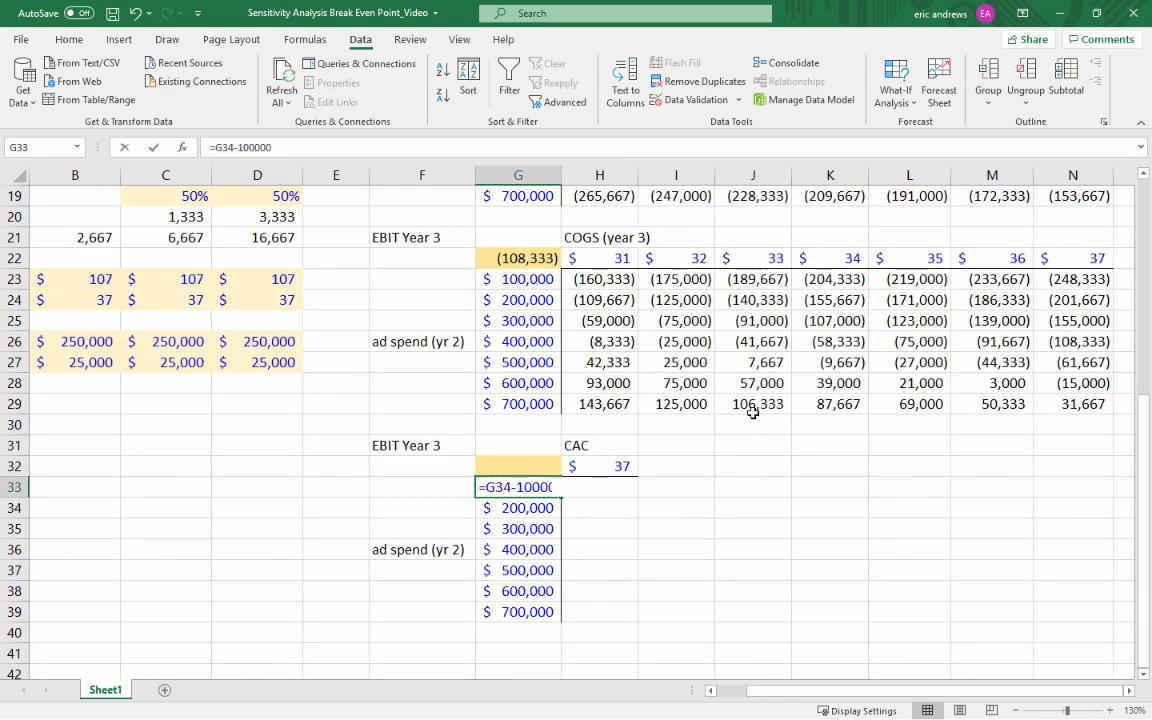
- Start ad spend at $500,000 with =G33+1000000 increments, and widen column G
{"action": "type", "text": "5000000"}
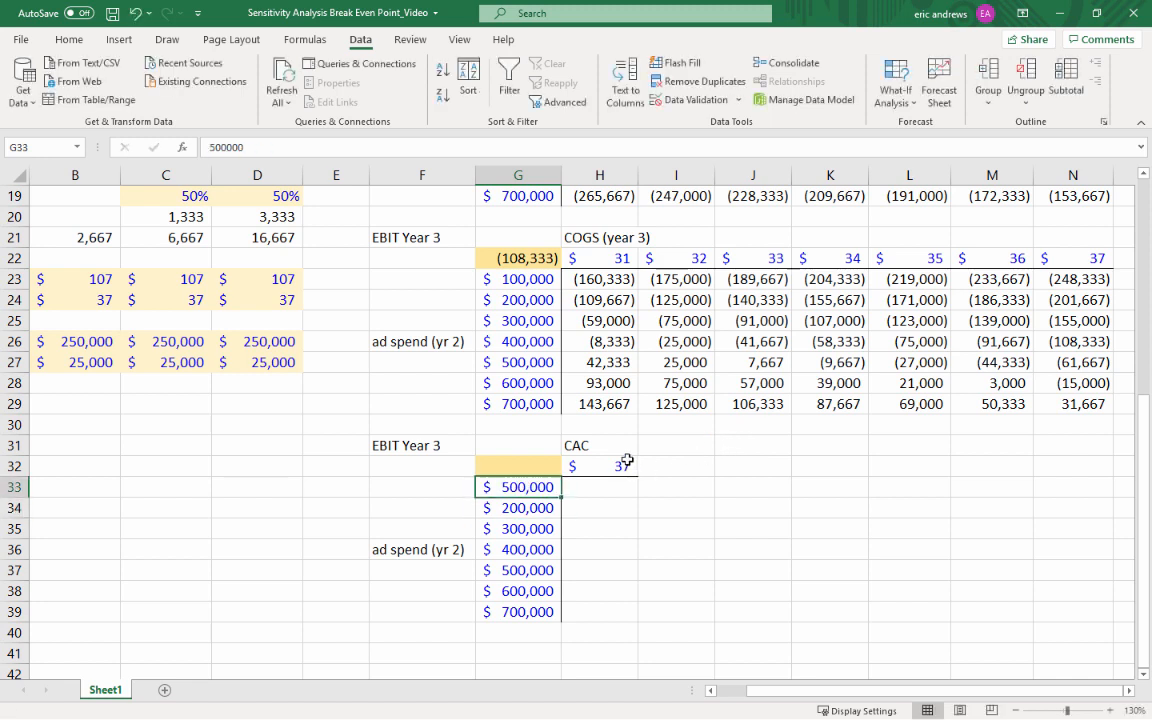
{"action": "type", "text": "=G33+1"}
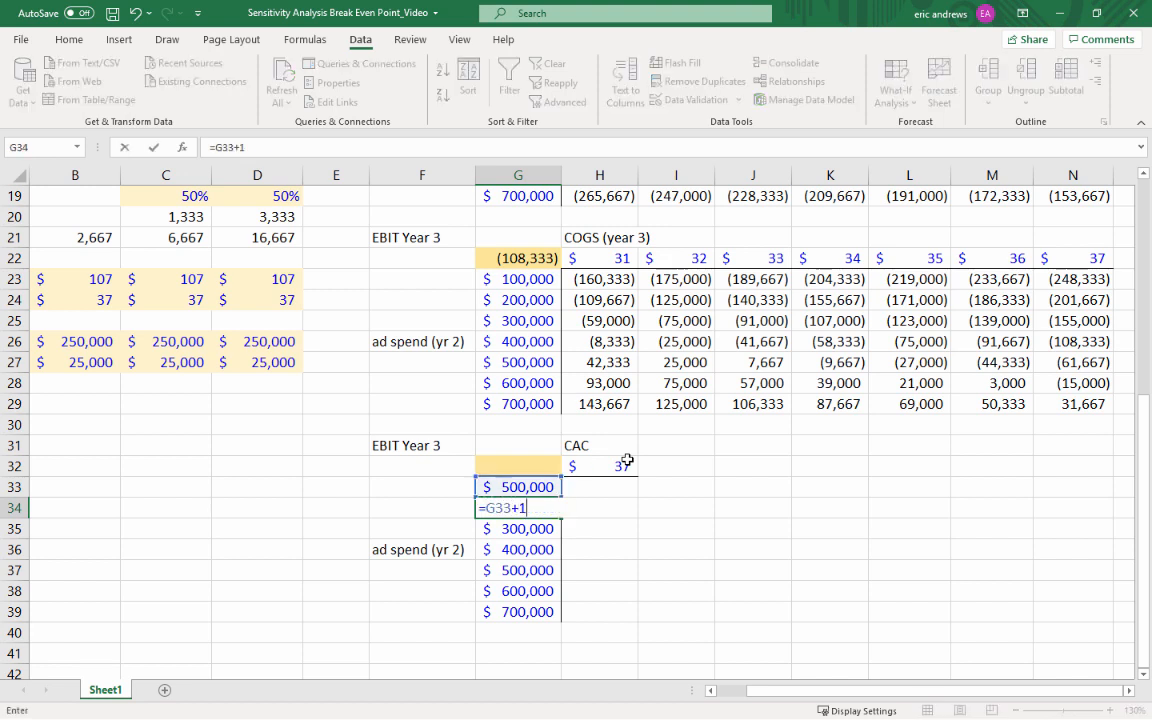
{"action": "type", "text": "000000"}
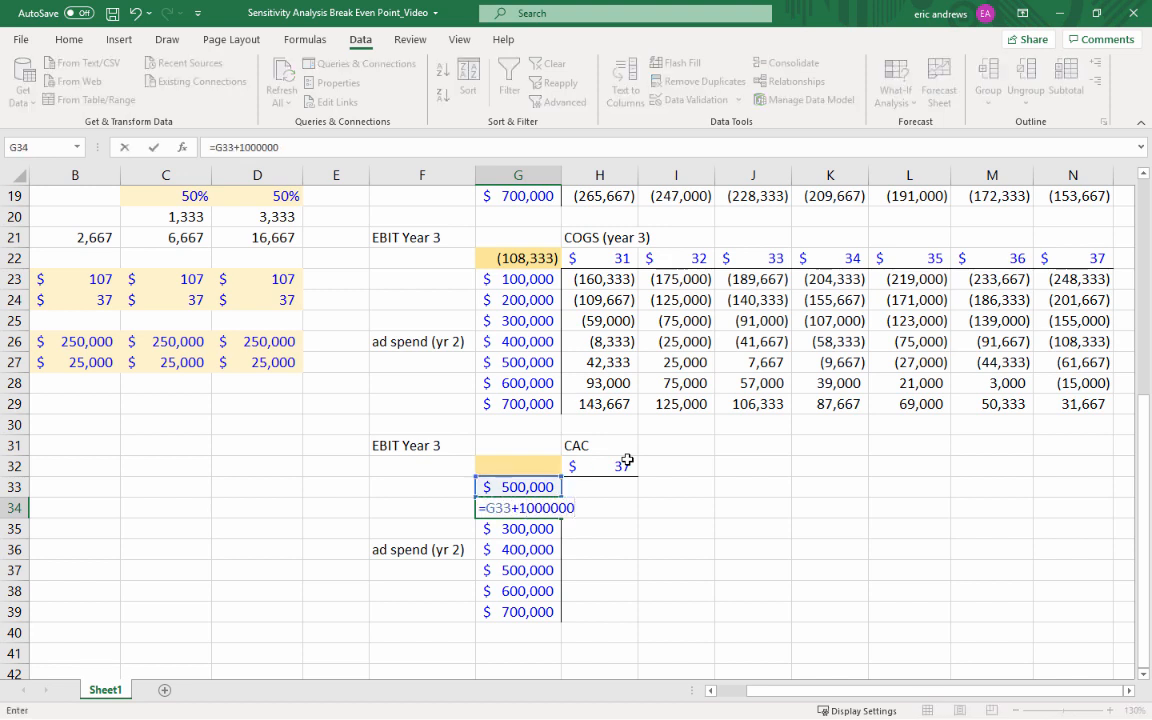
{"action": "key", "text": "Return"}
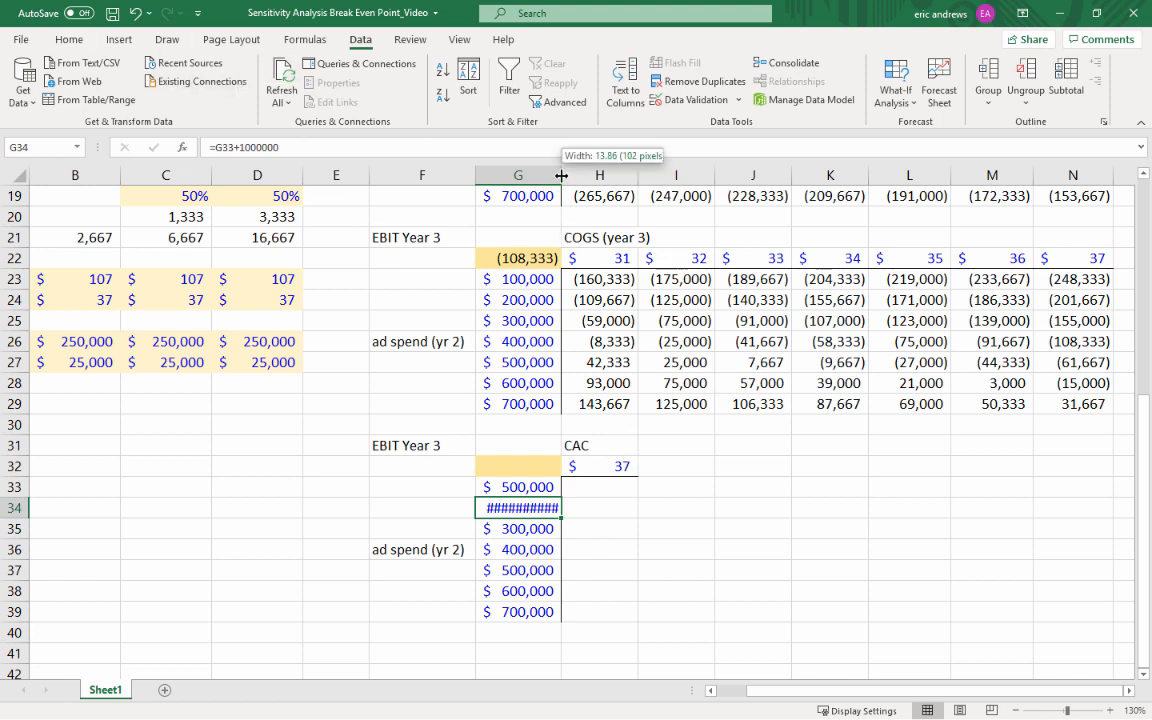
{"action": "left_click_drag", "start_coordinate": [565, 174], "coordinate": [547, 174]}
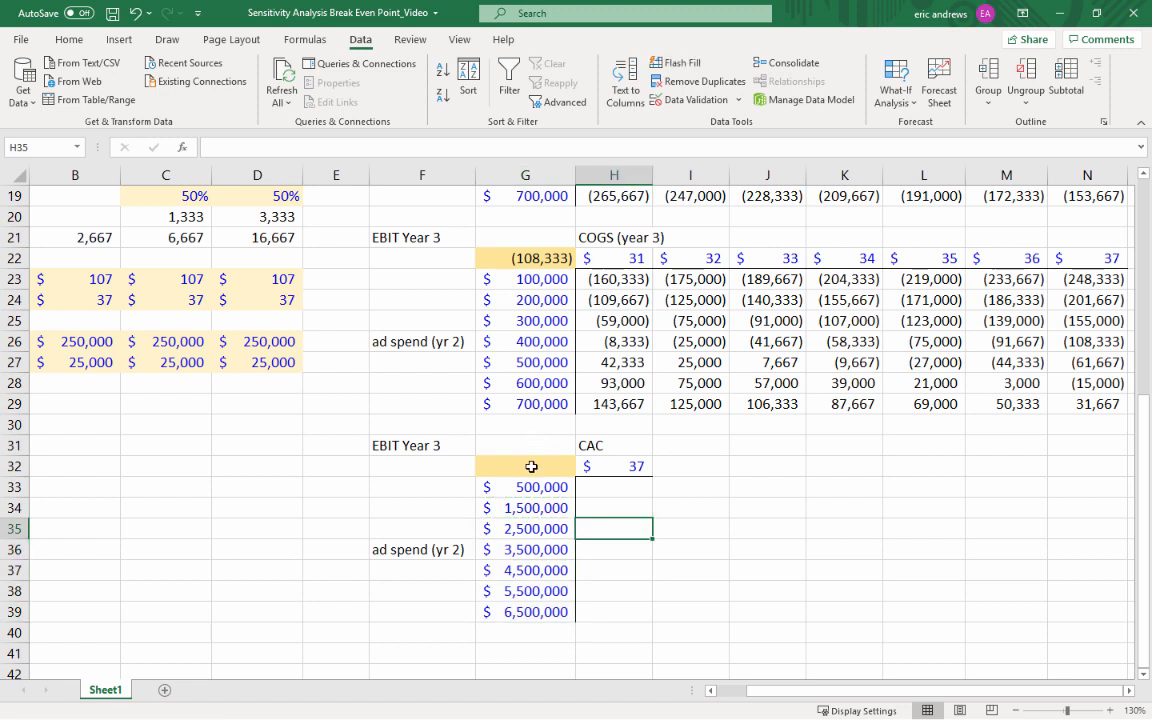
- Relabel the table 'ad spend (yr 3)' and 'CAC (year 3)', set CAC to 75
{"action": "left_click", "coordinate": [421, 549]}
{"action": "type", "text": "3"}
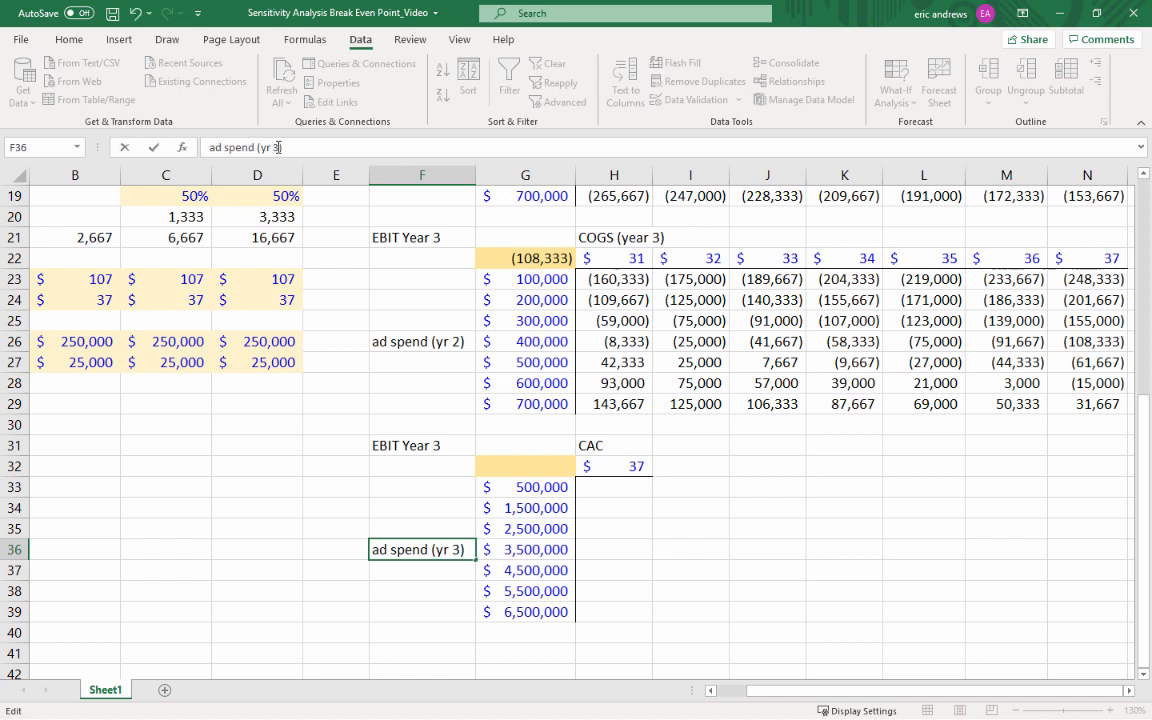
{"action": "left_click", "coordinate": [613, 445]}
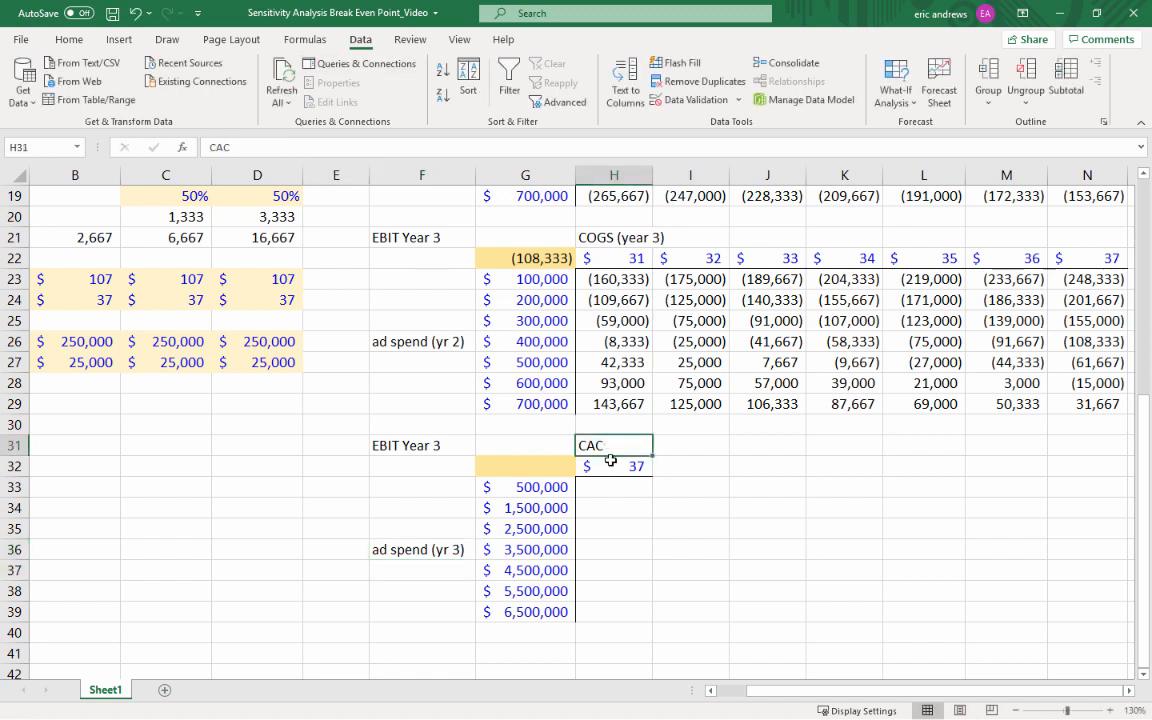
{"action": "left_click", "coordinate": [613, 466]}
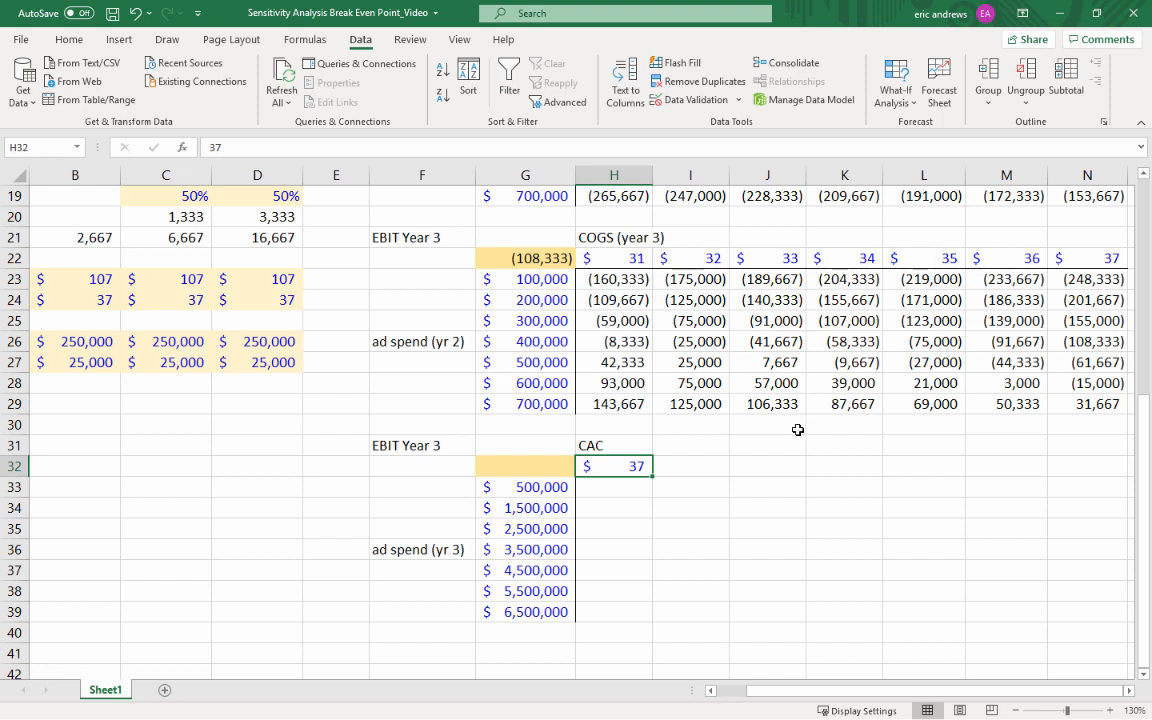
{"action": "type", "text": "75"}
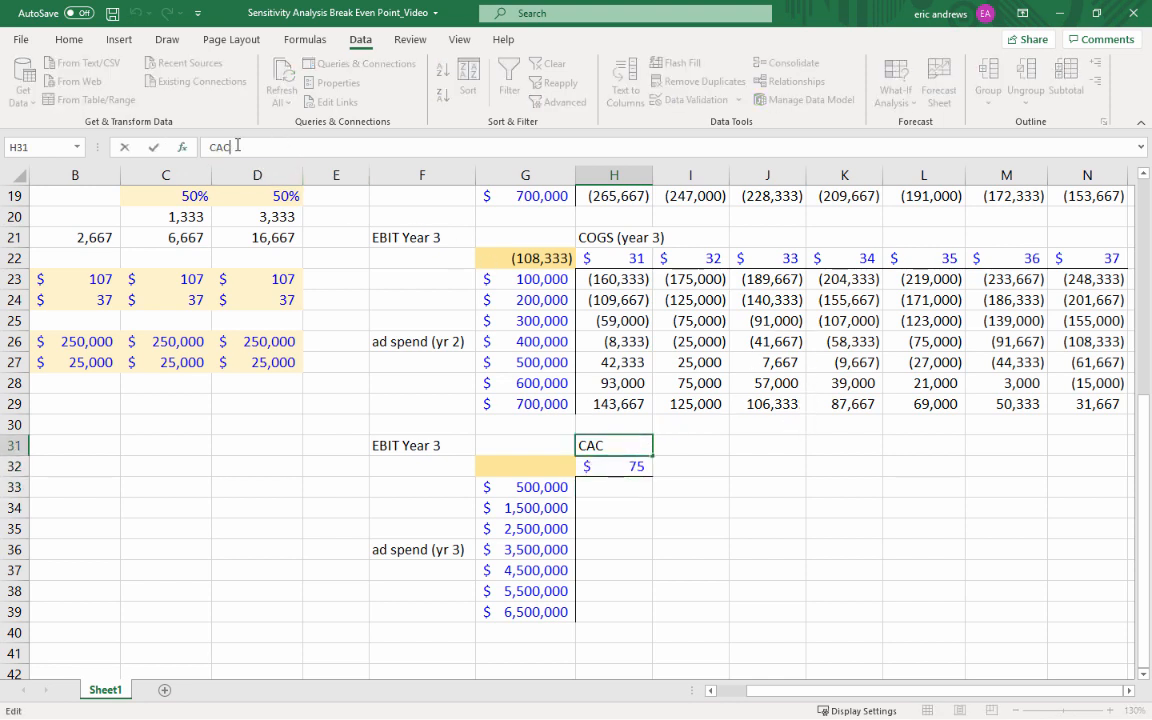
{"action": "type", "text": "(year 3)"}
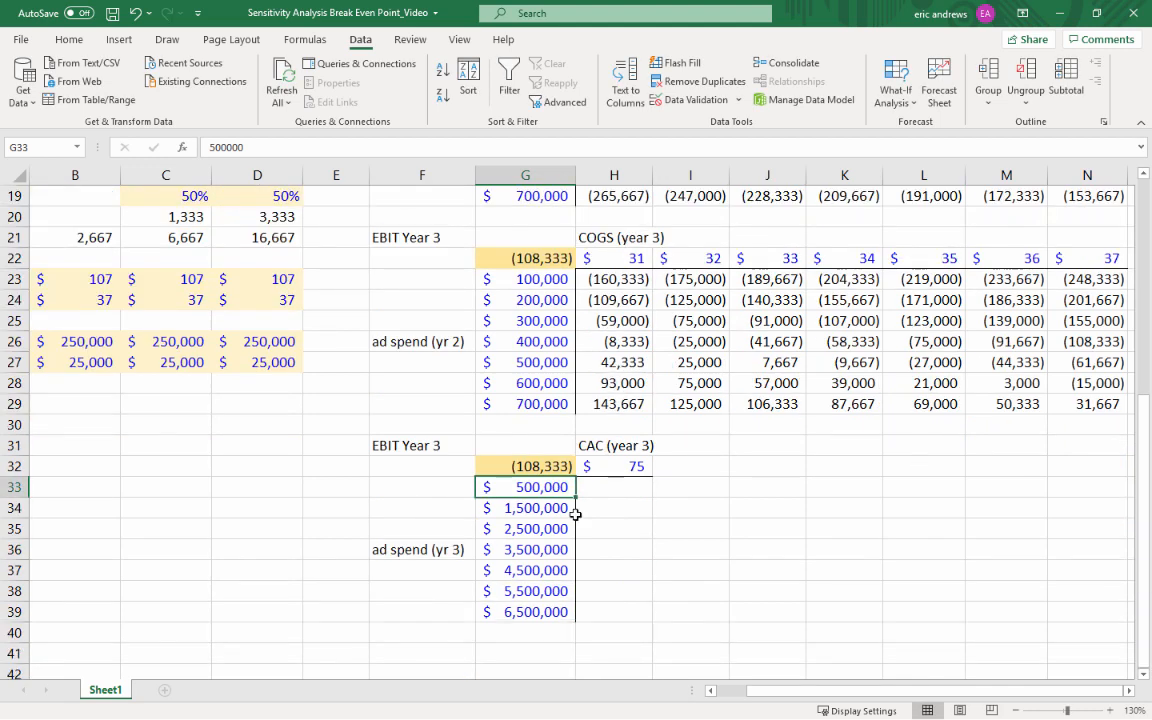
{"action": "left_click_drag", "start_coordinate": [525, 466], "coordinate": [631, 604]}
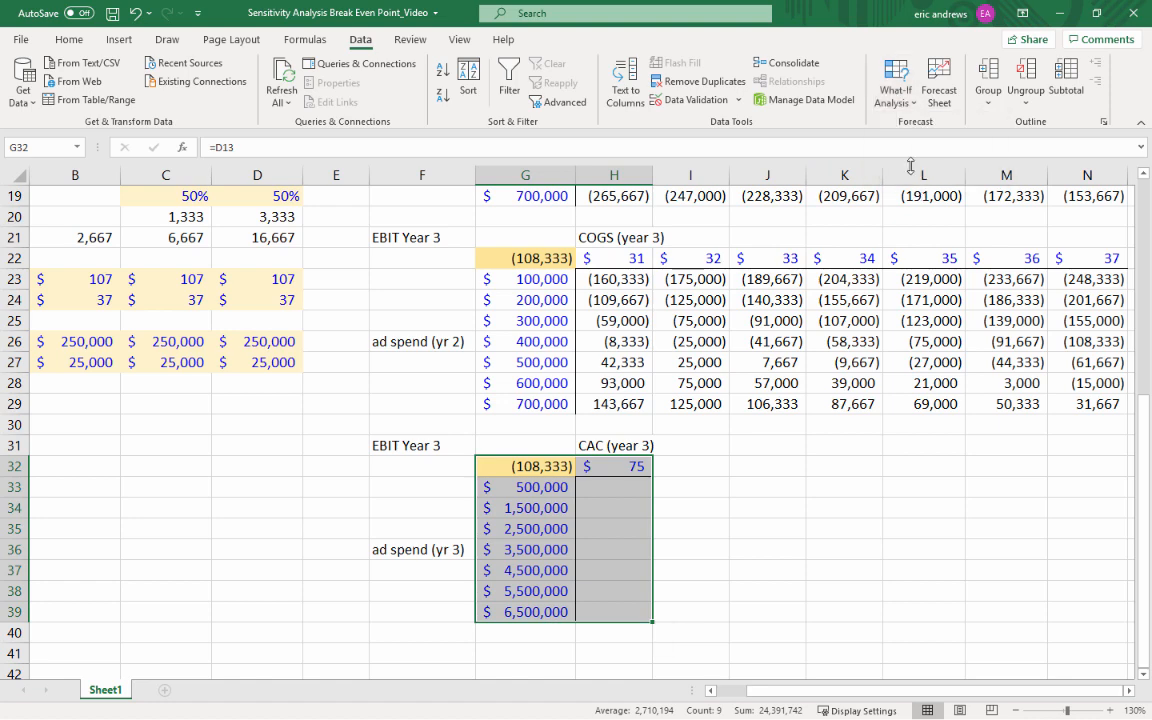
- Run the third Data Table with row input $D$17 and column input $D$16
{"action": "left_click", "coordinate": [894, 83]}
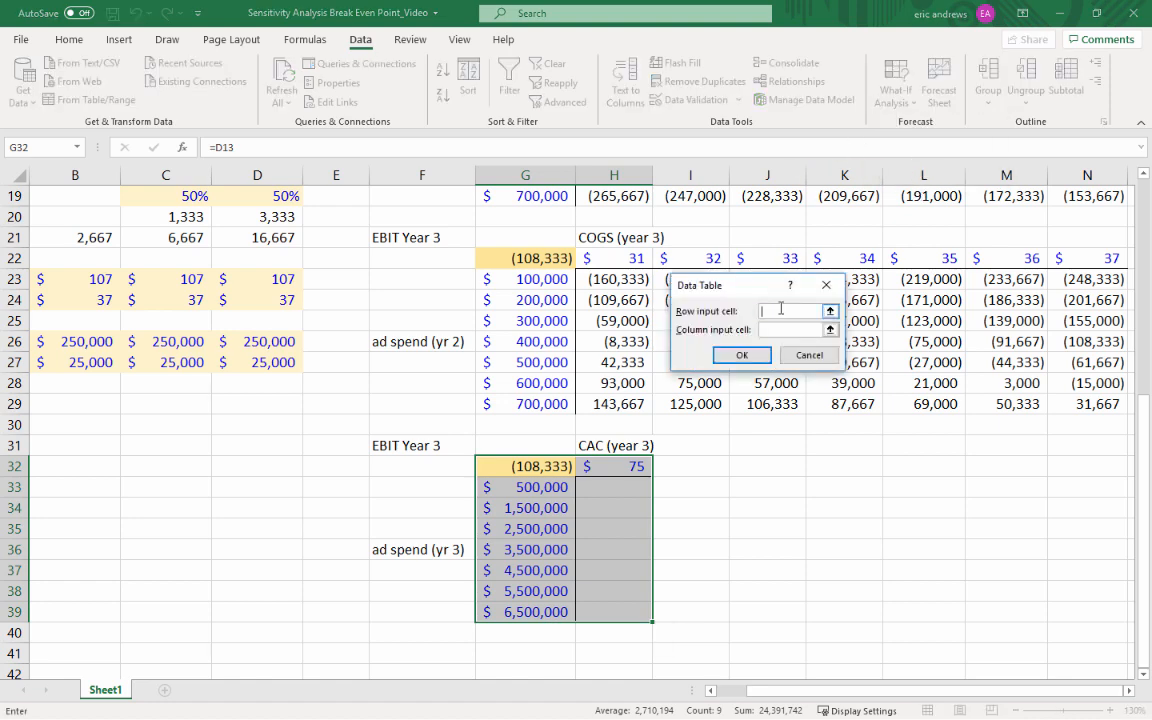
{"action": "scroll", "scroll_direction": "up", "scroll_amount": 3}
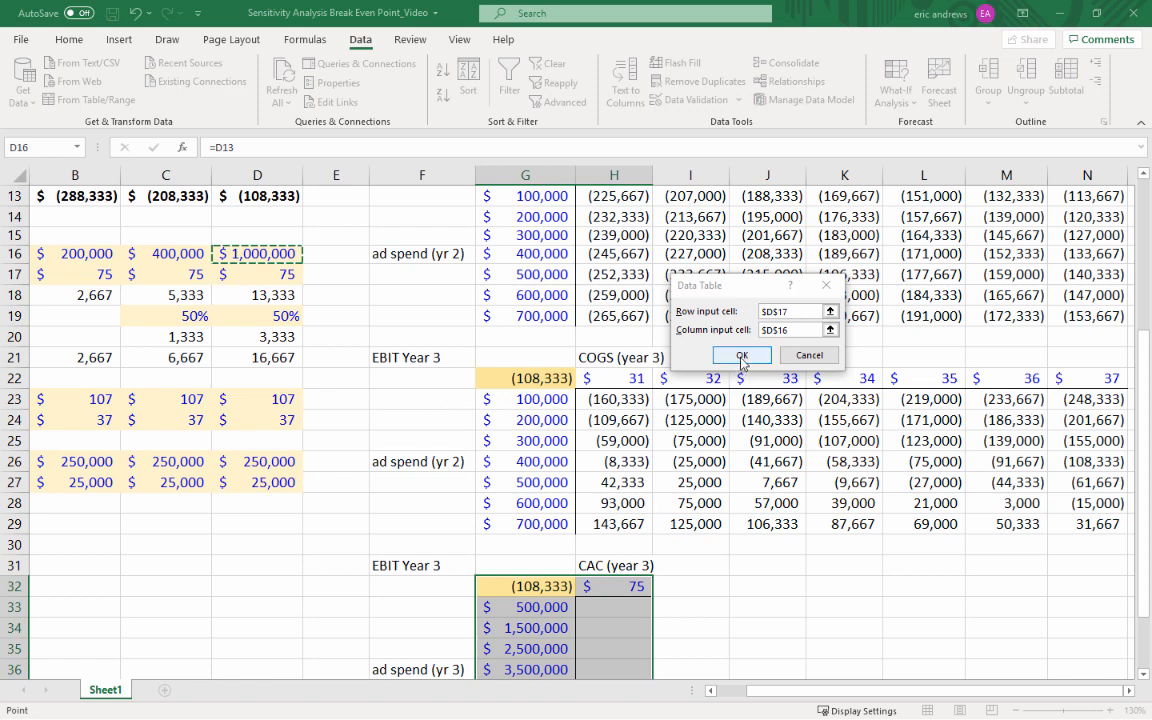
{"action": "left_click", "coordinate": [741, 354]}
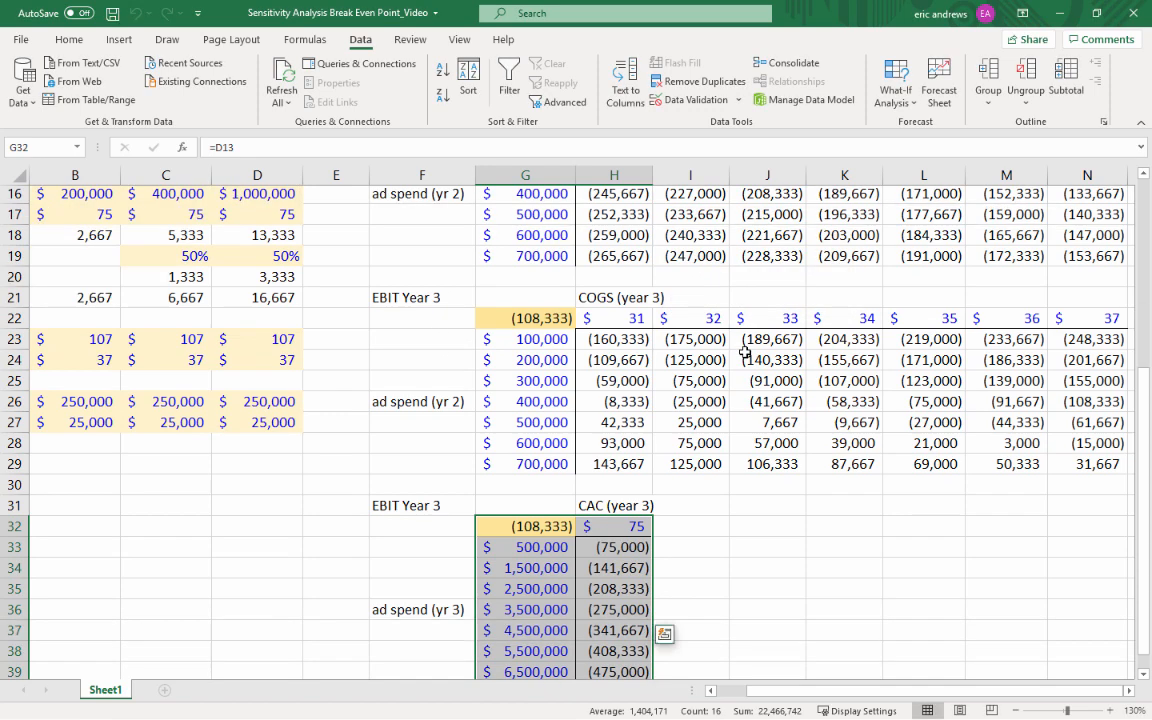
{"action": "scroll", "scroll_direction": "down", "scroll_amount": 3}
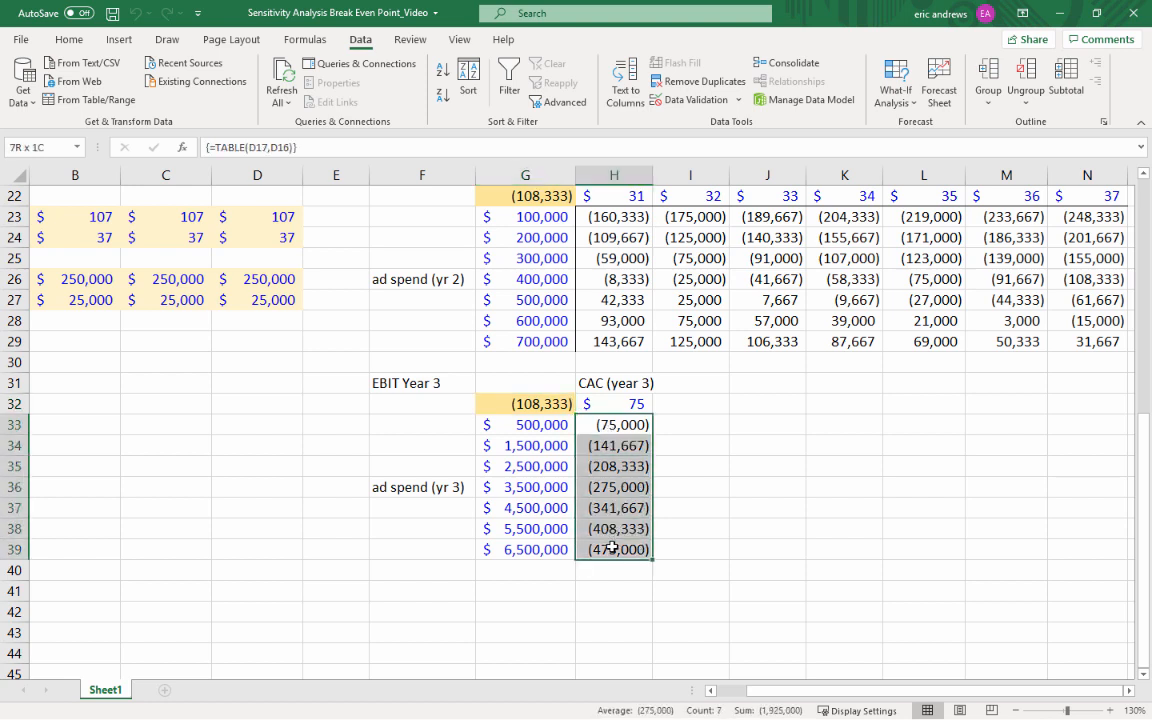
{"action": "left_click", "coordinate": [525, 549]}
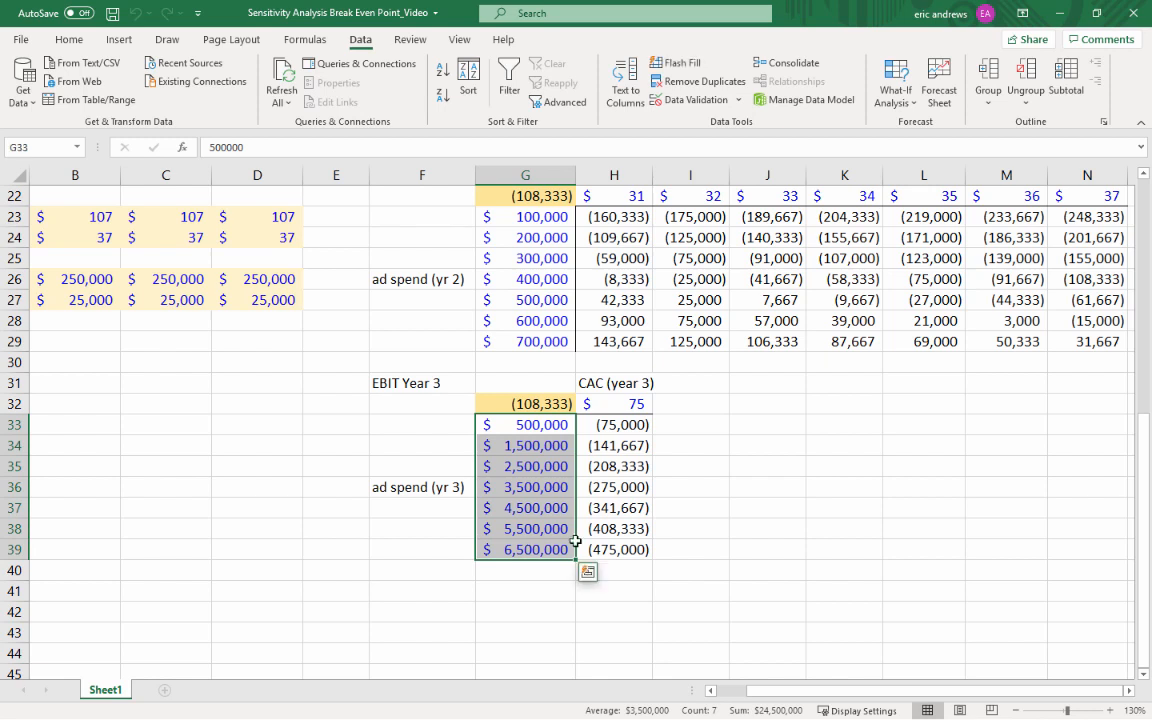
{"action": "left_click", "coordinate": [524, 549]}
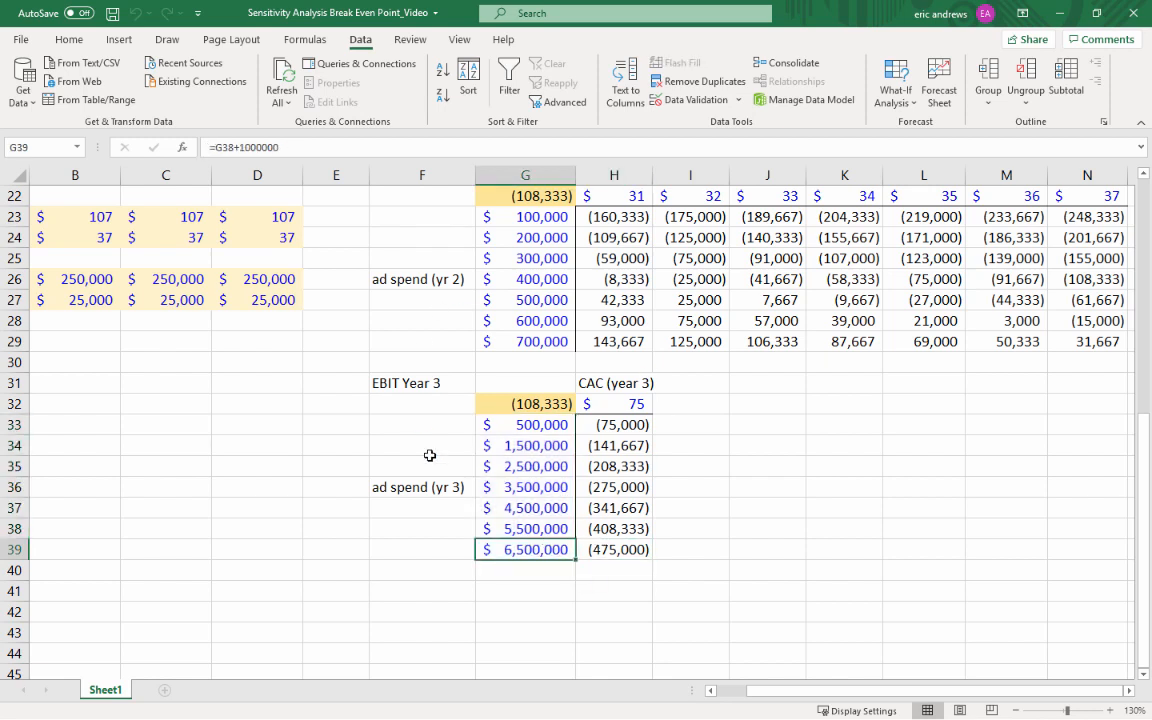
{"action": "mouse_move", "coordinate": [471, 428]}
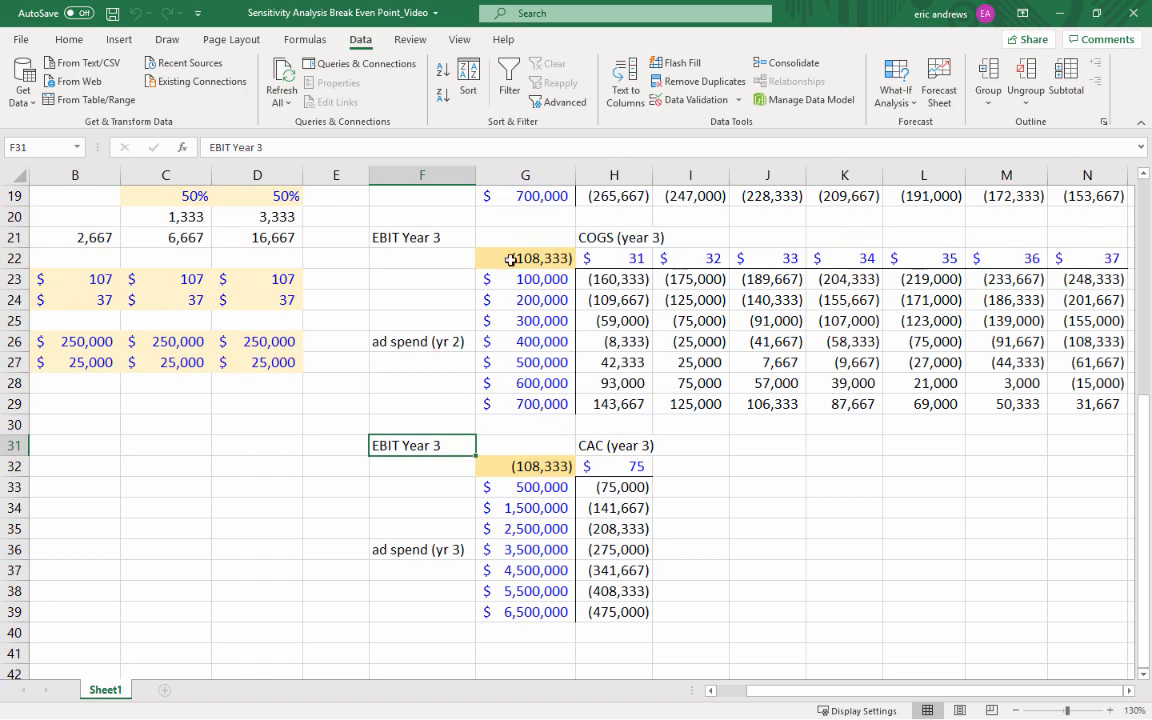
{"action": "mouse_move", "coordinate": [419, 238]}
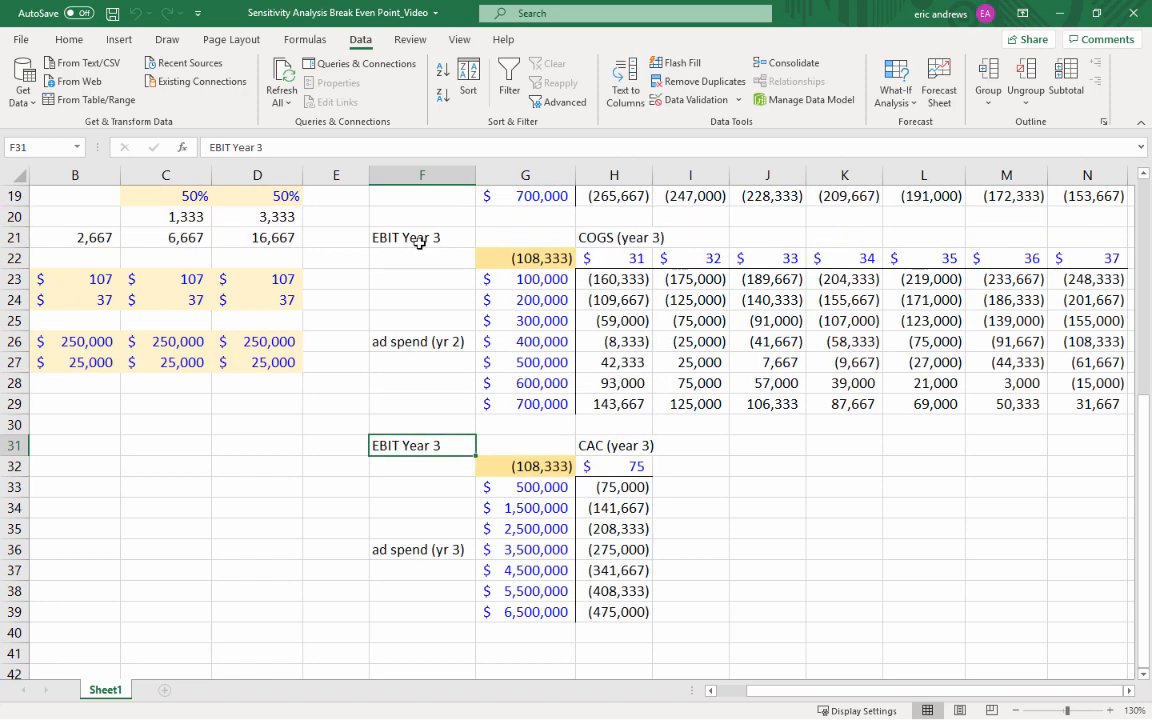
{"action": "left_click", "coordinate": [421, 341]}
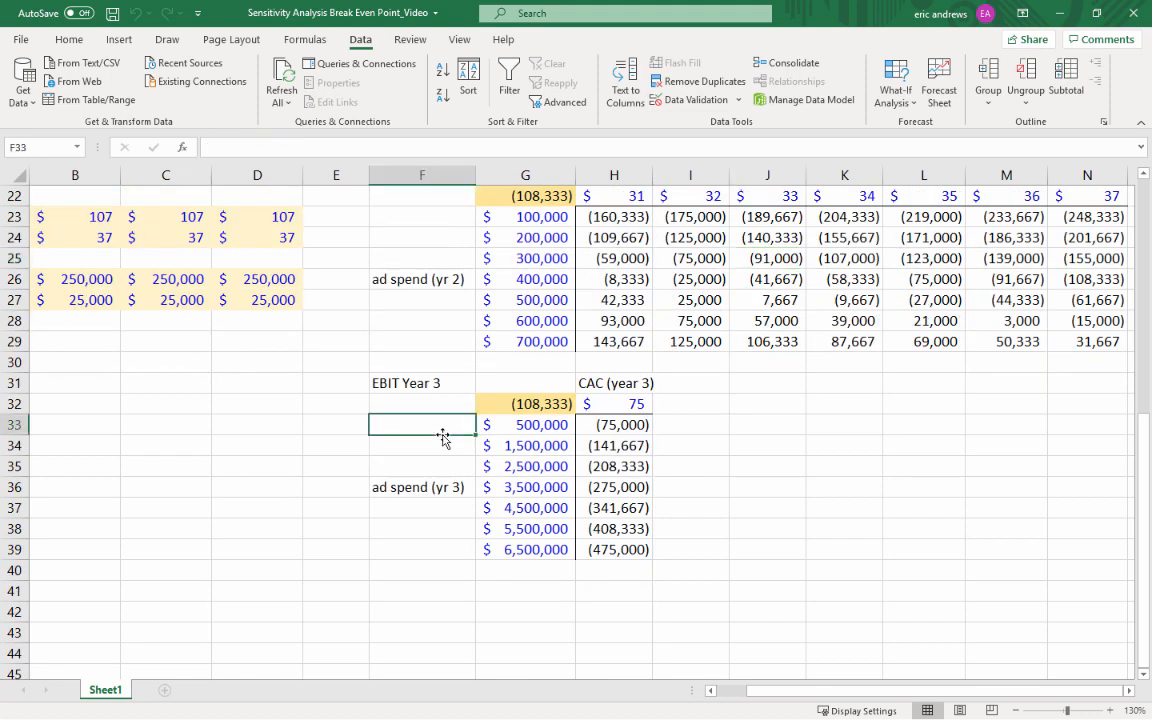
{"action": "mouse_move", "coordinate": [427, 427]}
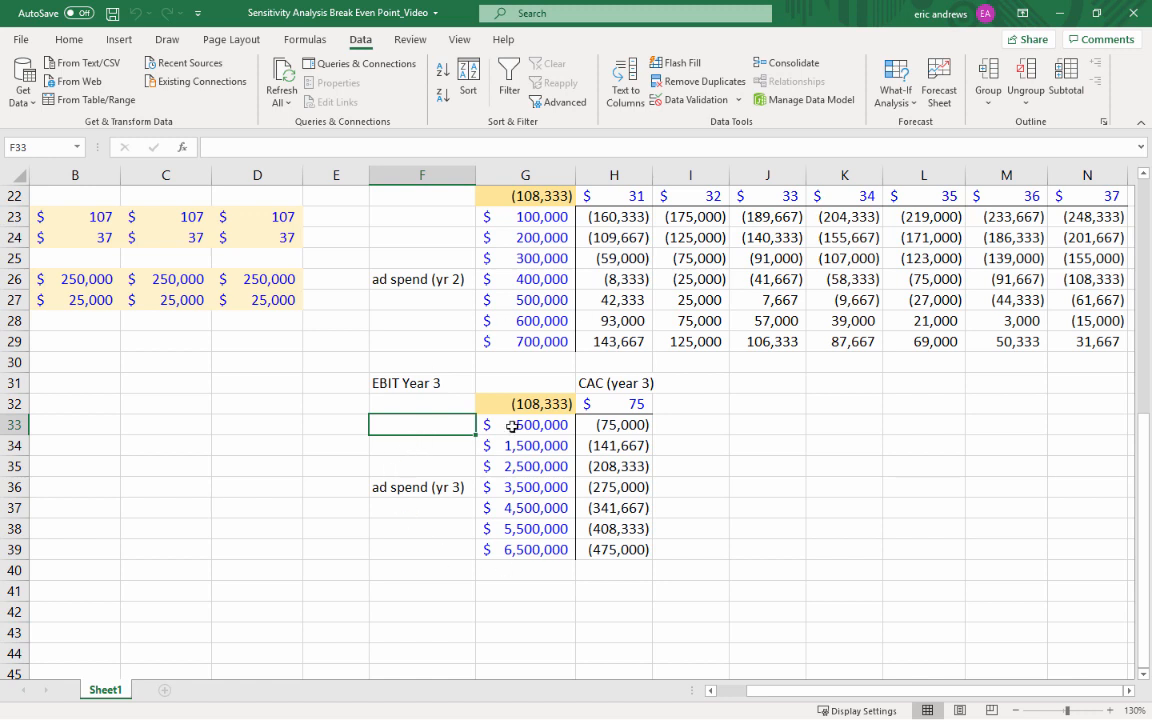
{"action": "mouse_move", "coordinate": [419, 387]}
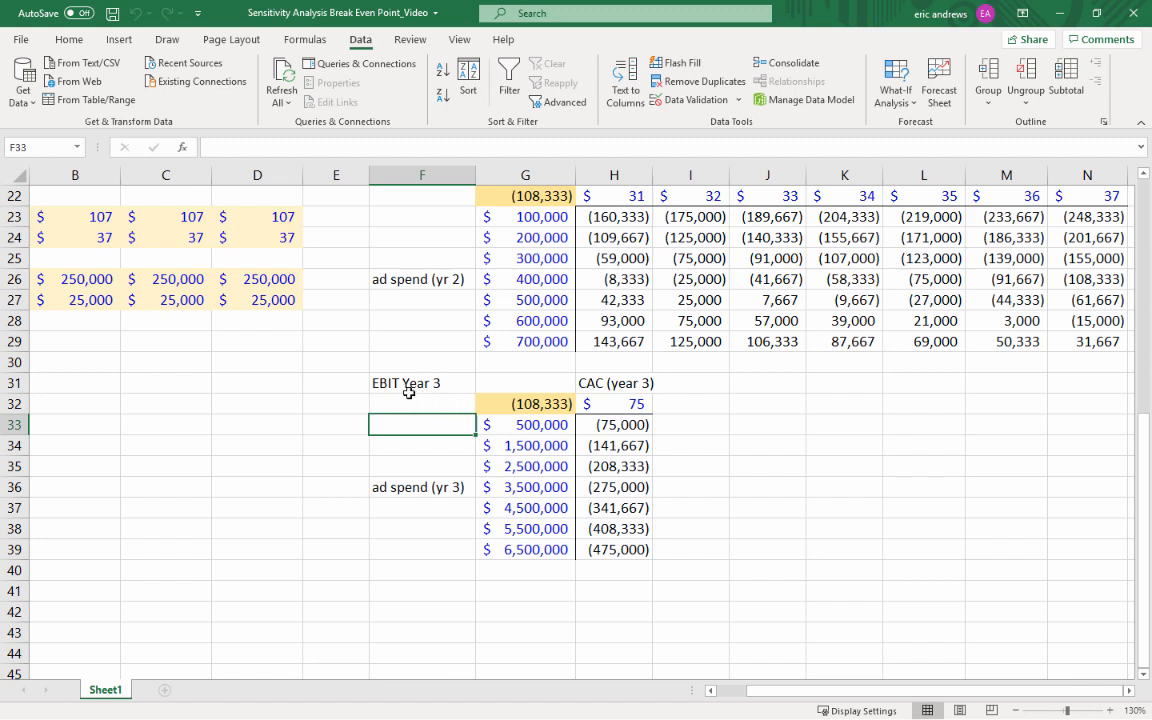
{"action": "left_click", "coordinate": [421, 445]}
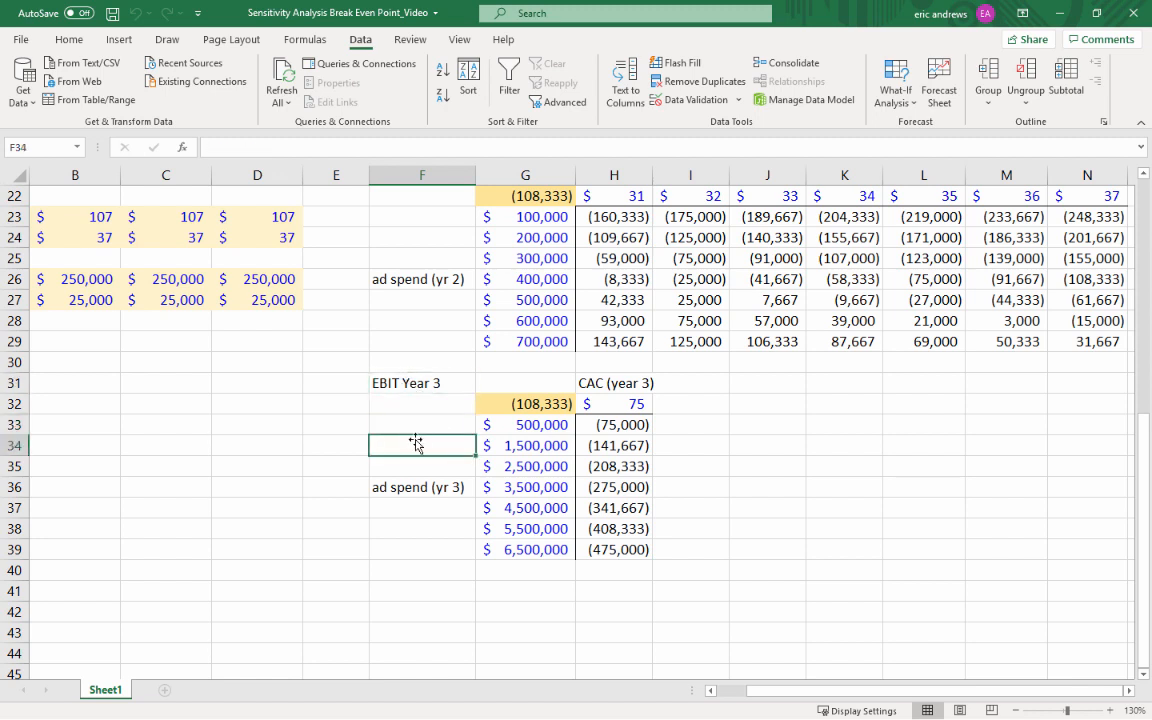